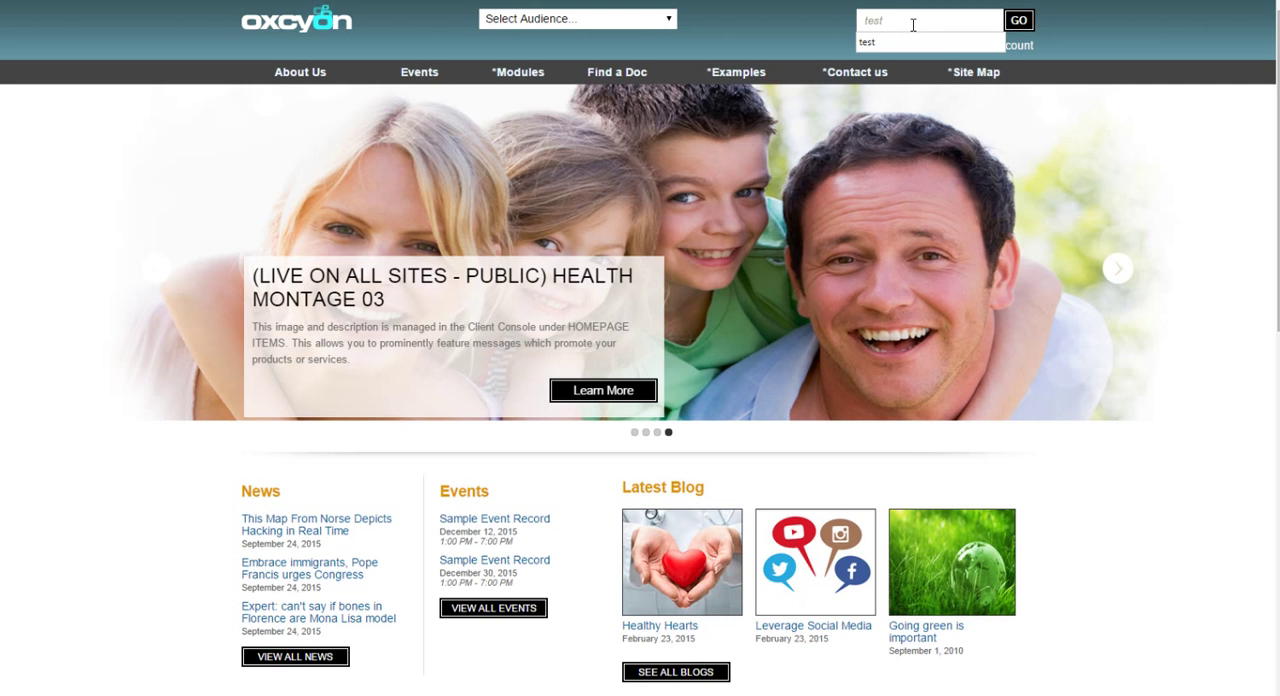
Step: Run a test site search, sign in on Member Login as john, and enter search text
left_click(1018, 20)
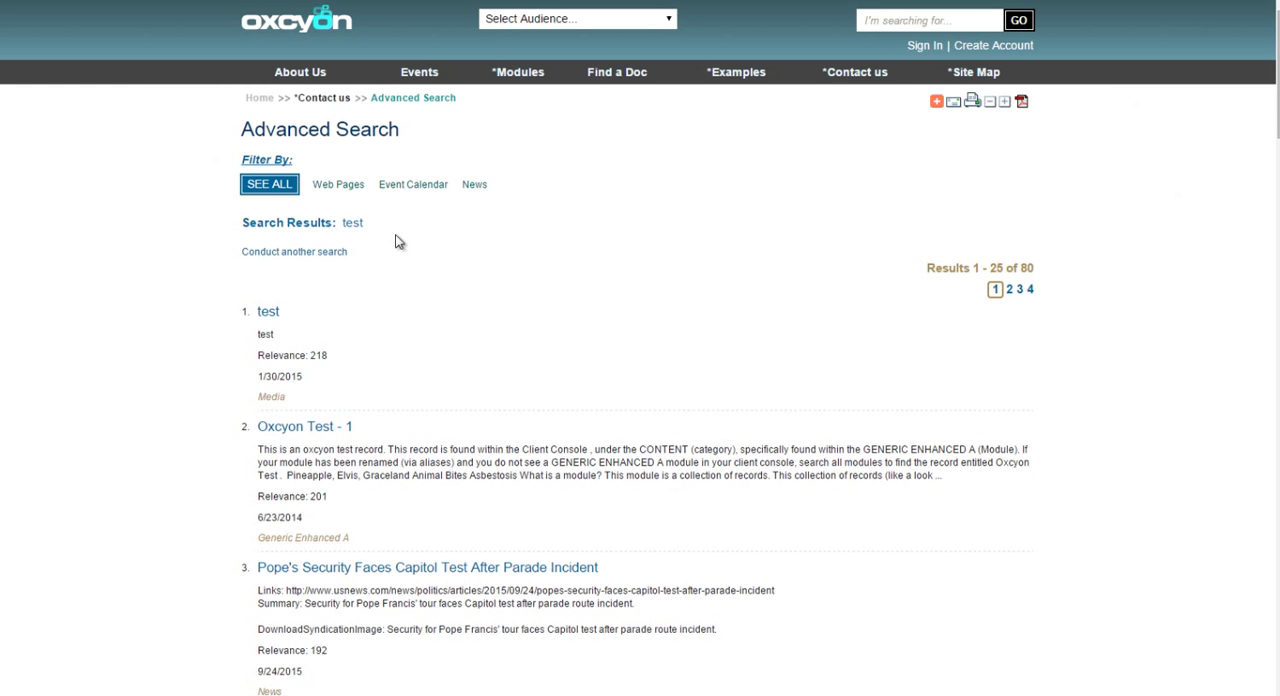
left_click(412, 184)
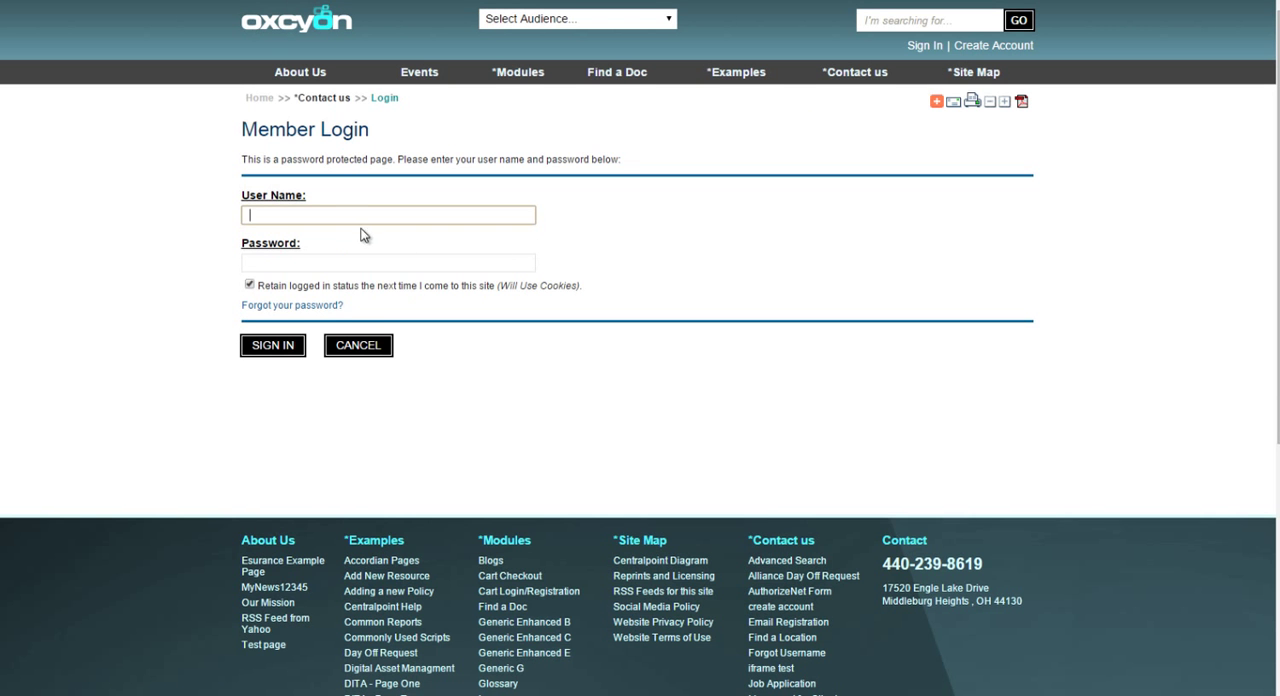
type("john")
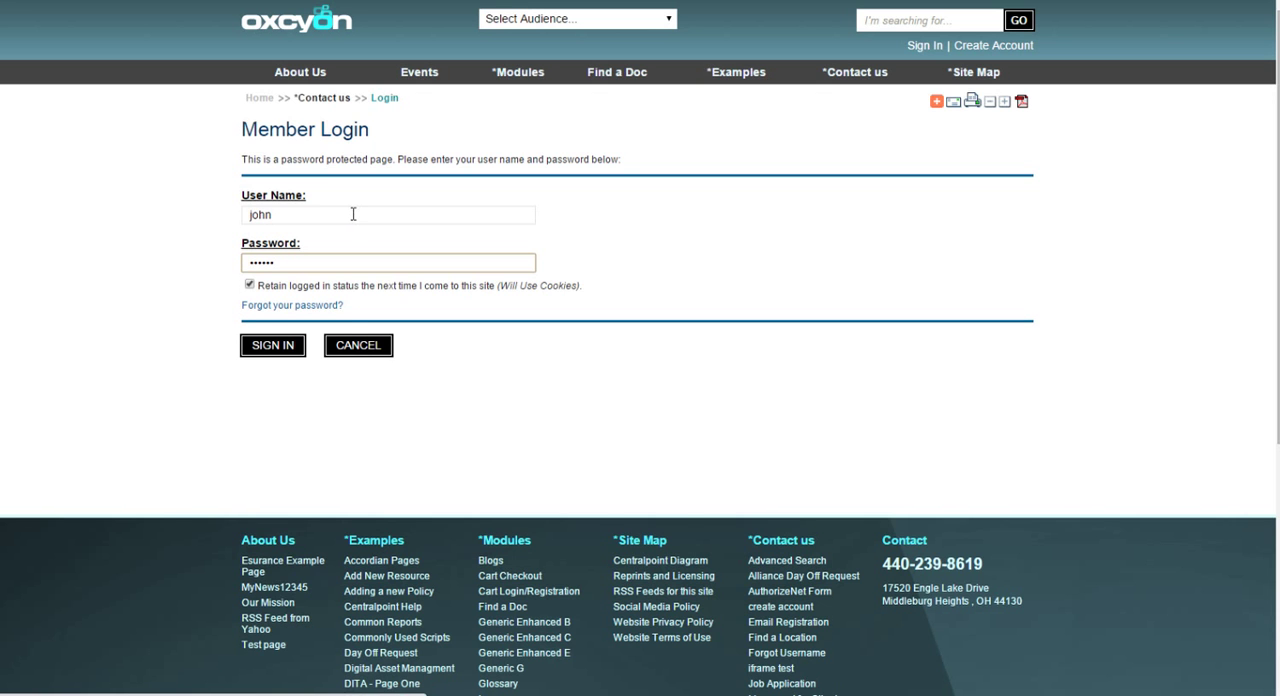
left_click(273, 345)
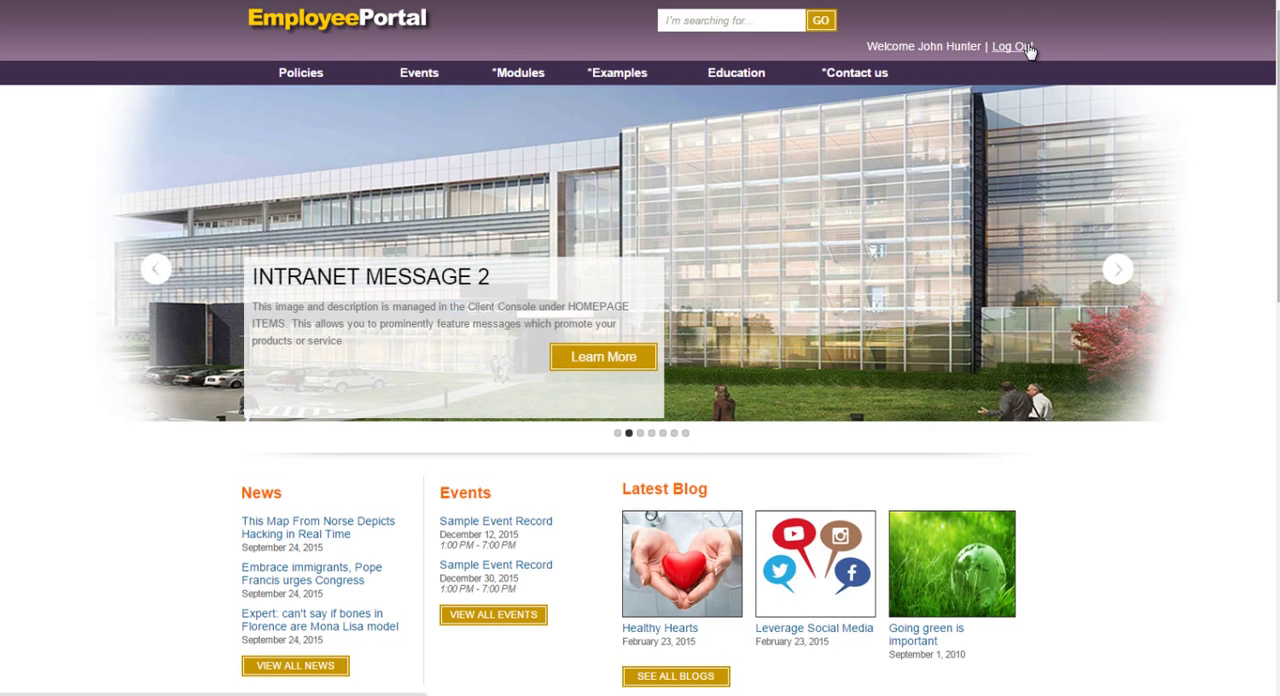
mouse_move(1024, 50)
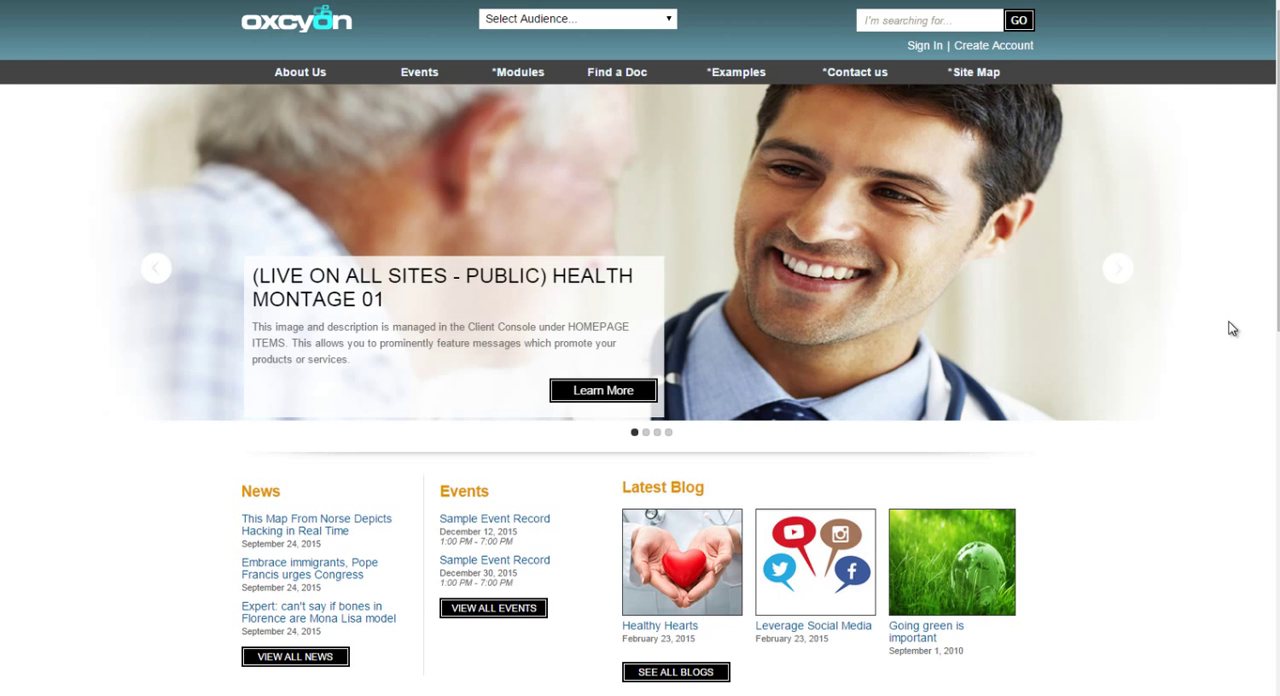
mouse_move(1241, 349)
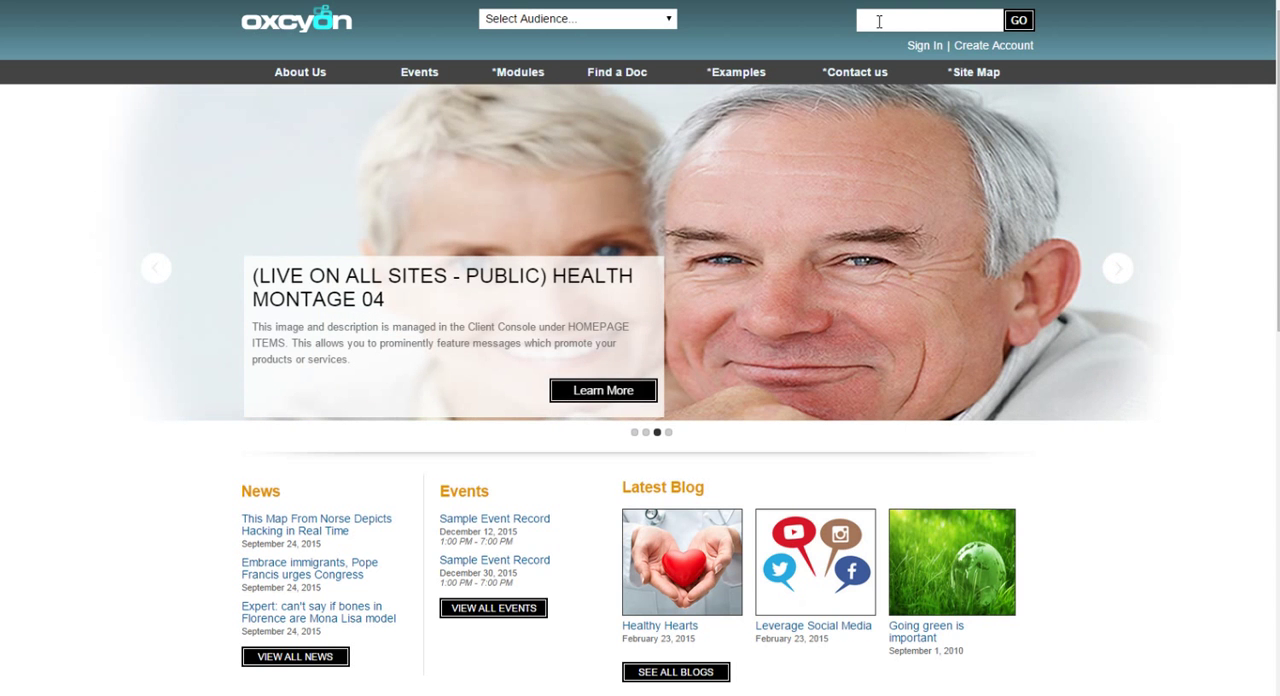
type("d")
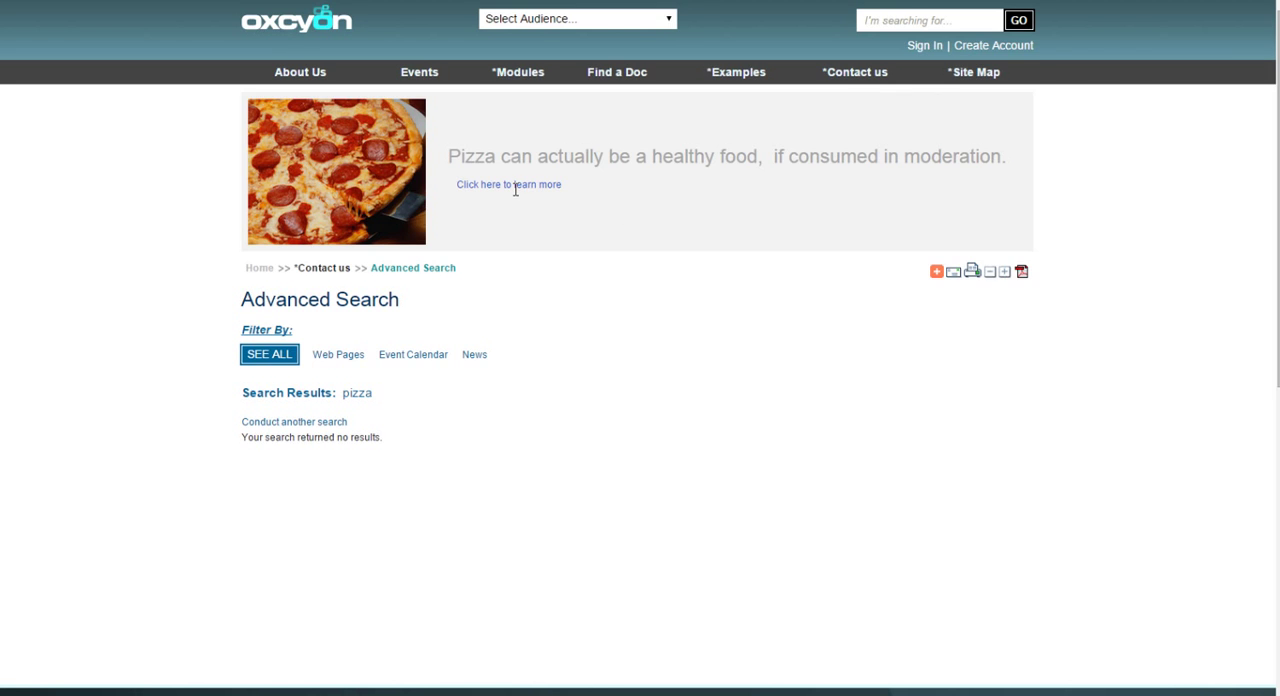
mouse_move(505, 463)
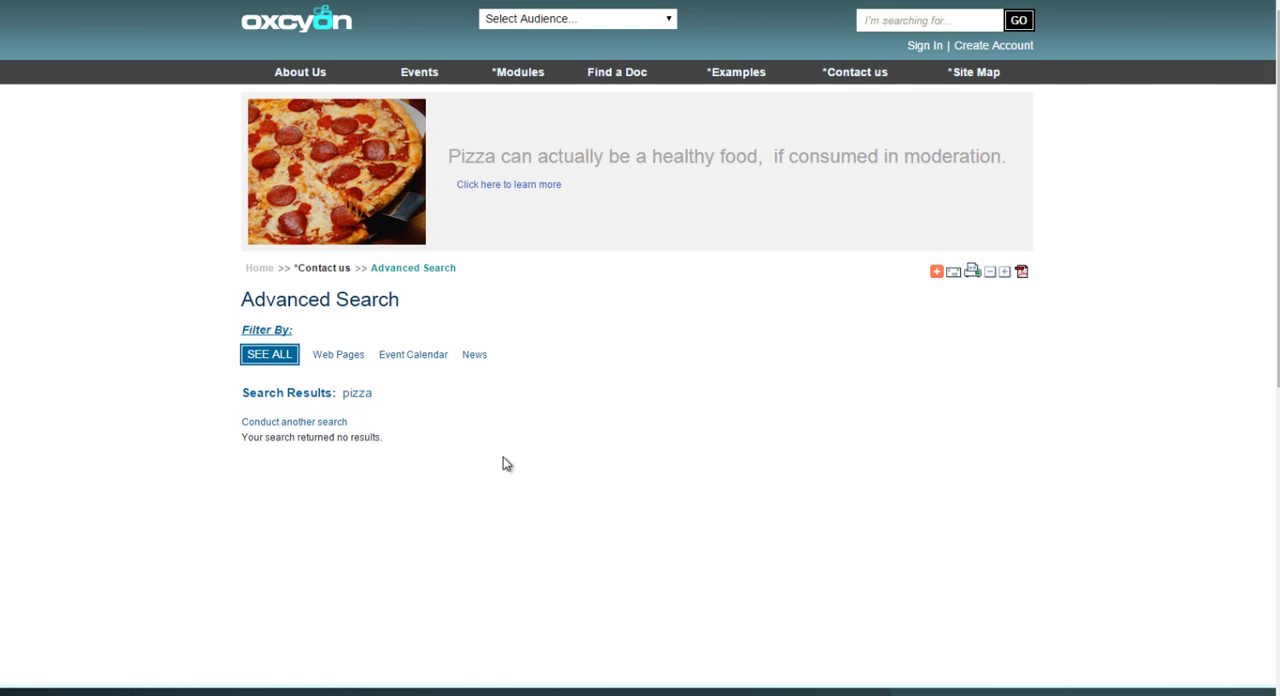
mouse_move(742, 459)
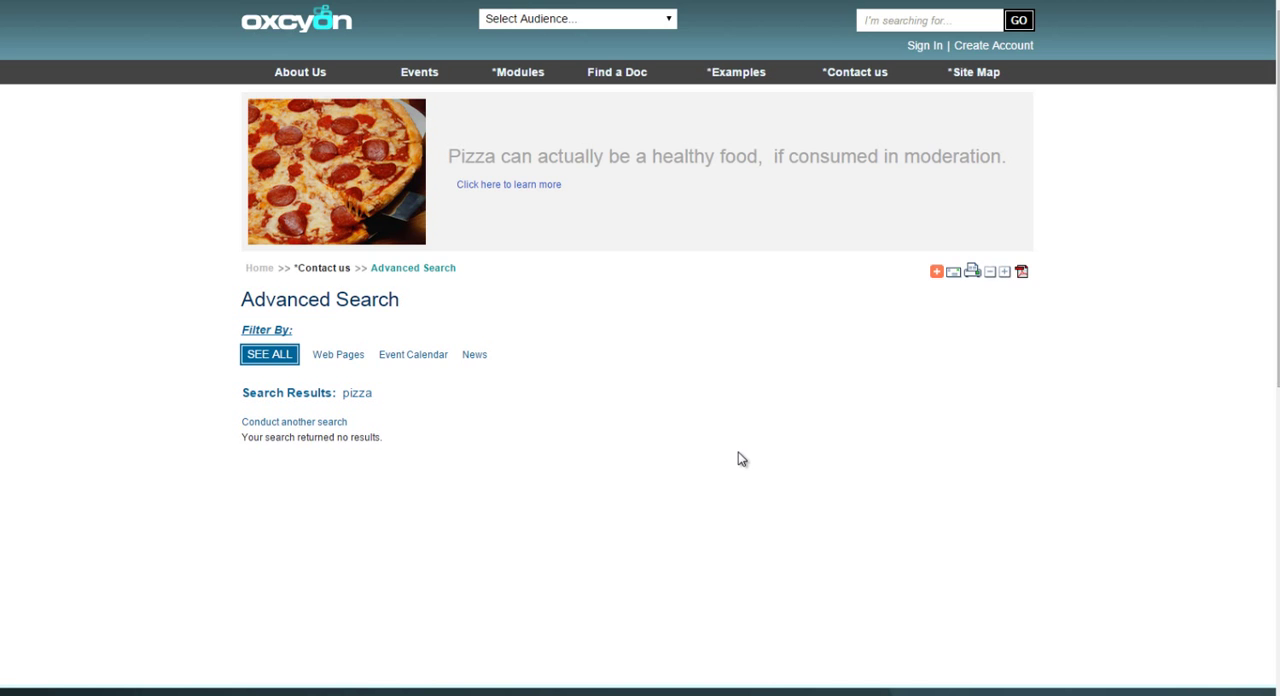
mouse_move(717, 384)
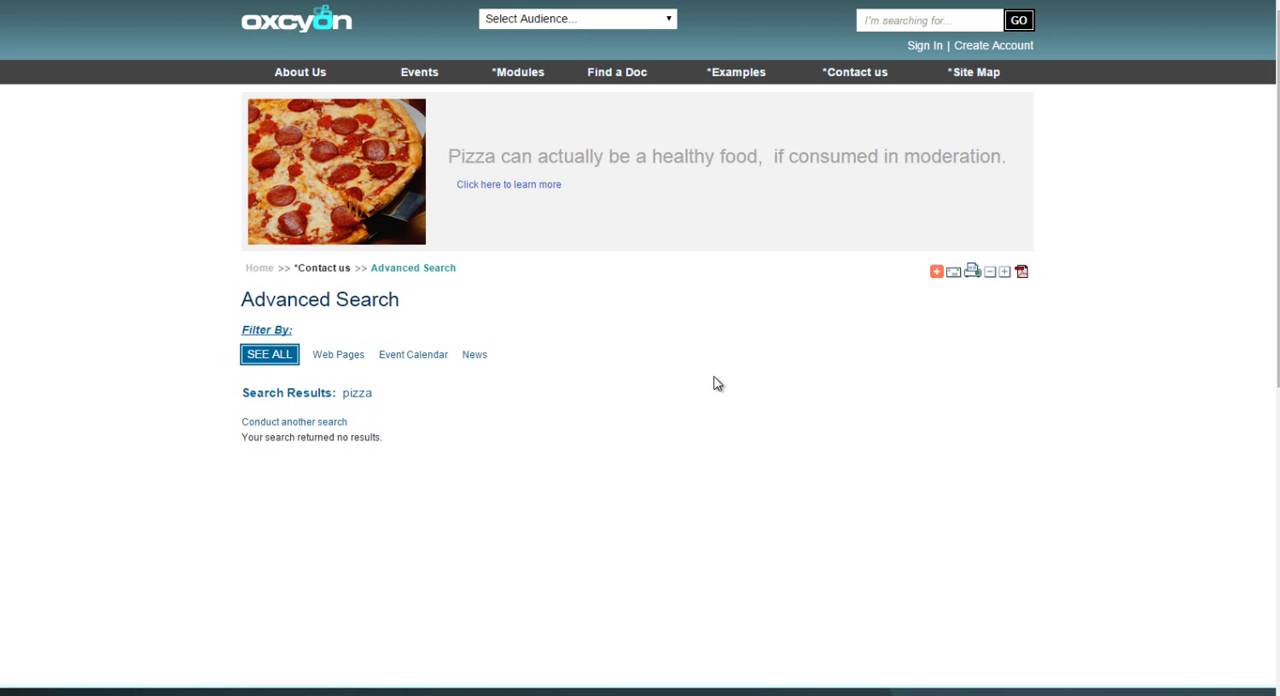
mouse_move(547, 257)
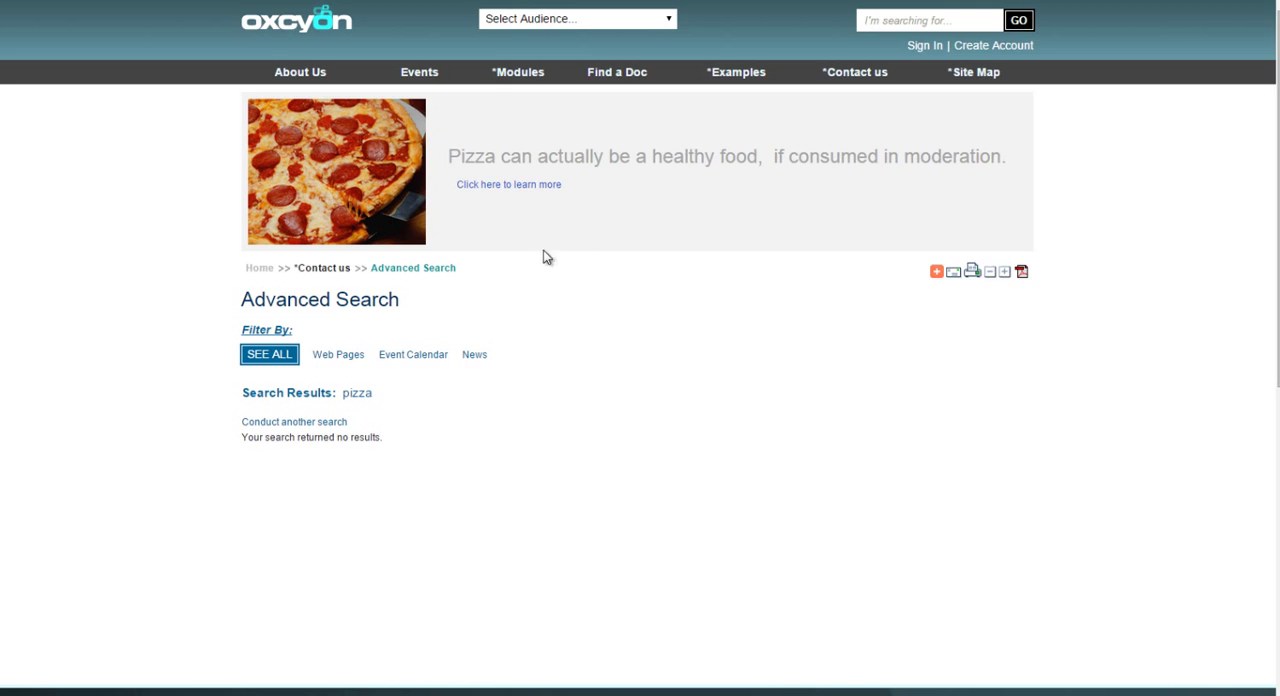
mouse_move(533, 208)
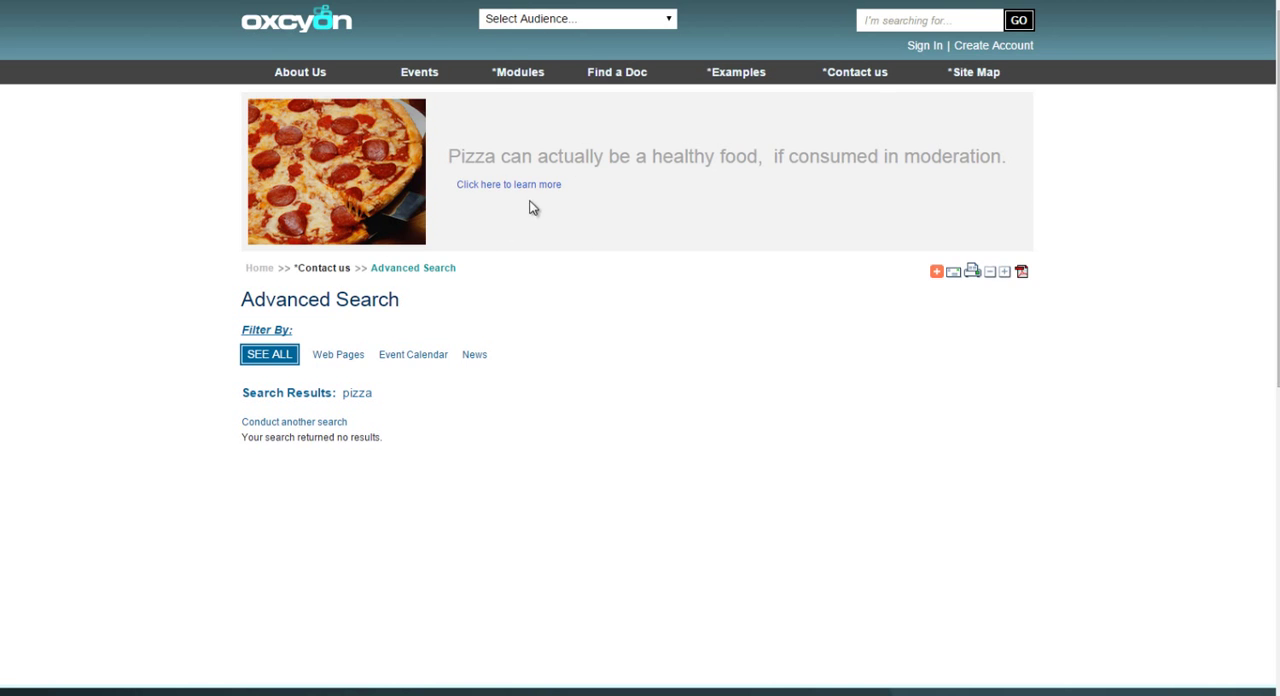
mouse_move(556, 214)
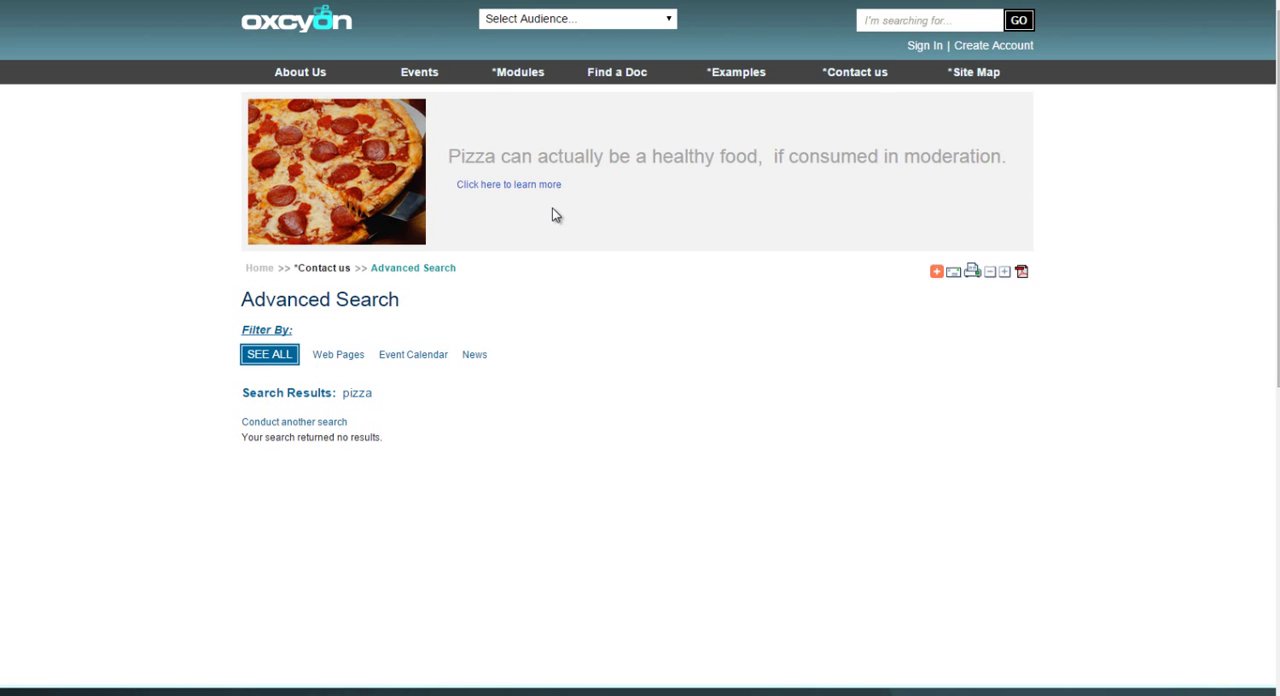
mouse_move(715, 195)
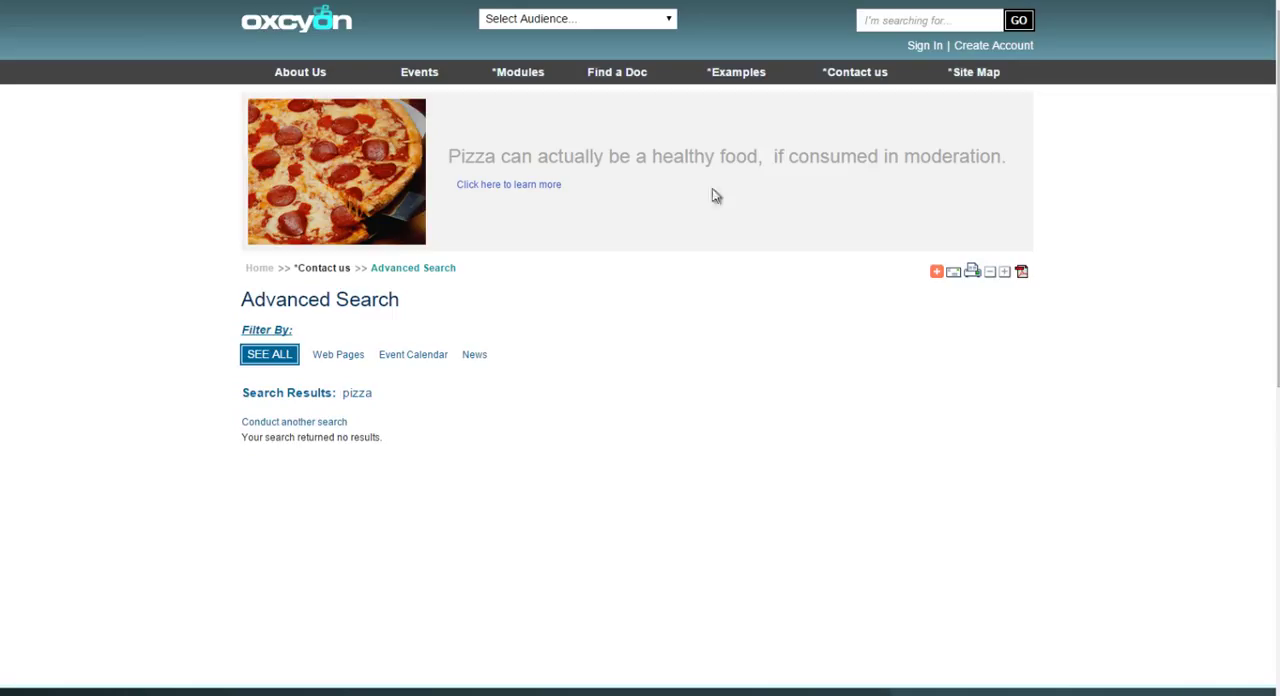
mouse_move(800, 245)
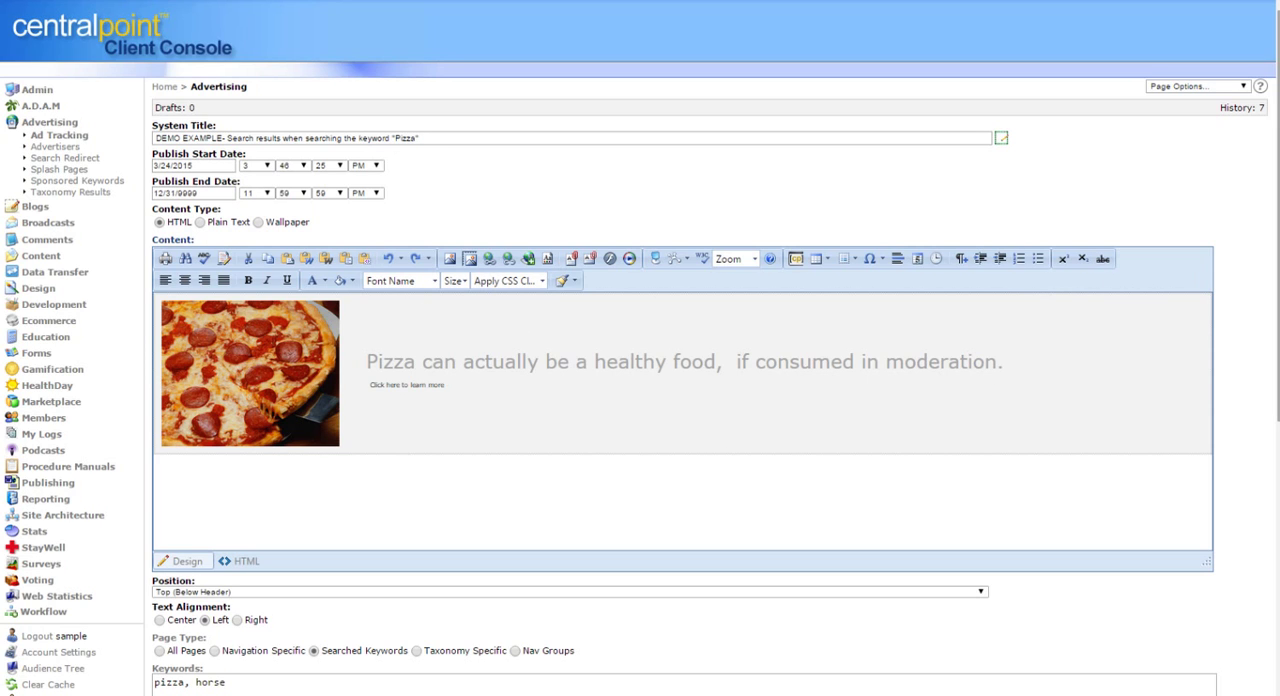
Step: Replace the pizza ad's Keywords with 'banana' and save the record
scroll("down", 3)
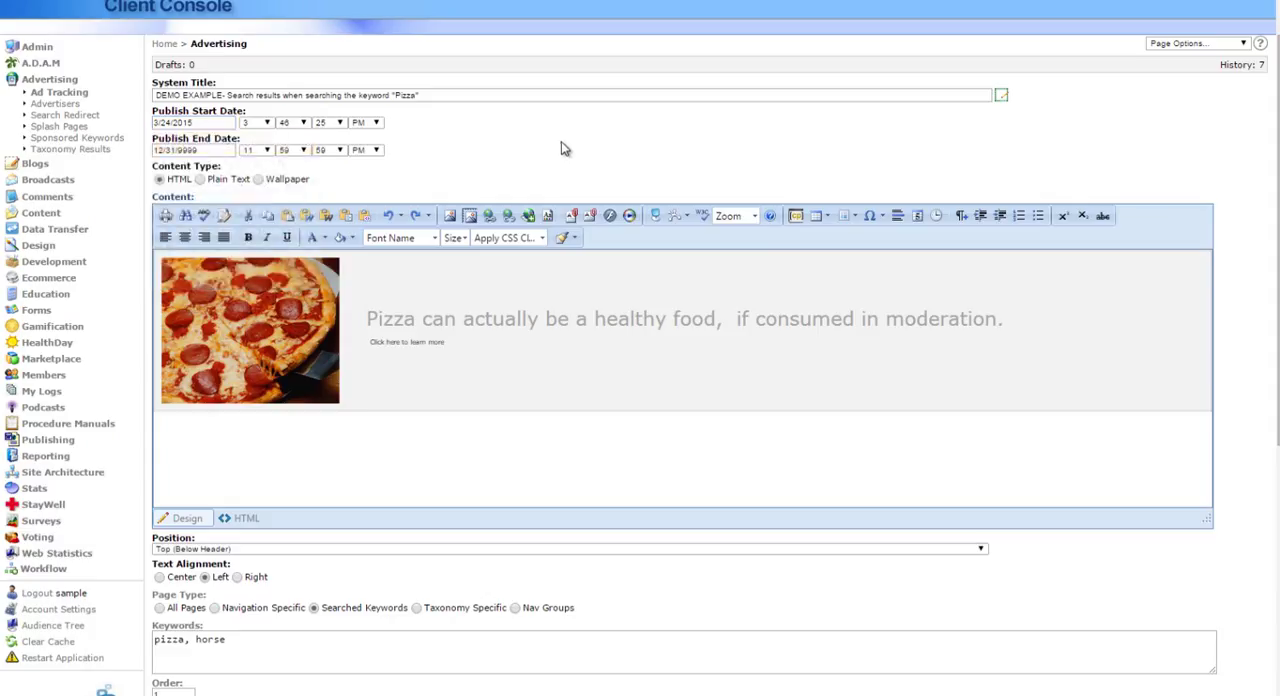
scroll("down", 3)
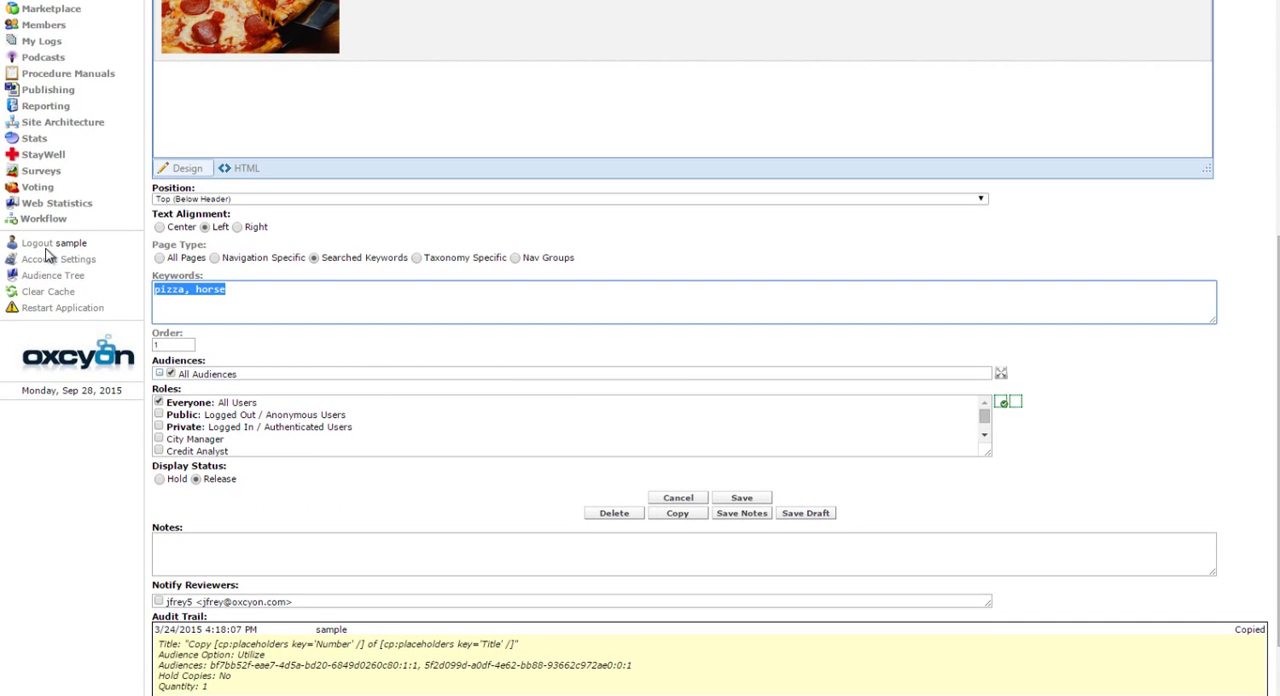
type("banana")
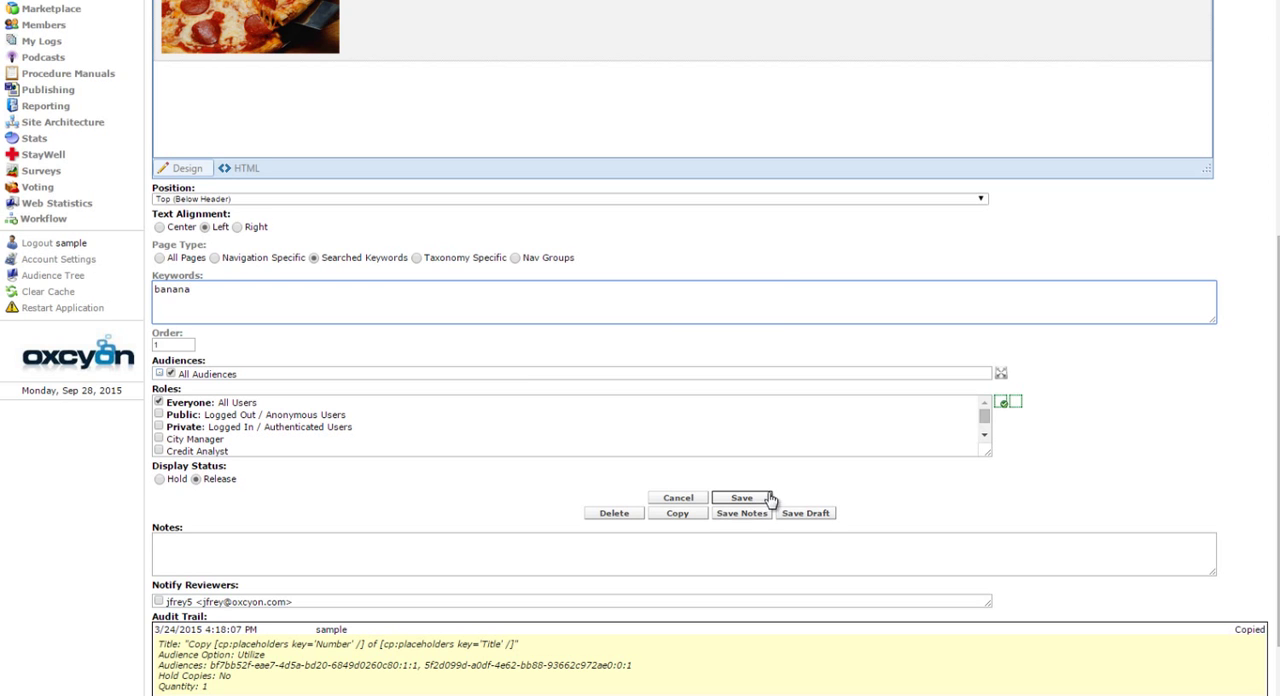
left_click(743, 497)
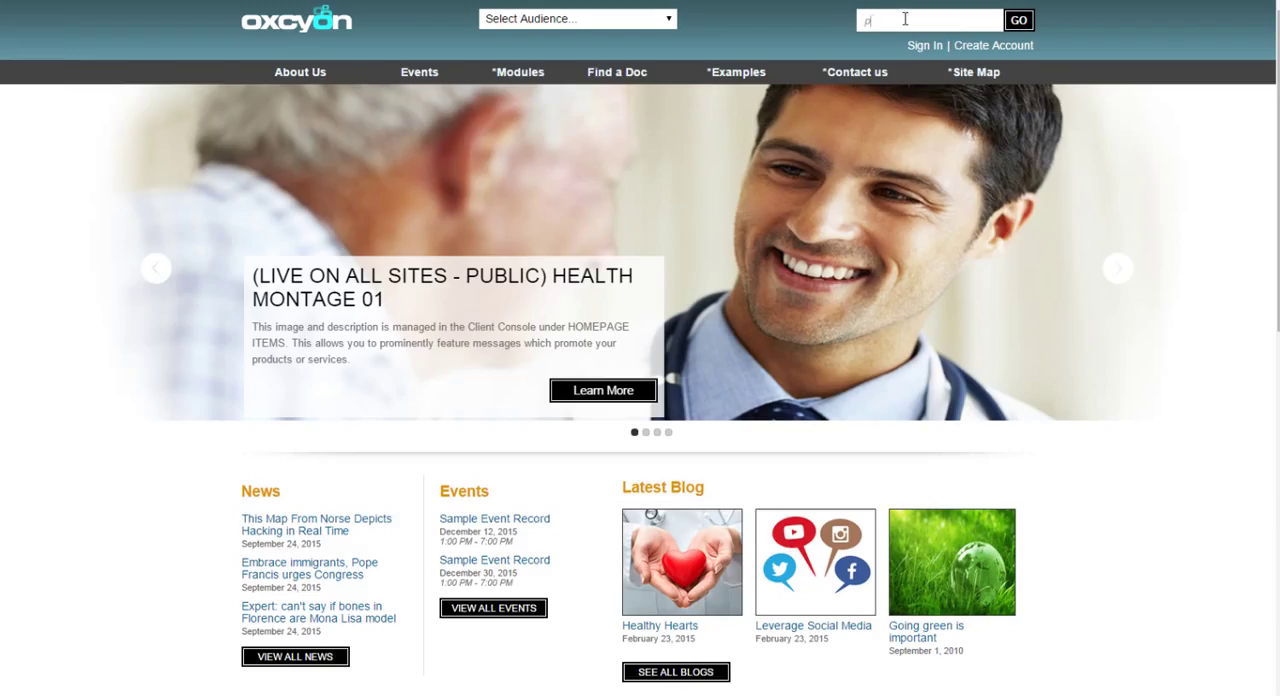
Step: Search the public site for 'pizza', then for 'banana'
type("pizza")
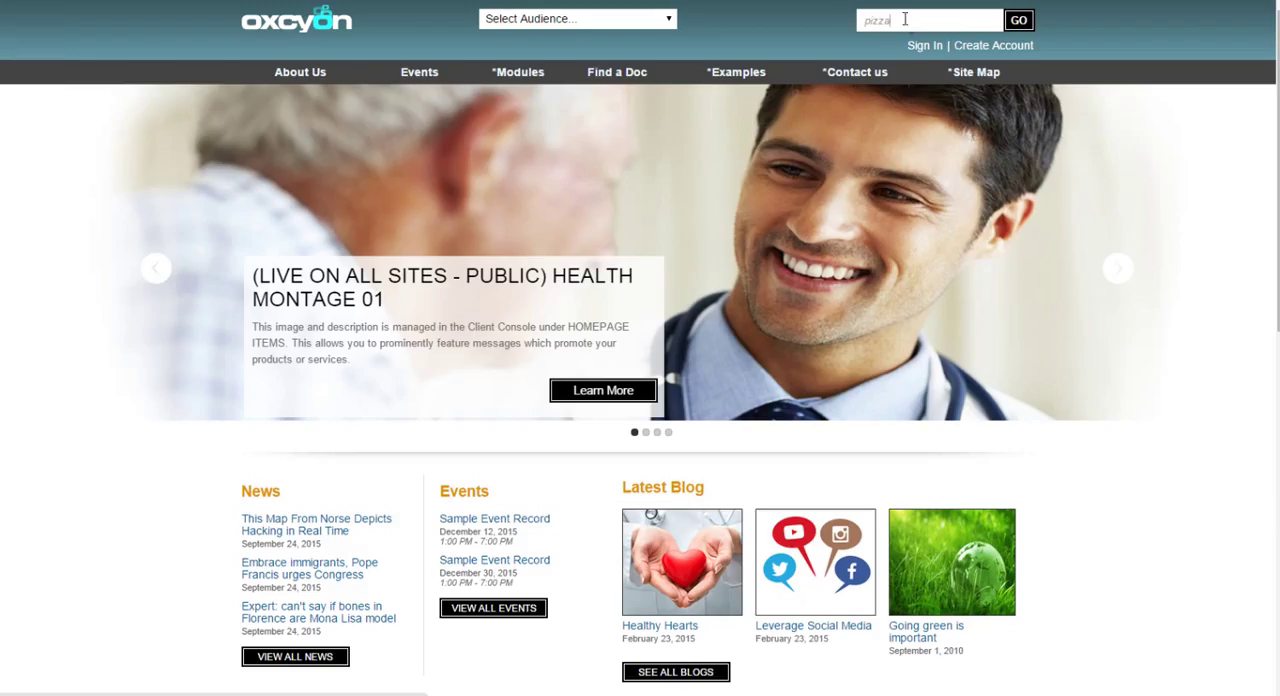
left_click(1018, 19)
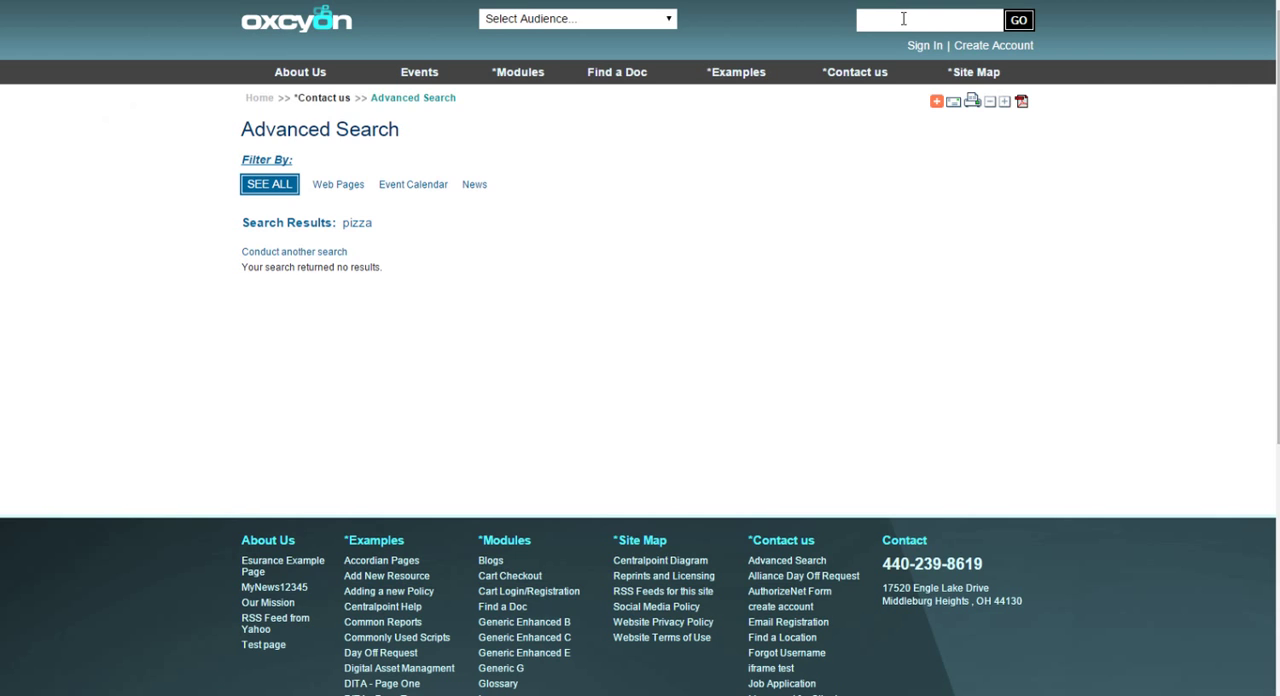
type("banana")
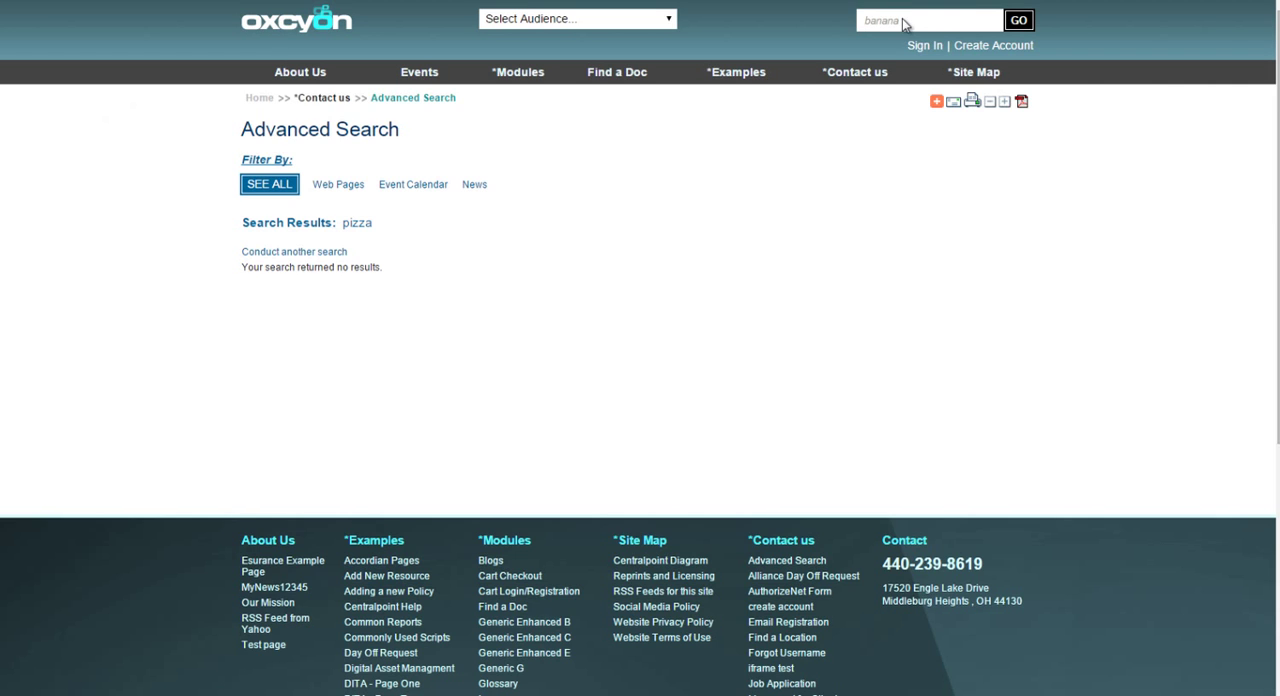
left_click(1018, 19)
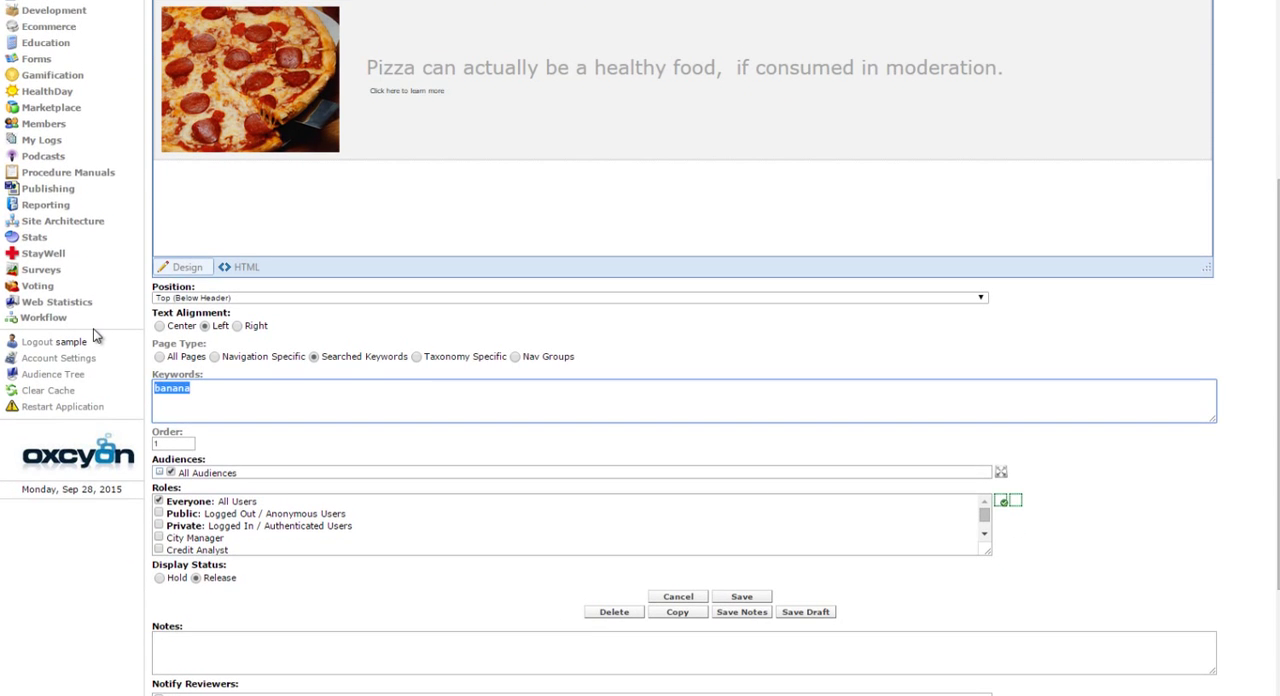
Step: Set the ad's keyword back to 'pizza' and target the China audience
type("pizza")
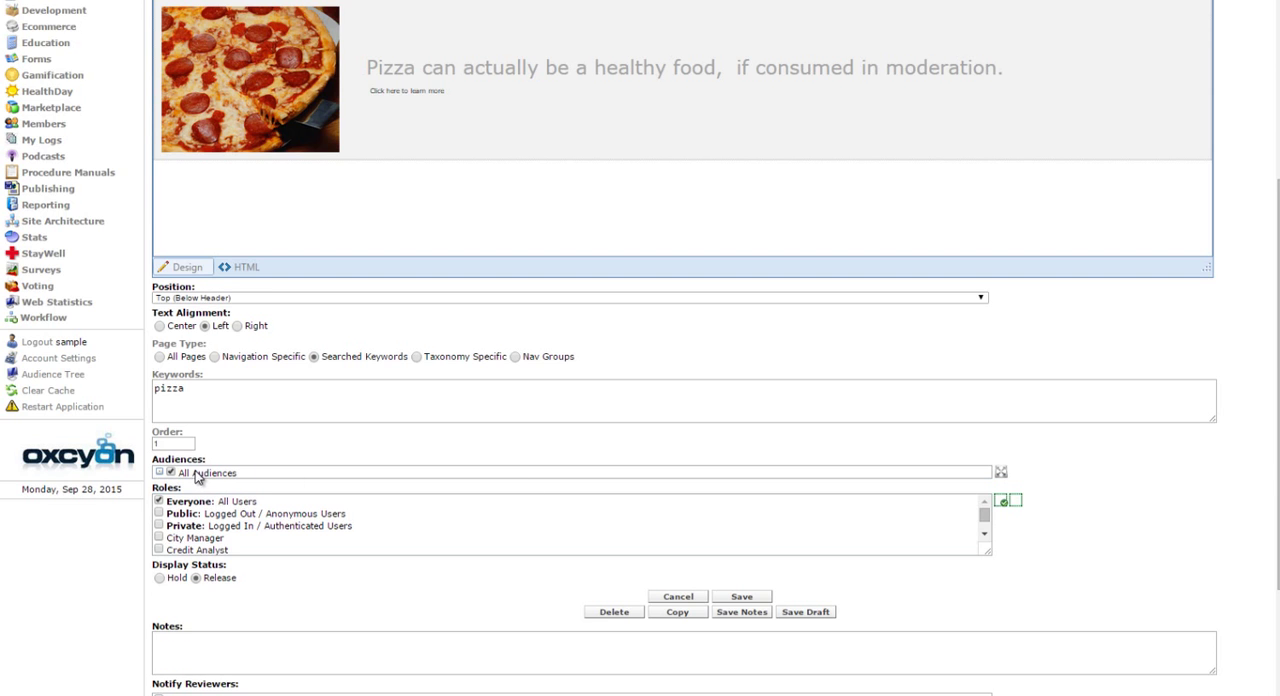
left_click(159, 472)
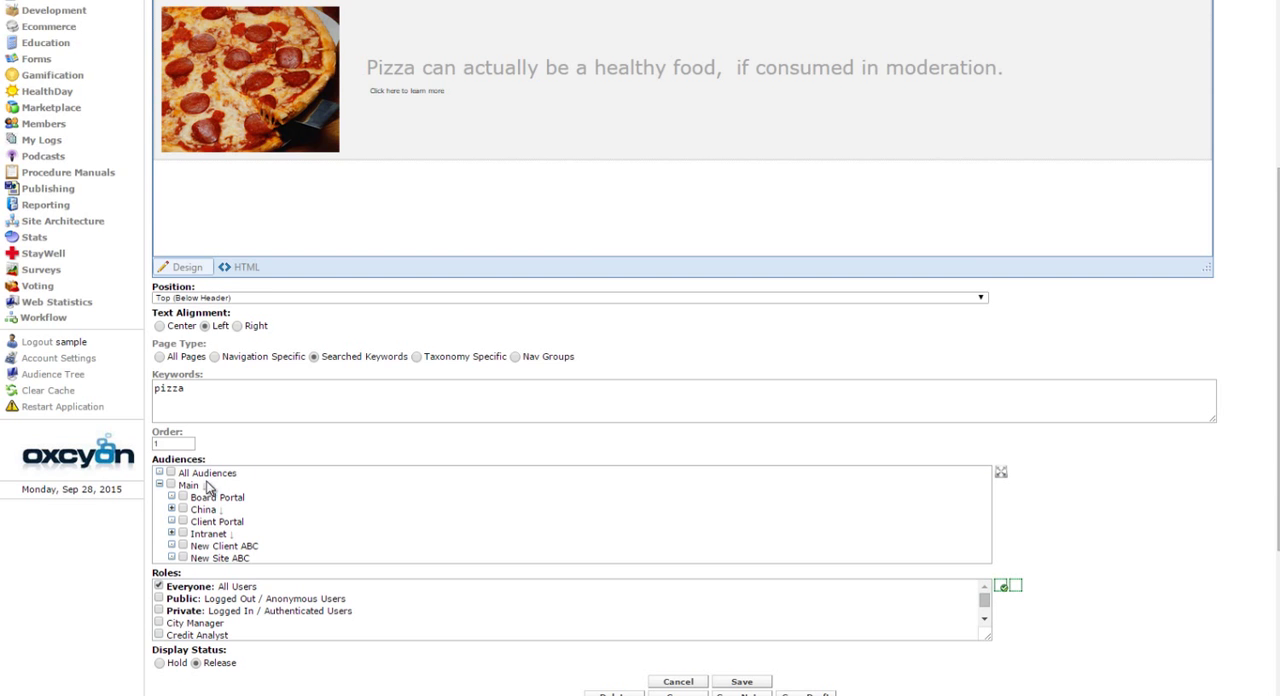
left_click(172, 509)
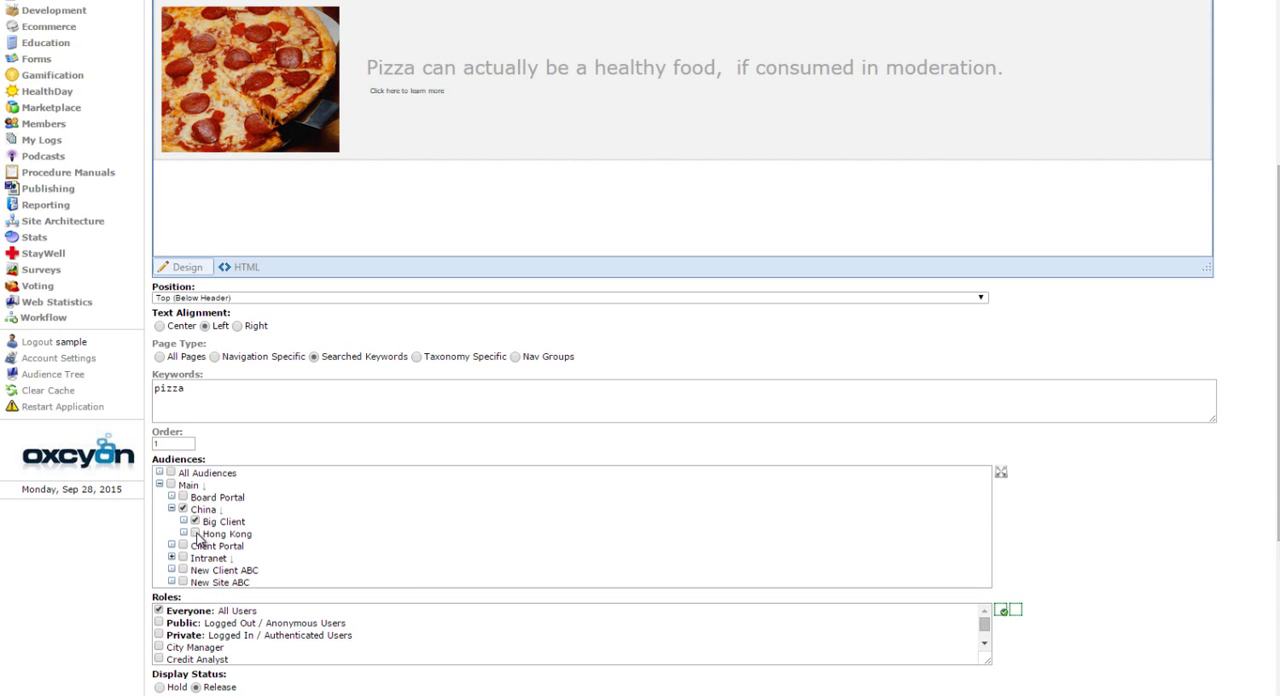
scroll("down", 3)
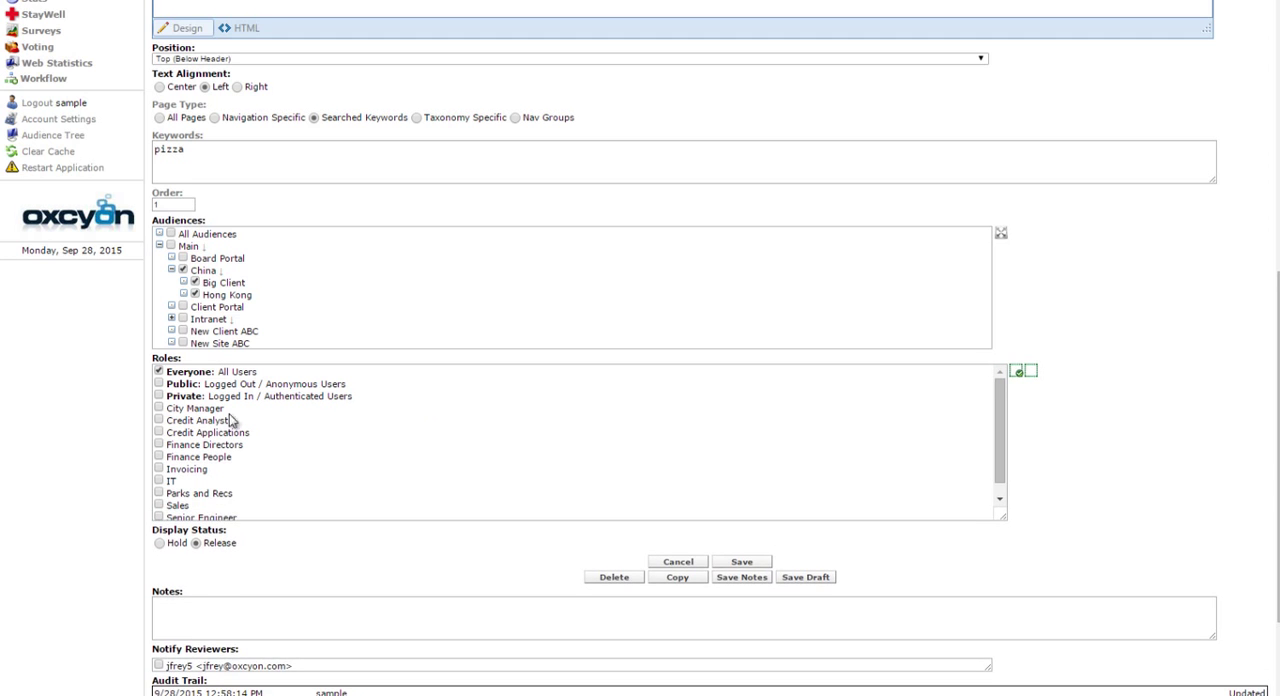
mouse_move(230, 420)
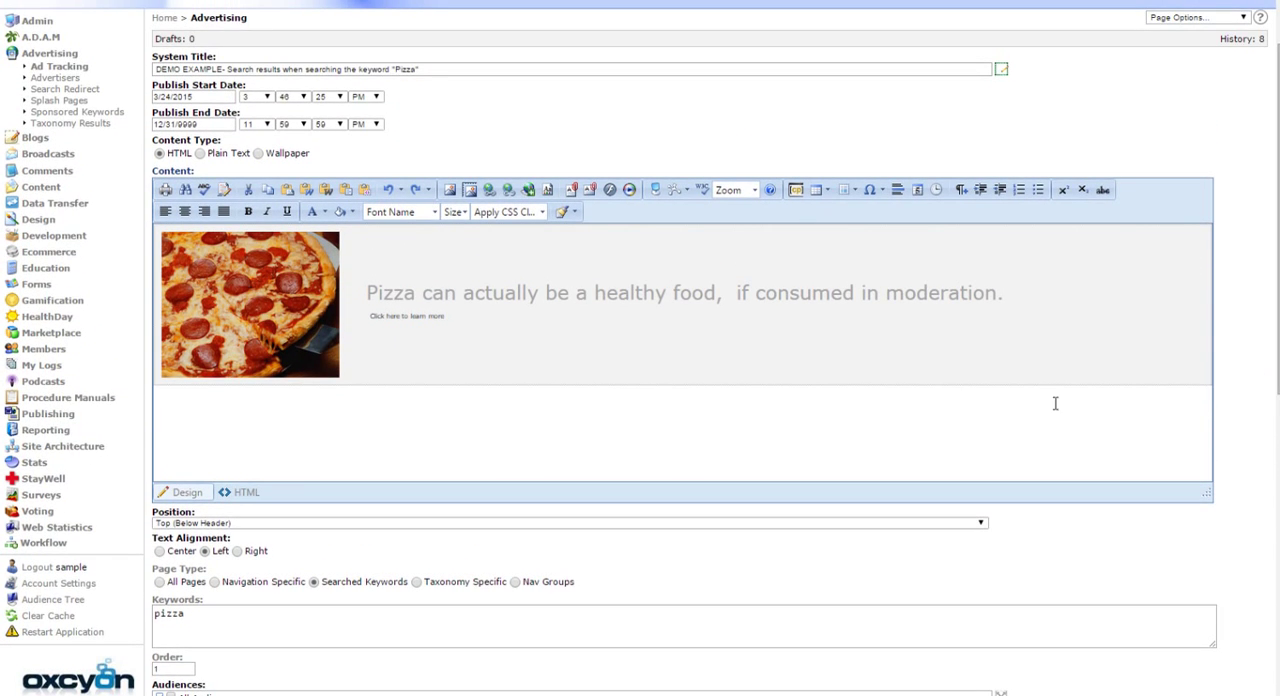
mouse_move(519, 594)
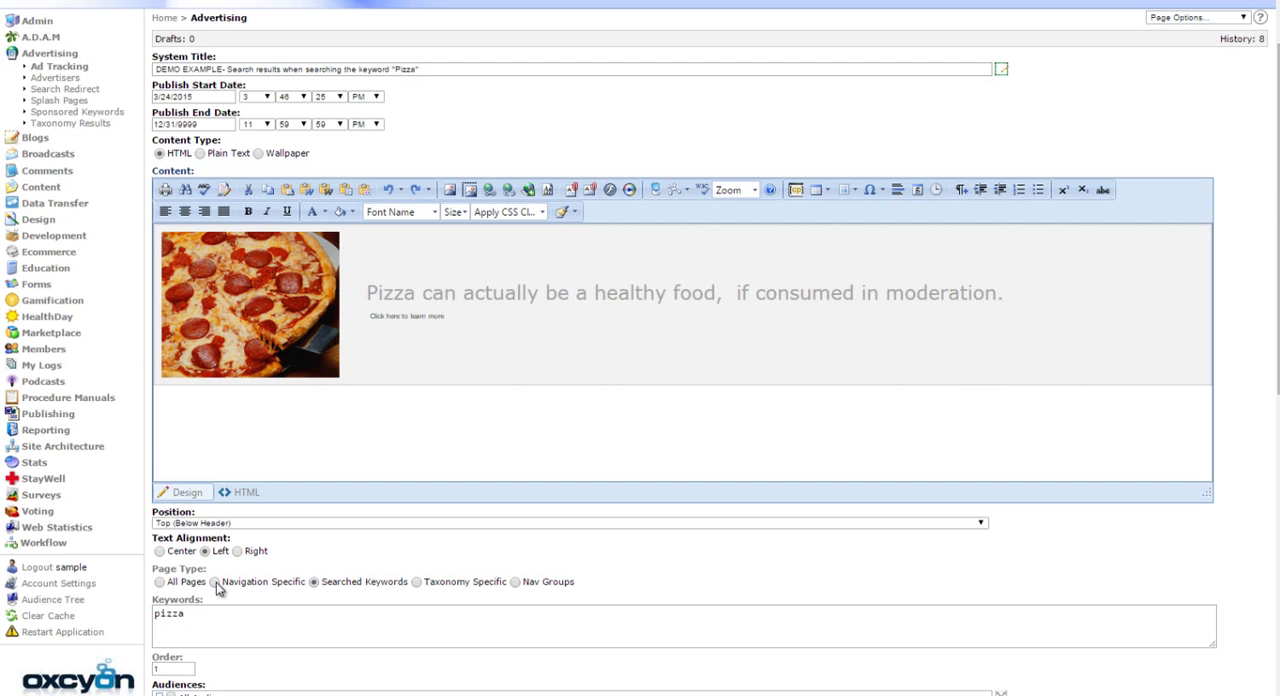
Step: Limit the pizza ad to the Site Map navigation page and save the record
left_click(215, 581)
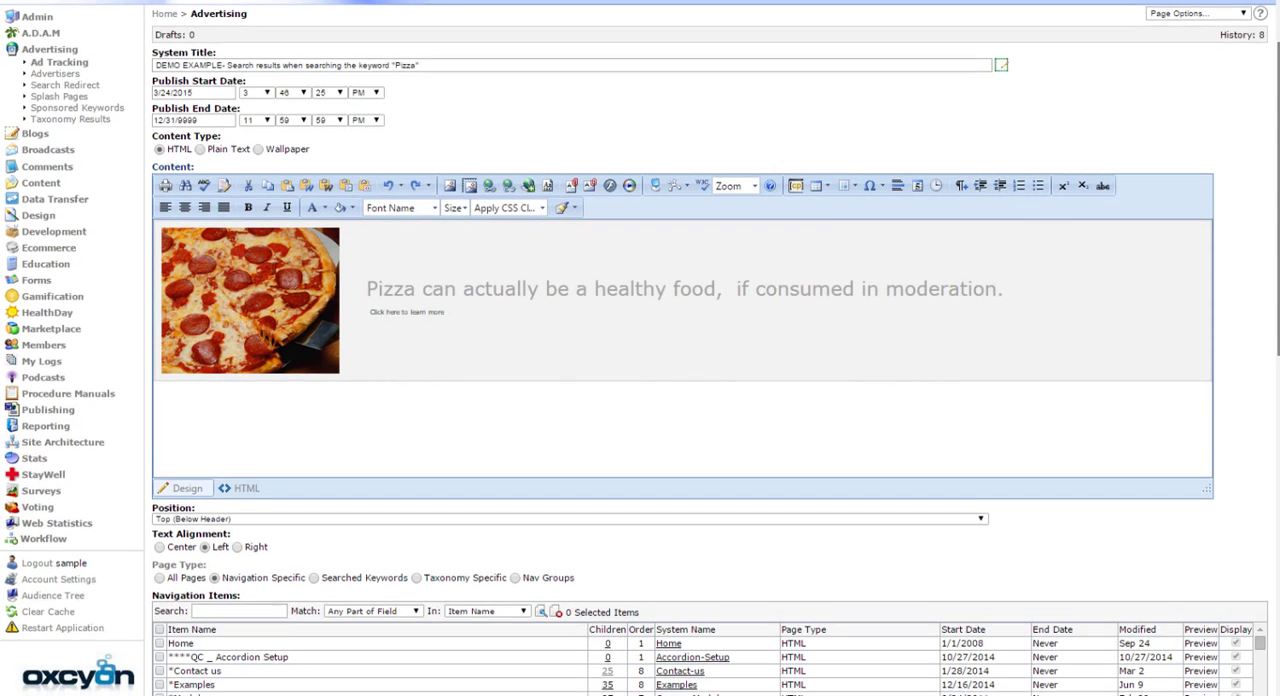
scroll("down", 3)
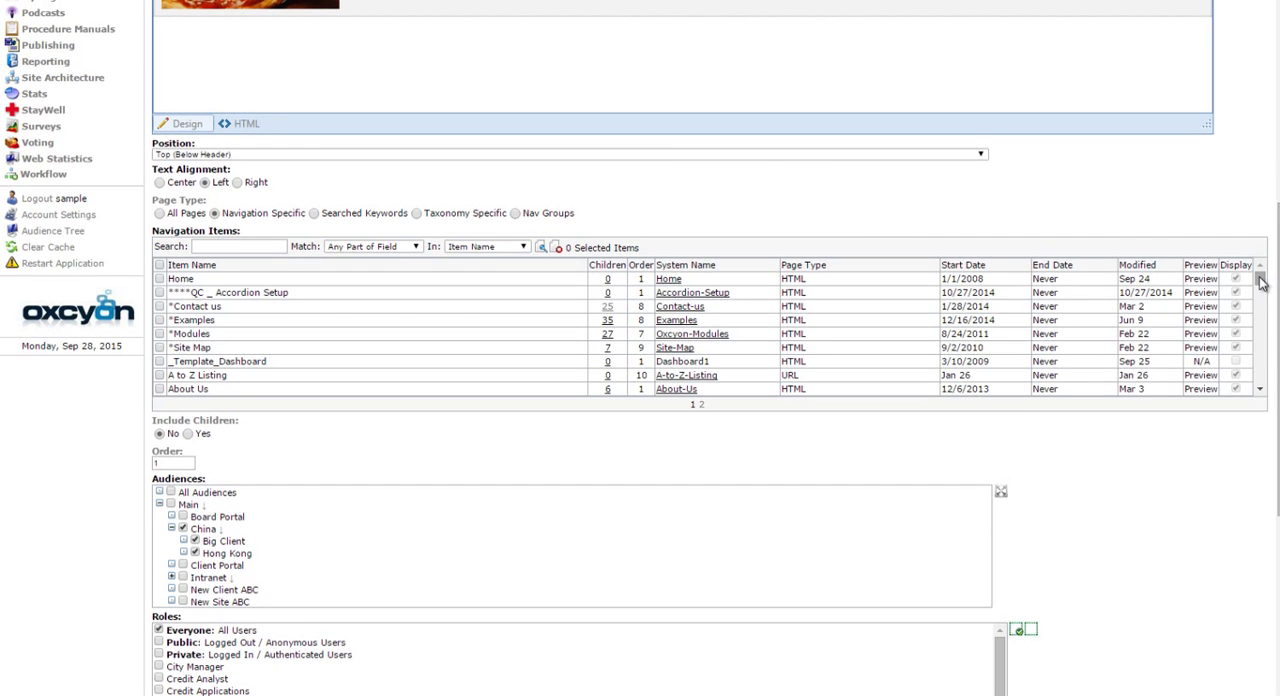
mouse_move(405, 279)
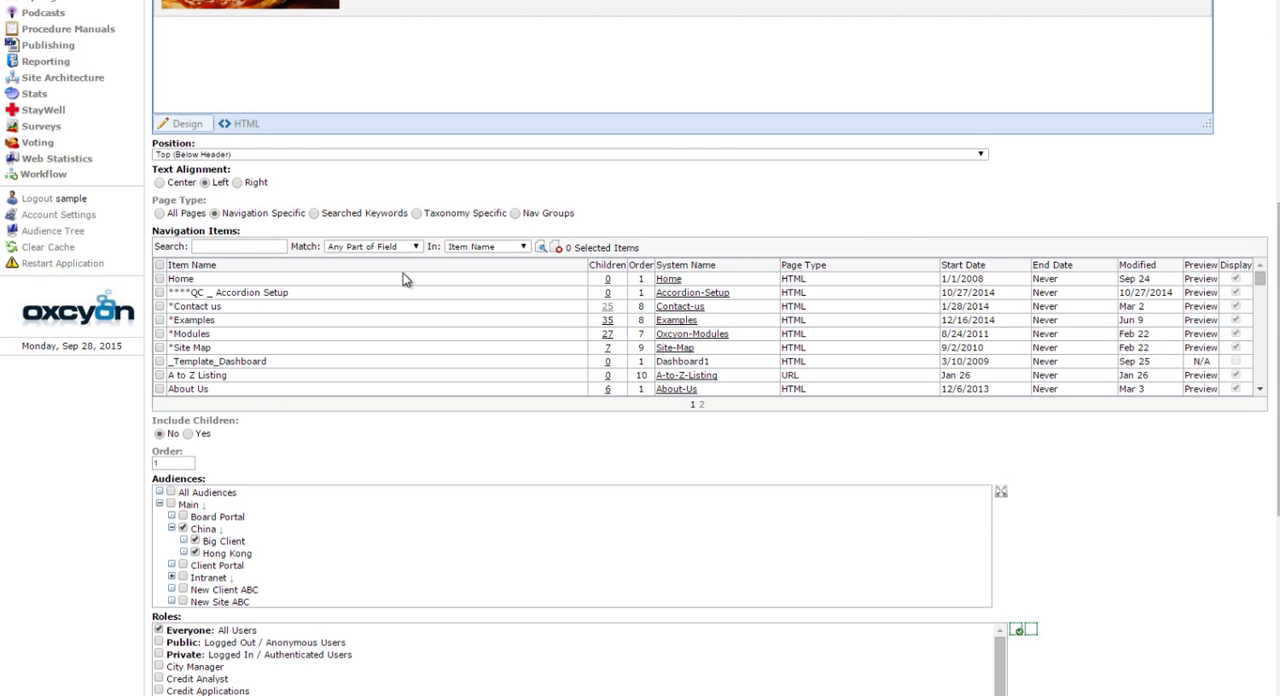
left_click(159, 347)
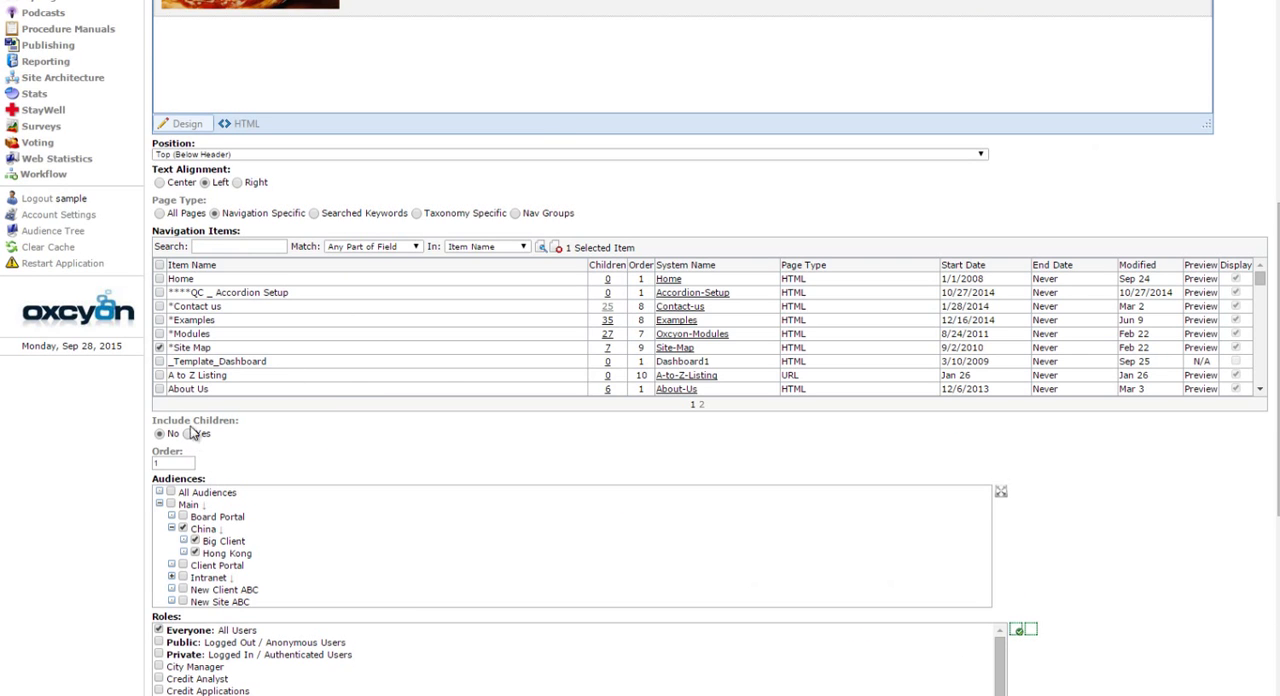
scroll("down", 3)
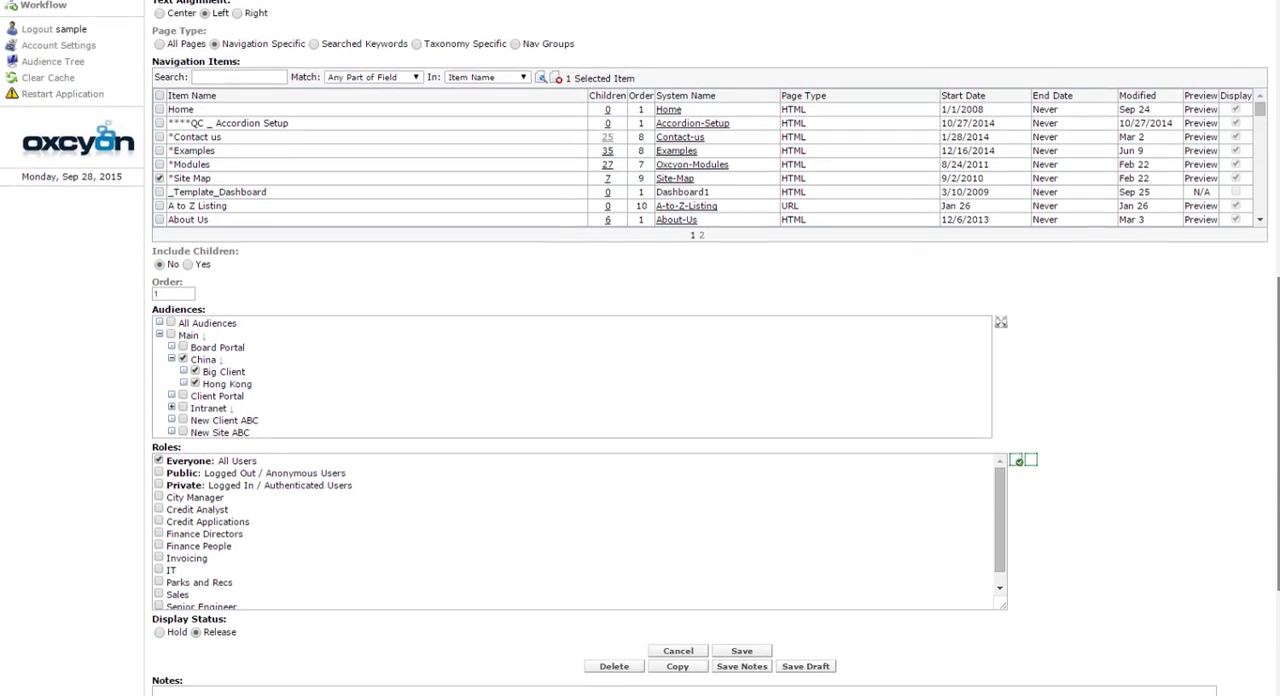
scroll("down", 3)
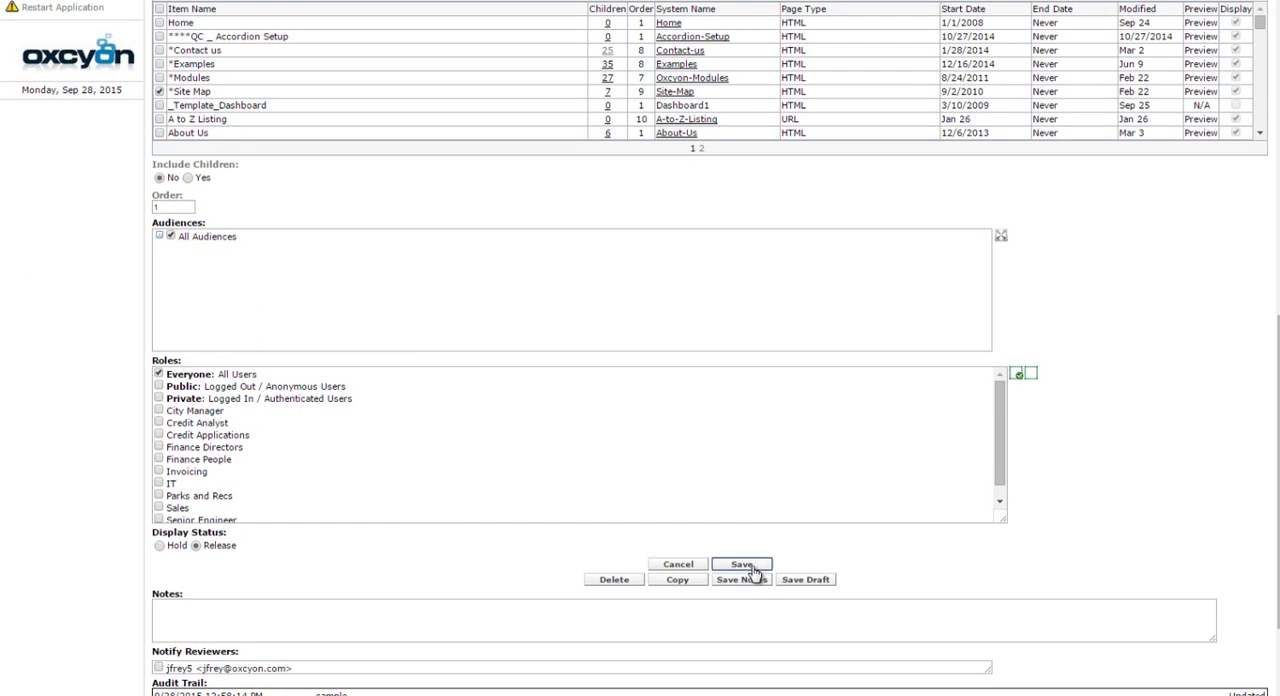
left_click(741, 564)
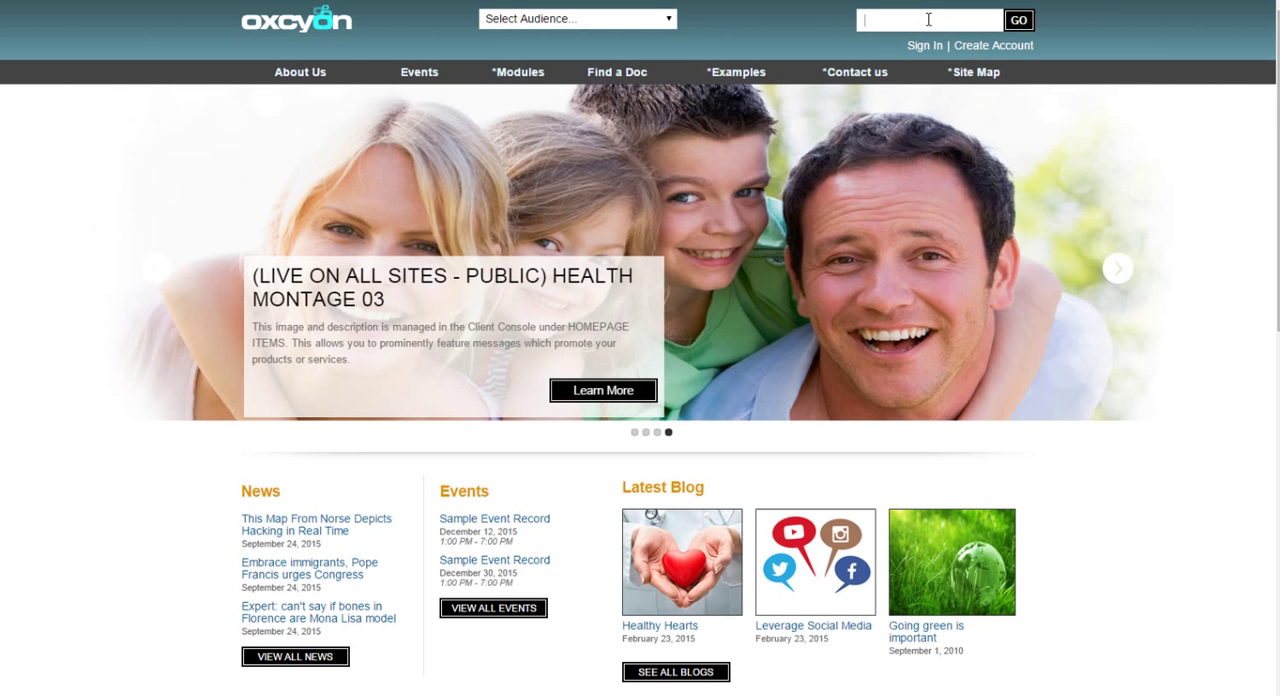
Step: Search 'banana', then visit Site Map, Reprints and Licensing, and Social Media Policy pages
type("banana")
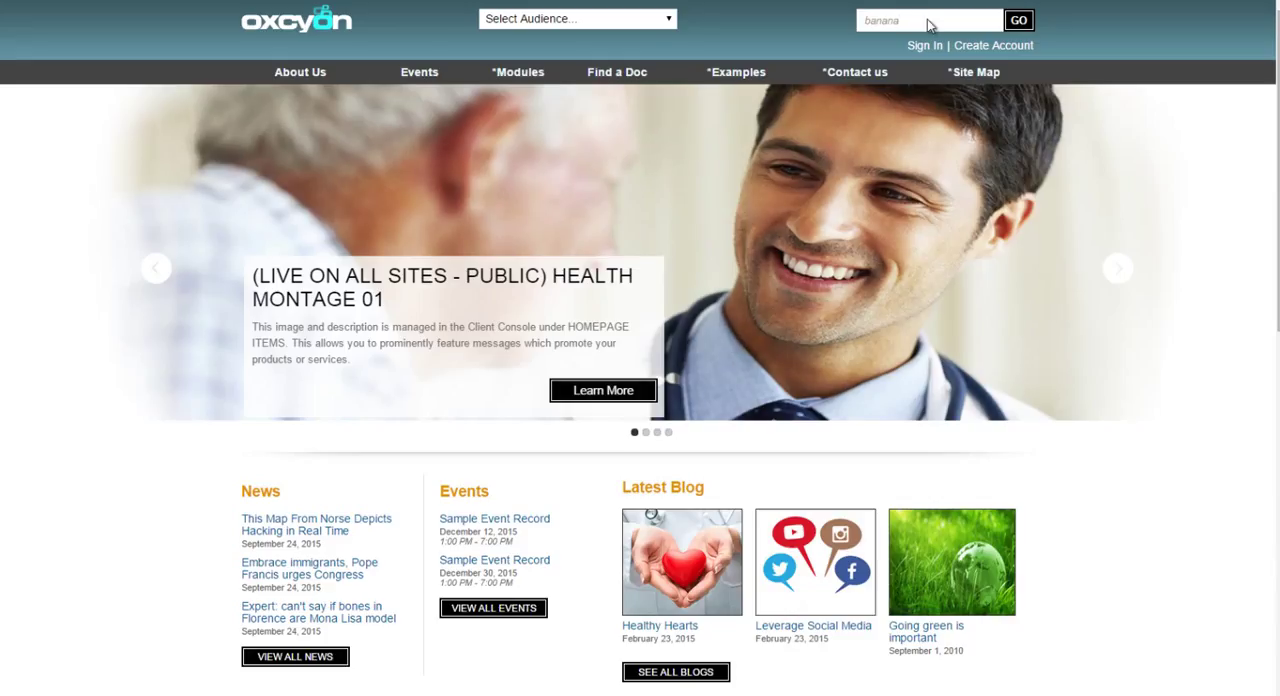
left_click(1018, 19)
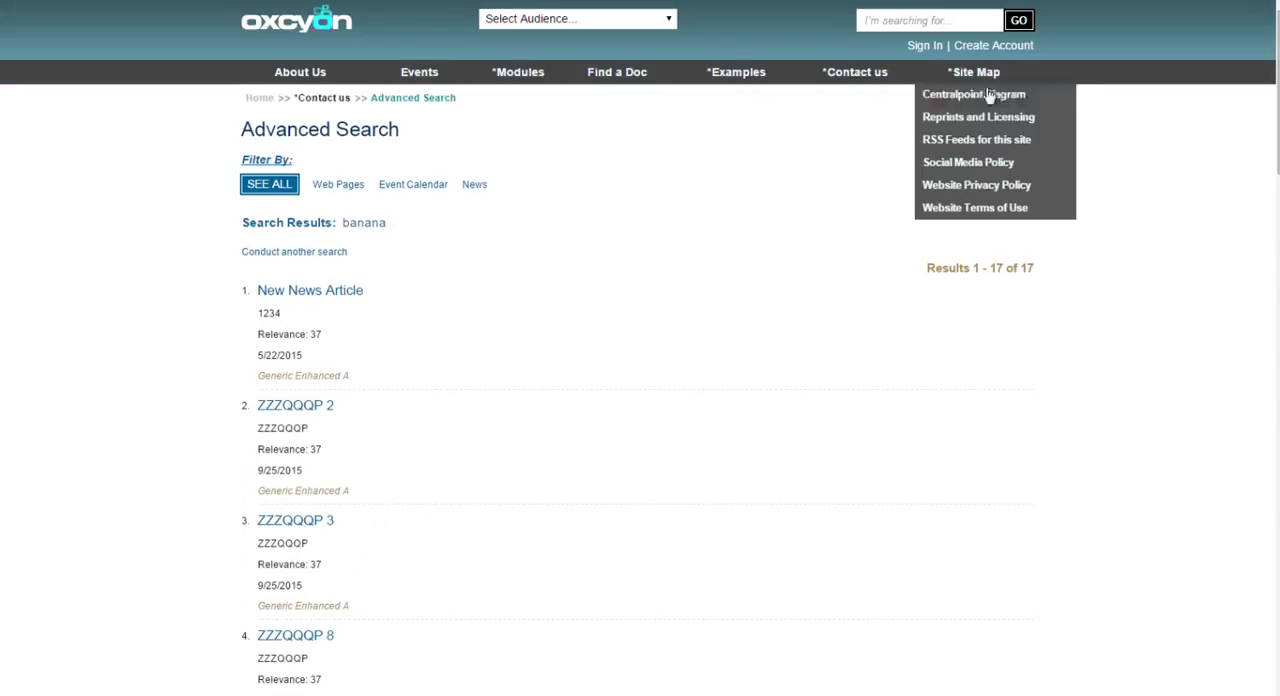
left_click(973, 71)
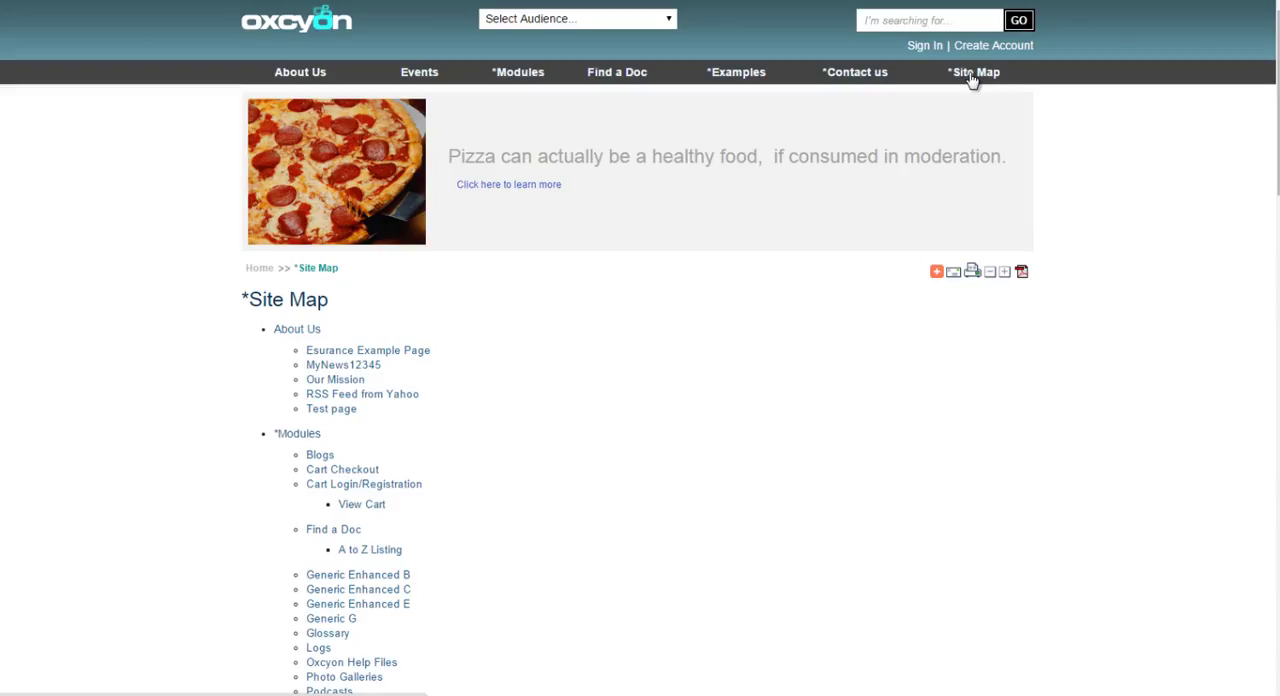
left_click(973, 71)
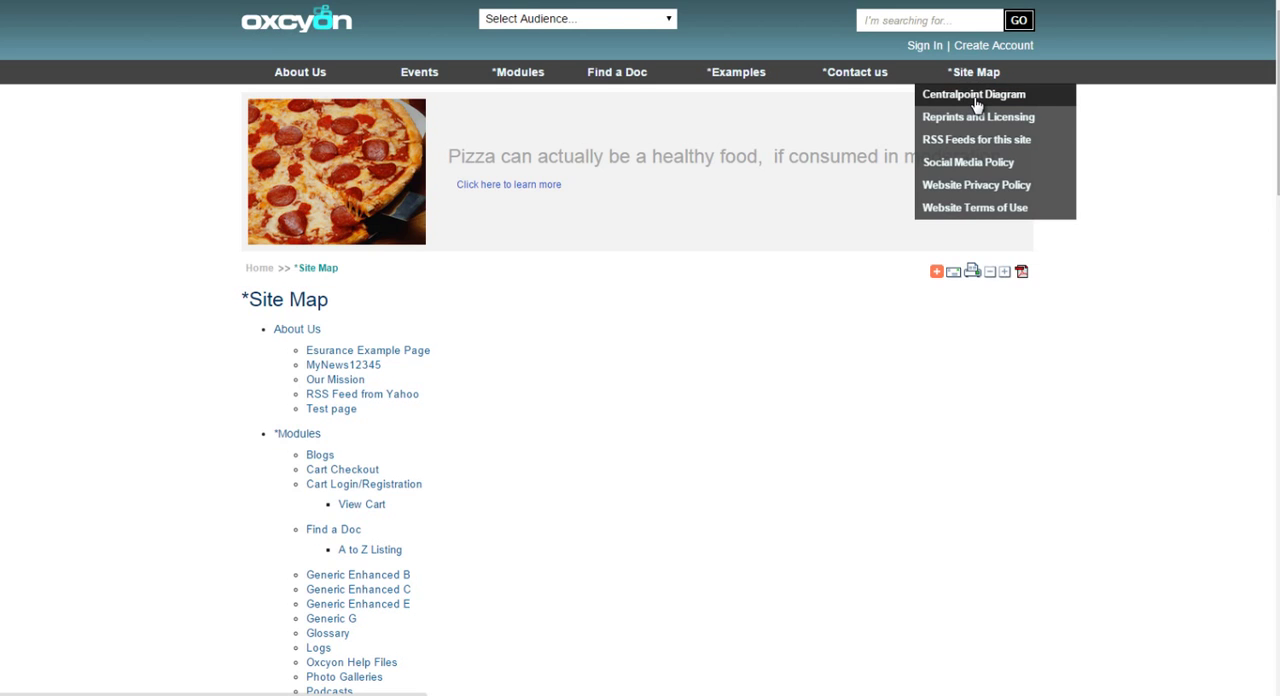
mouse_move(975, 117)
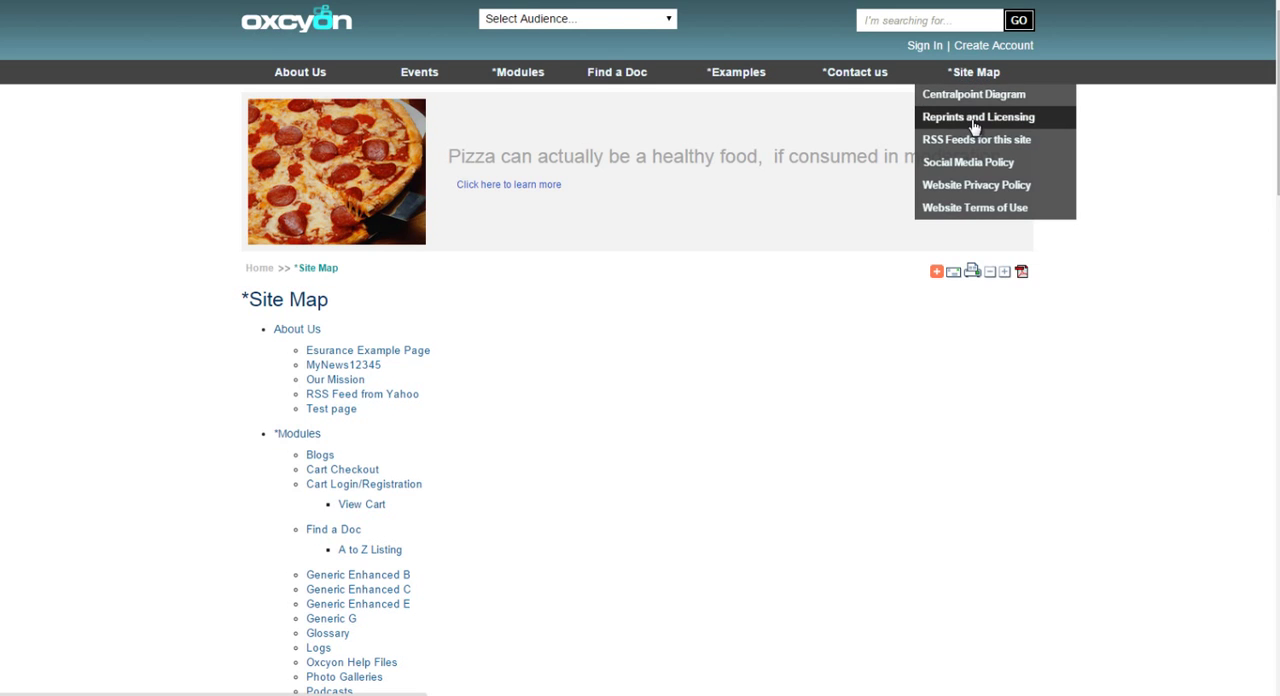
left_click(977, 117)
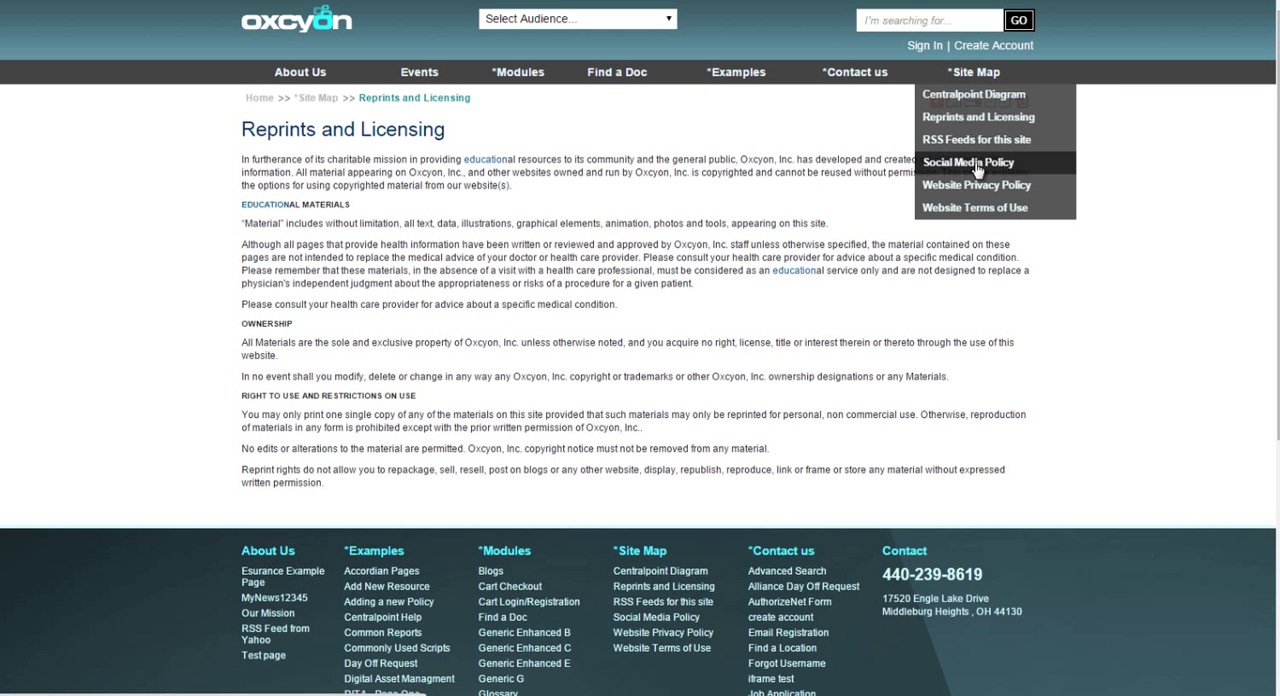
left_click(967, 162)
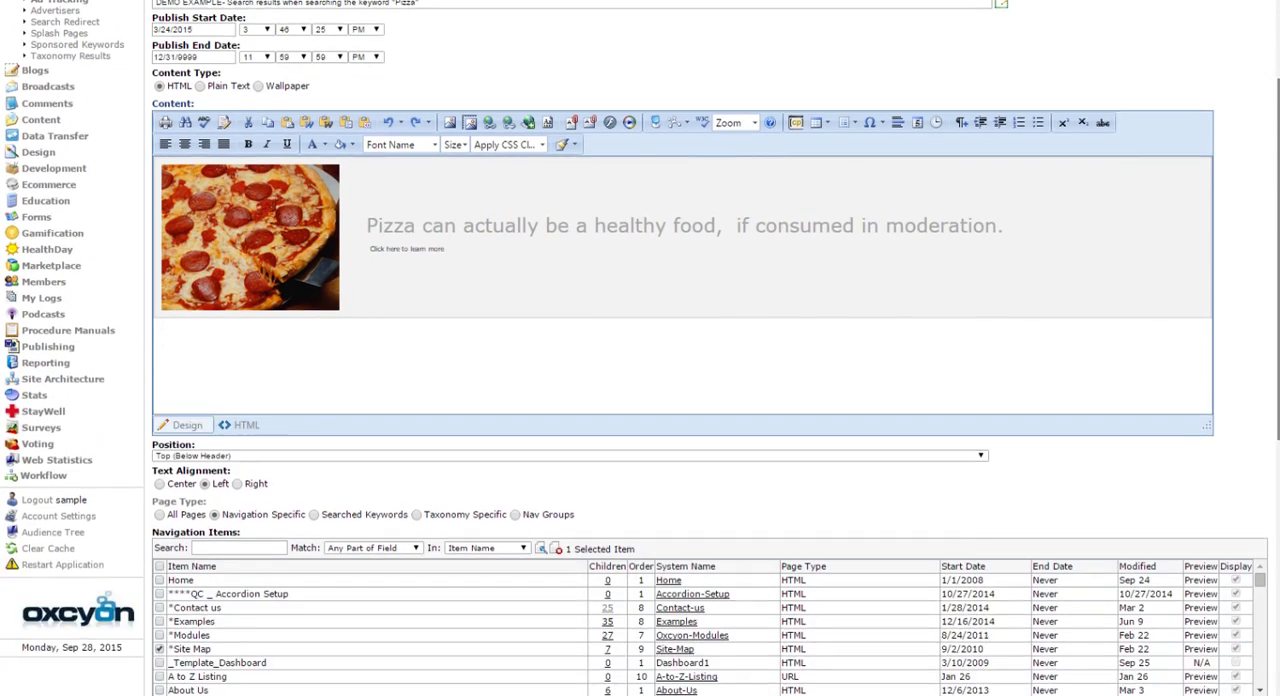
Step: Set Include Children to Yes on the pizza ad and save it
scroll("down", 3)
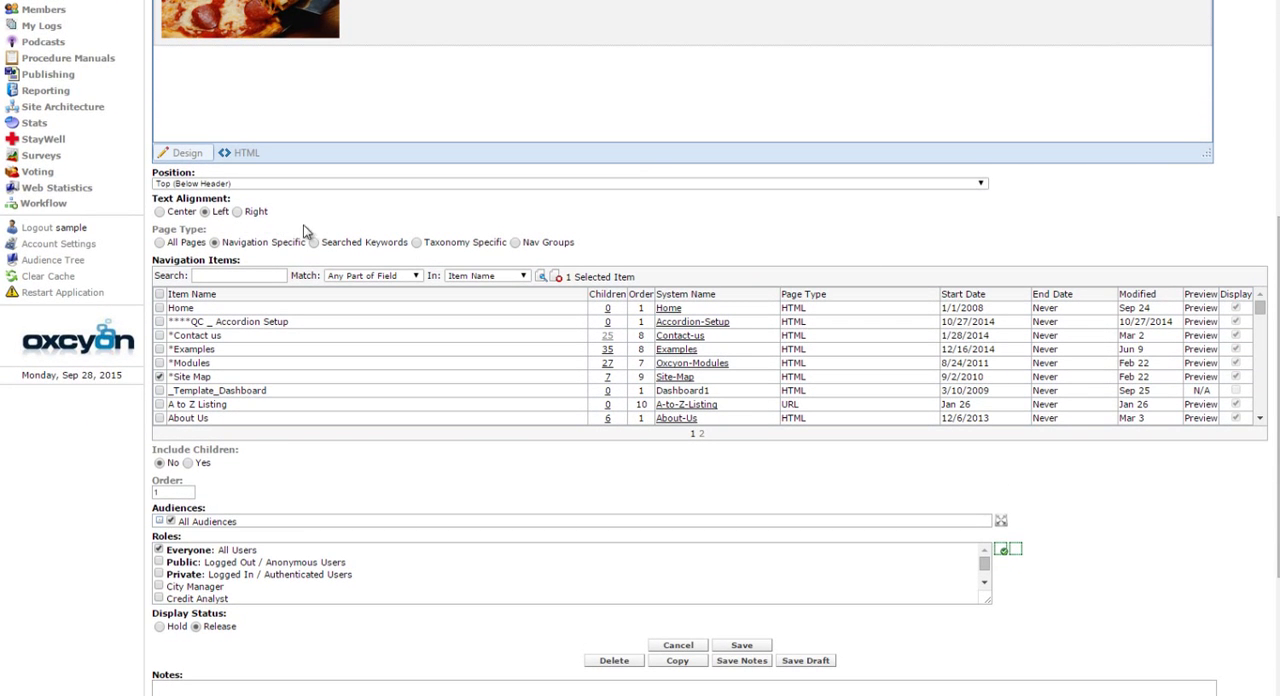
left_click(186, 462)
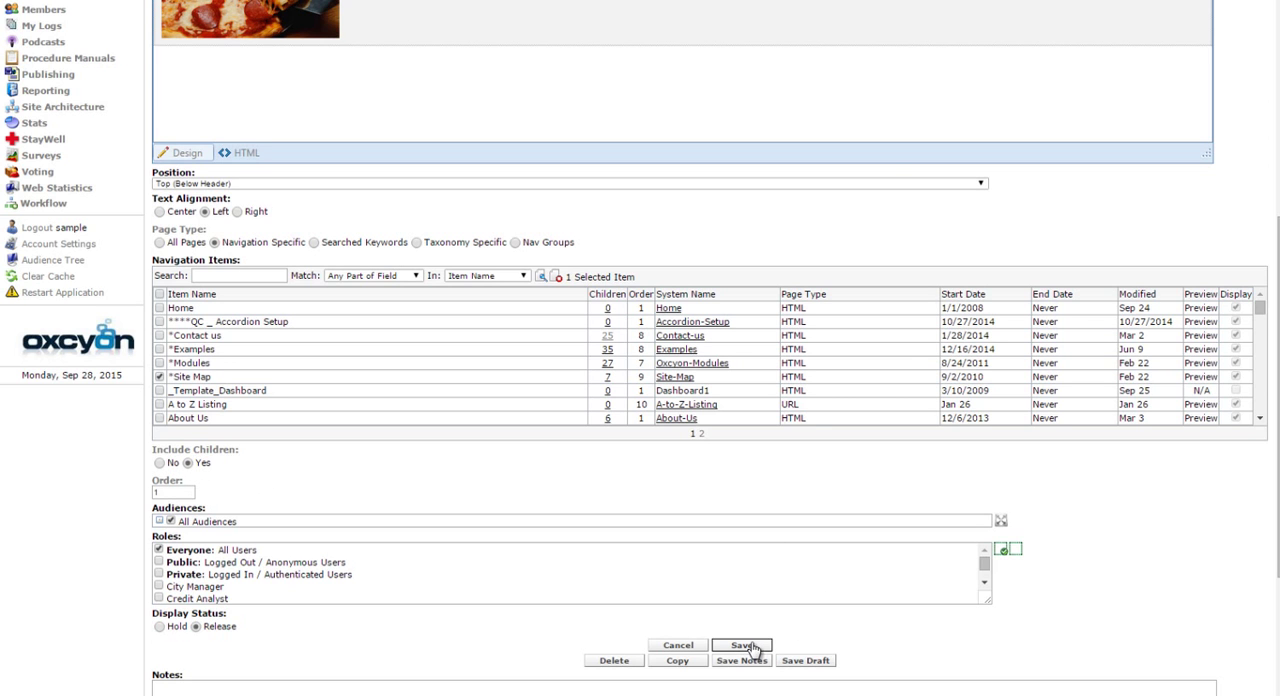
left_click(741, 645)
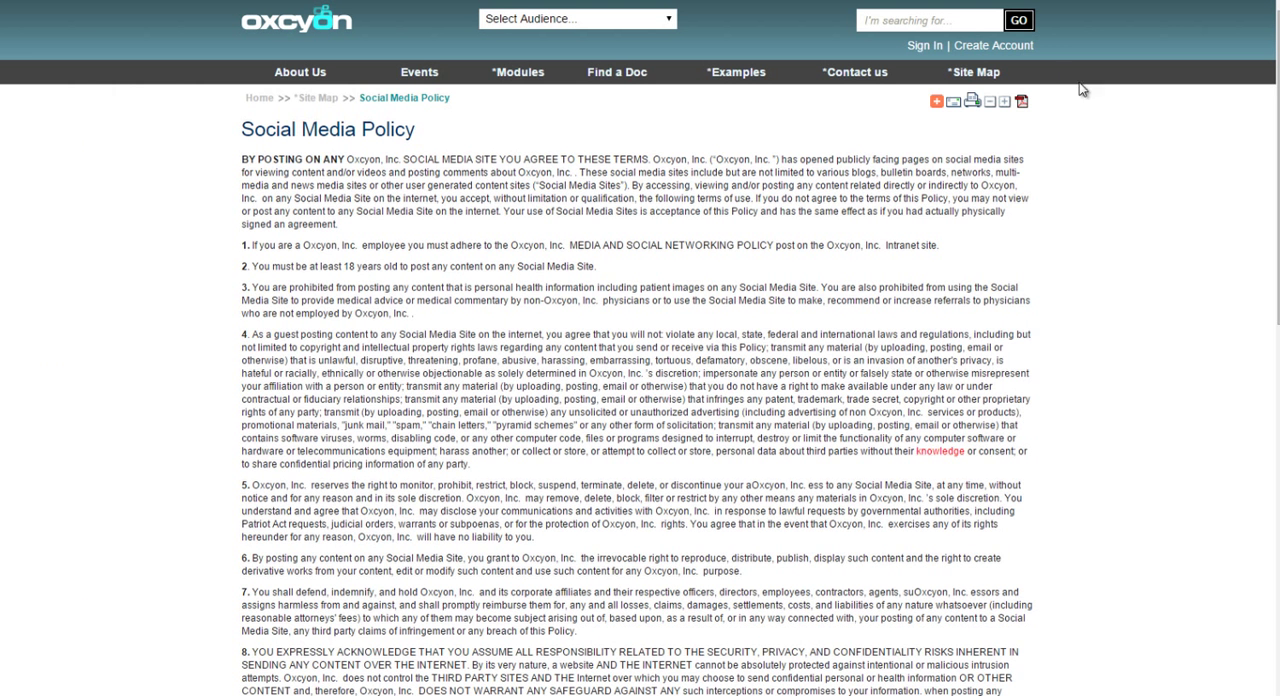
Step: Revisit Site Map, Social Media Policy, and Reprints and Licensing to check for the pizza banner
left_click(972, 72)
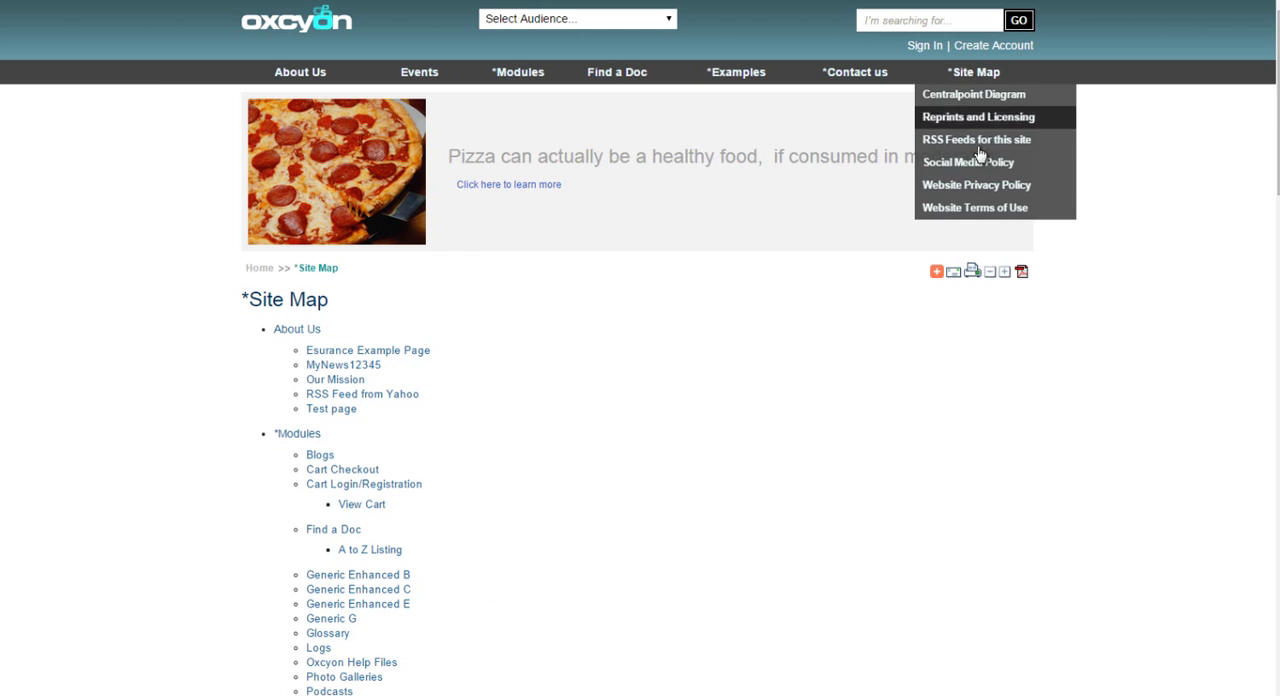
left_click(968, 162)
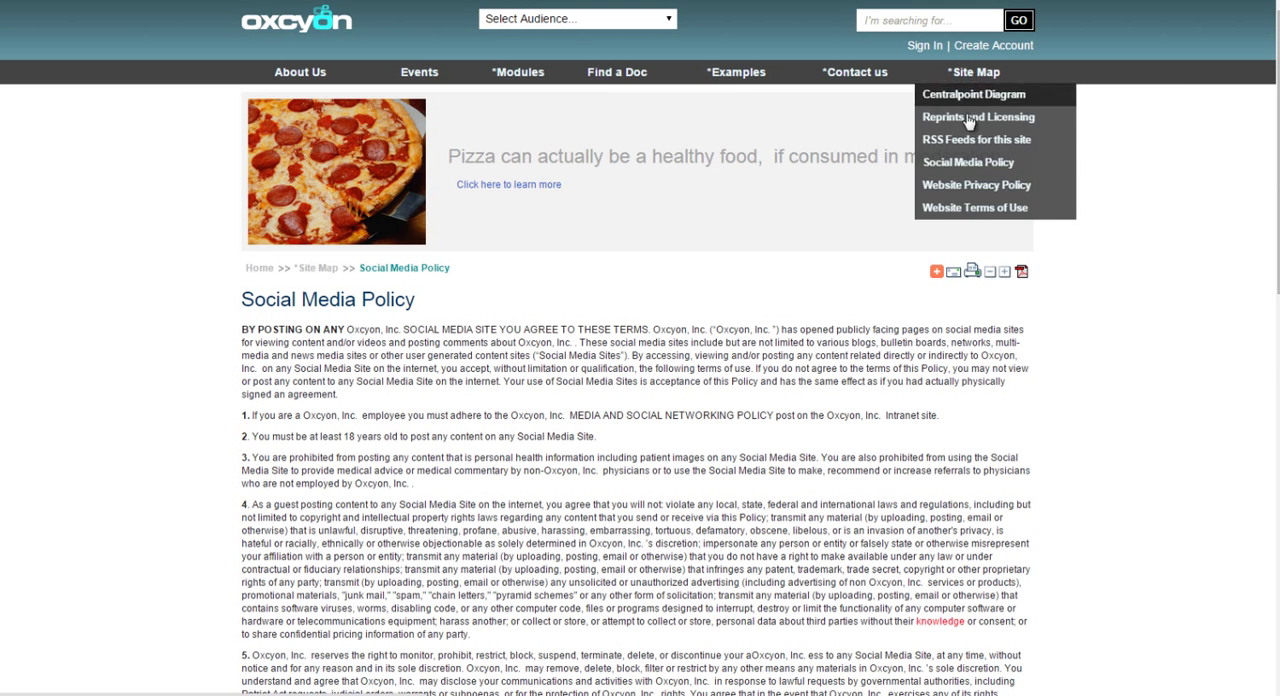
left_click(975, 207)
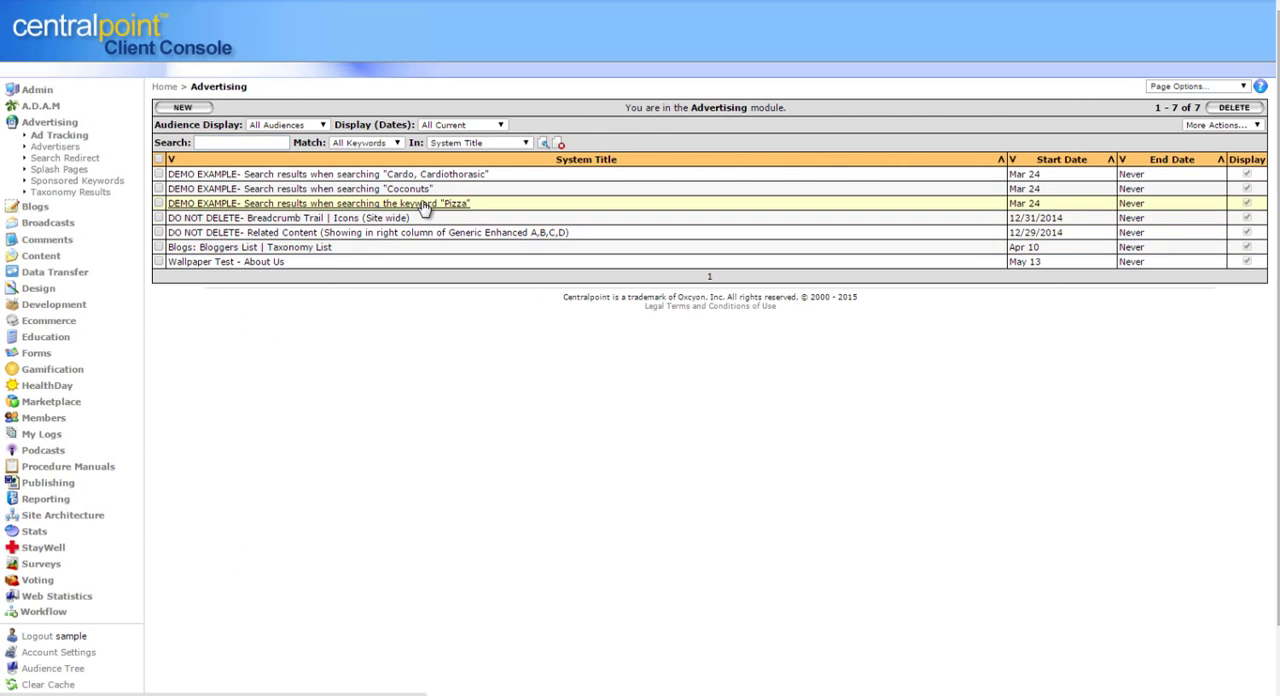
Step: Open the Pizza DEMO EXAMPLE record and untick Everyone under Roles
left_click(313, 203)
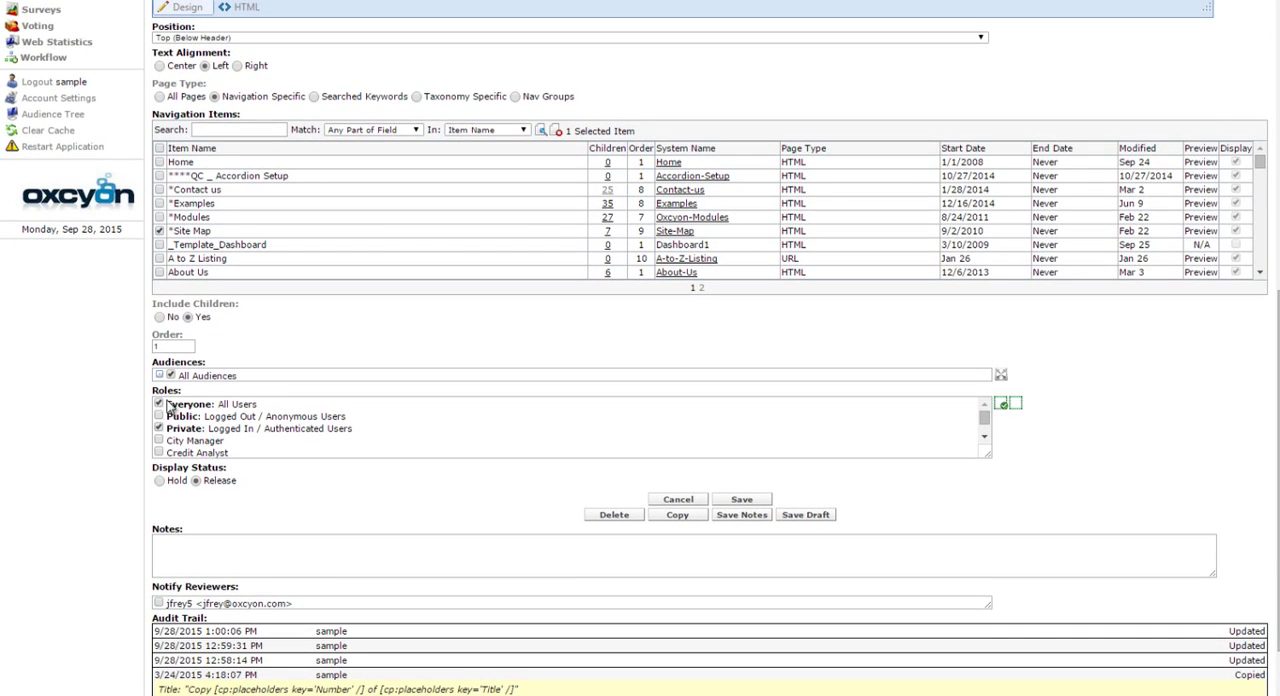
left_click(158, 404)
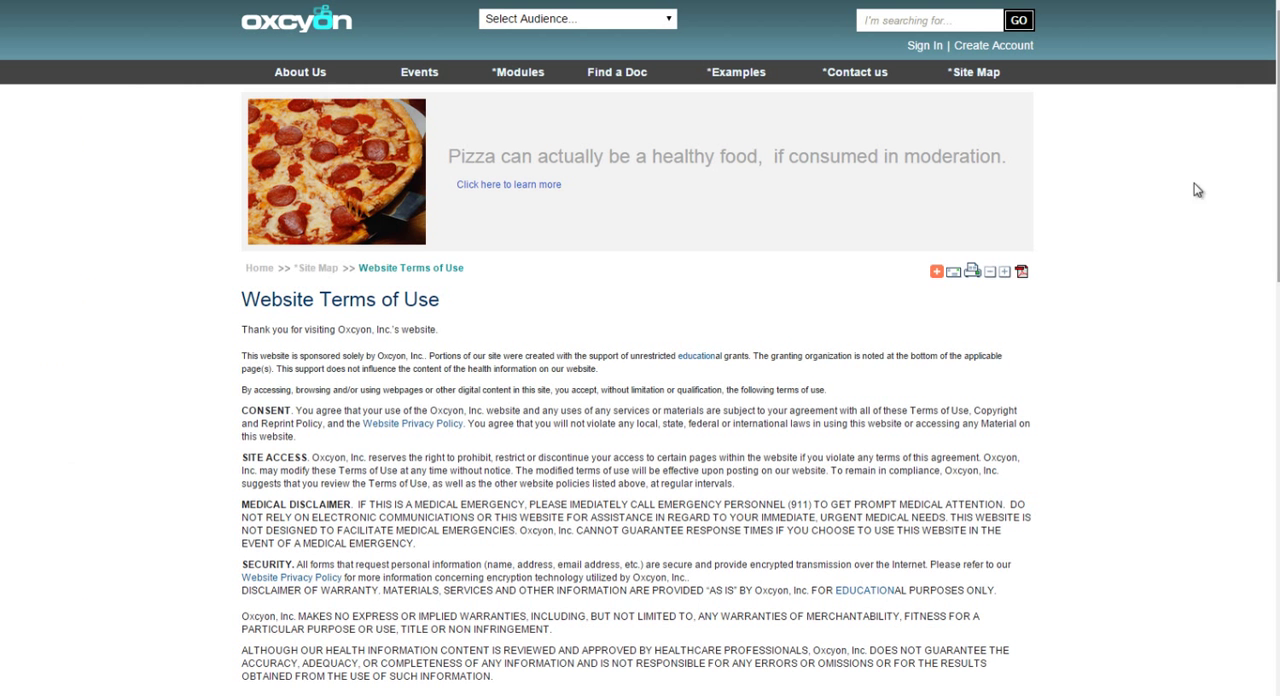
Step: Visit Site Map and Social Media Policy while logged out, then sign in as a member
left_click(973, 71)
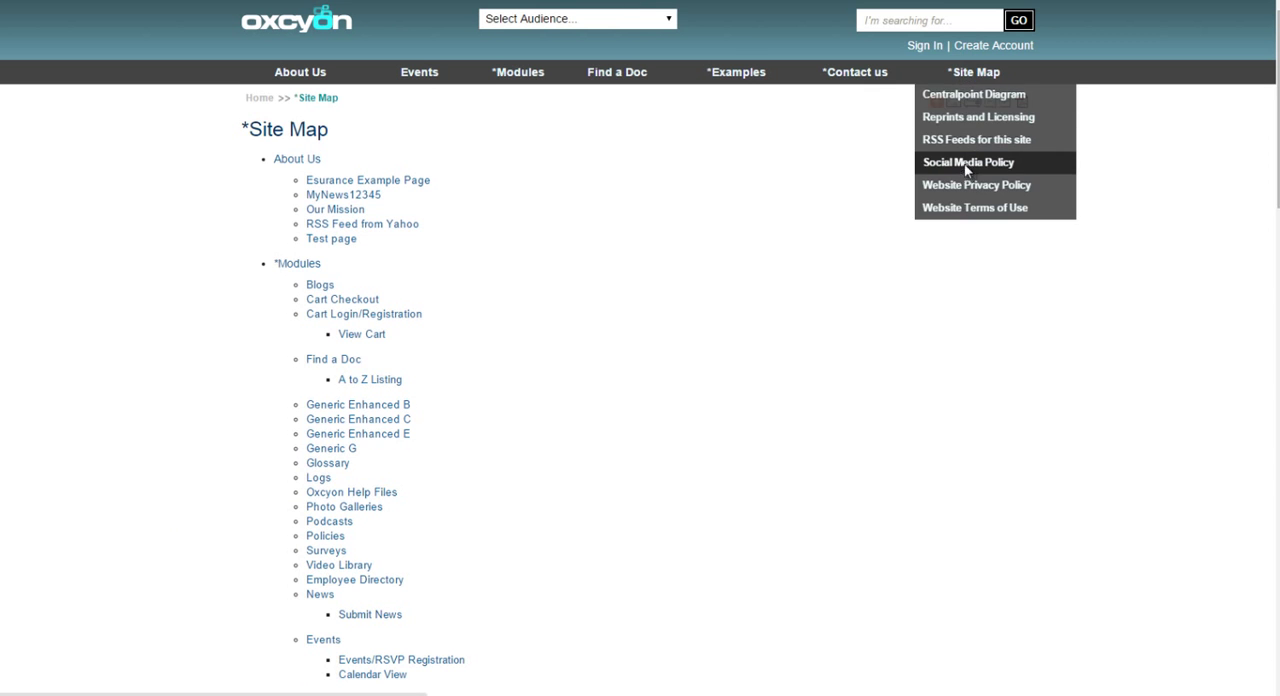
left_click(966, 162)
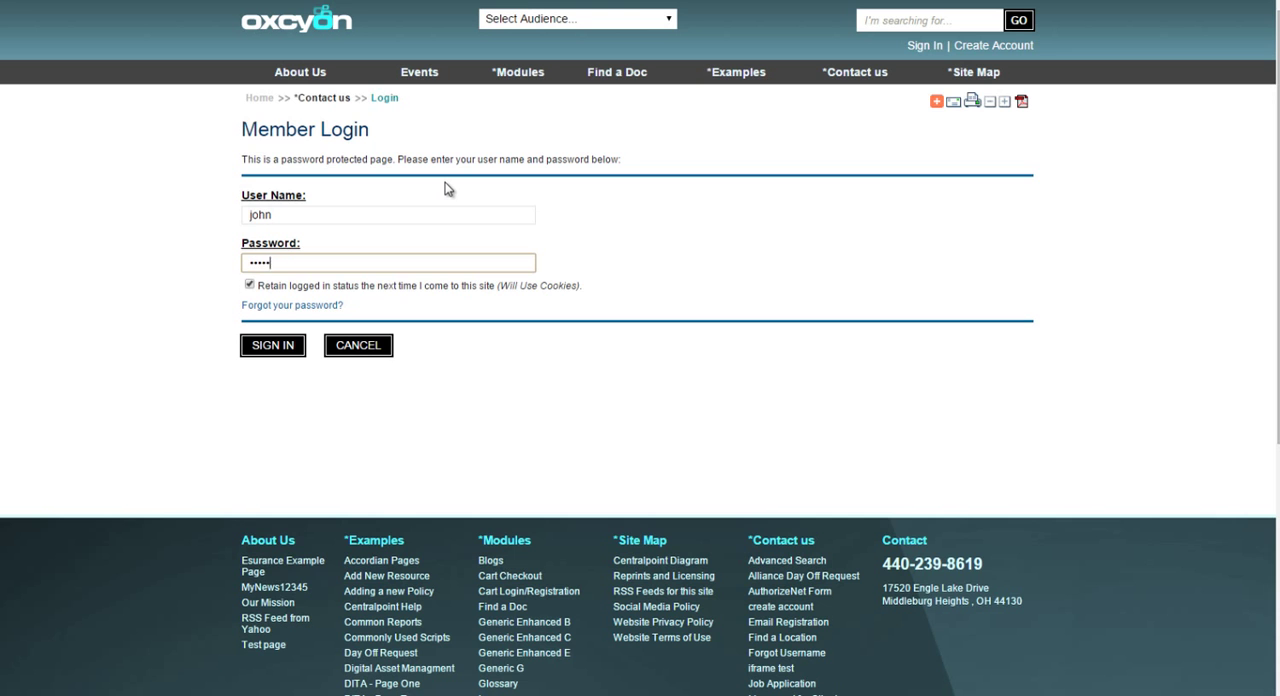
left_click(272, 345)
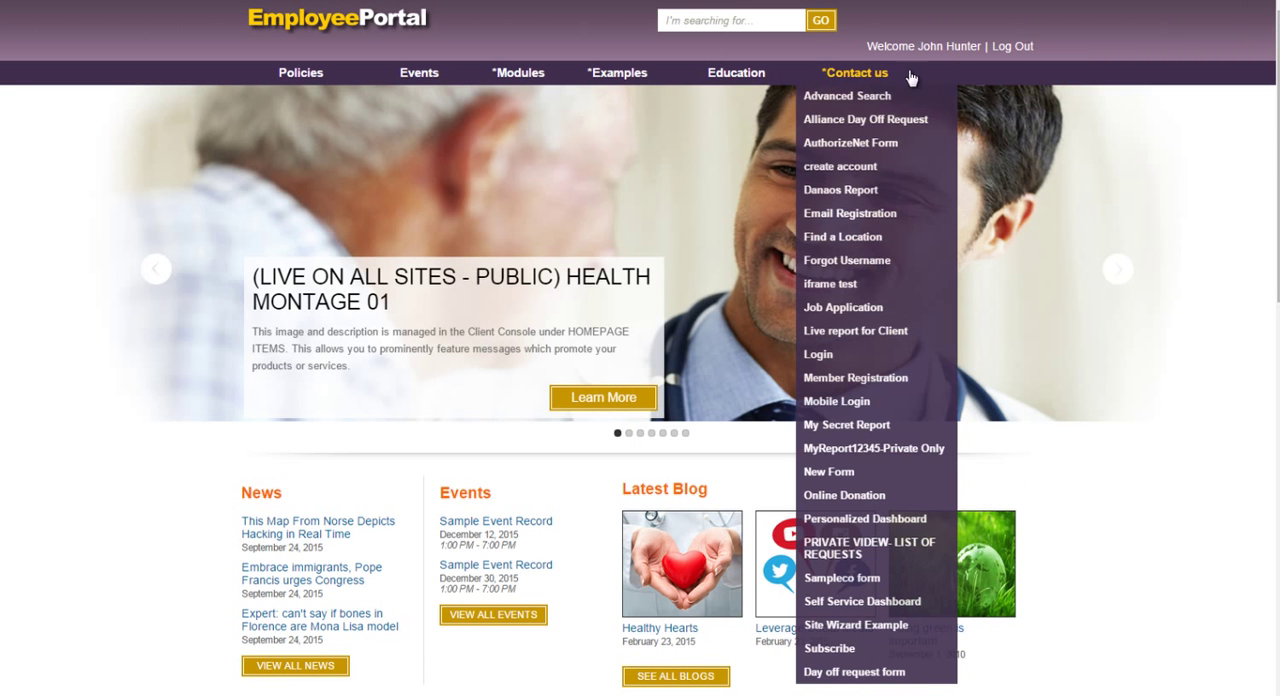
Step: View the pizza banner on the portal's RSS Feeds page, then log out
scroll("down", 3)
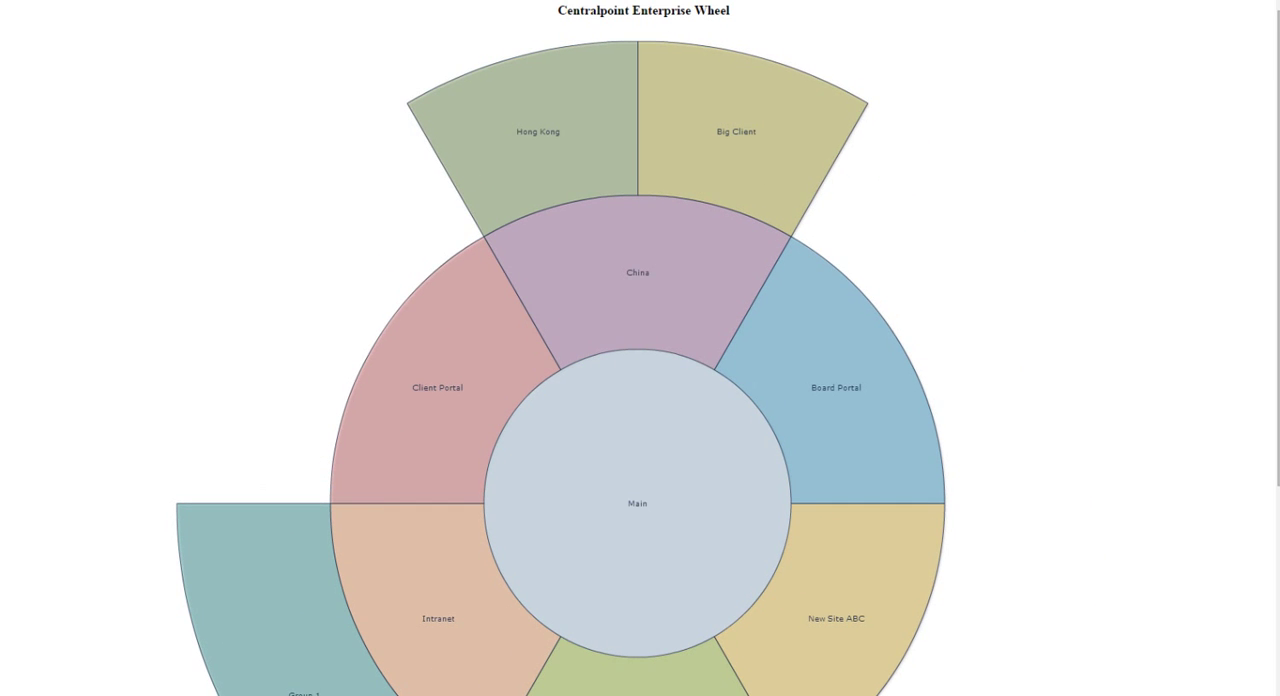
scroll("down", 3)
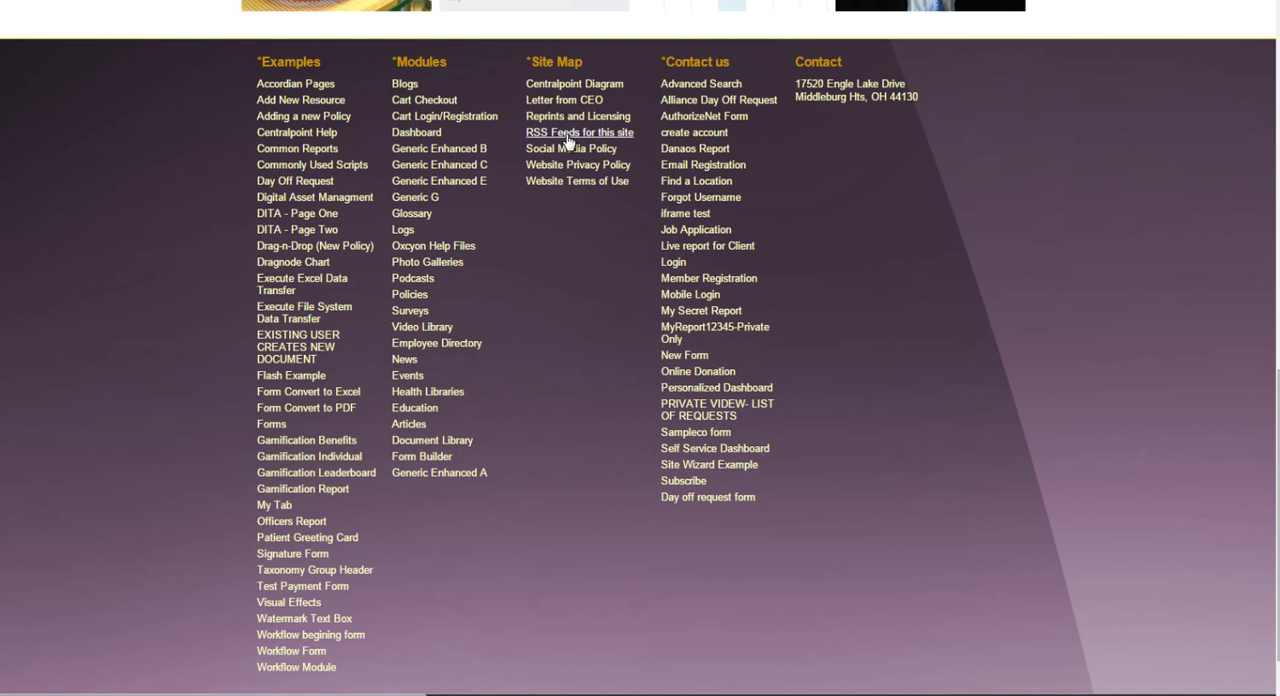
left_click(579, 132)
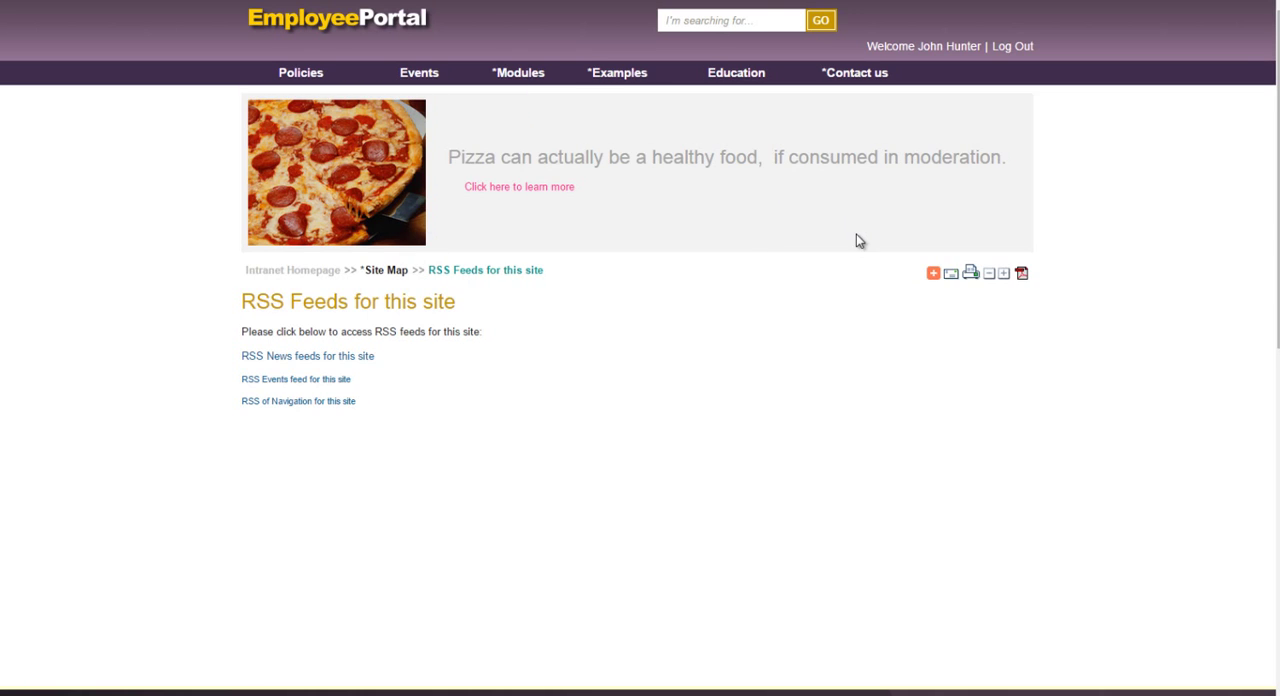
mouse_move(940, 260)
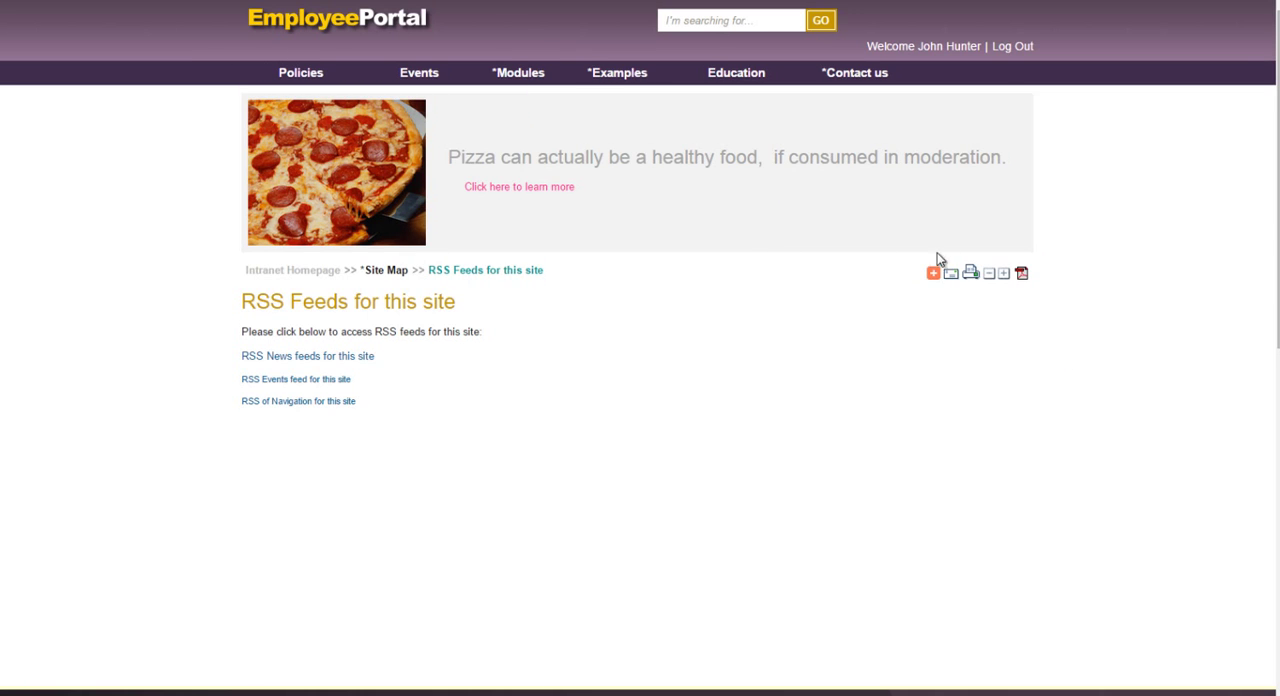
left_click(932, 272)
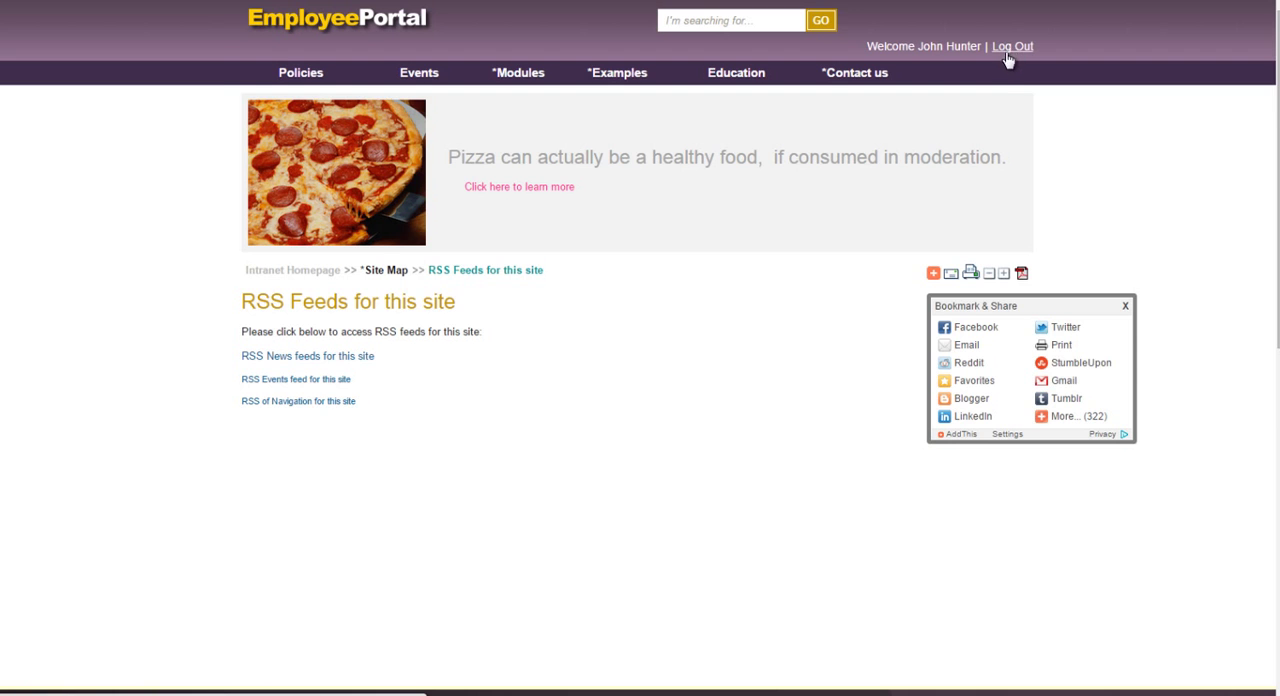
left_click(1011, 46)
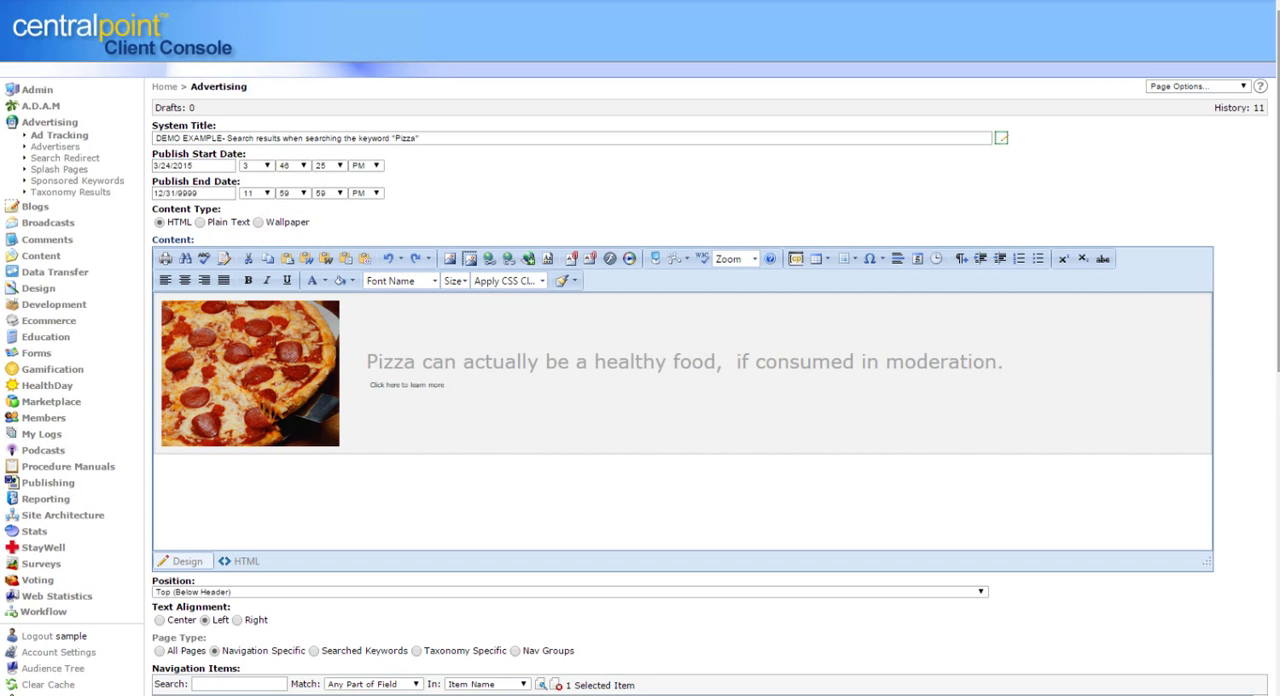
Step: Set the pizza ad to role Everyone and Page Type Searched Keywords, and save
scroll("down", 3)
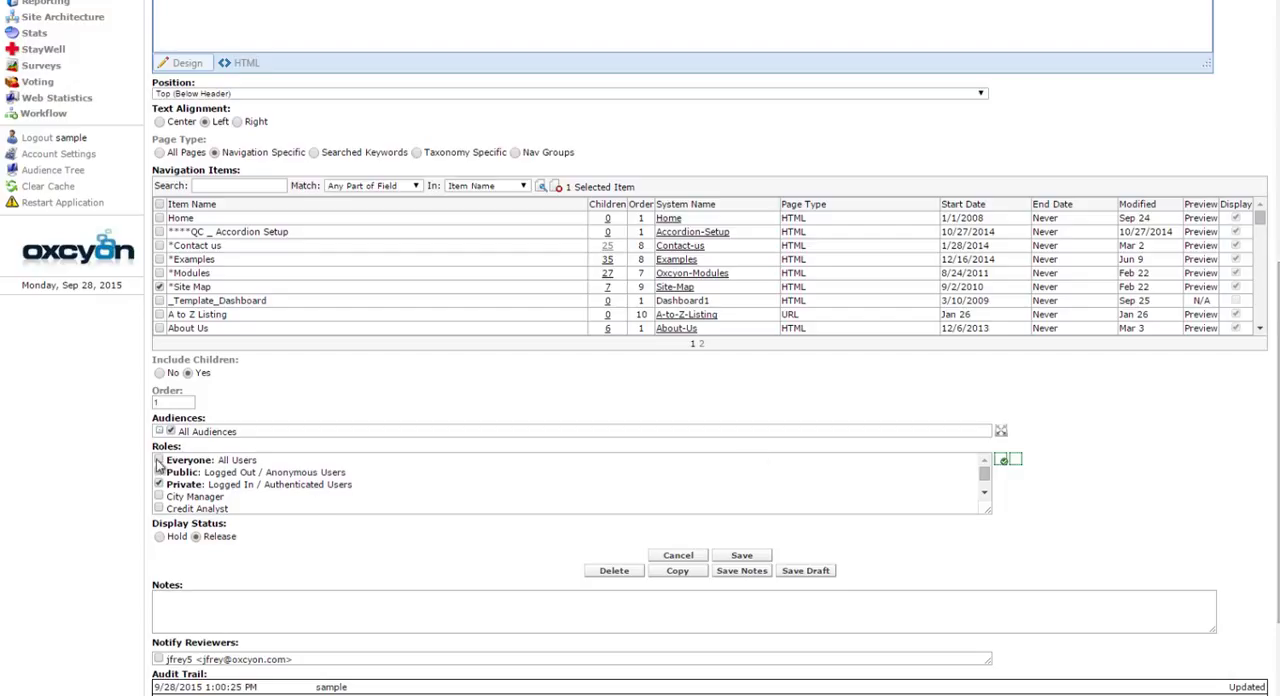
left_click(158, 460)
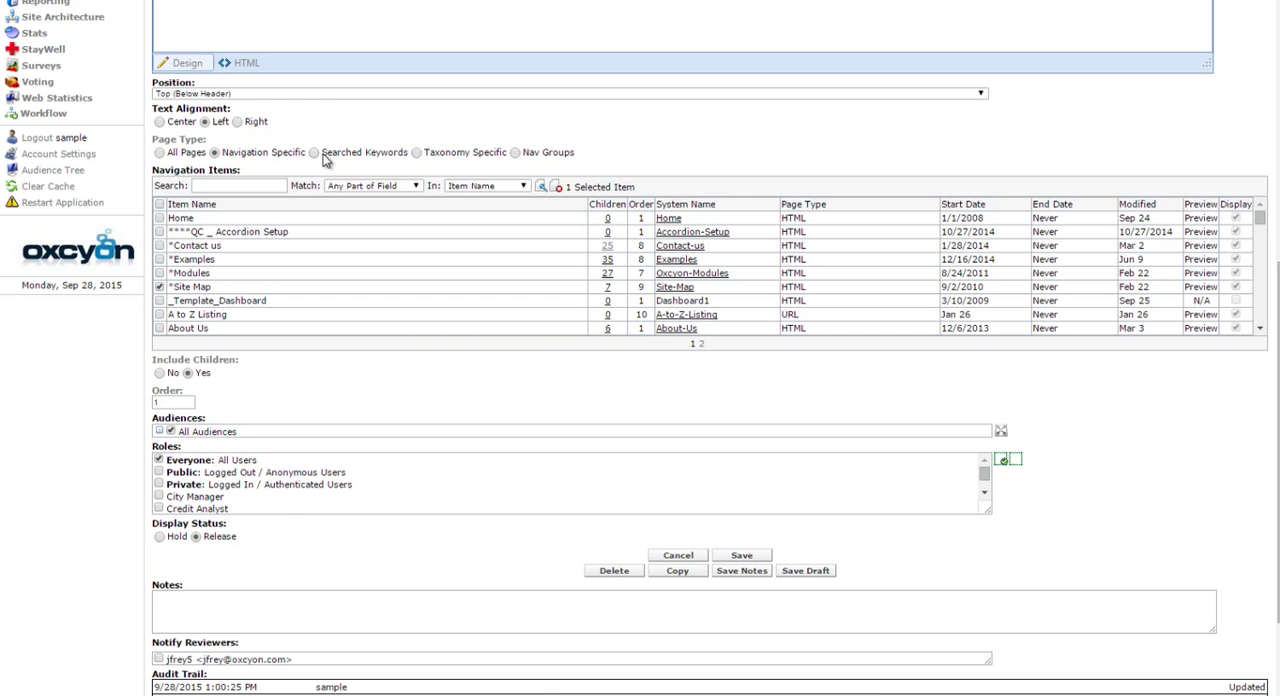
left_click(315, 152)
type("pizza")
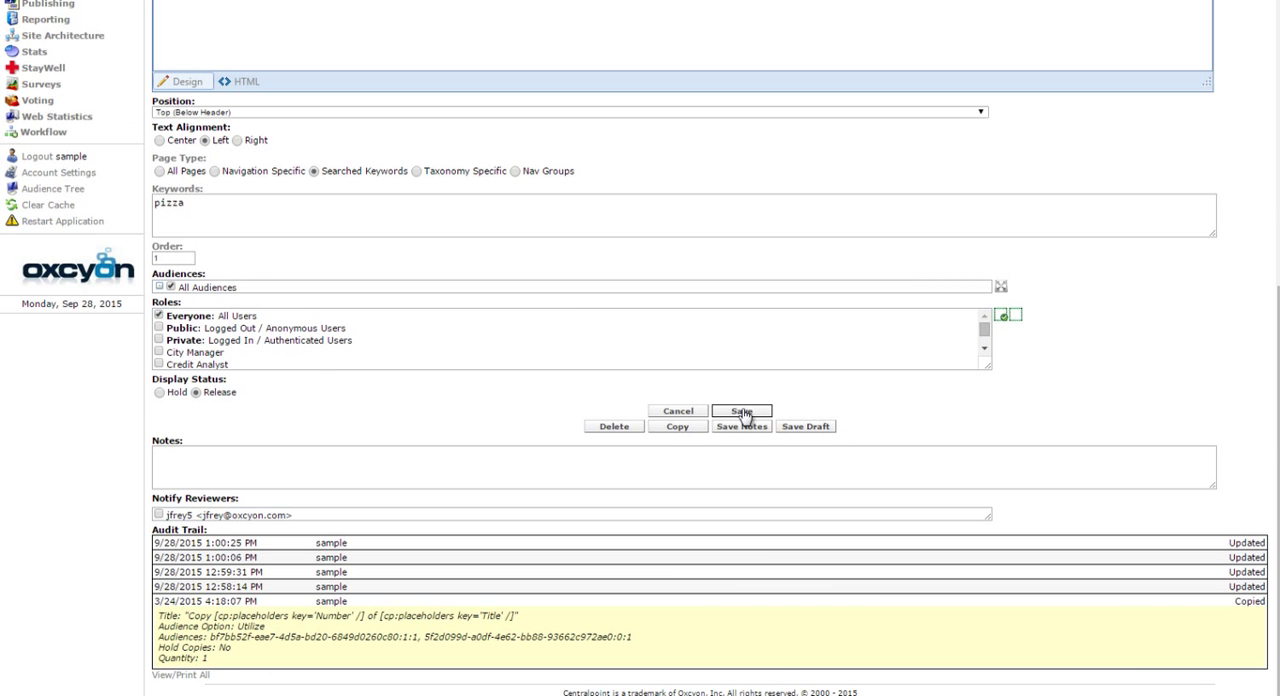
left_click(740, 411)
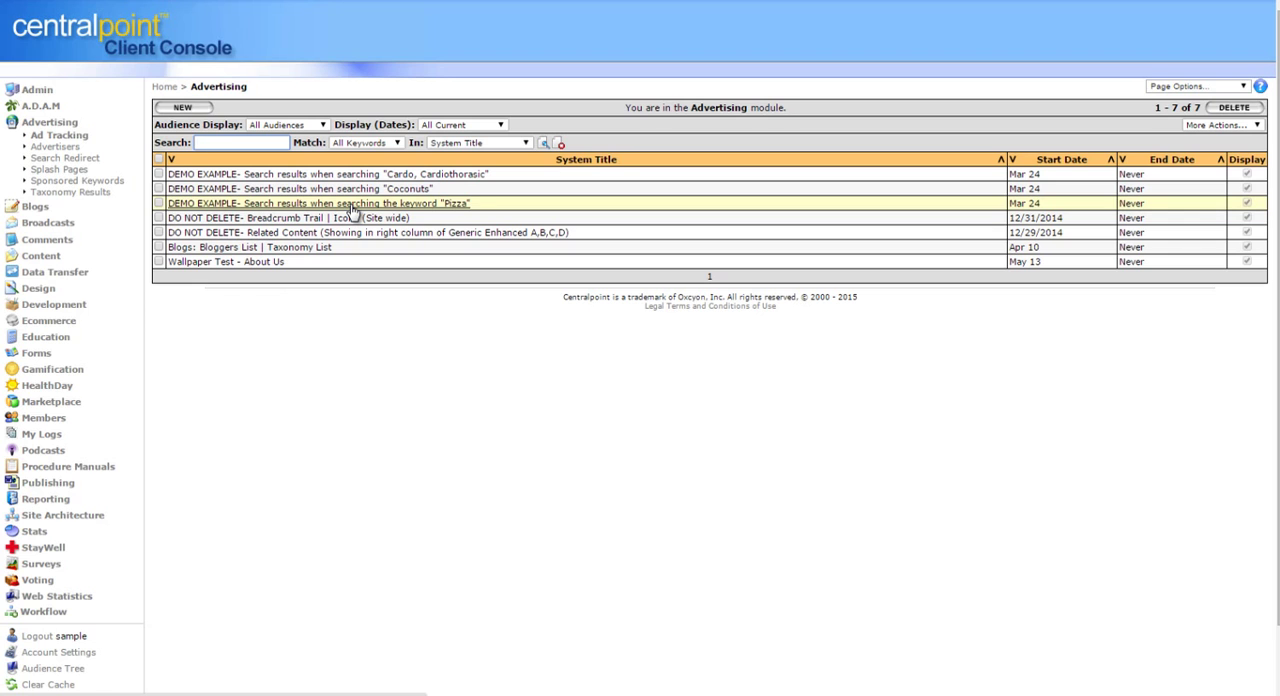
Step: Open the Pizza ad record and switch its content type to Plain Text and back to HTML
left_click(318, 203)
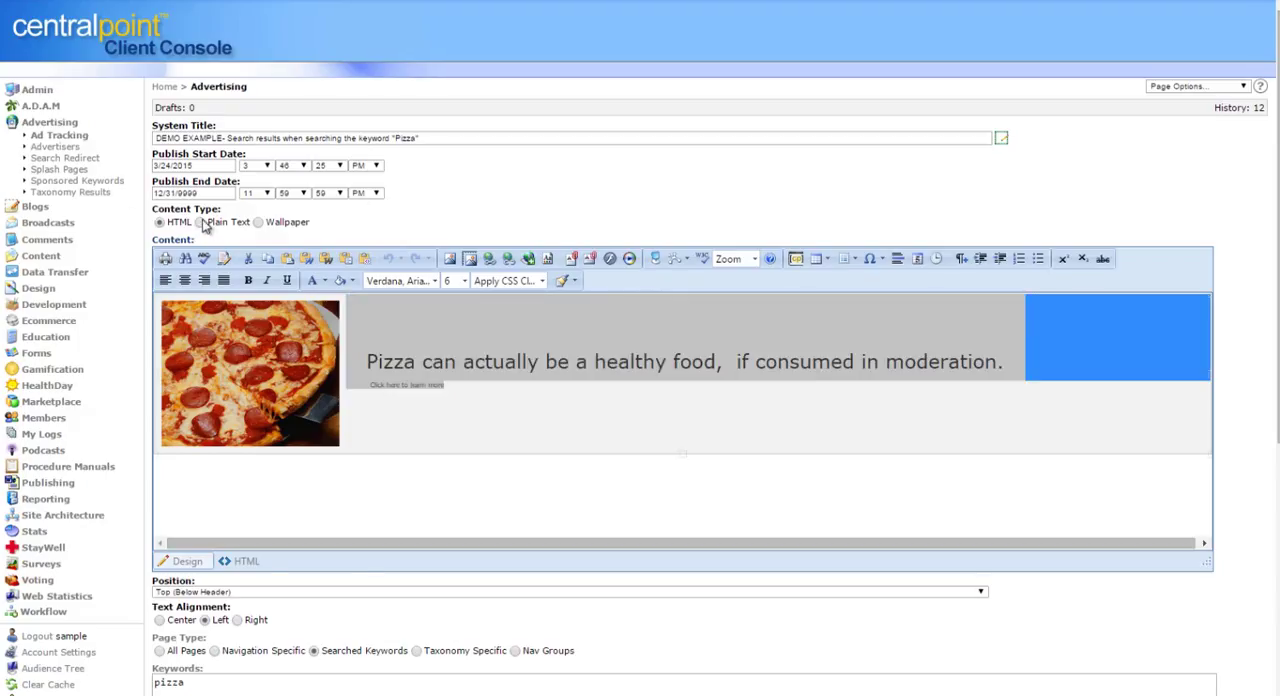
left_click(199, 222)
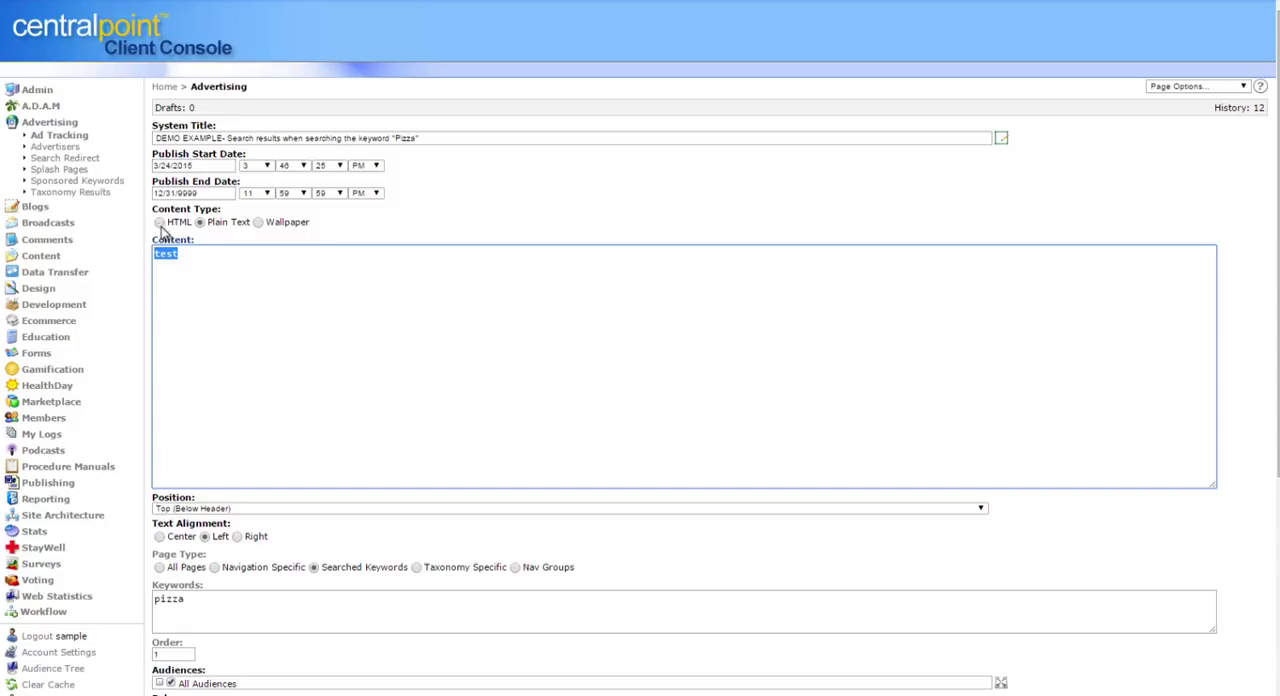
left_click(159, 222)
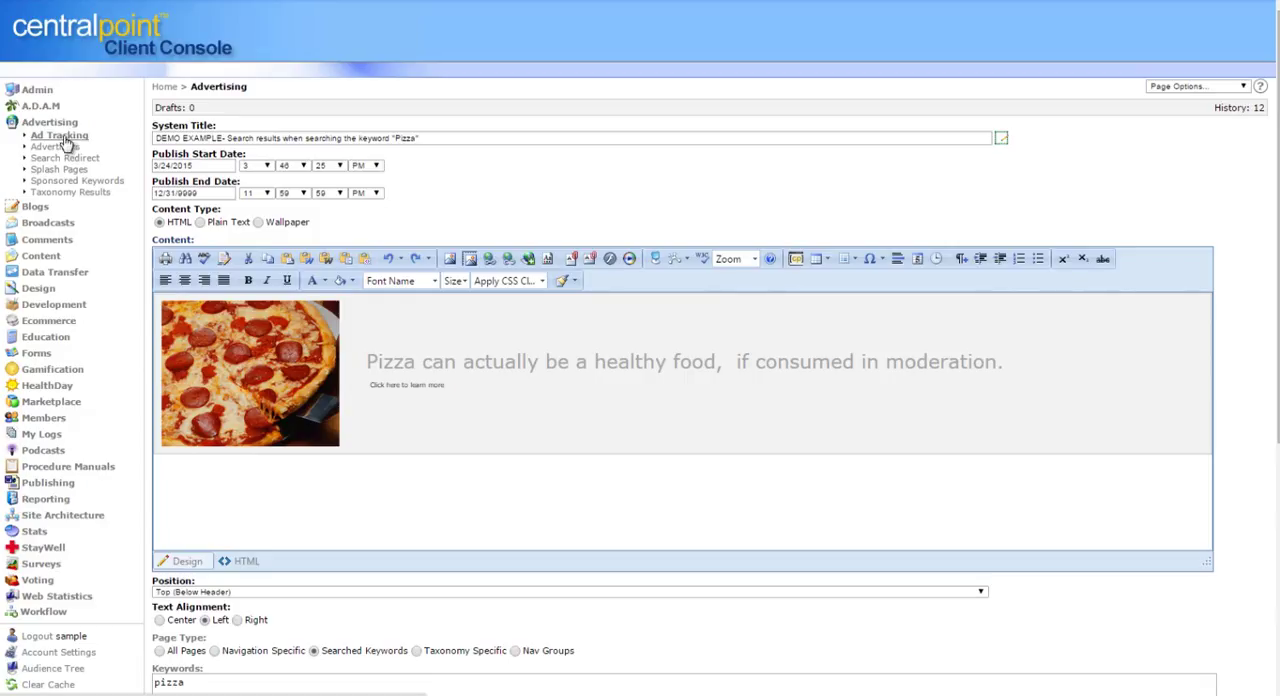
mouse_move(66, 144)
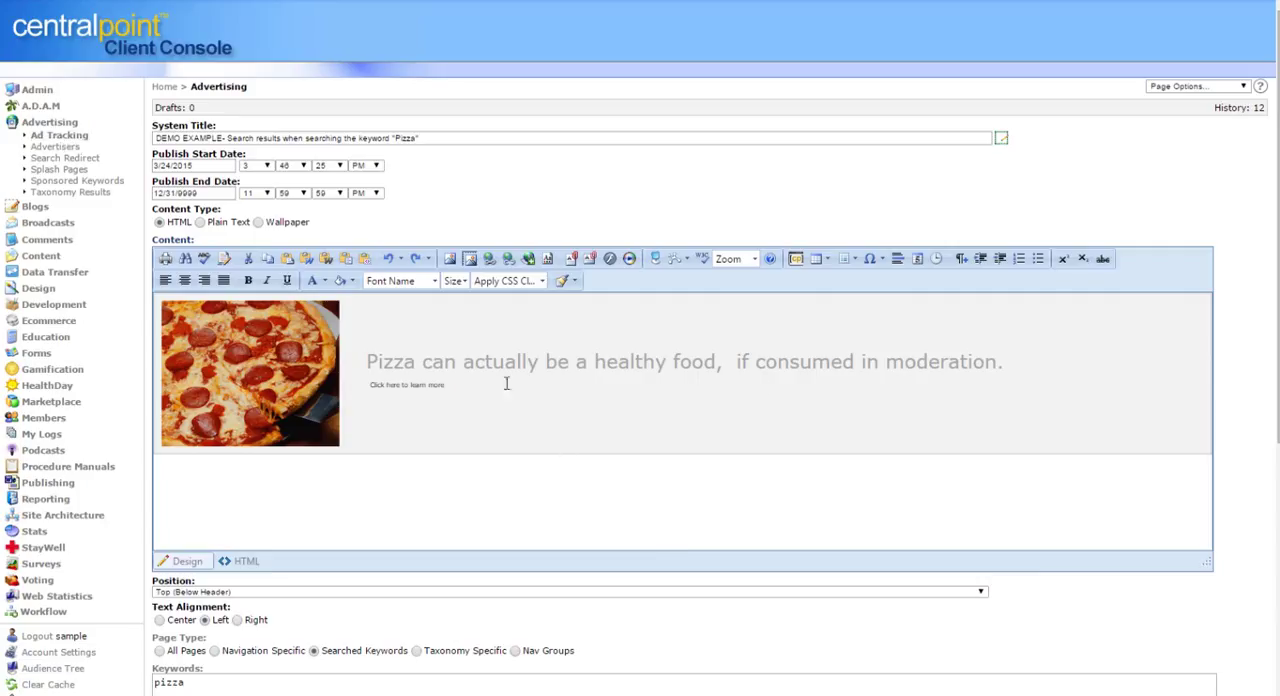
mouse_move(883, 517)
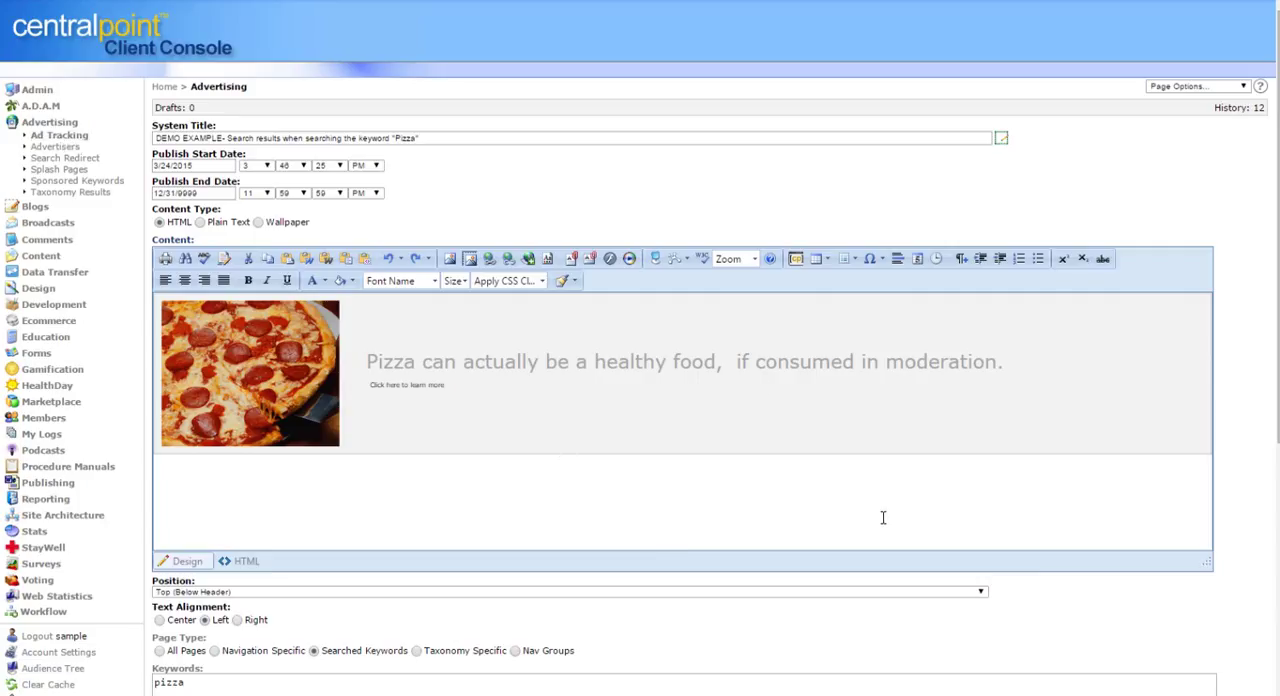
mouse_move(876, 510)
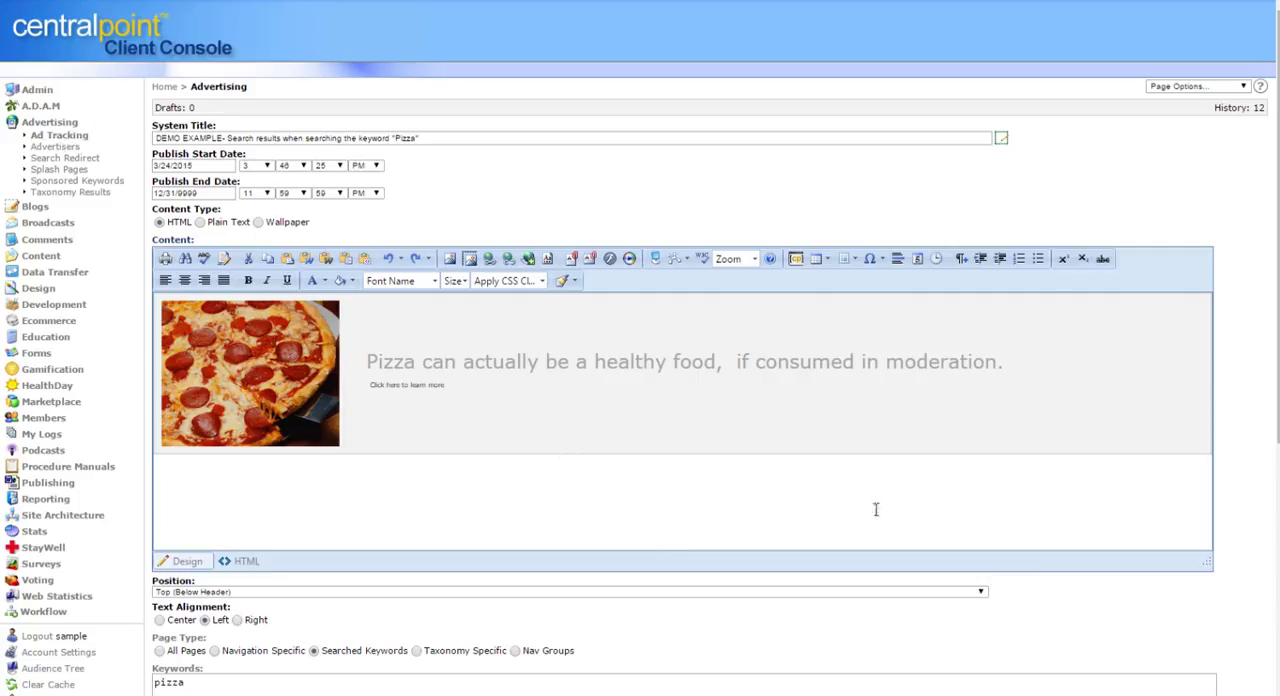
Step: Create and save an ad zone named 'New Ad Zone' under Ad Tracking > Zones
left_click(59, 135)
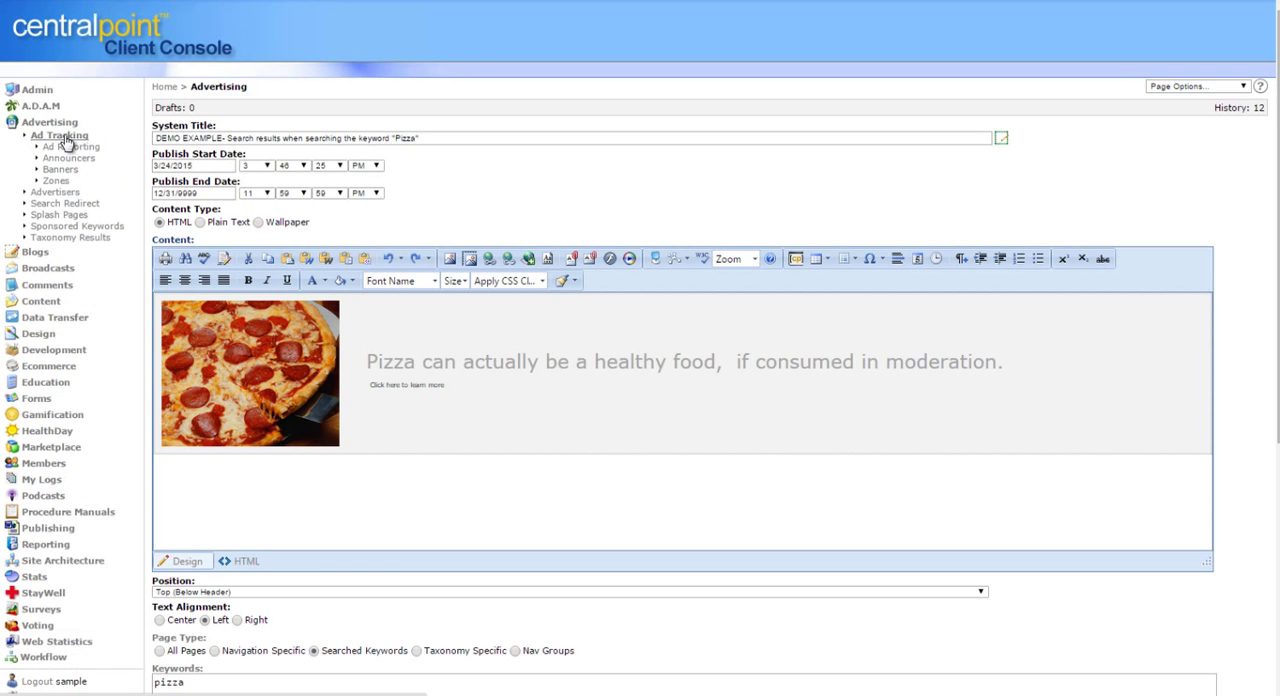
left_click(55, 181)
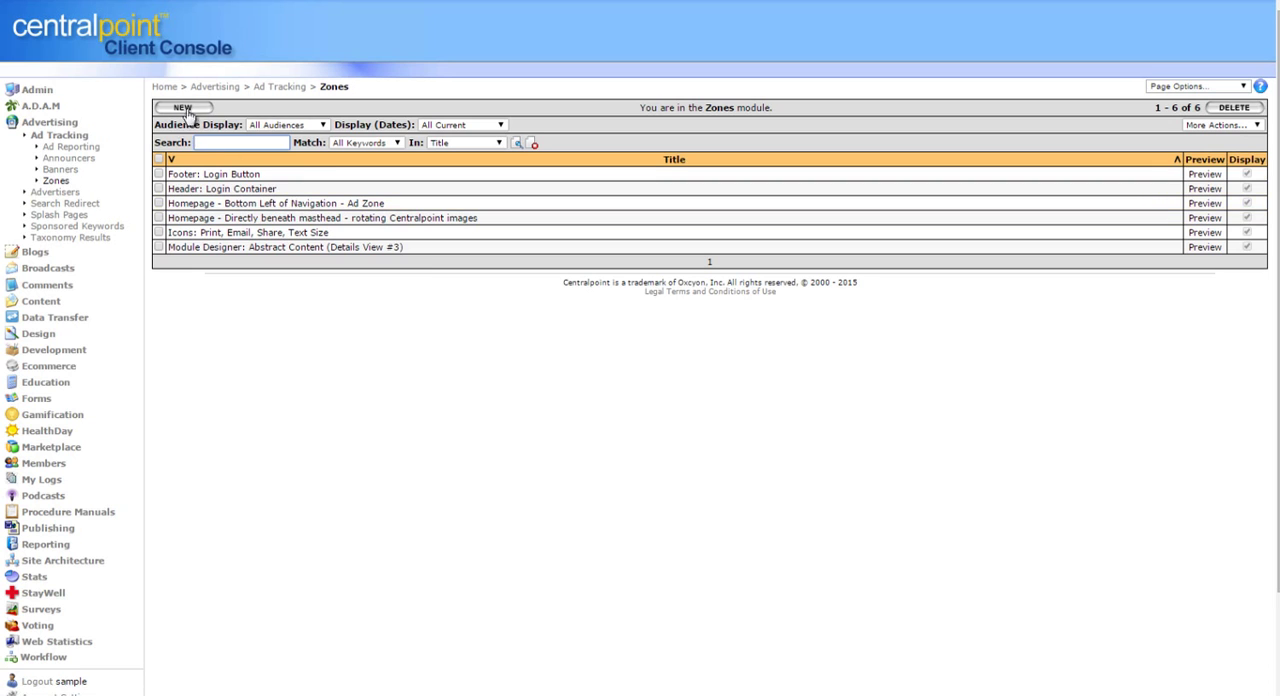
left_click(182, 108)
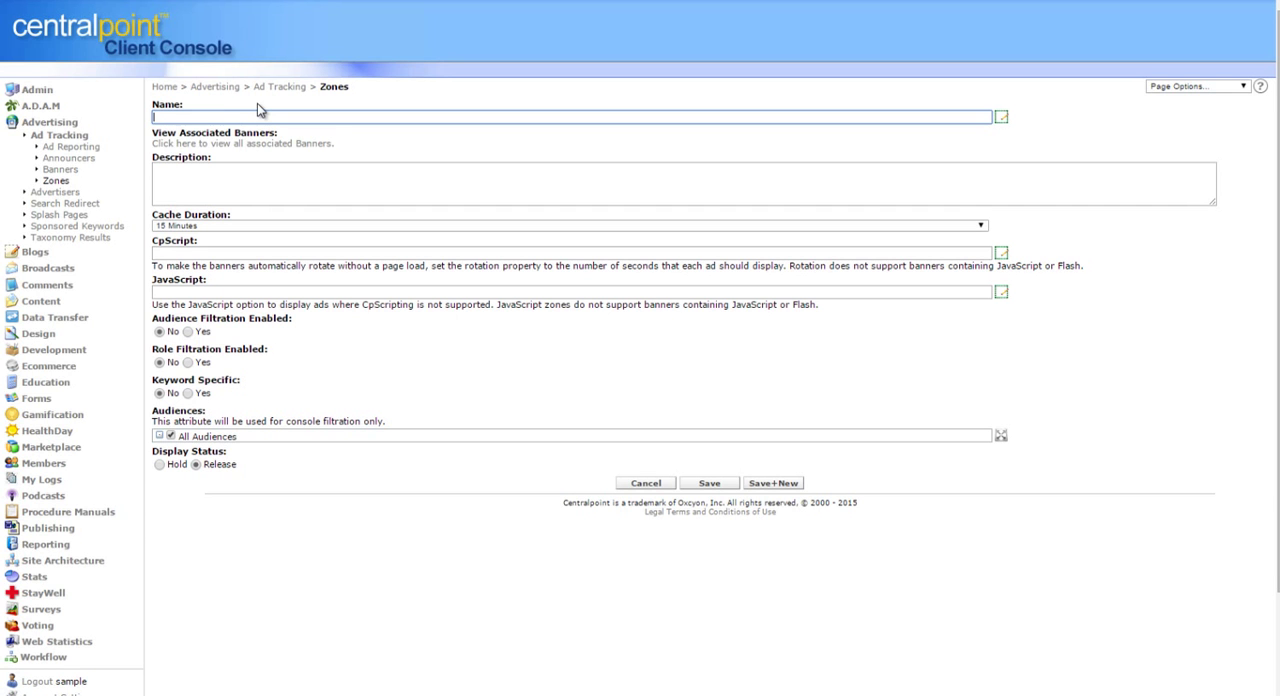
type("New Ad Zone")
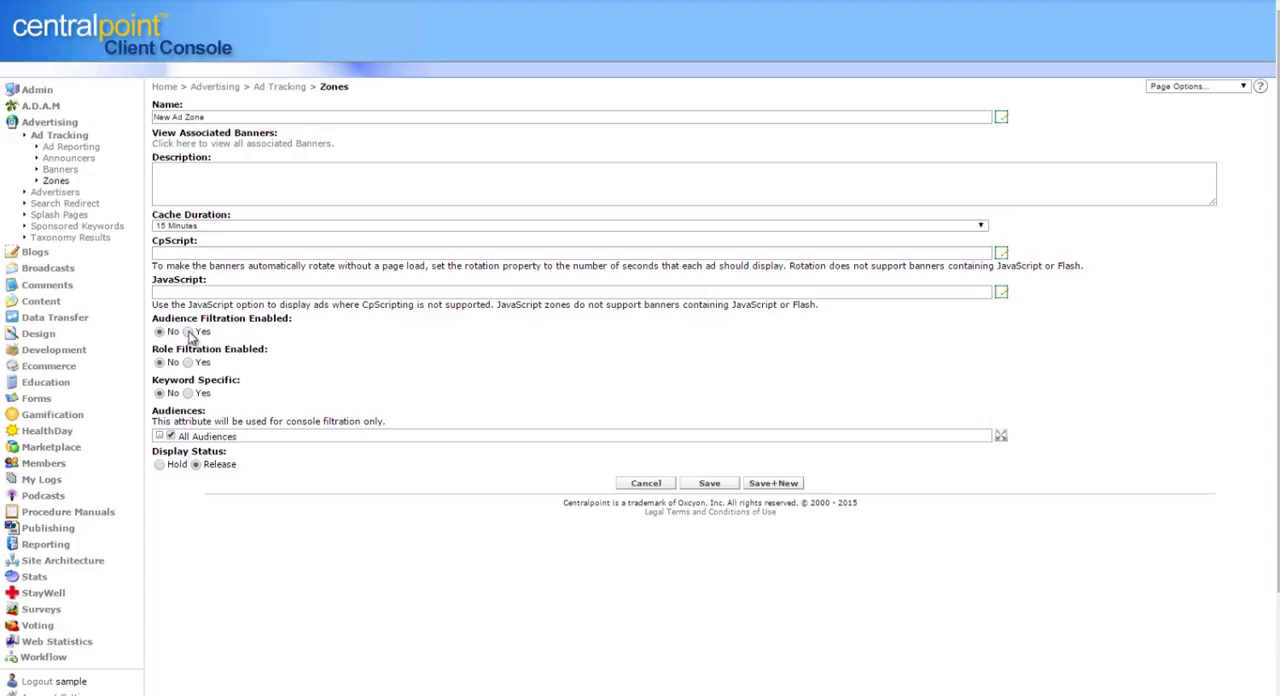
left_click(187, 331)
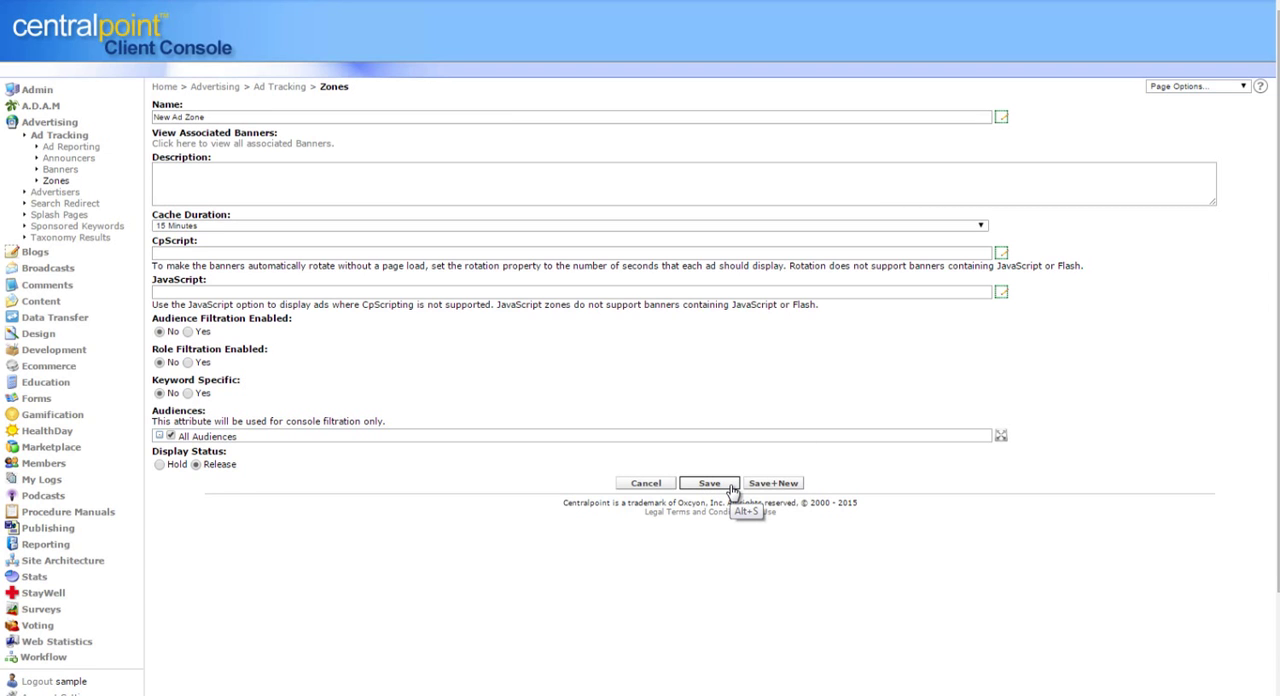
left_click(709, 483)
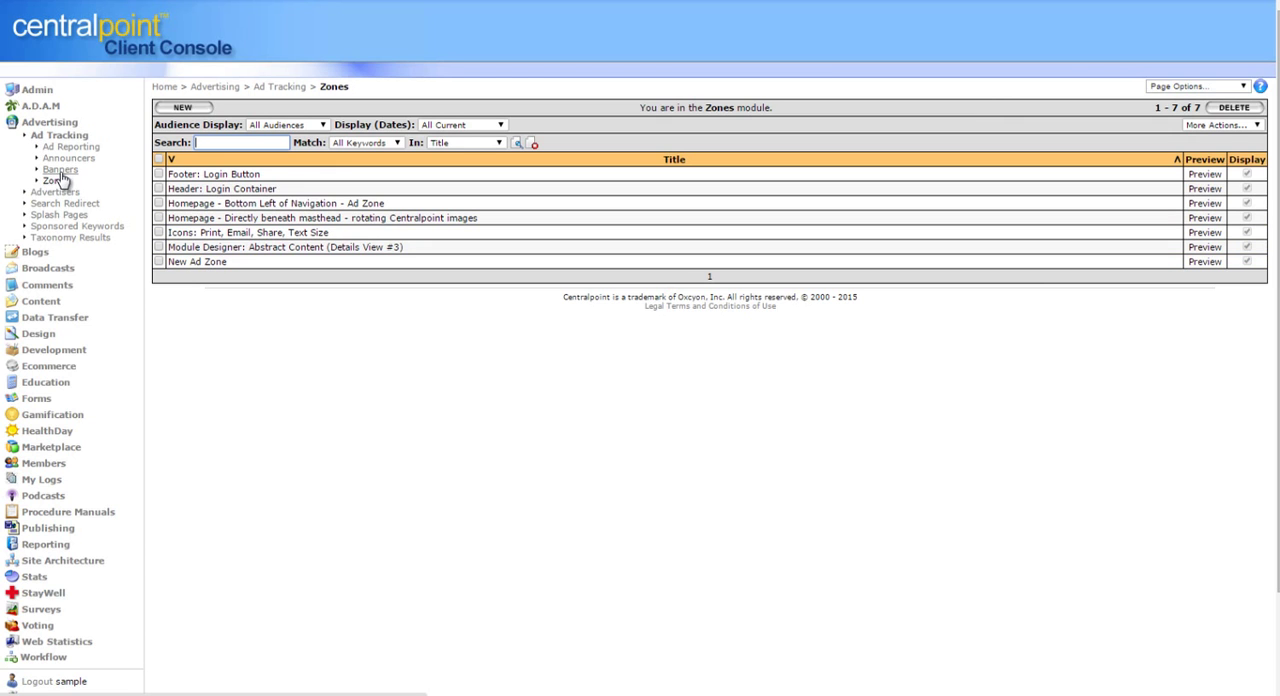
Step: Assign the Homepage Tile Banner 02 record to New Ad Zone and save it
left_click(60, 170)
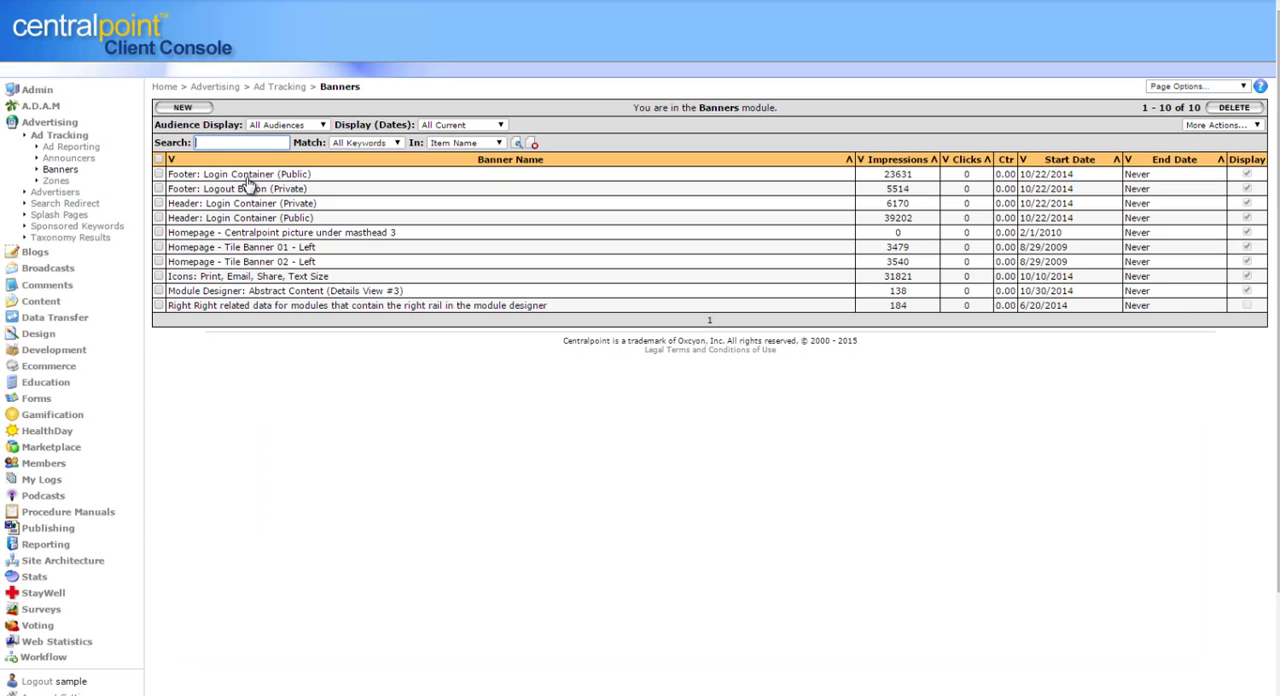
left_click(240, 261)
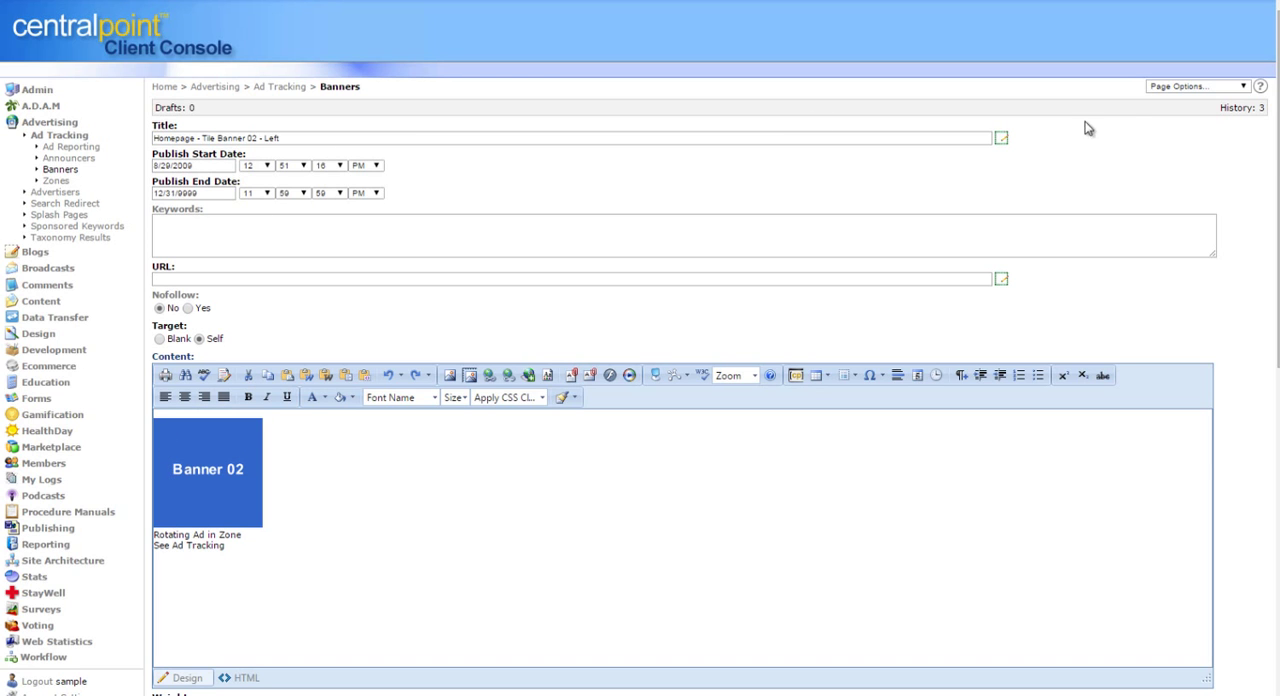
scroll("down", 3)
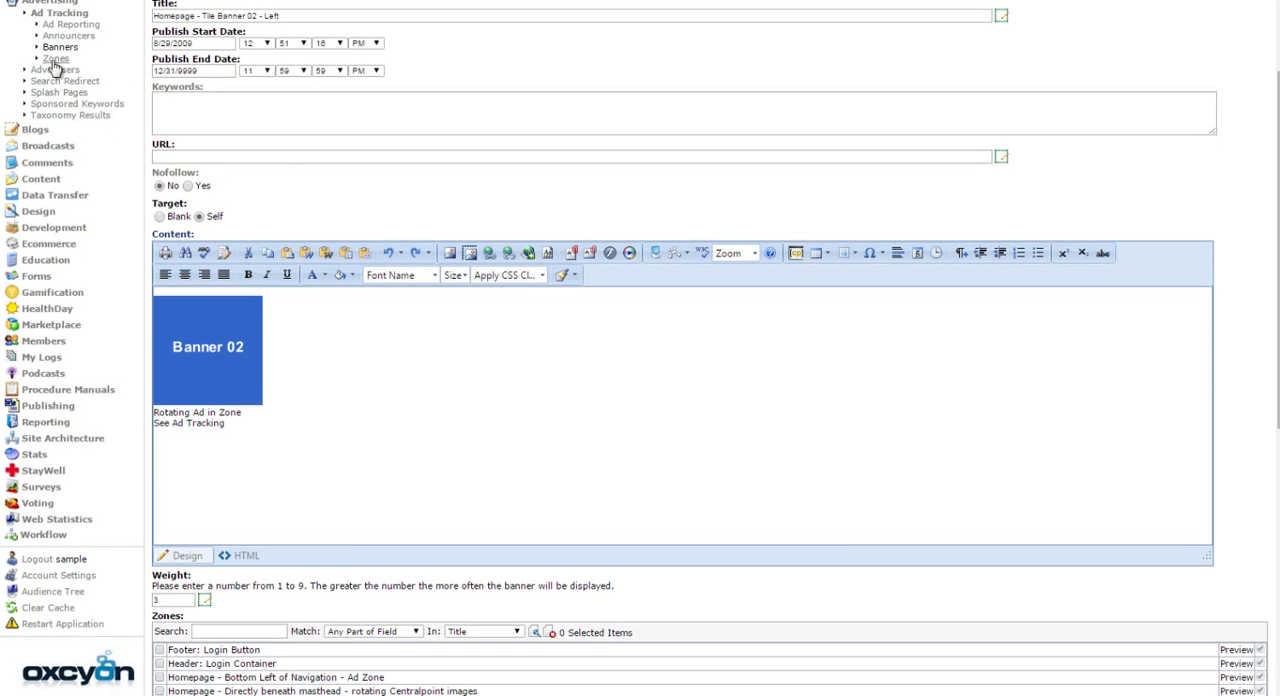
left_click(193, 43)
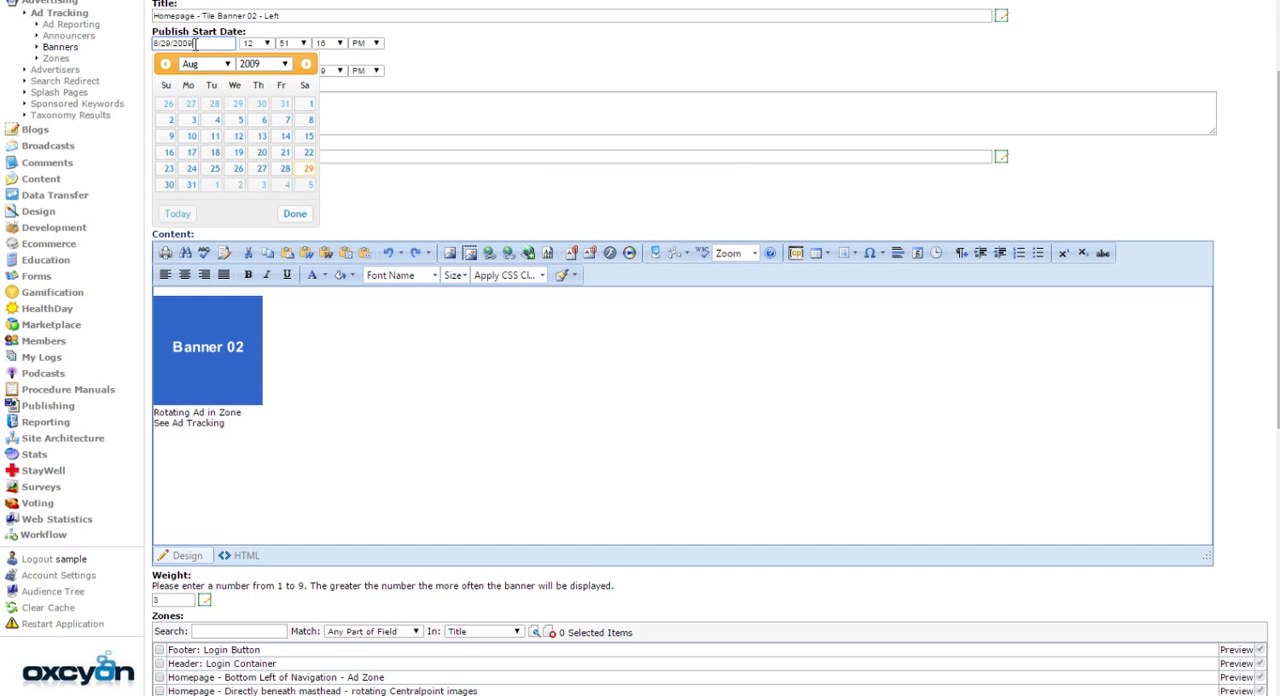
left_click(295, 213)
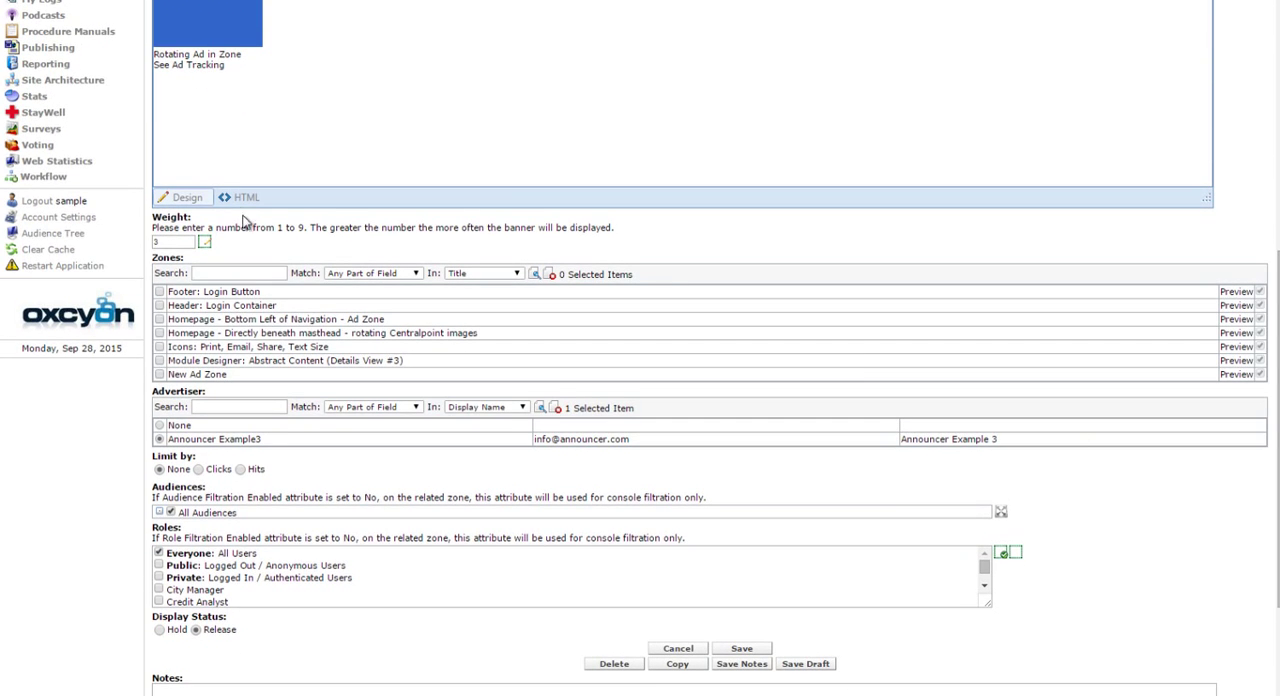
left_click(158, 374)
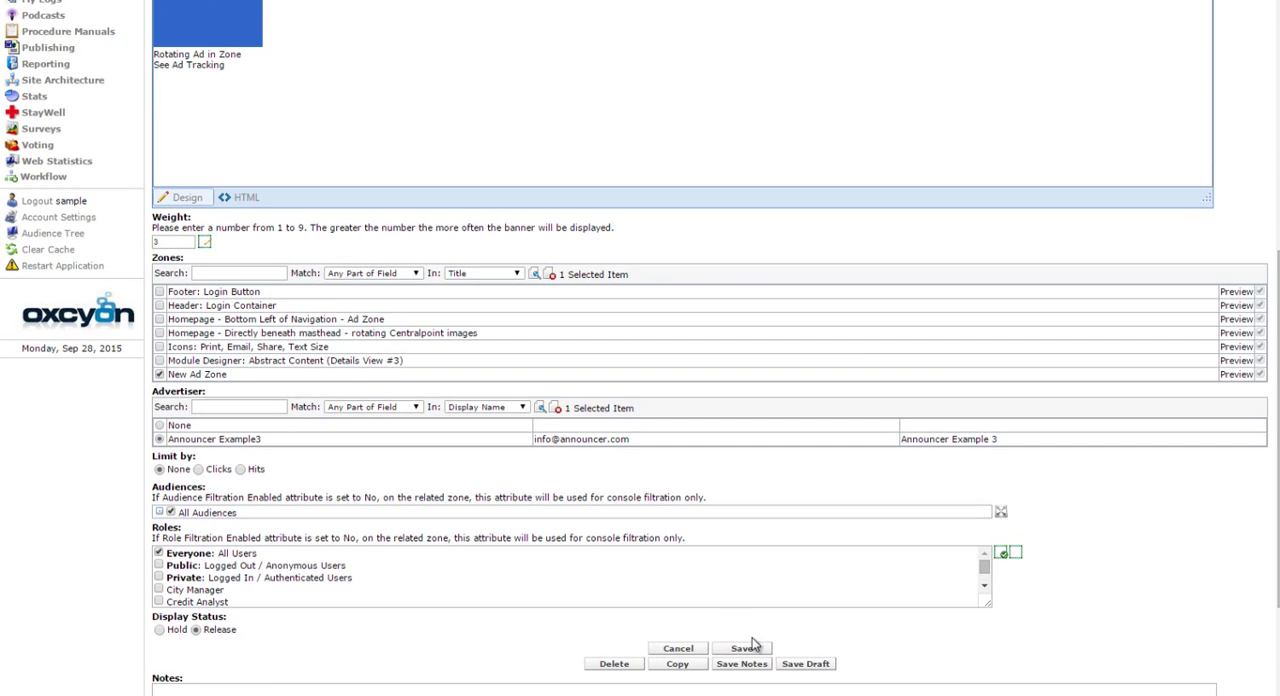
left_click(744, 648)
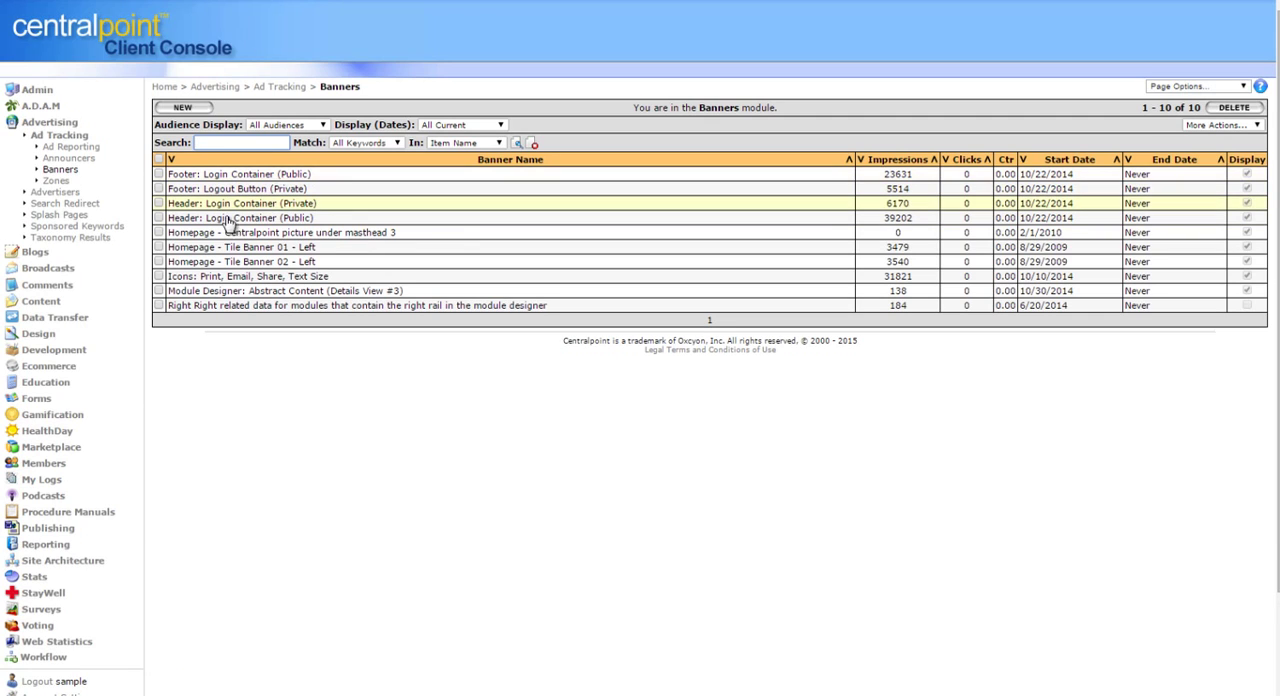
Step: Place the other tile banner in New Ad Zone as well and save
left_click(241, 261)
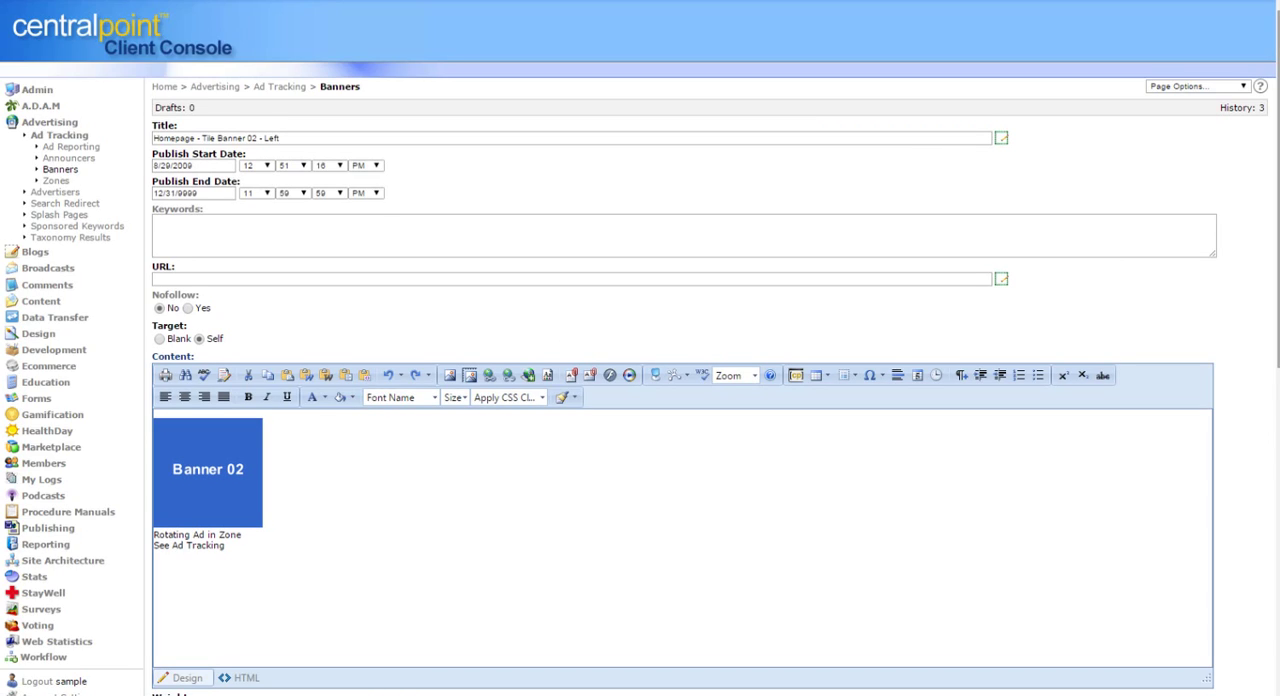
scroll("down", 3)
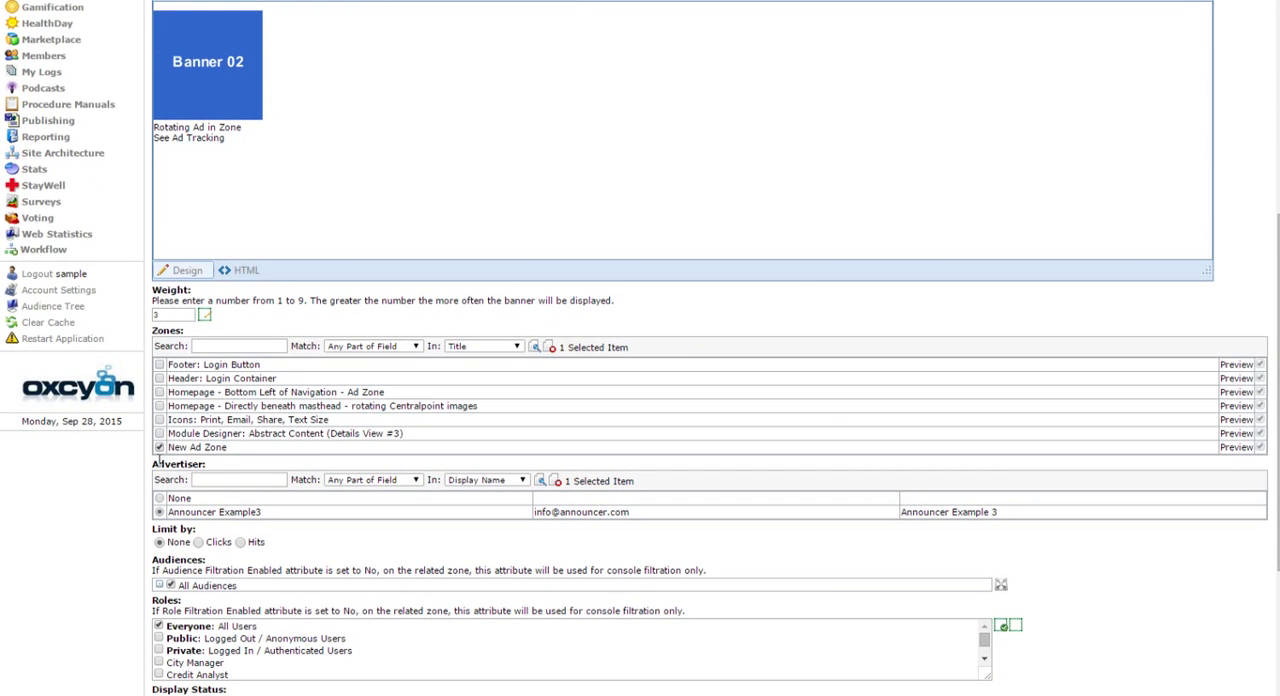
scroll("down", 3)
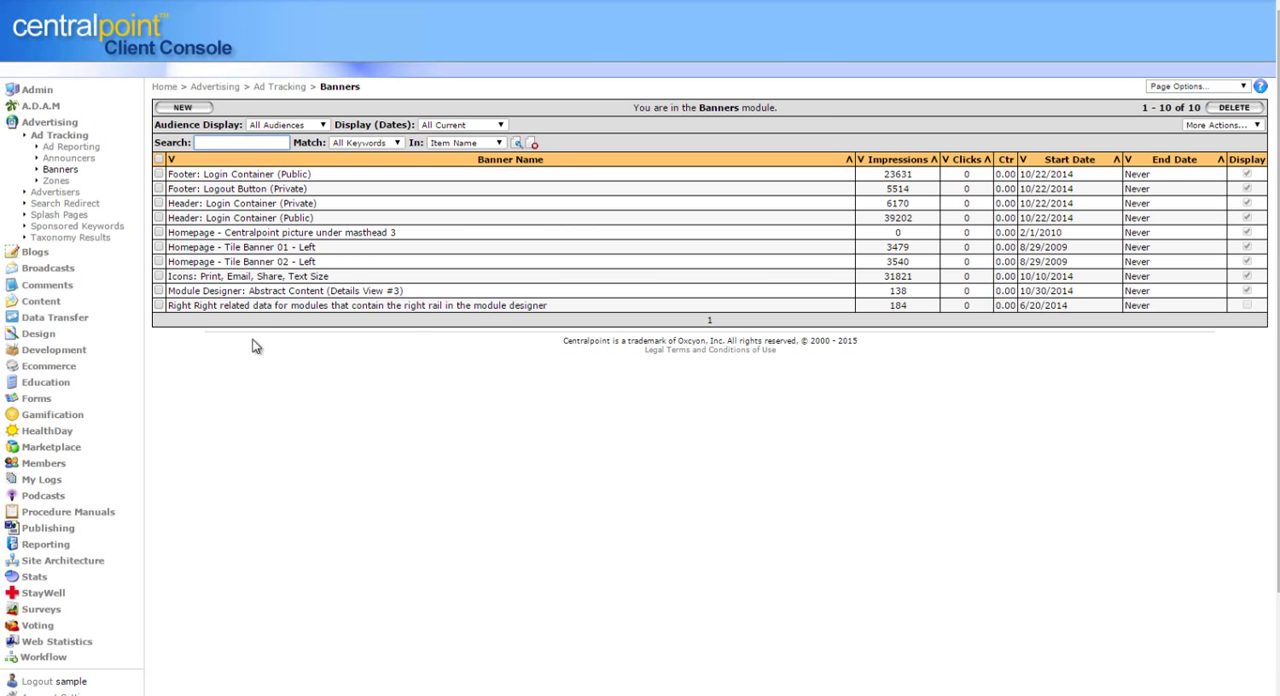
left_click(240, 246)
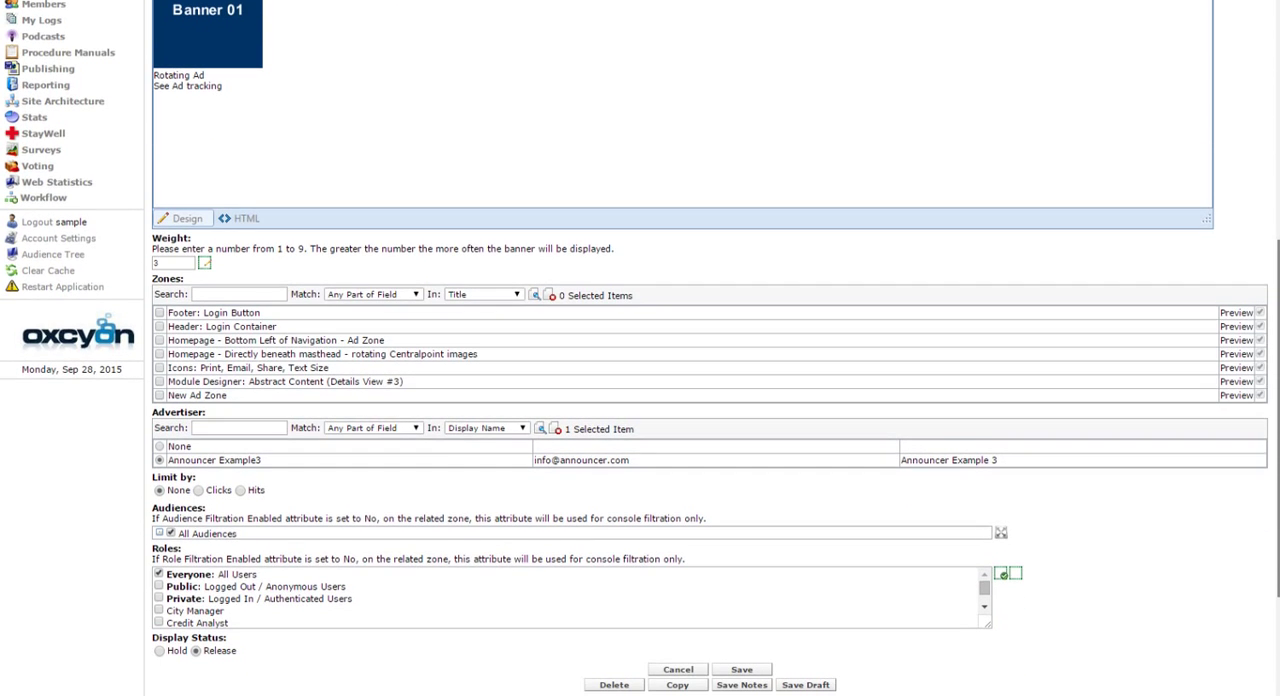
left_click(158, 395)
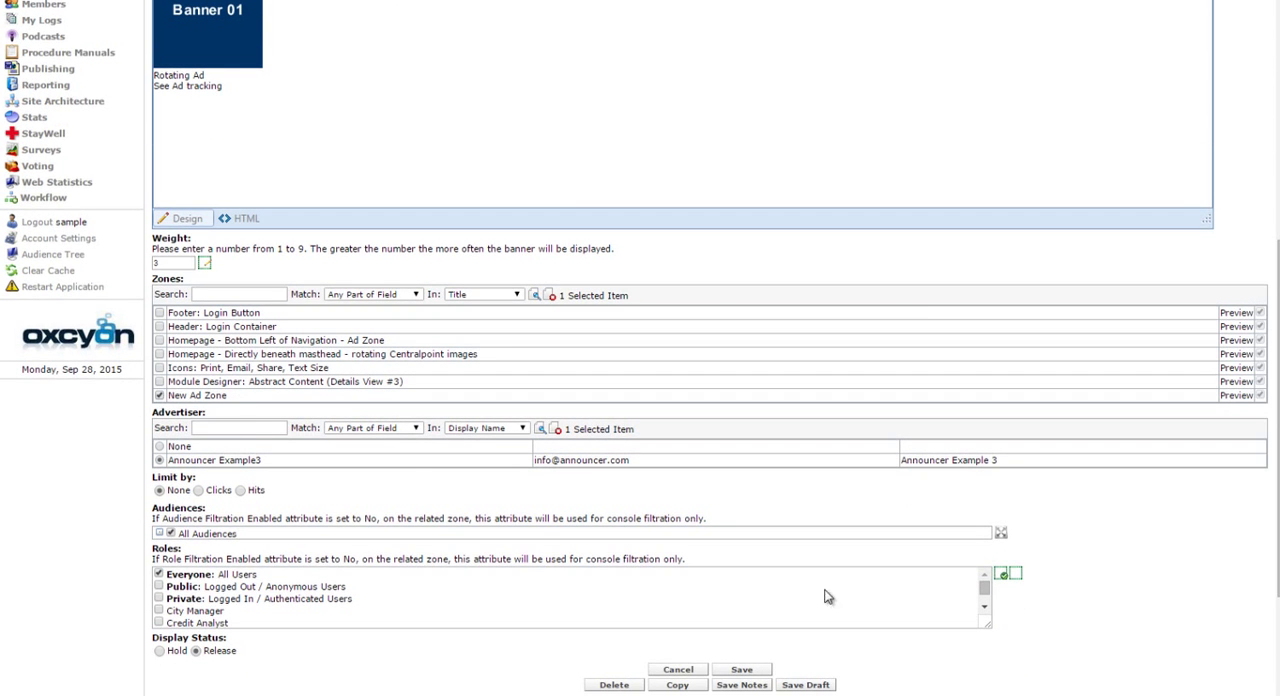
left_click(677, 669)
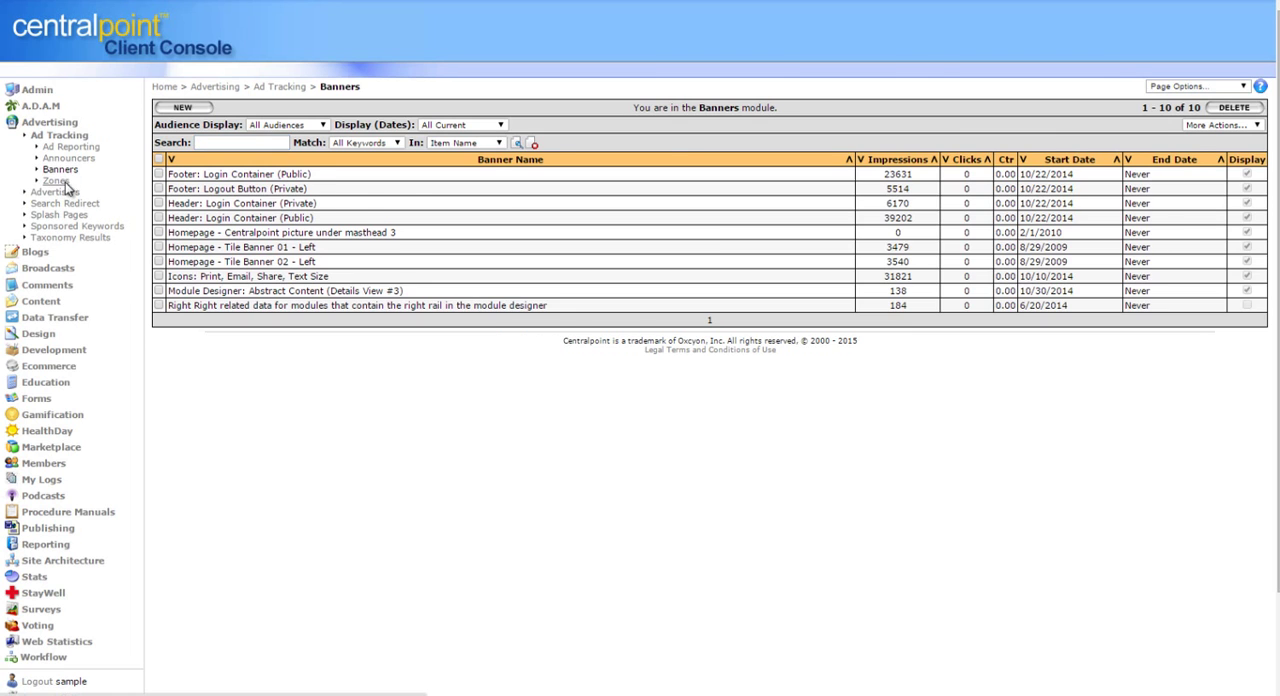
Step: Preview New Ad Zone in the zones list to get its embed script
left_click(55, 181)
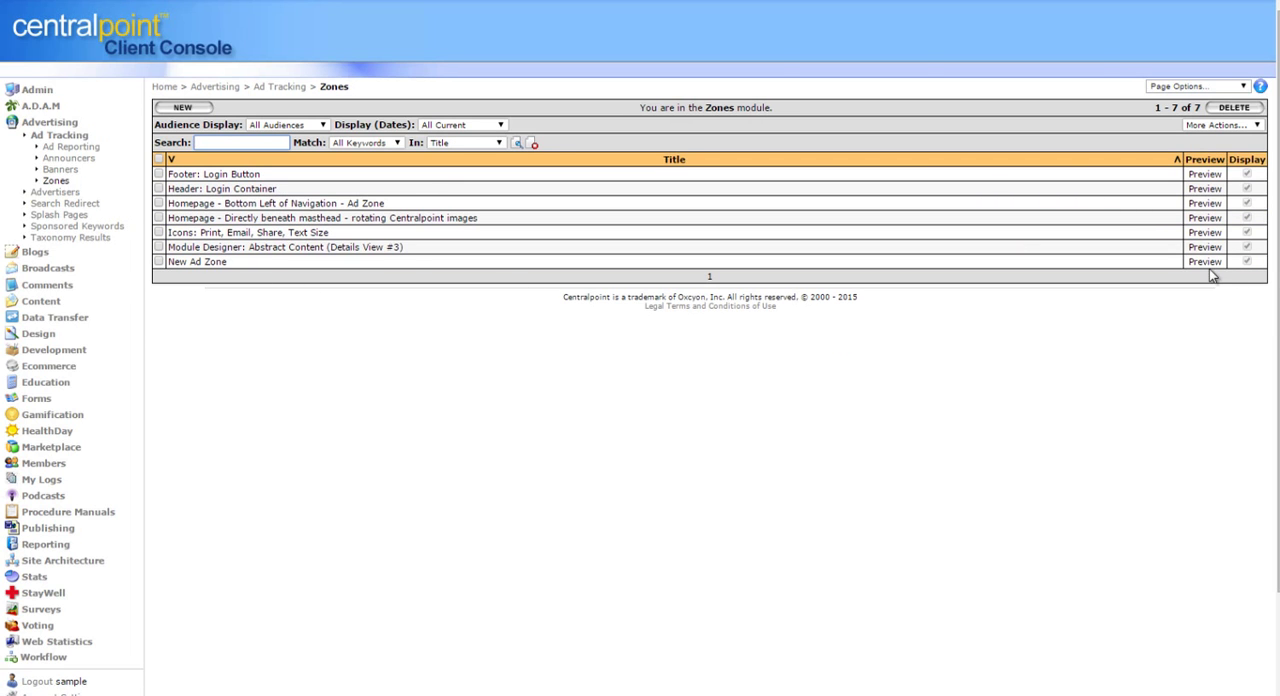
left_click(1204, 217)
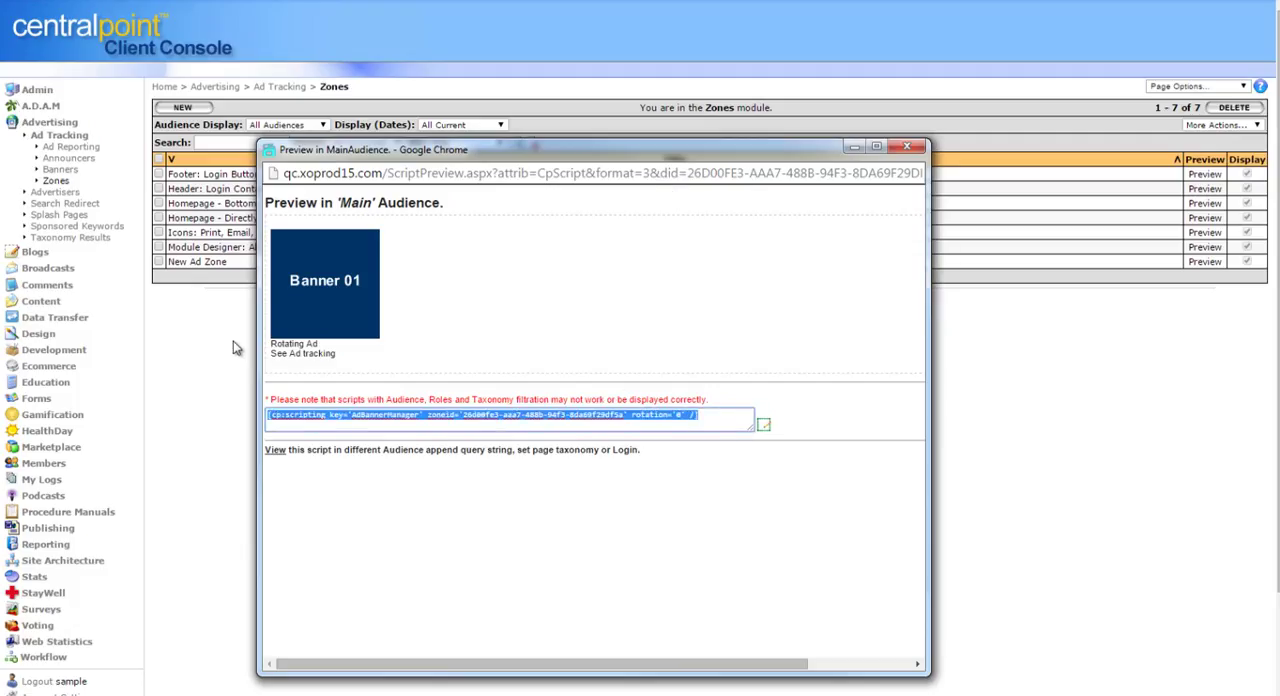
mouse_move(890, 122)
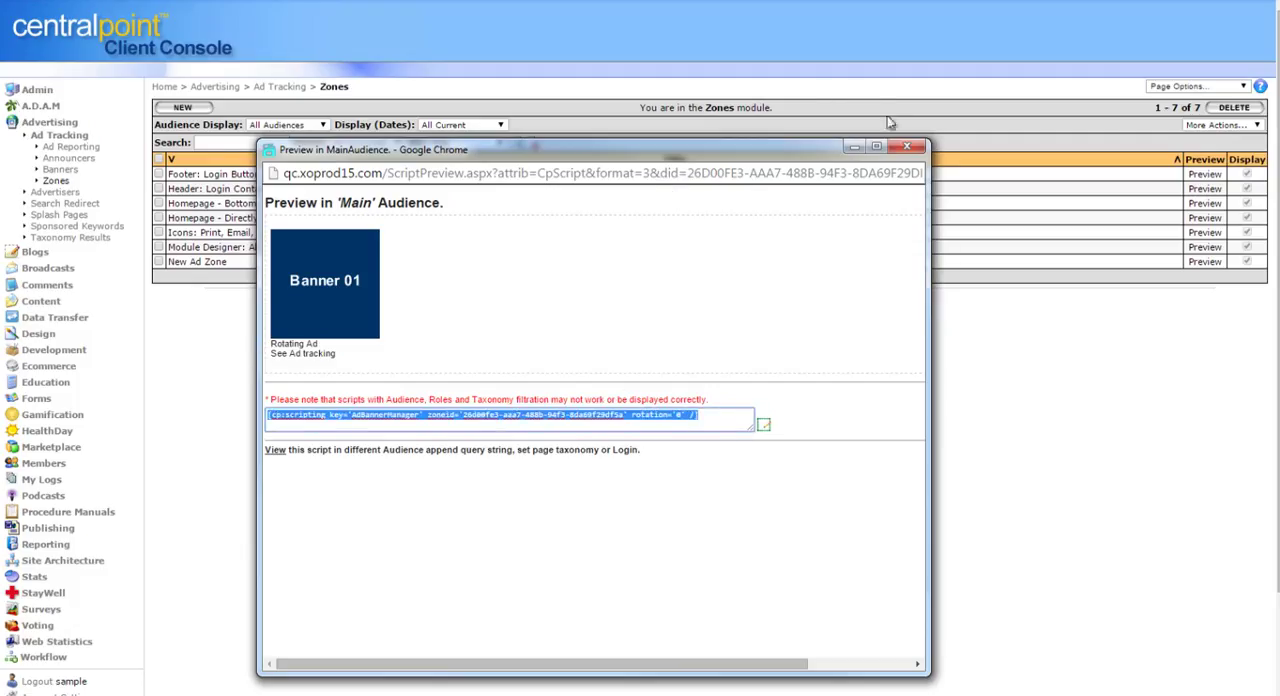
left_click(906, 147)
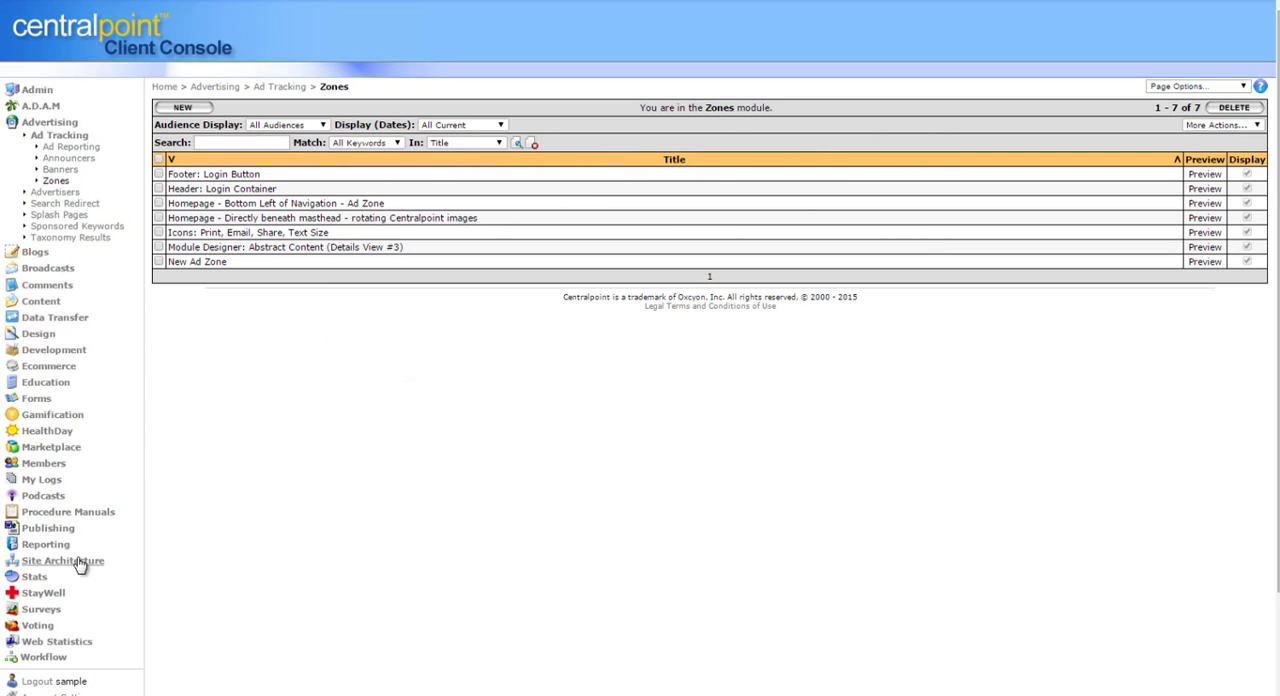
Step: Add a navigation page 'Ad Zone' with the script, rotation 3, under Contact us
left_click(62, 560)
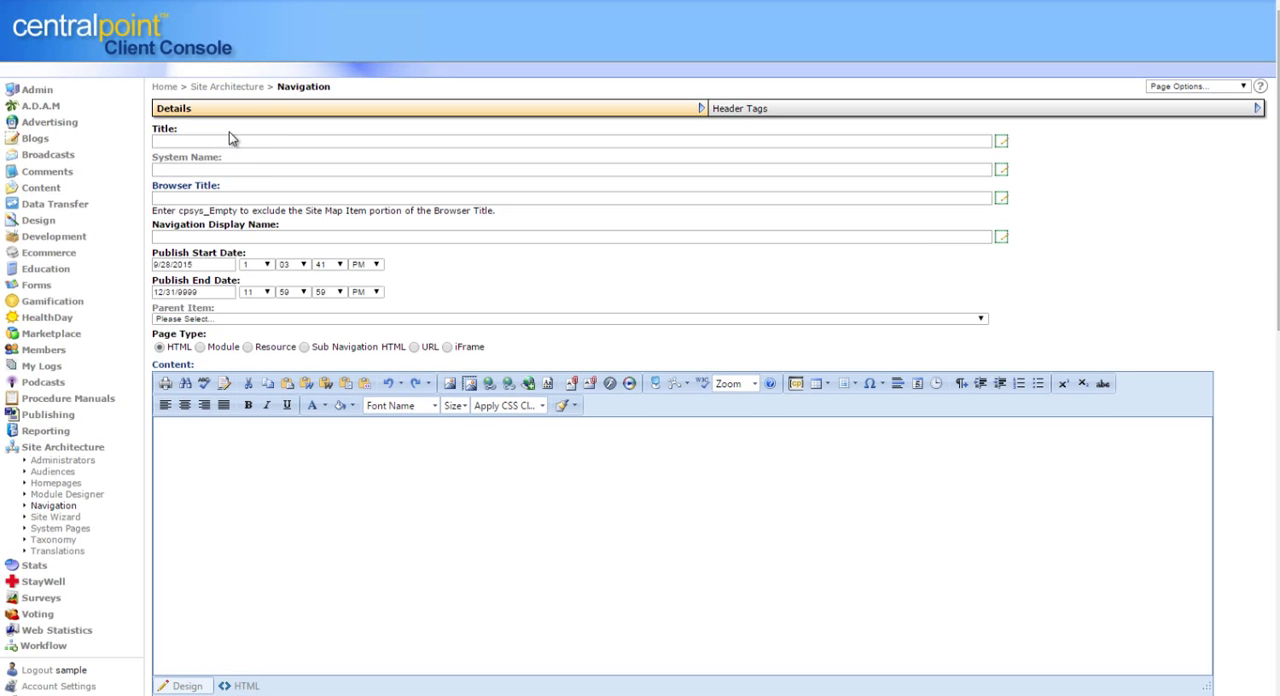
type("Ad Zone")
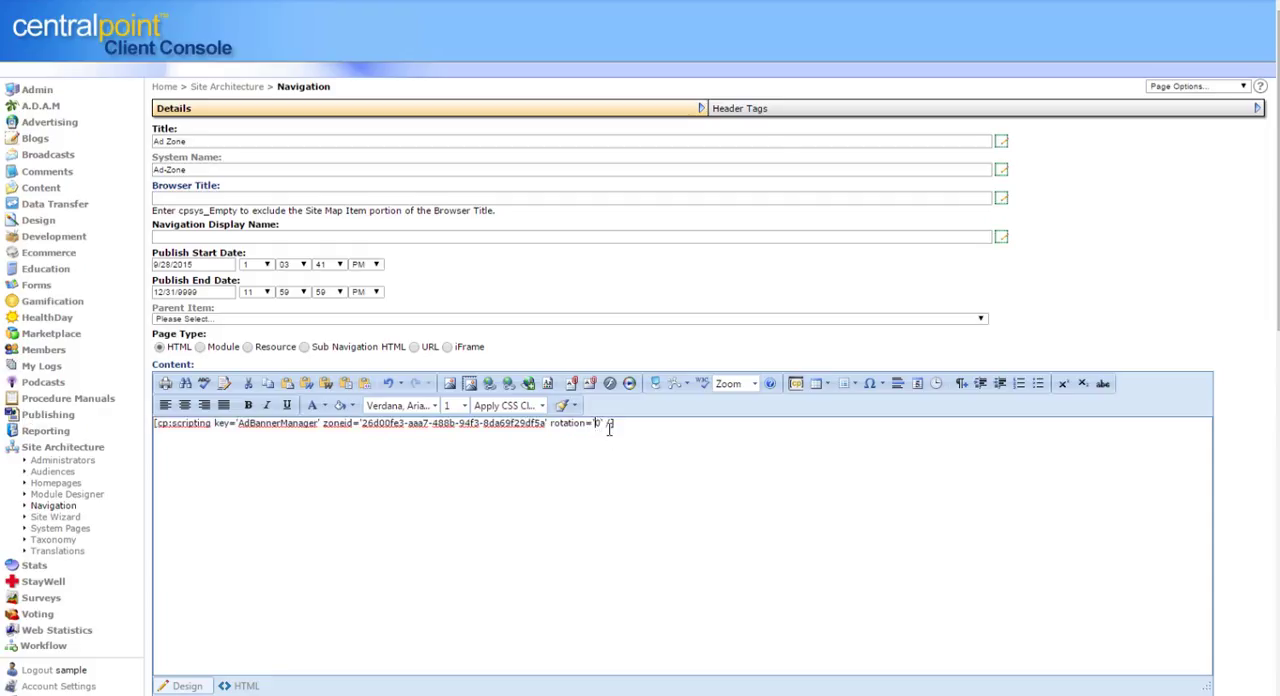
type("3")
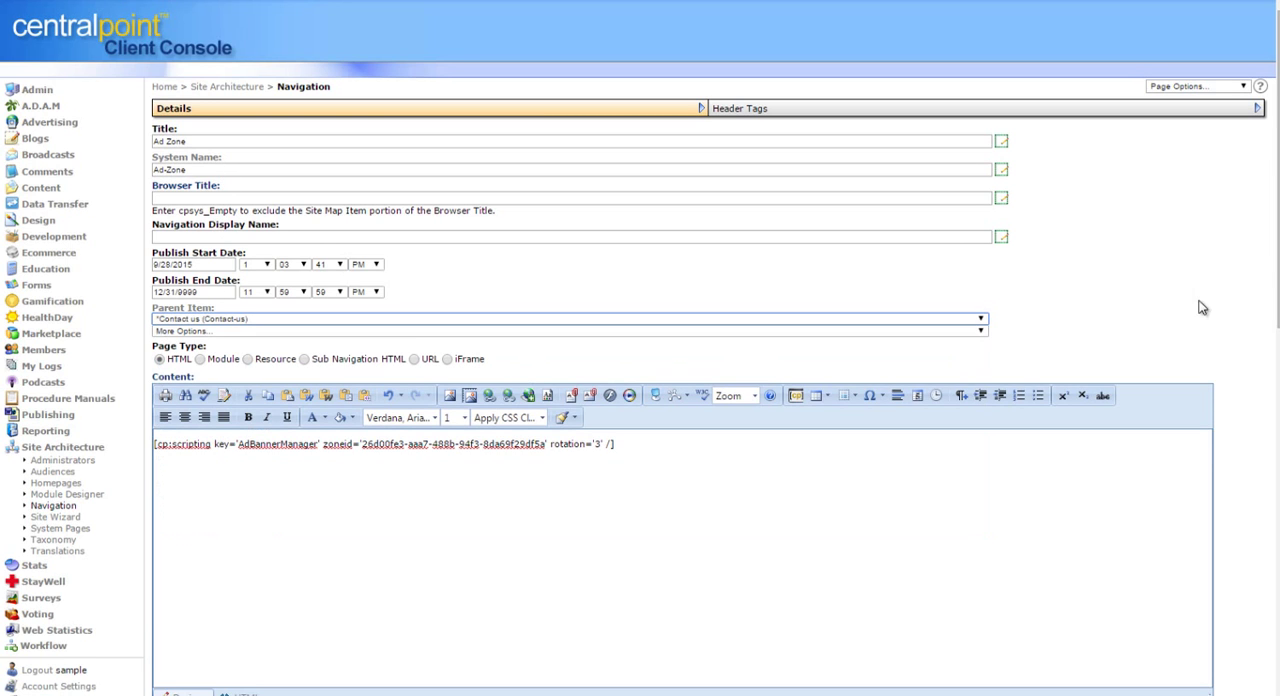
scroll("down", 3)
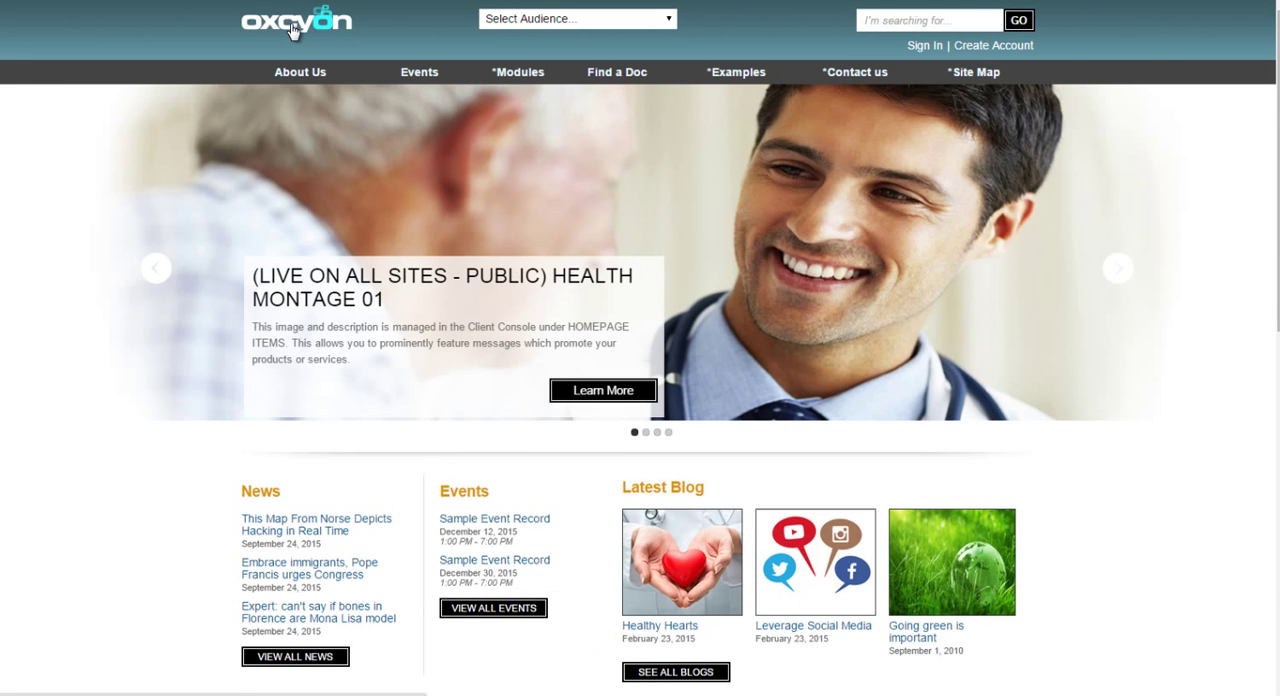
Step: Reload the public site and open the new Ad Zone page under Contact us
left_click(973, 71)
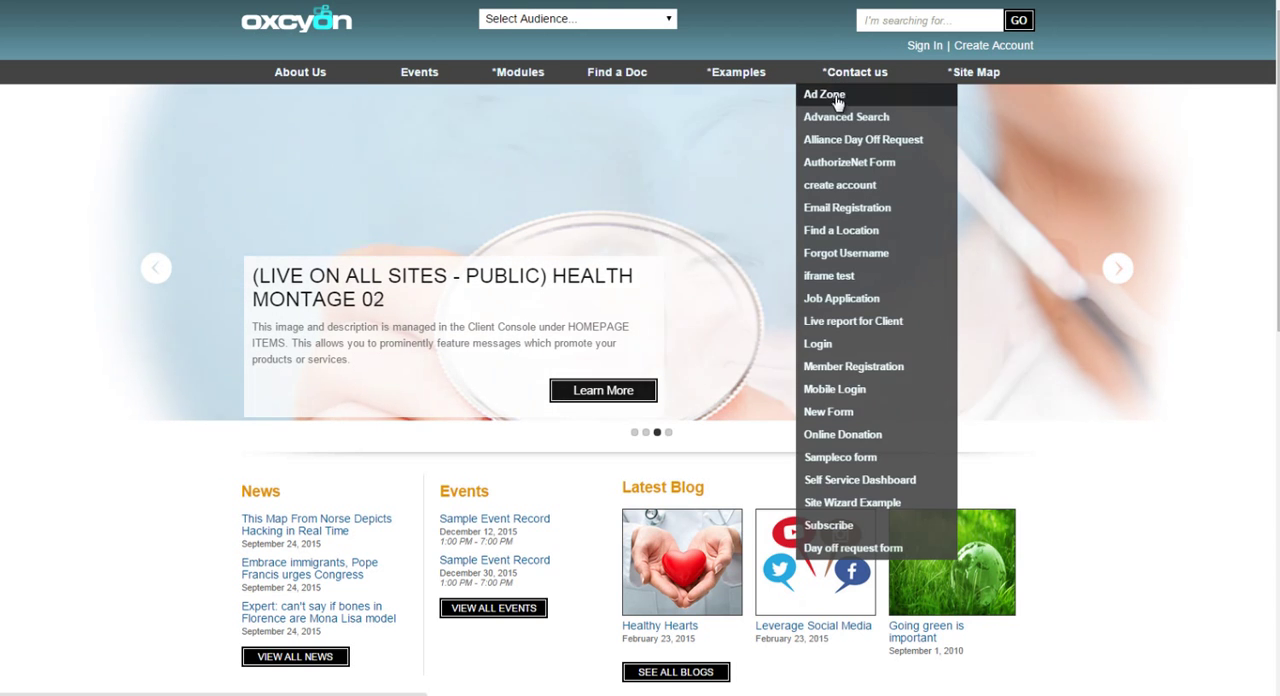
left_click(824, 94)
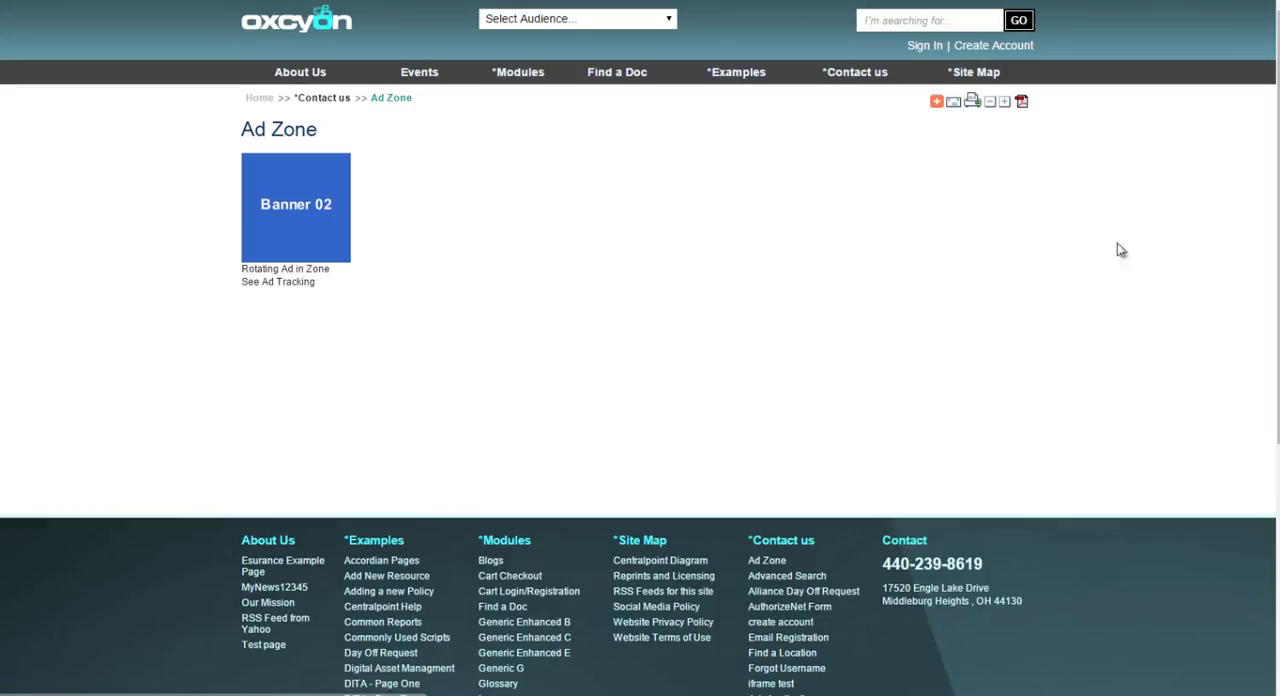
mouse_move(1097, 254)
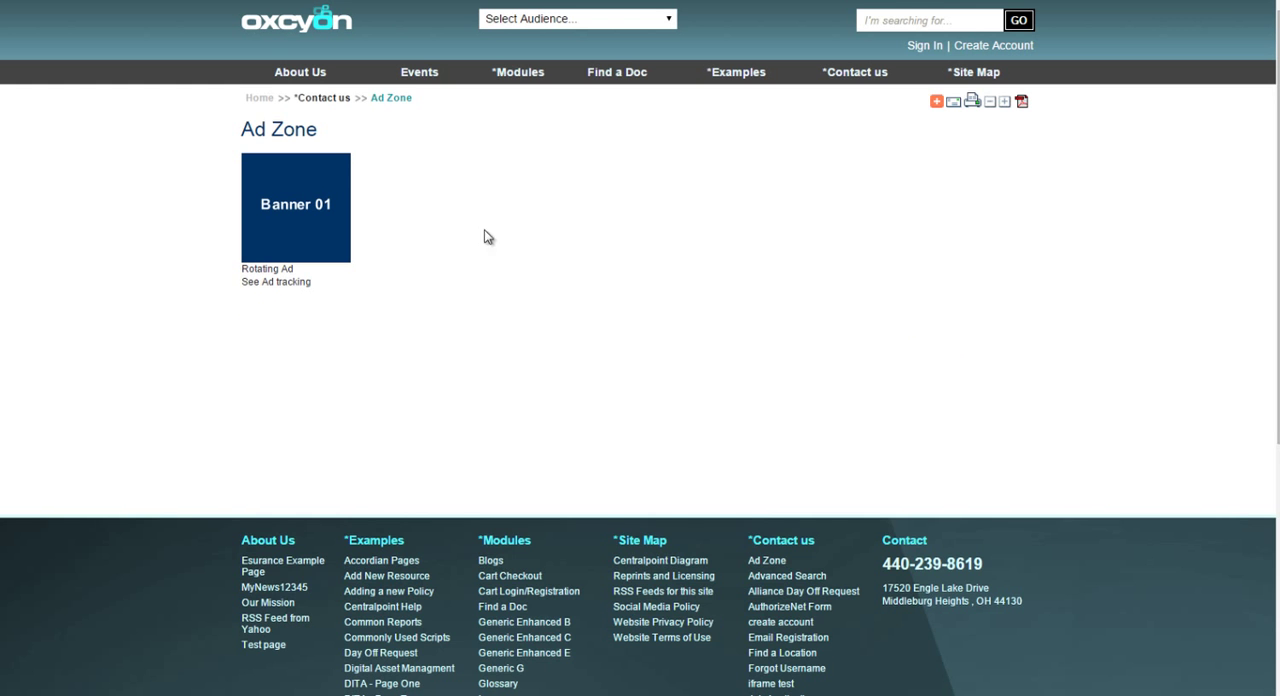
mouse_move(731, 312)
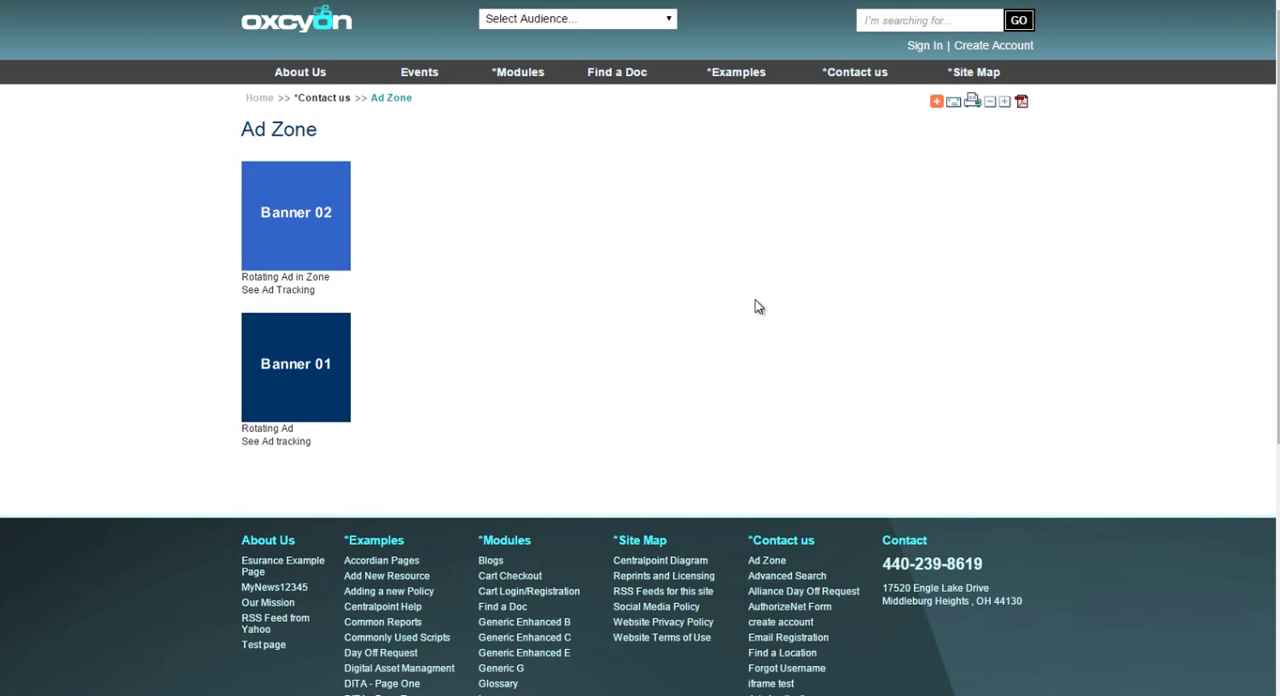
mouse_move(320, 382)
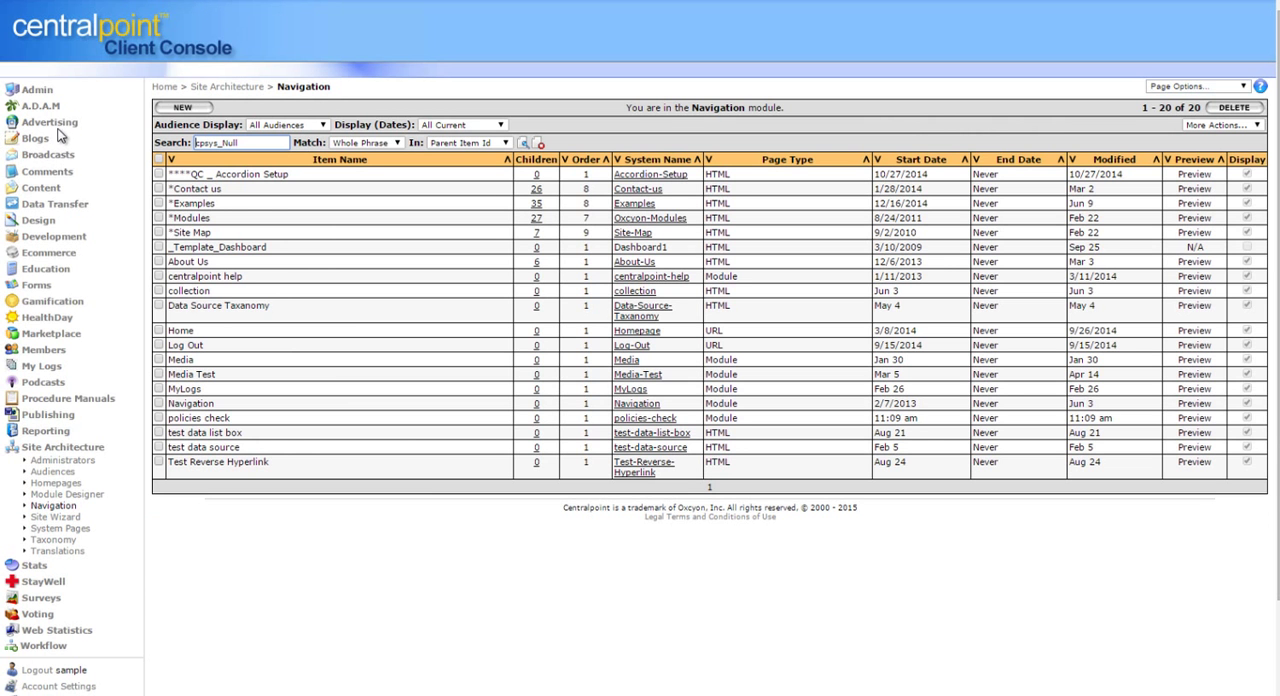
Step: Generate the Banners Per Announcer report in Charts format from Ad Reporting
left_click(49, 121)
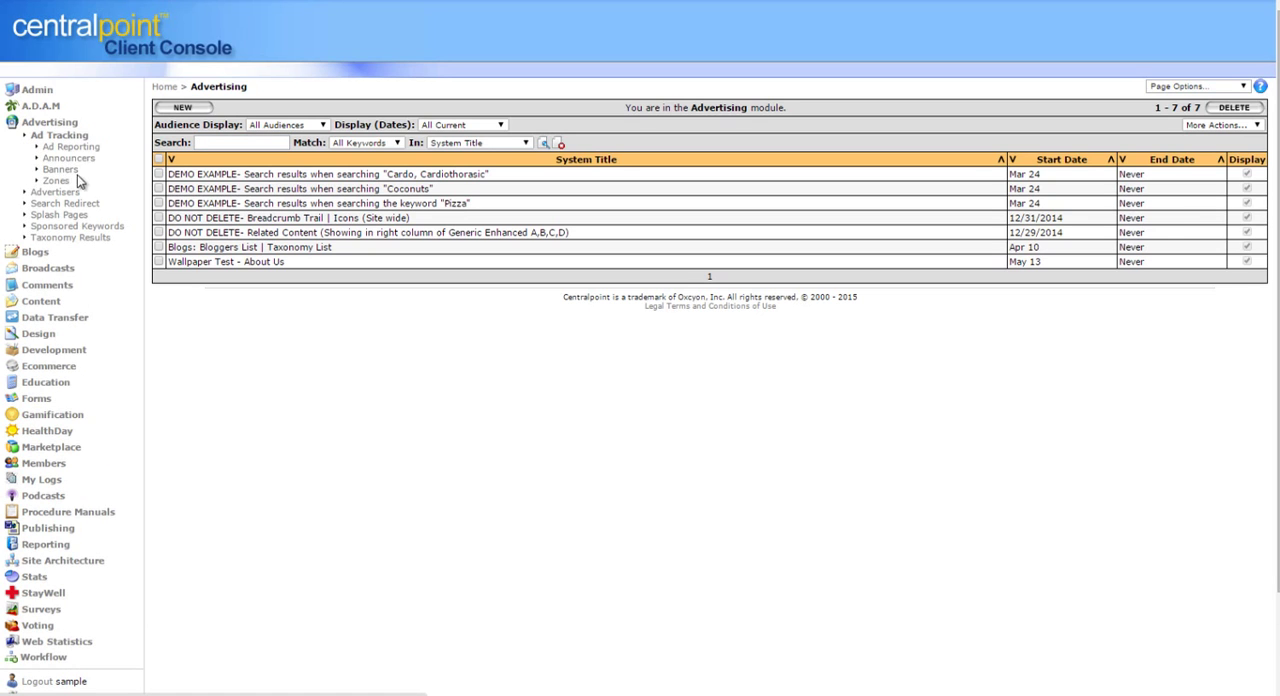
left_click(60, 169)
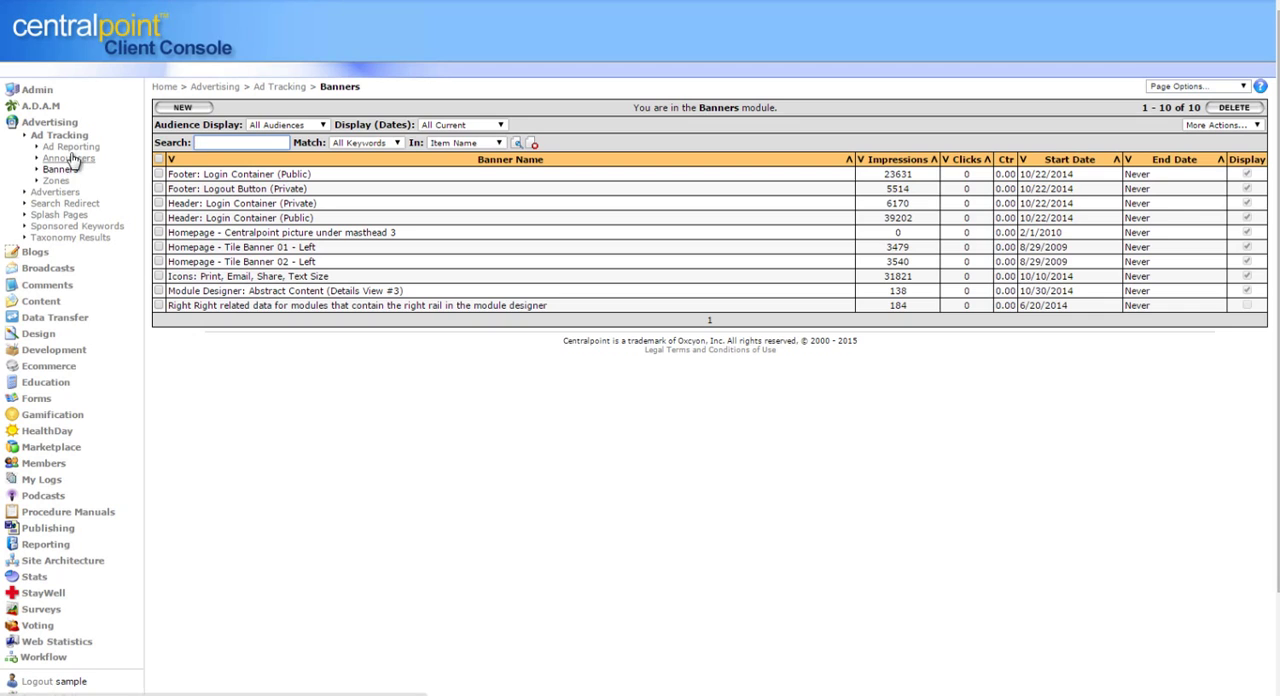
left_click(71, 146)
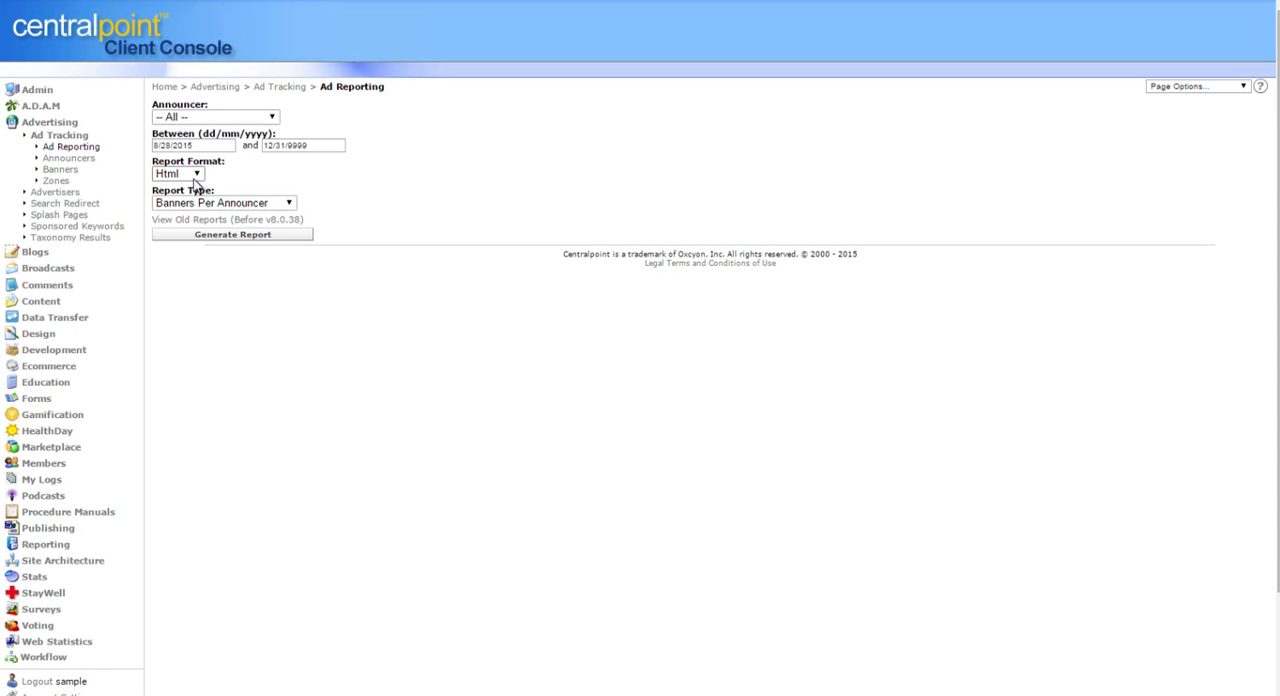
left_click(177, 173)
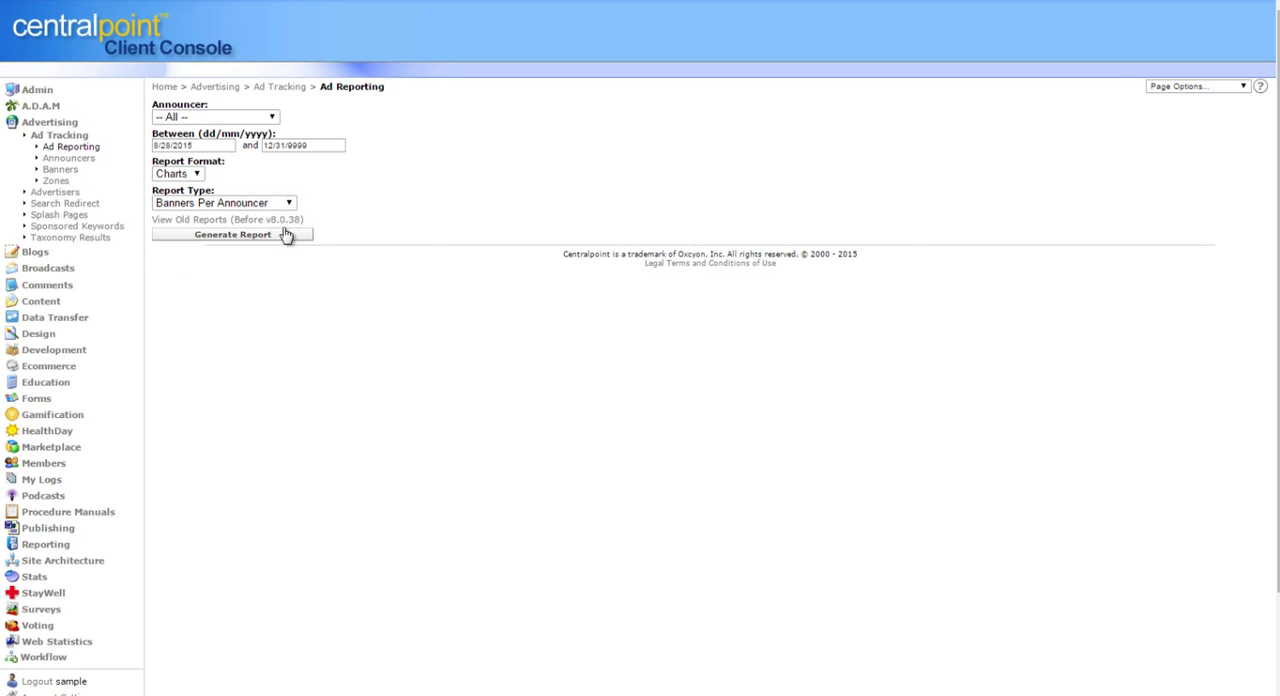
left_click(231, 234)
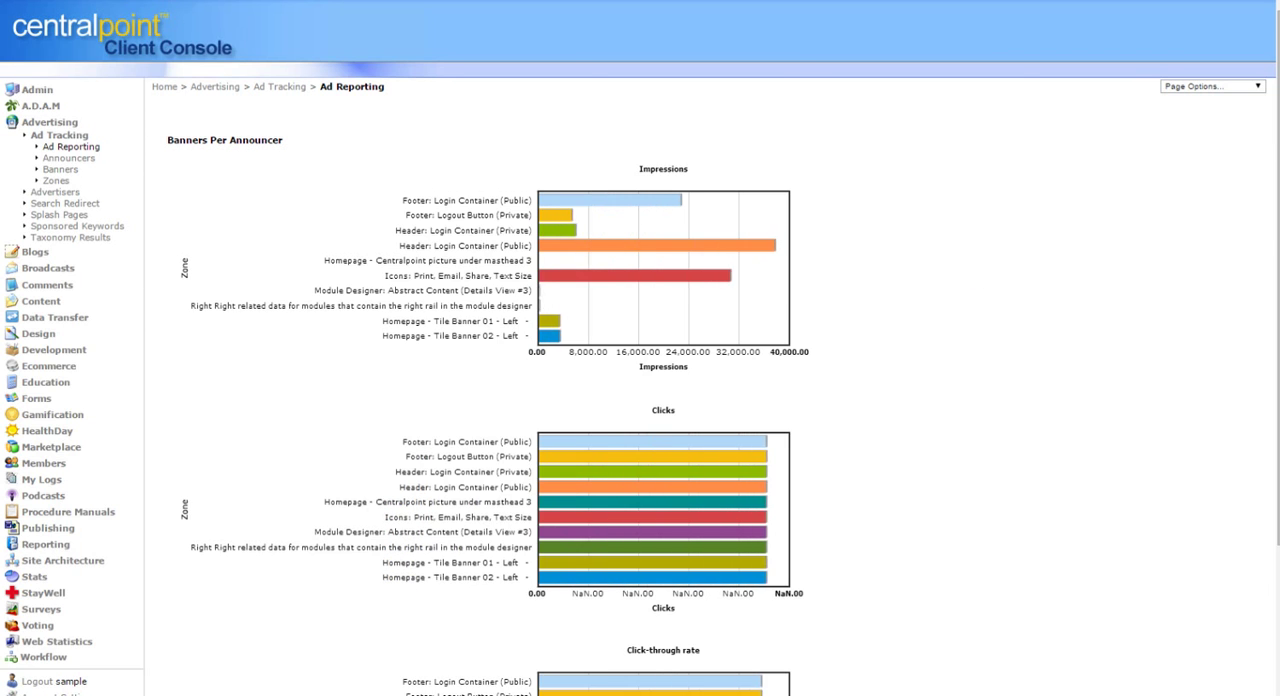
scroll("down", 3)
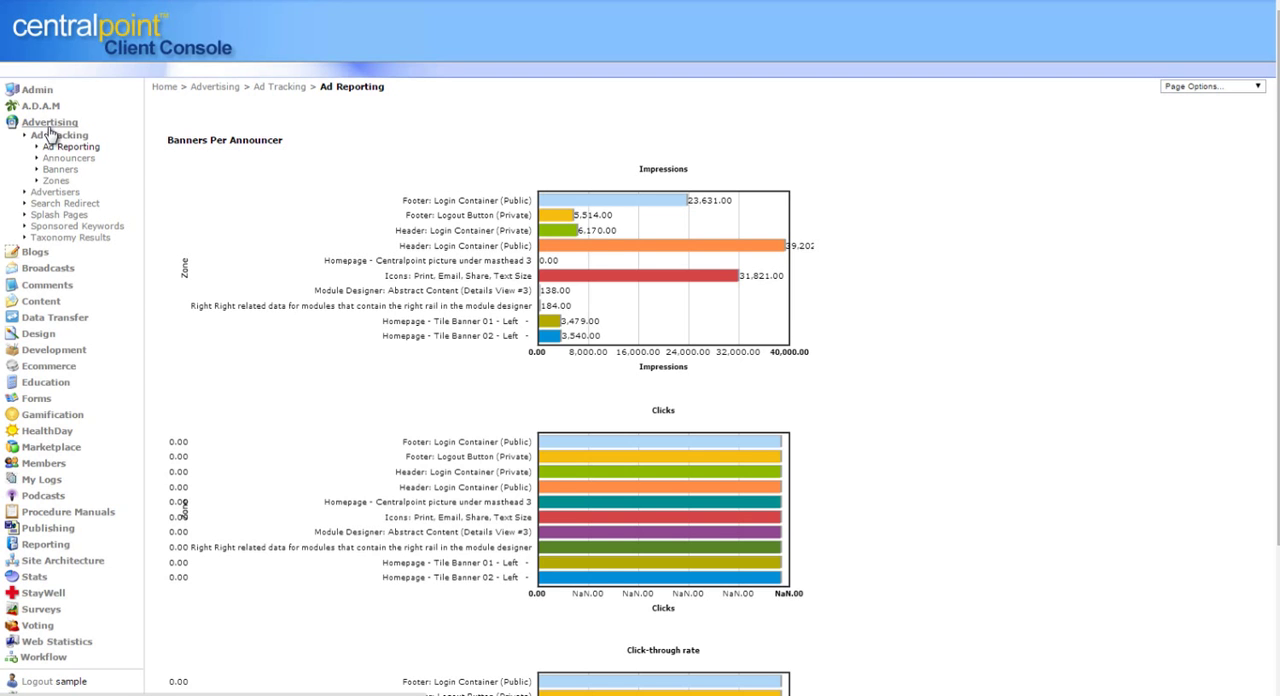
mouse_move(58, 219)
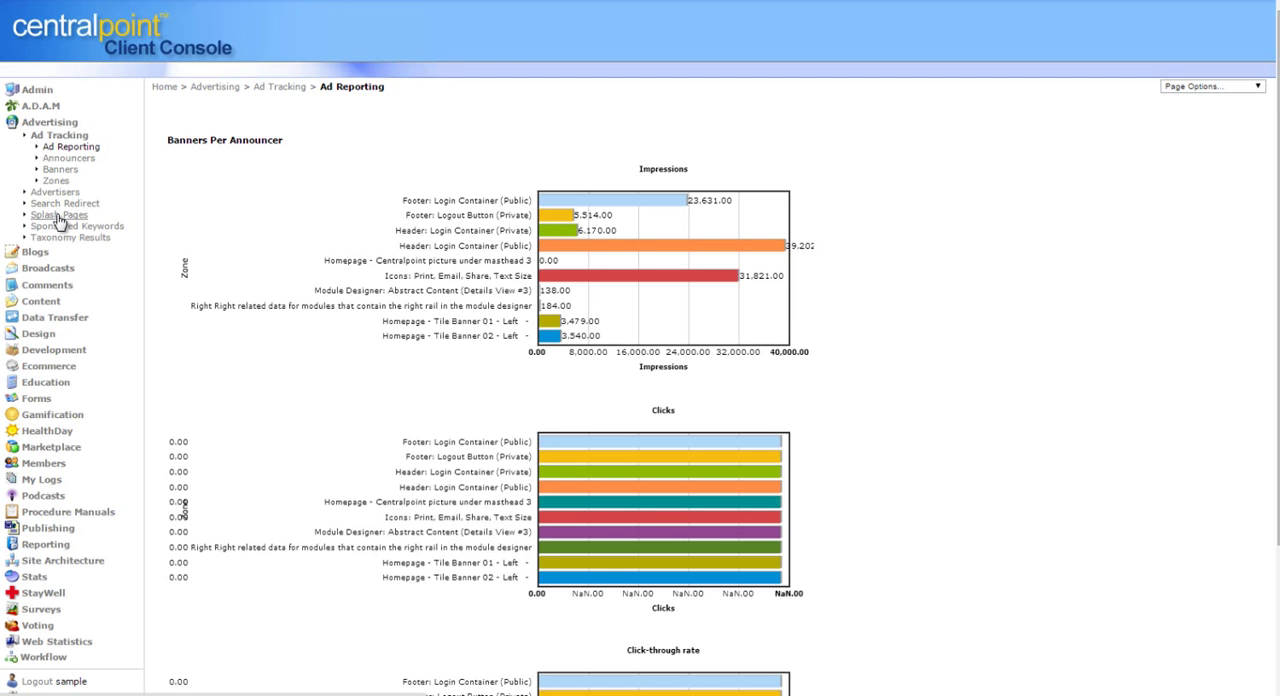
Step: Open the DHTML Popup splash page record and set its delay to 2 seconds
left_click(58, 215)
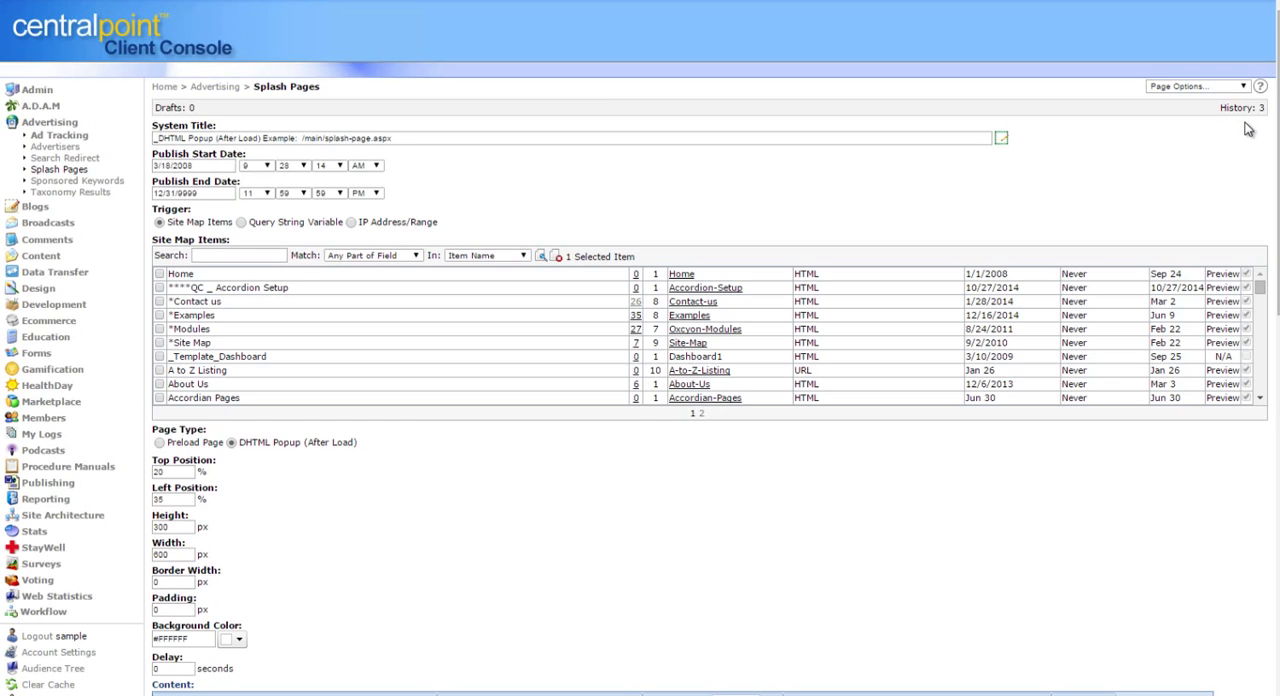
scroll("down", 3)
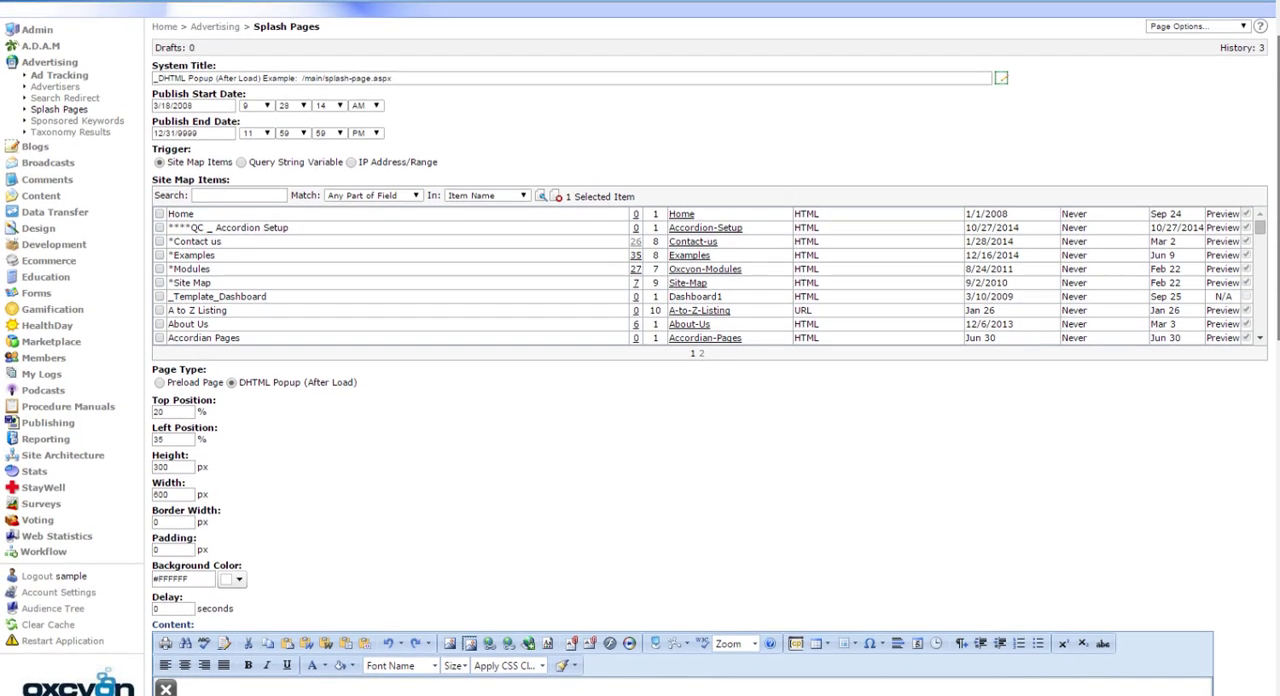
scroll("down", 3)
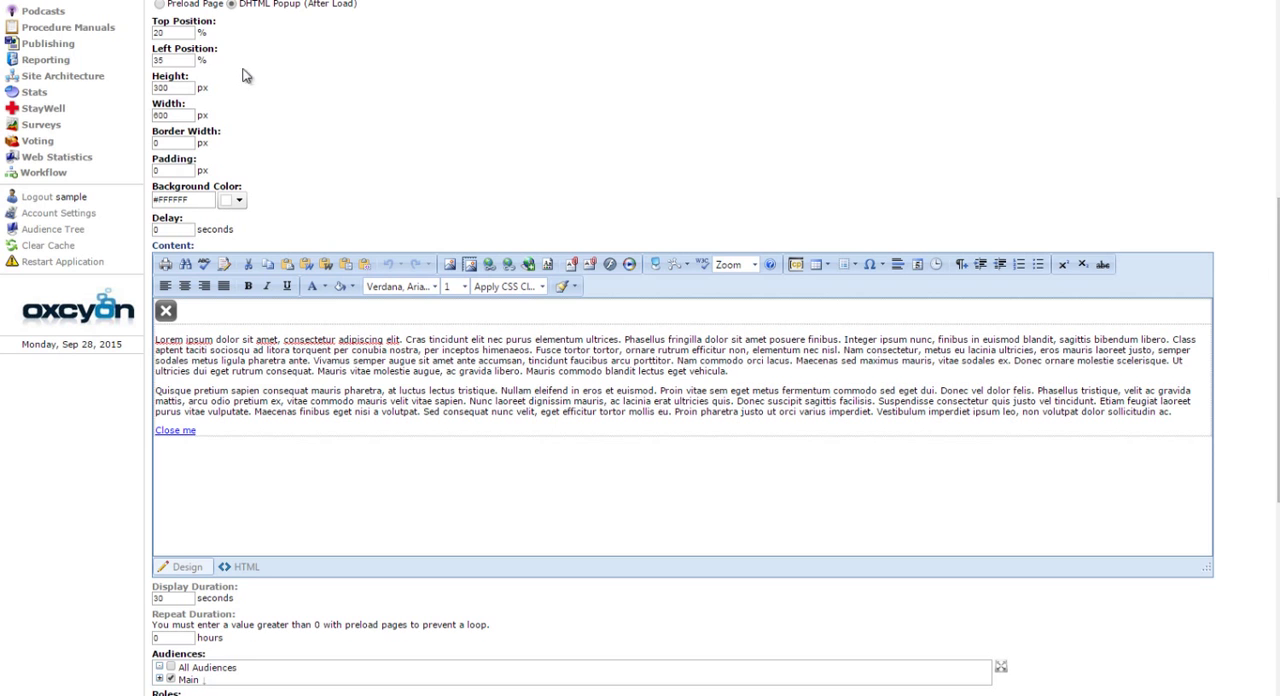
scroll("down", 3)
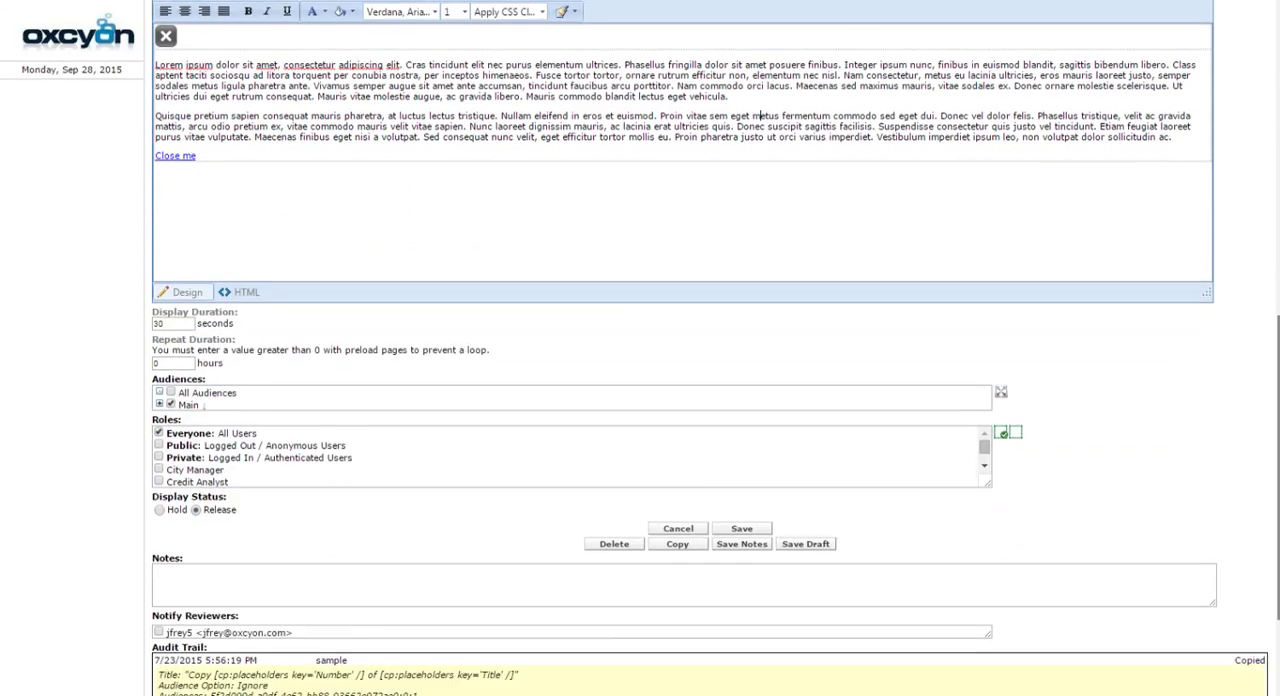
scroll("down", 3)
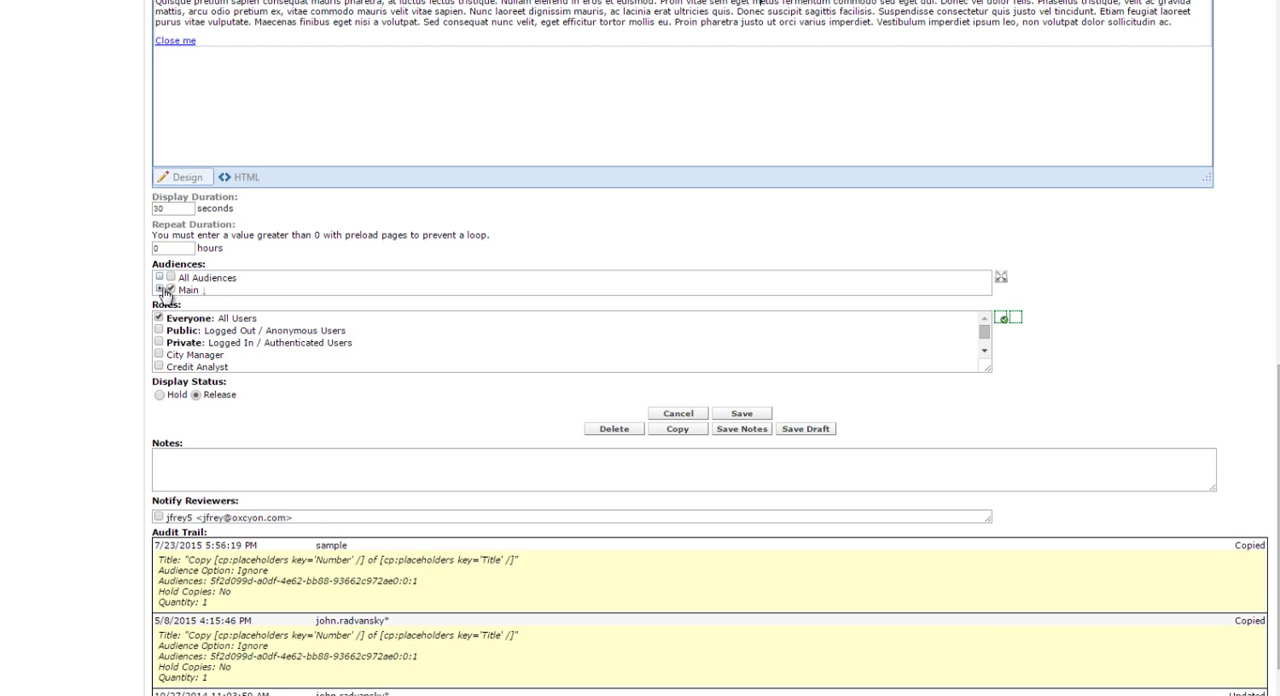
left_click(170, 289)
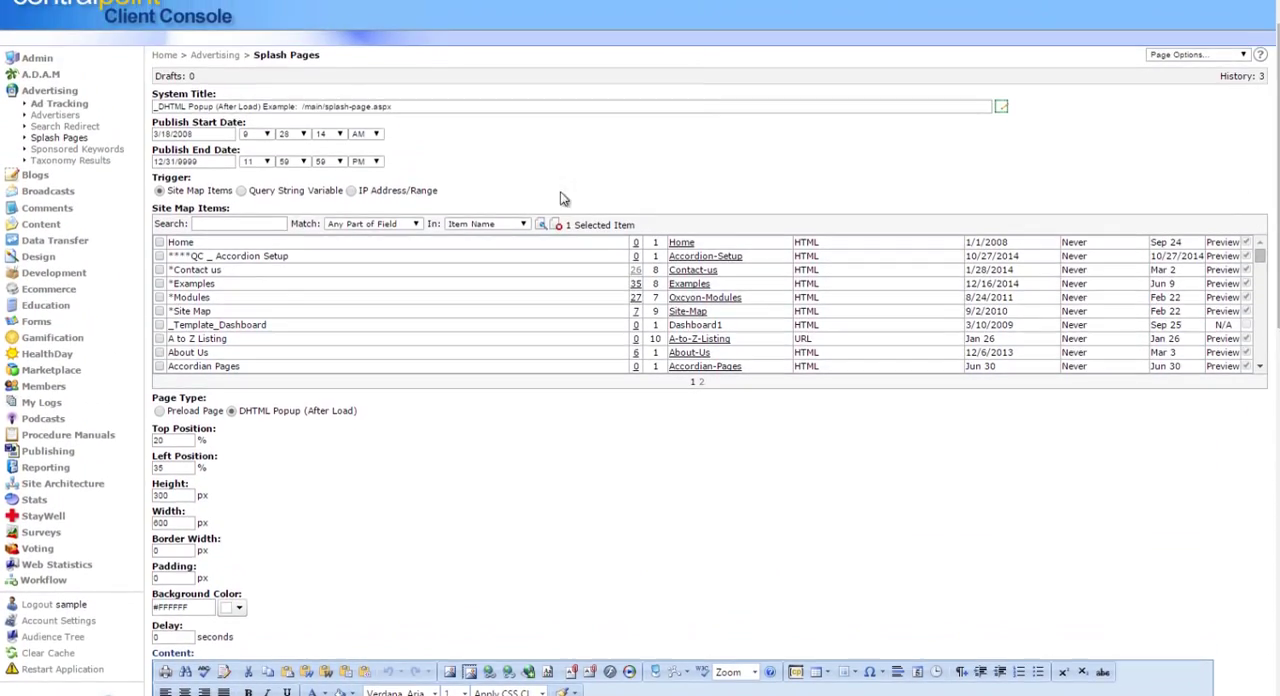
left_click(158, 242)
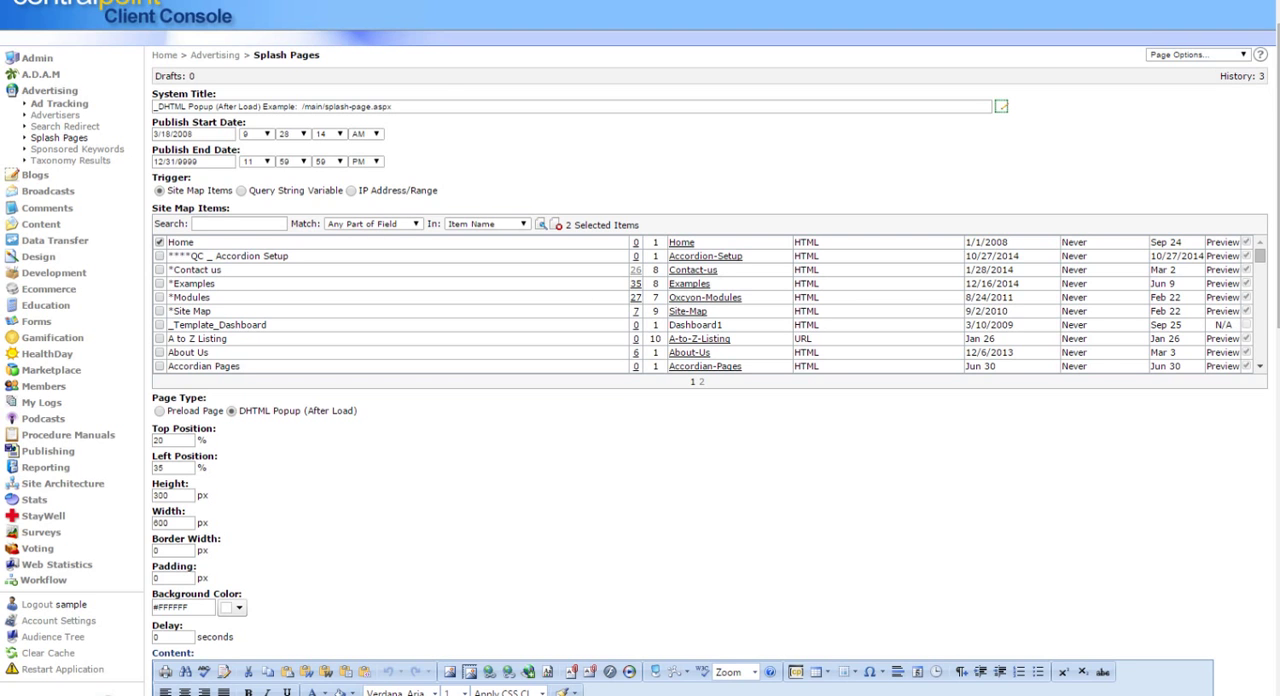
scroll("down", 3)
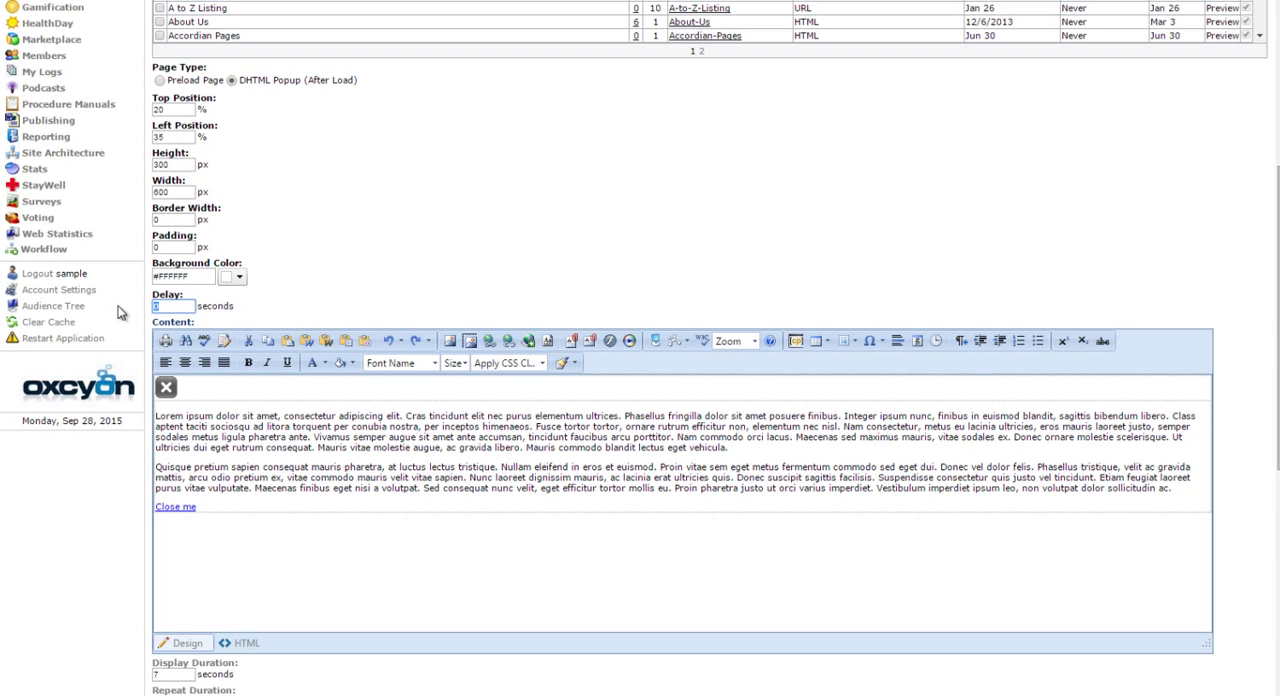
type("2")
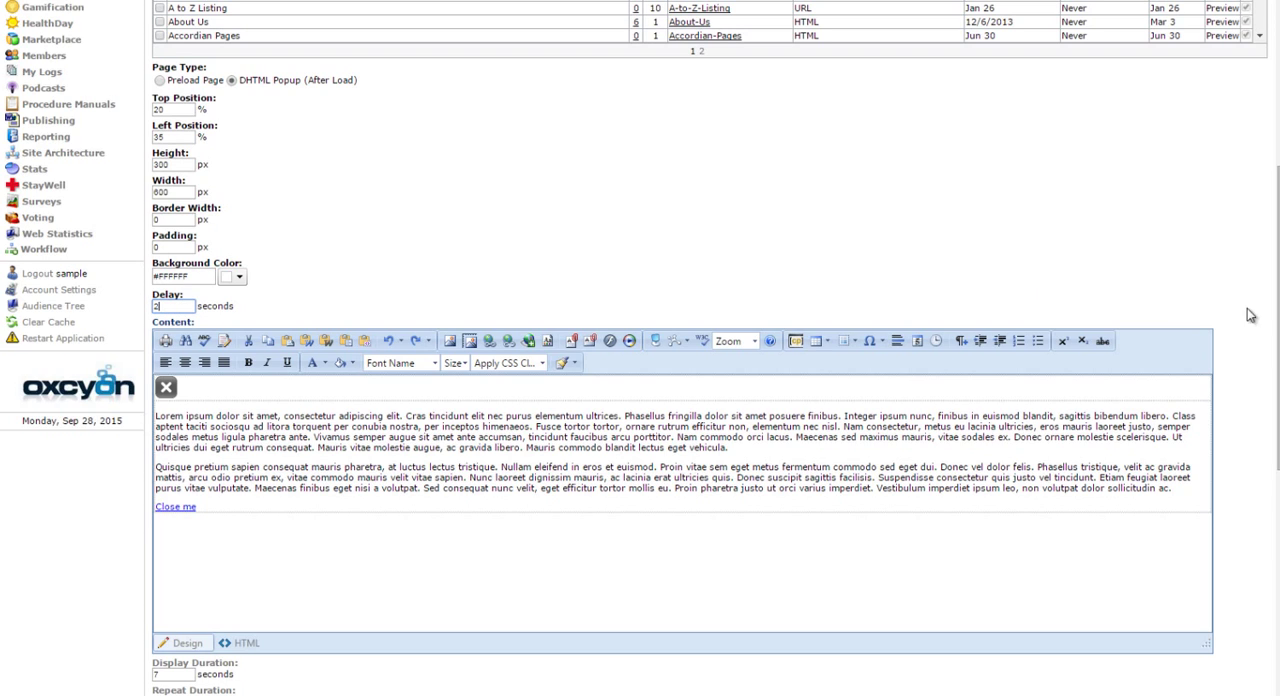
scroll("down", 3)
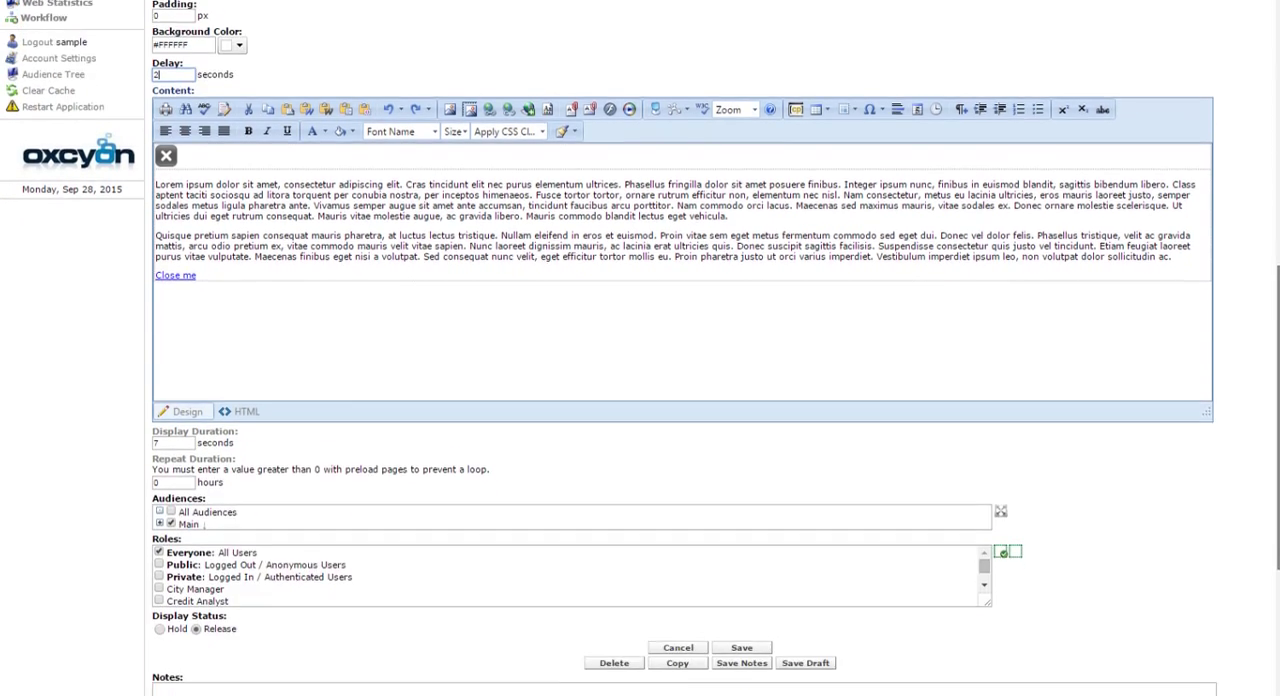
scroll("down", 3)
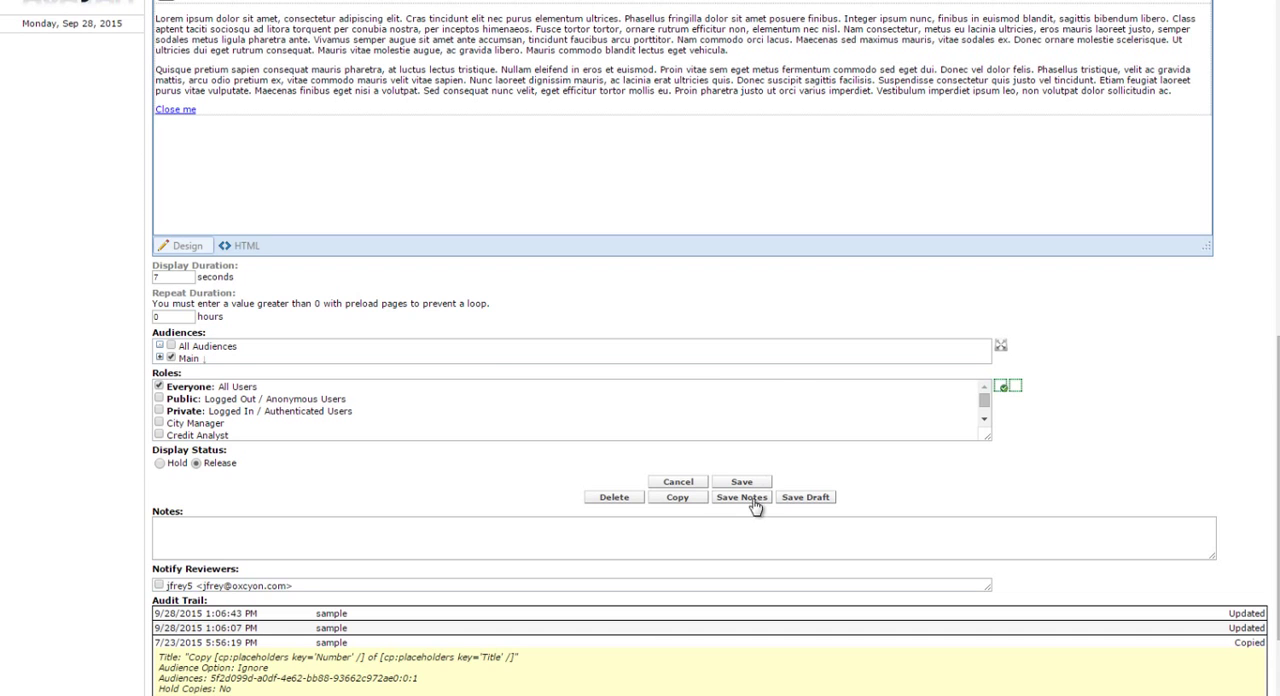
Step: Save the 2-second delay, view and close the homepage popup, then reopen the record
left_click(741, 481)
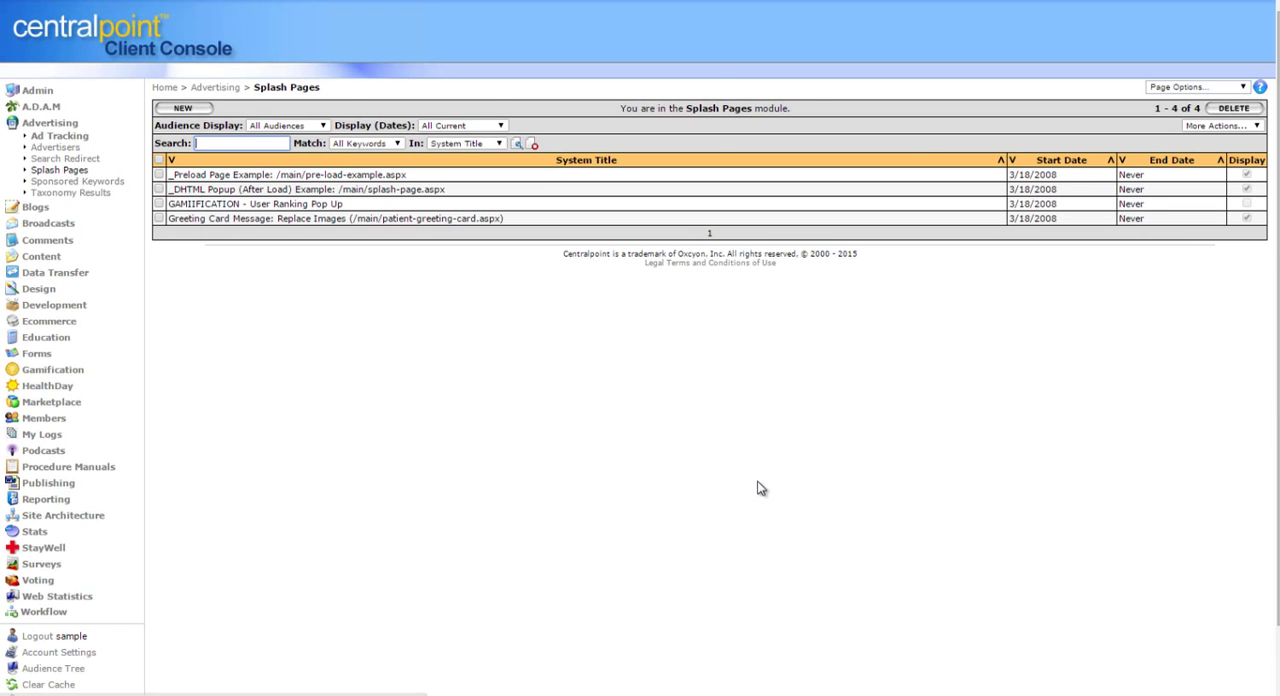
mouse_move(110, 410)
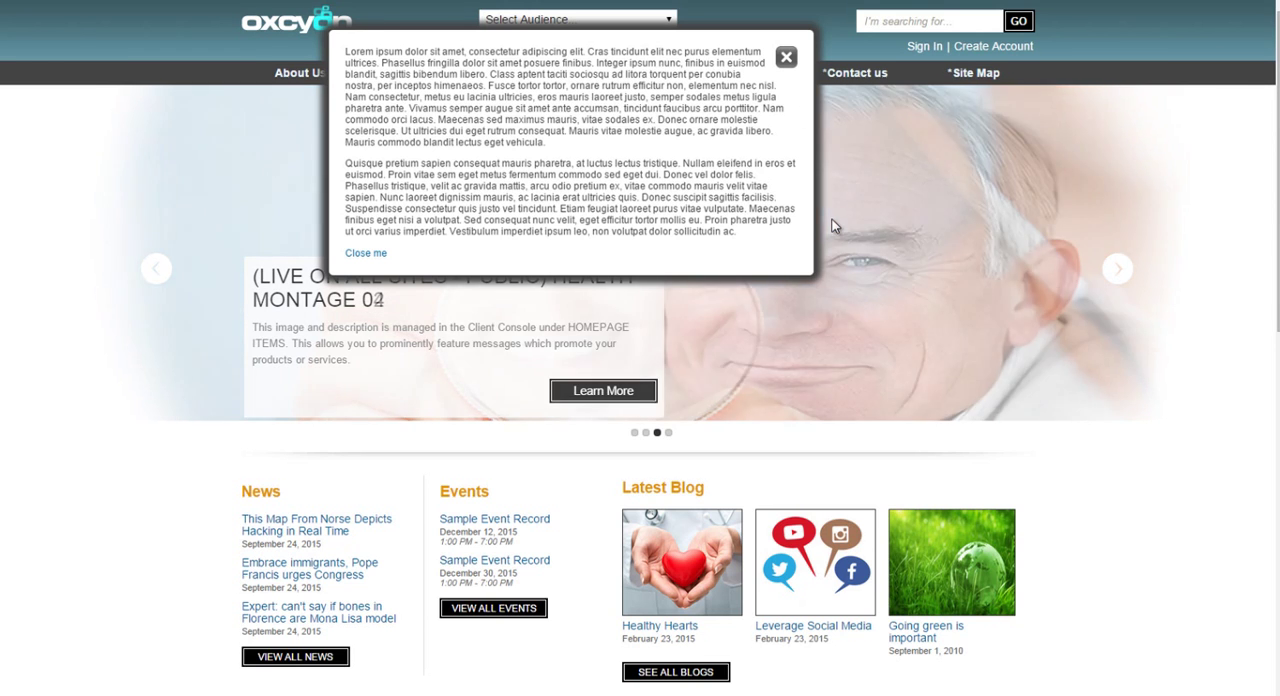
left_click(786, 57)
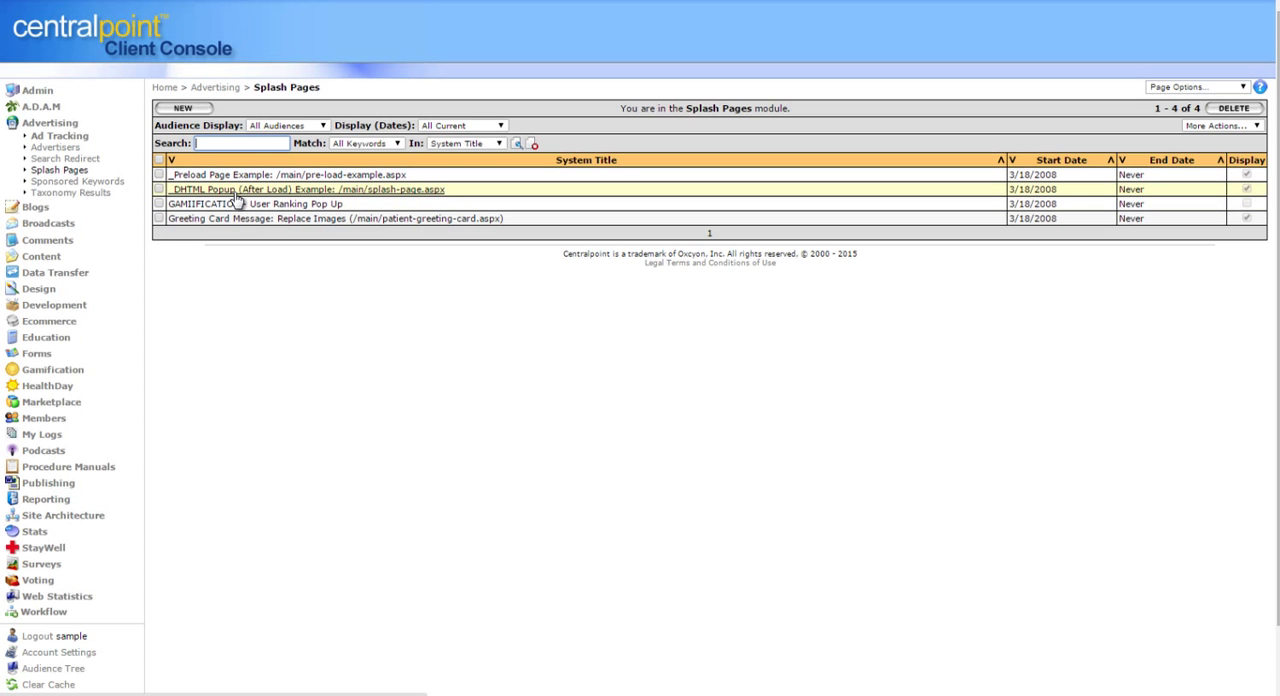
left_click(310, 189)
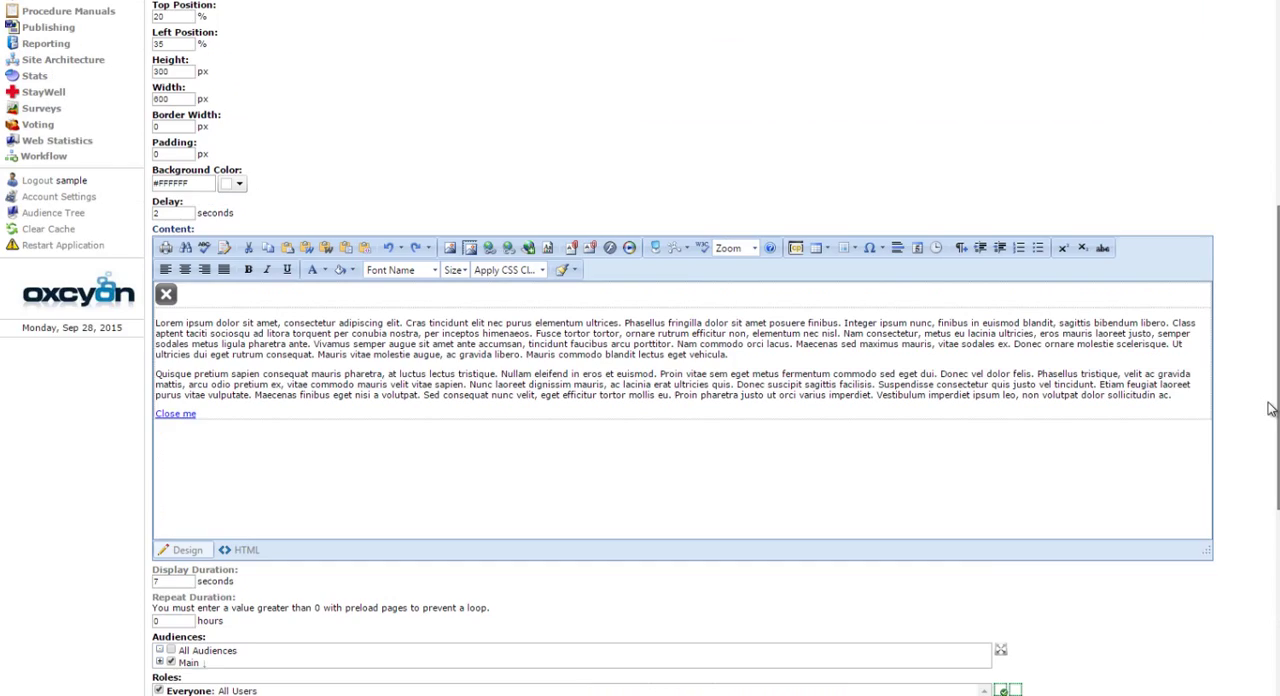
scroll("up", 3)
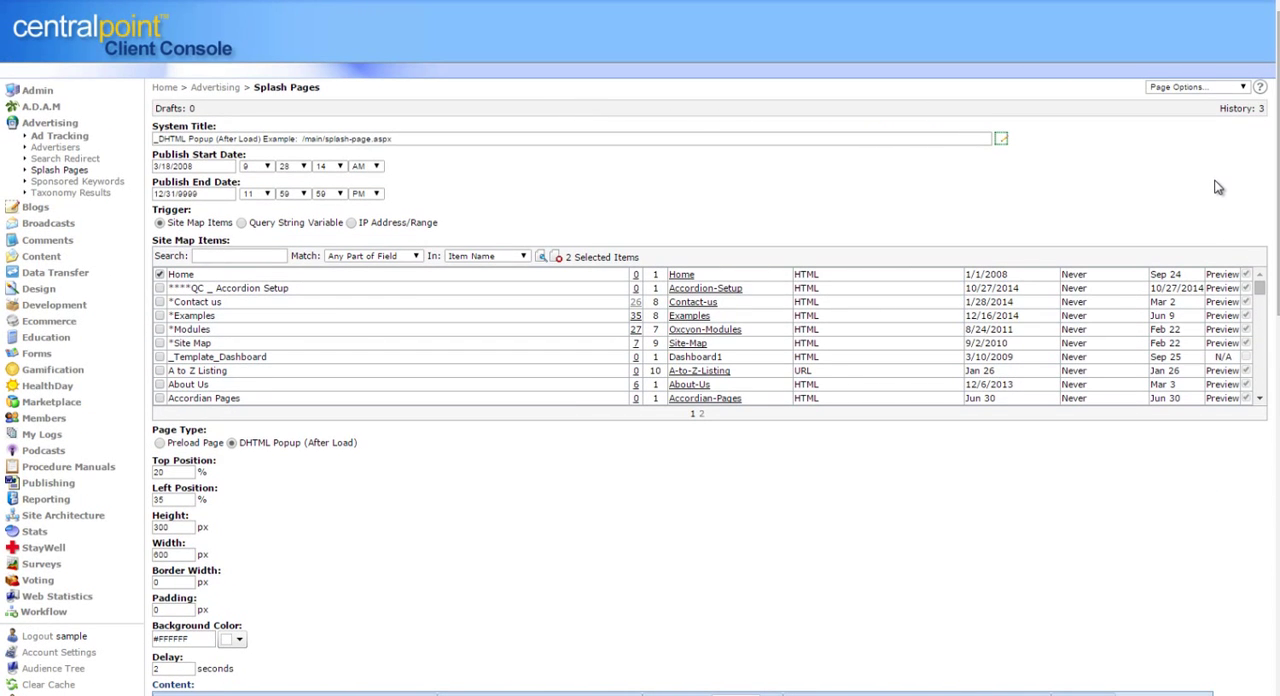
mouse_move(58, 170)
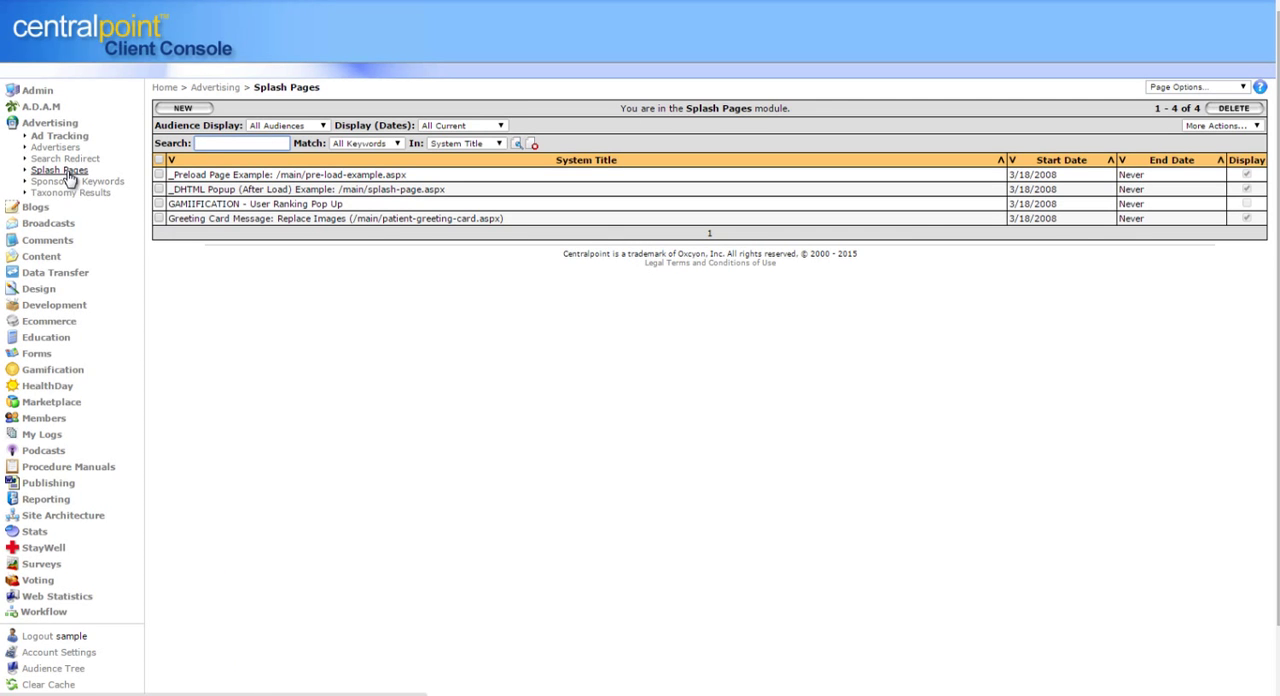
left_click(77, 181)
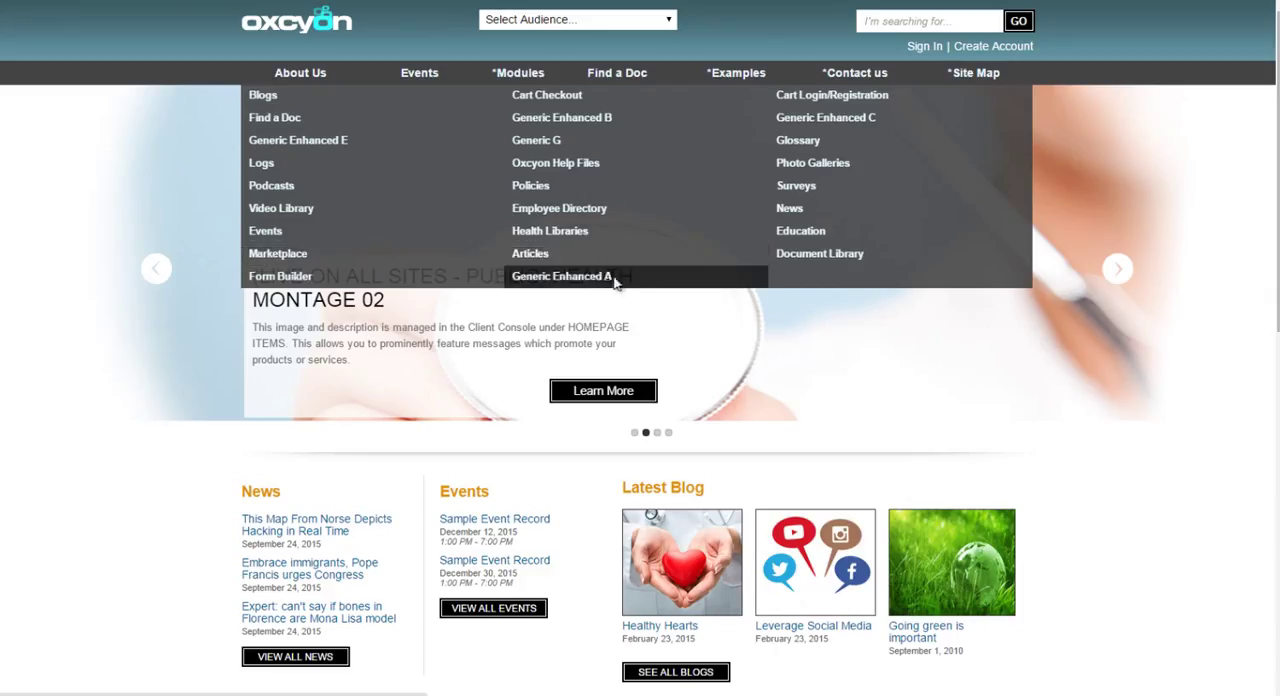
Step: Open 'Record Two - Tagged Test One' from the Generic Enhanced A listing and select 'museum'
left_click(561, 276)
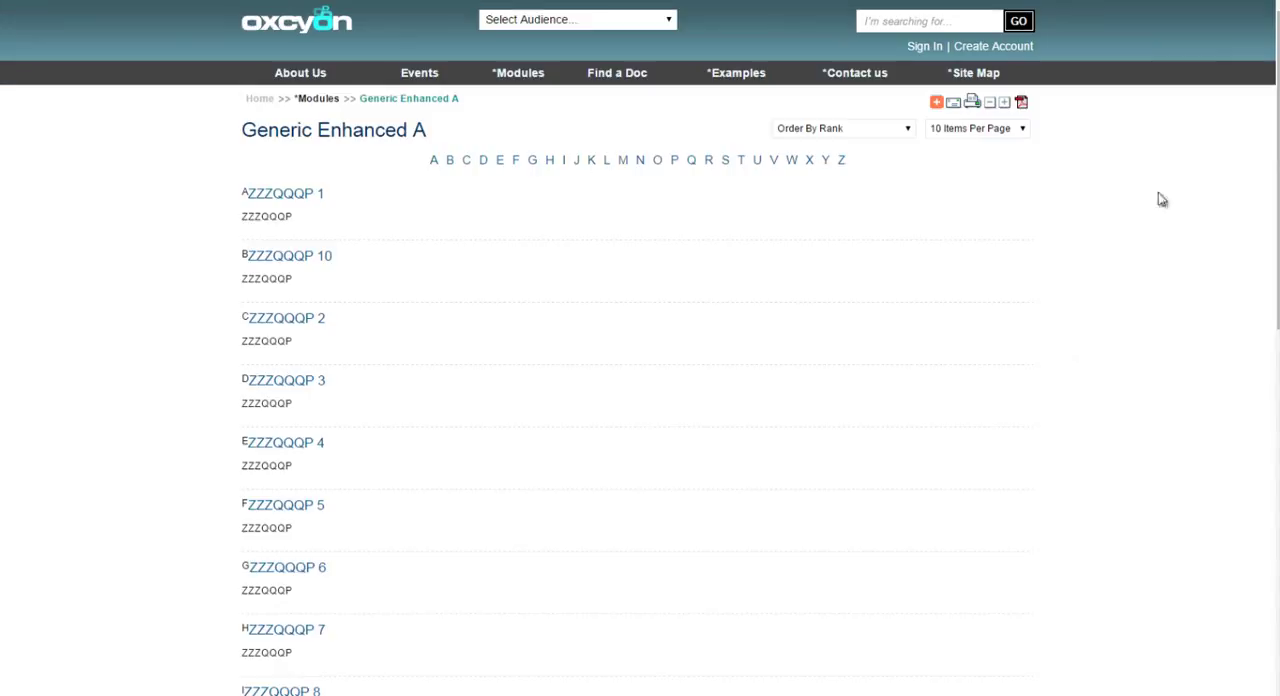
scroll("down", 3)
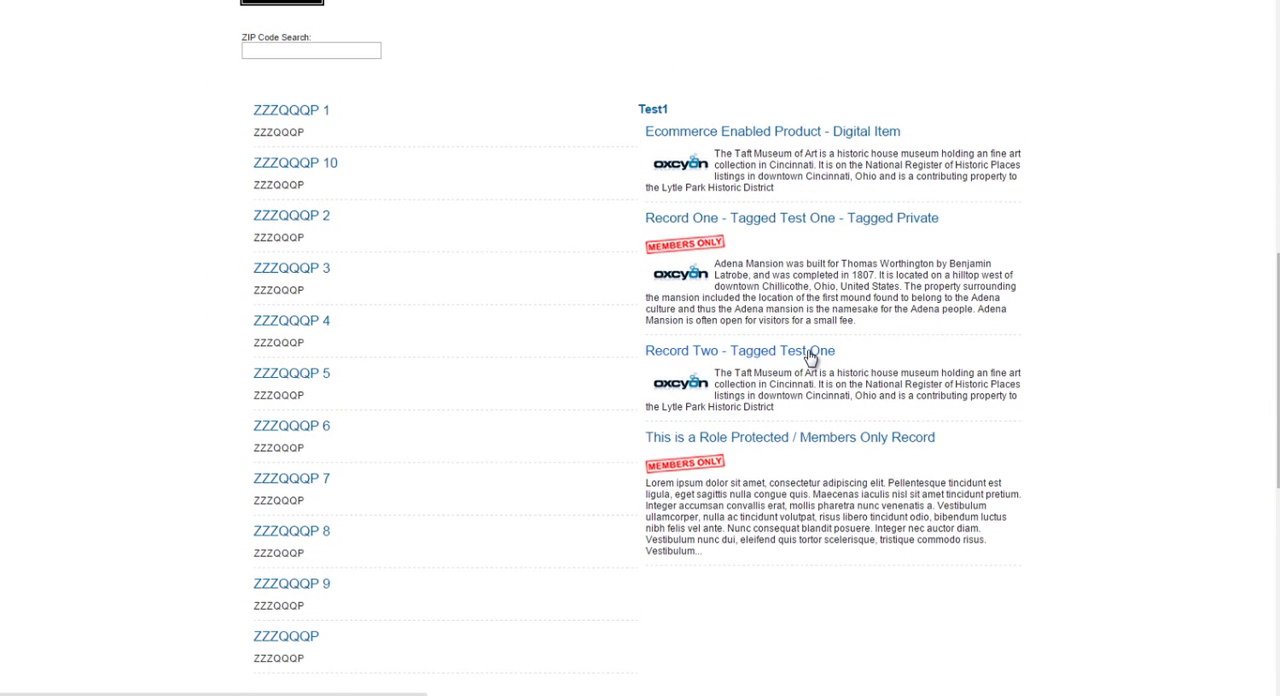
left_click(738, 351)
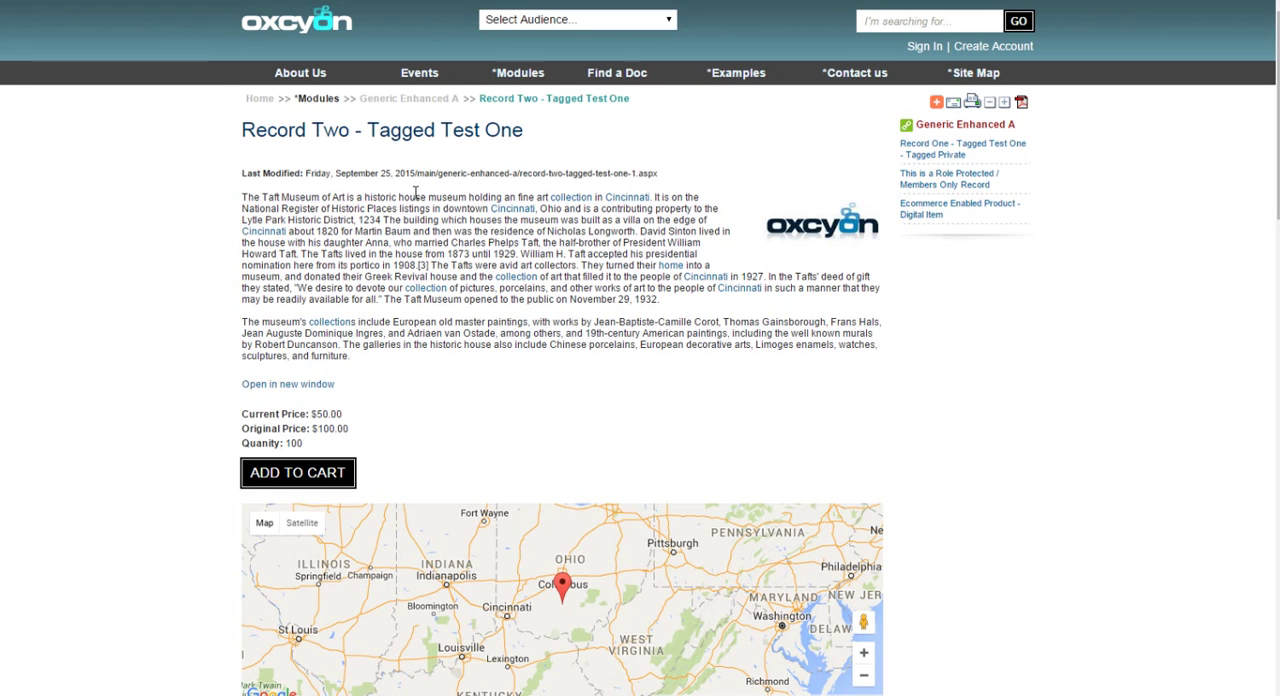
double_click(448, 196)
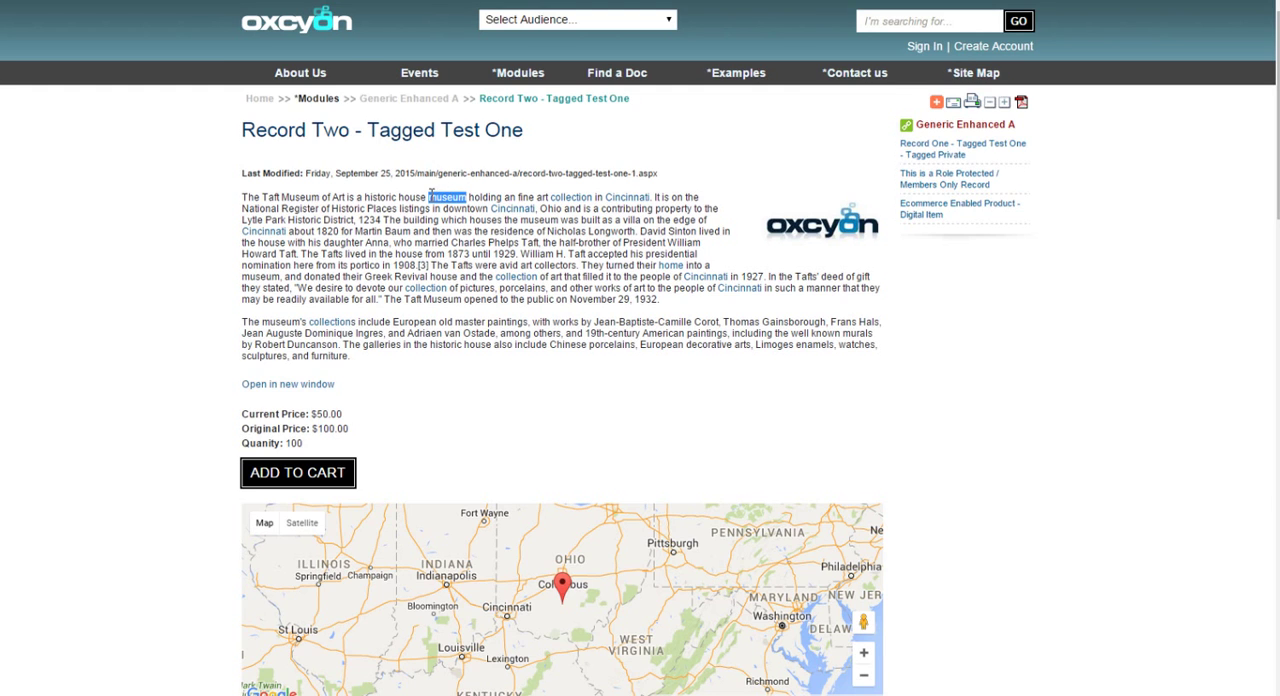
mouse_move(1152, 506)
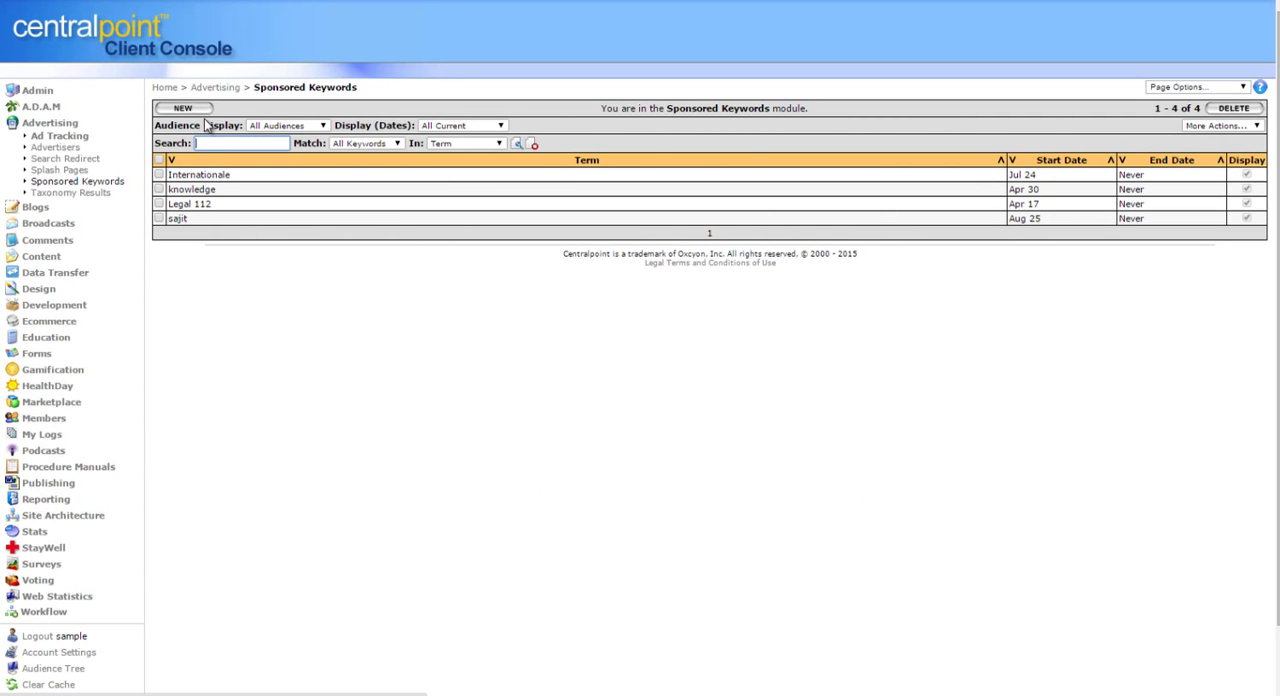
Step: Create a sponsored keyword with term 'museum' and content 'click here for tickets to the museum'
left_click(182, 107)
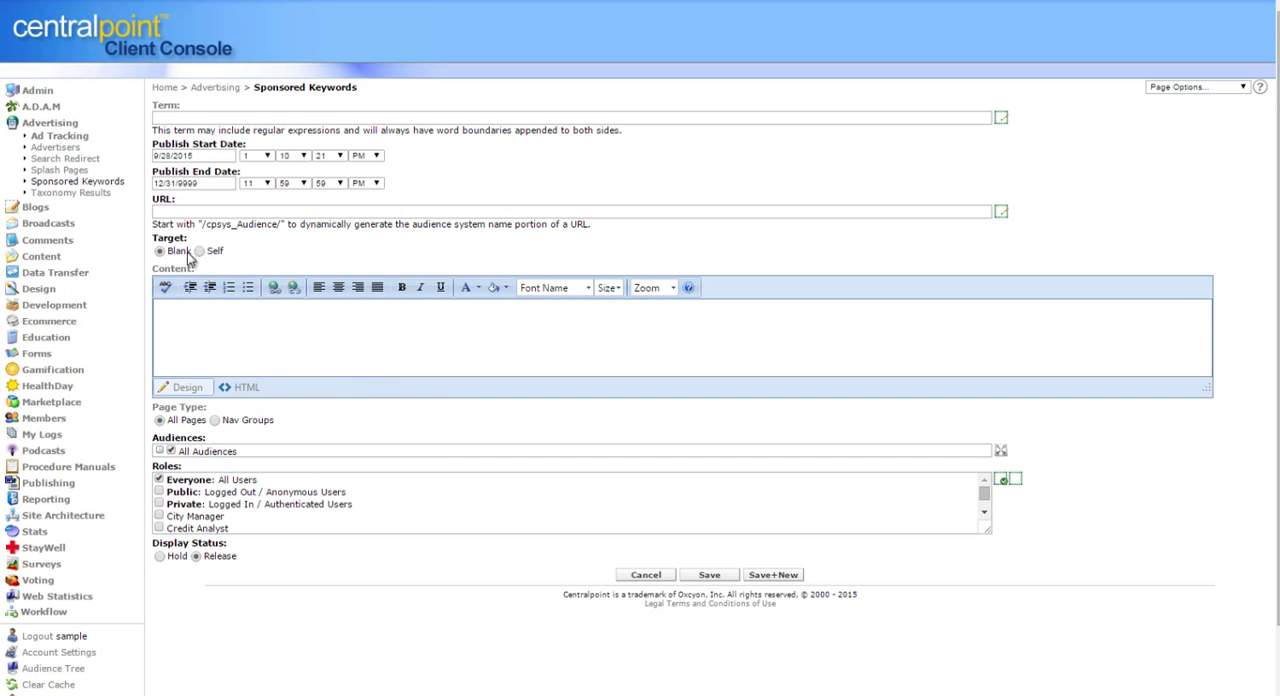
type("museum")
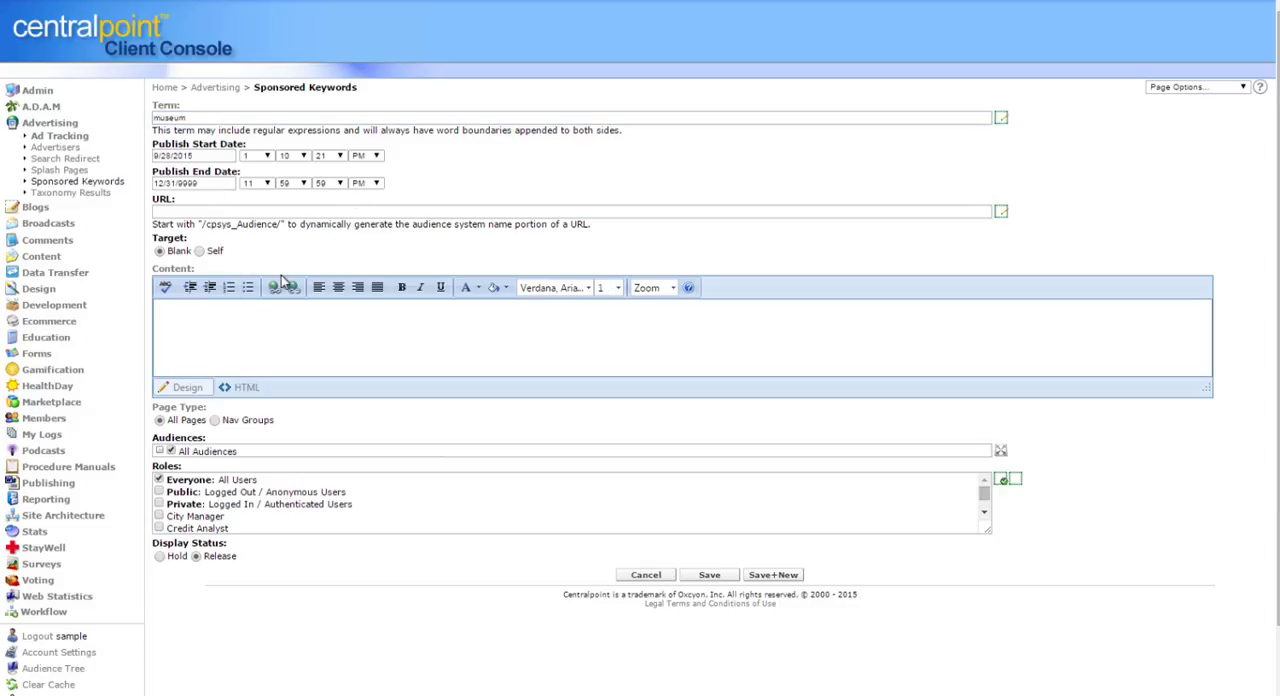
type("click here")
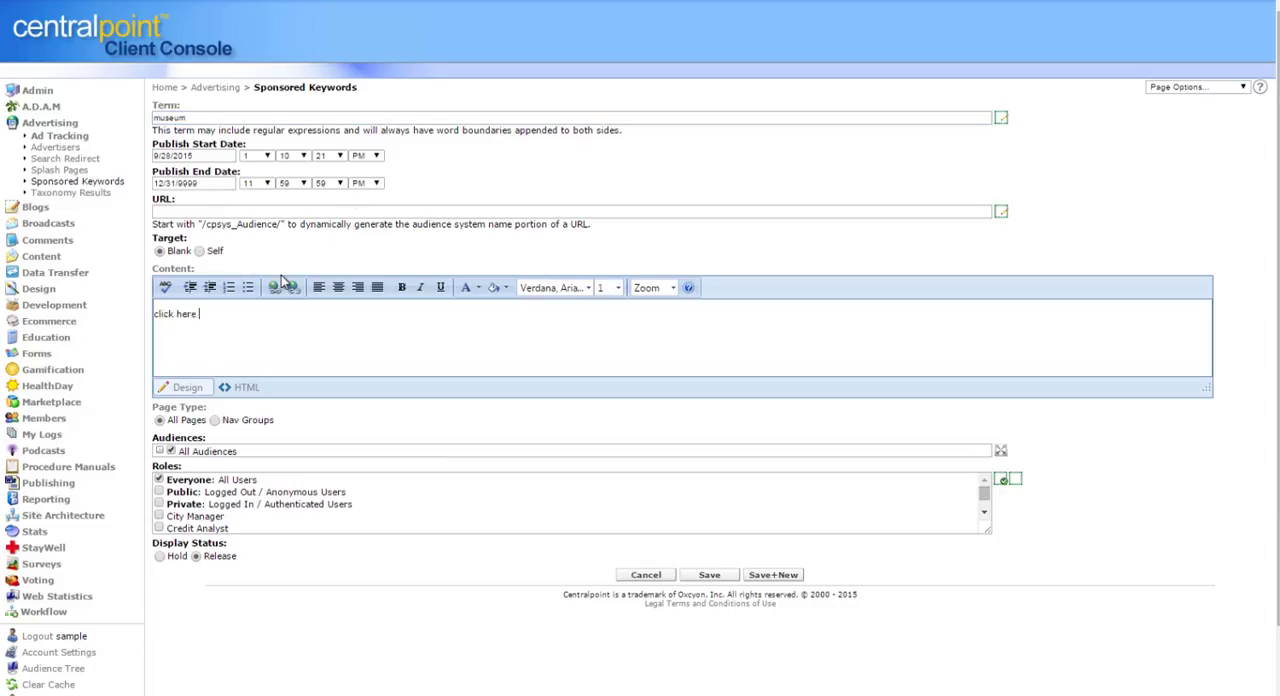
type("for tickets to")
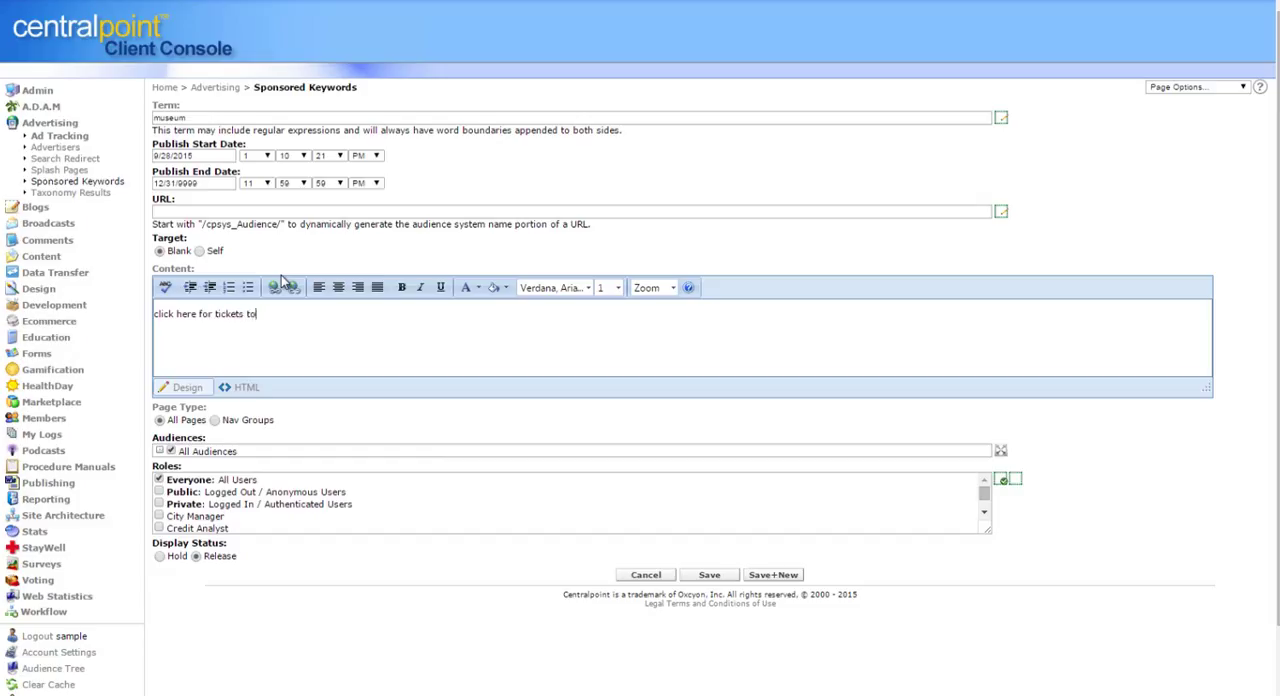
type("the museum")
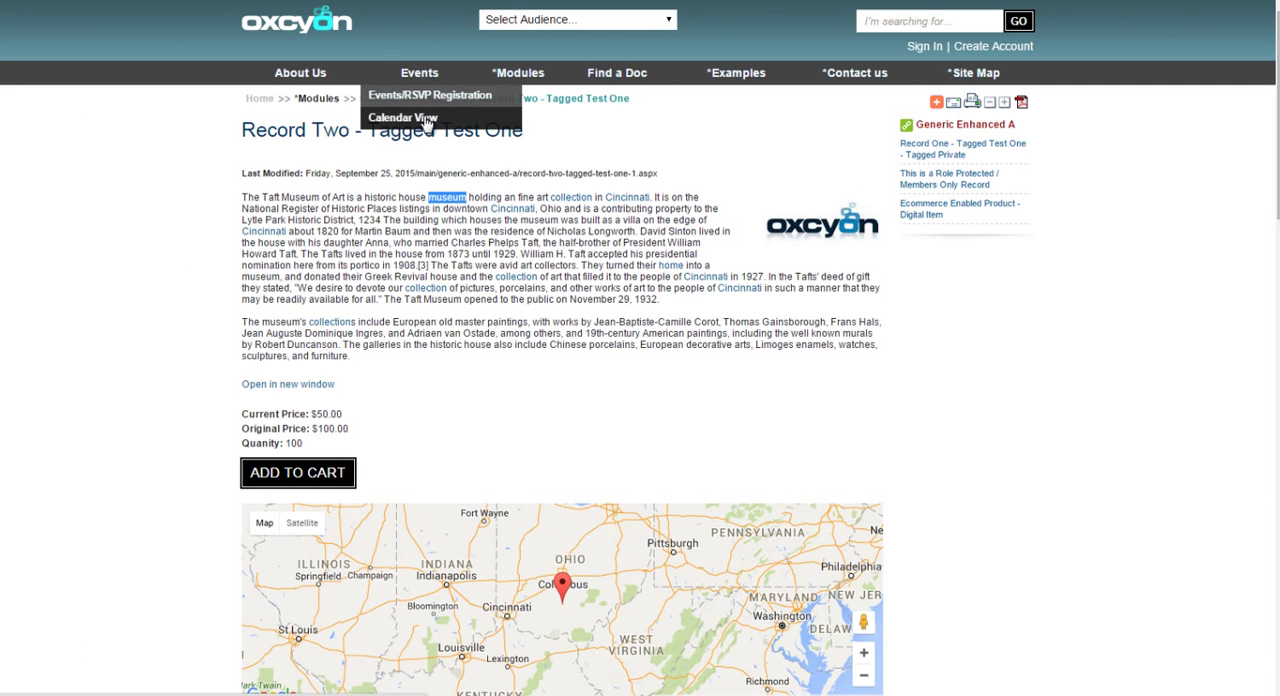
left_click(402, 117)
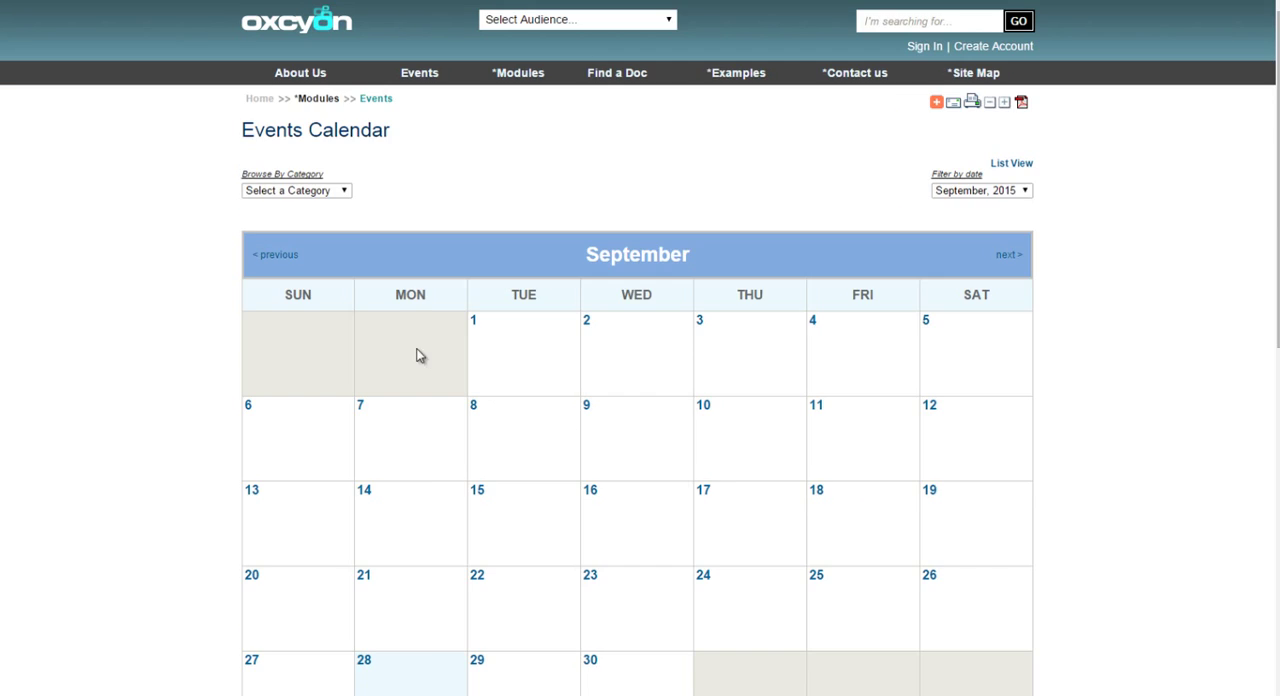
left_click(275, 255)
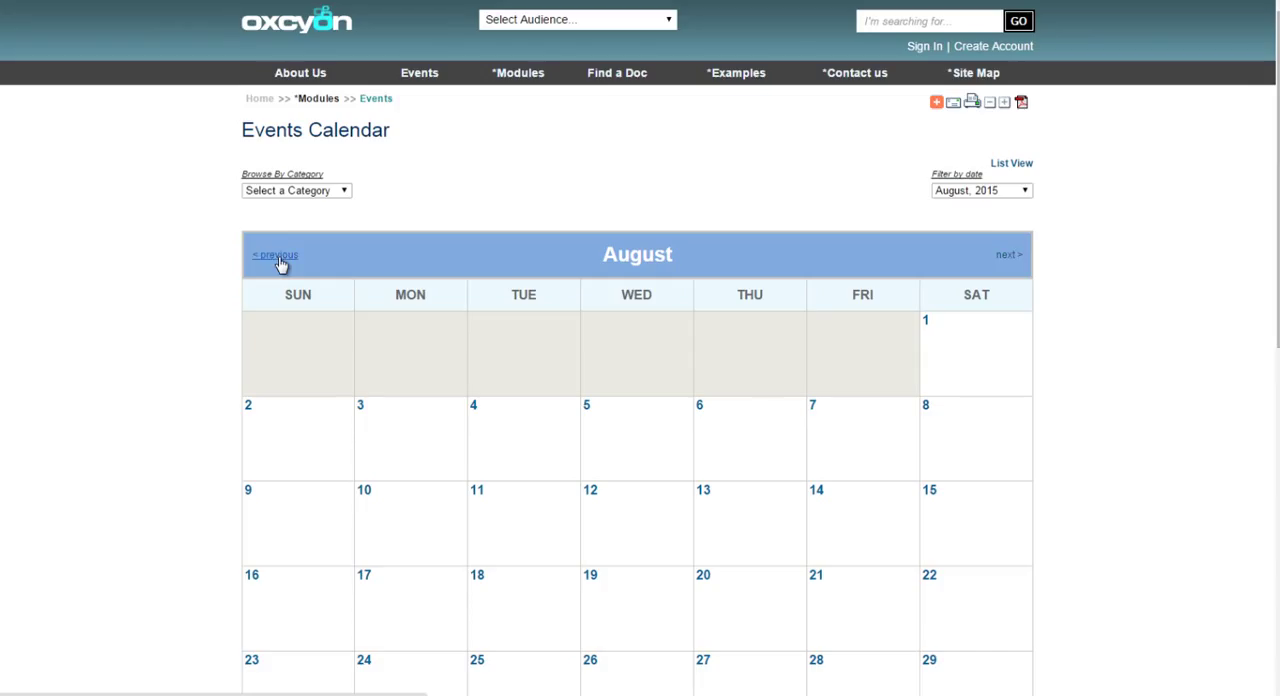
left_click(273, 255)
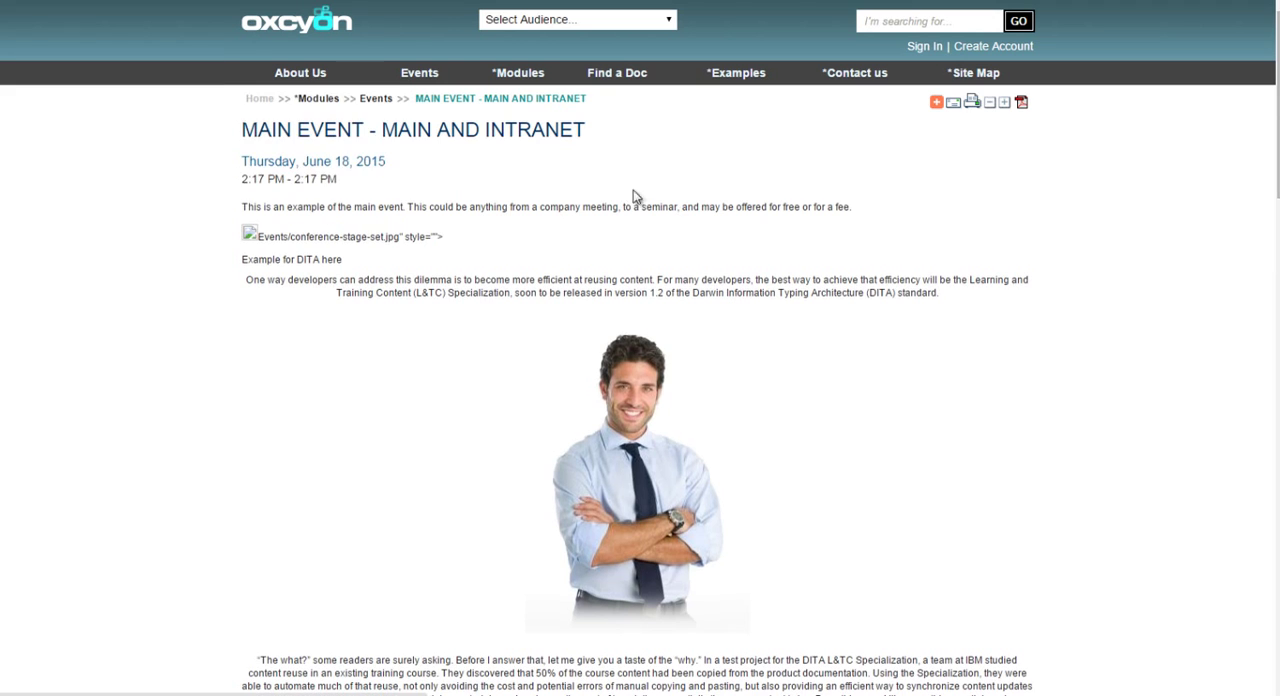
left_click(518, 72)
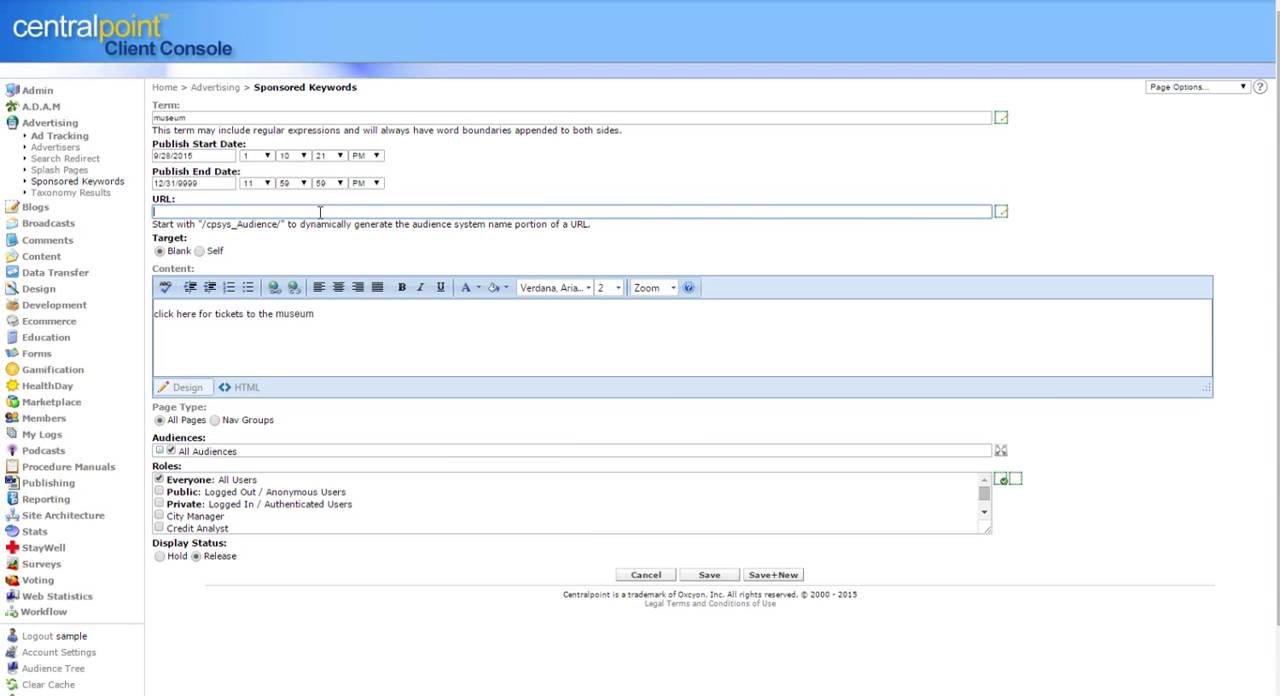
type("http://qc.xoprod15.com/main/events/145.aspx")
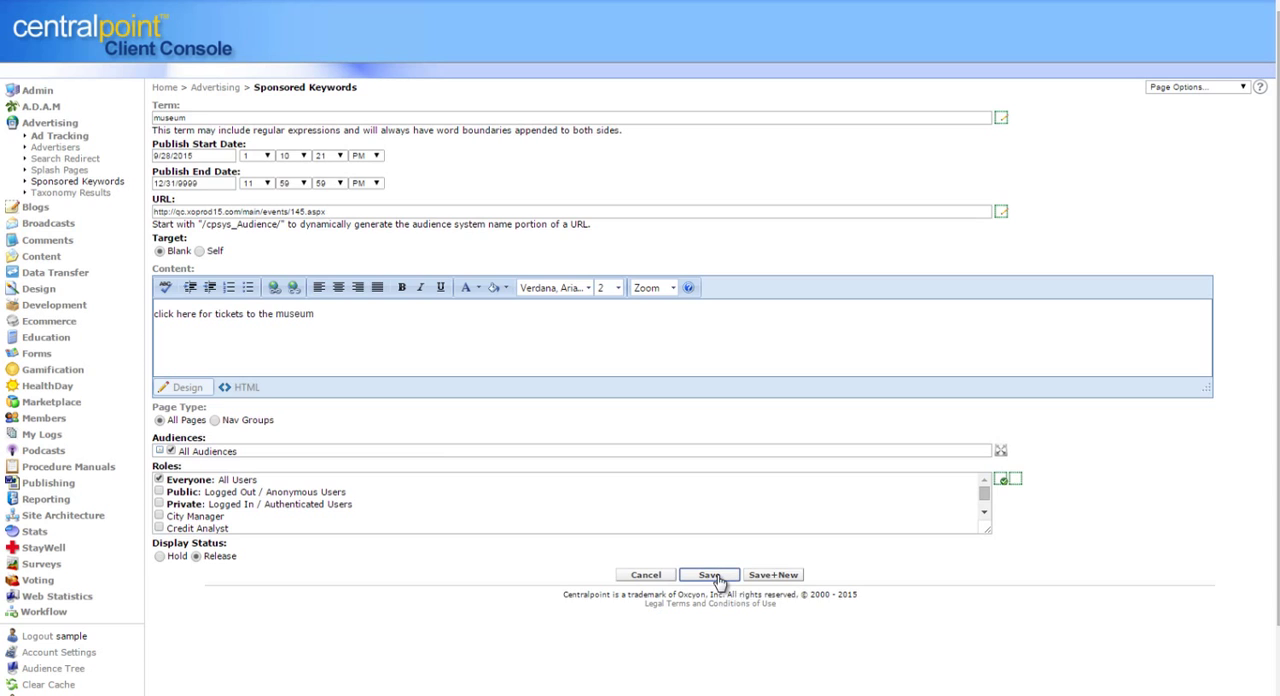
left_click(709, 574)
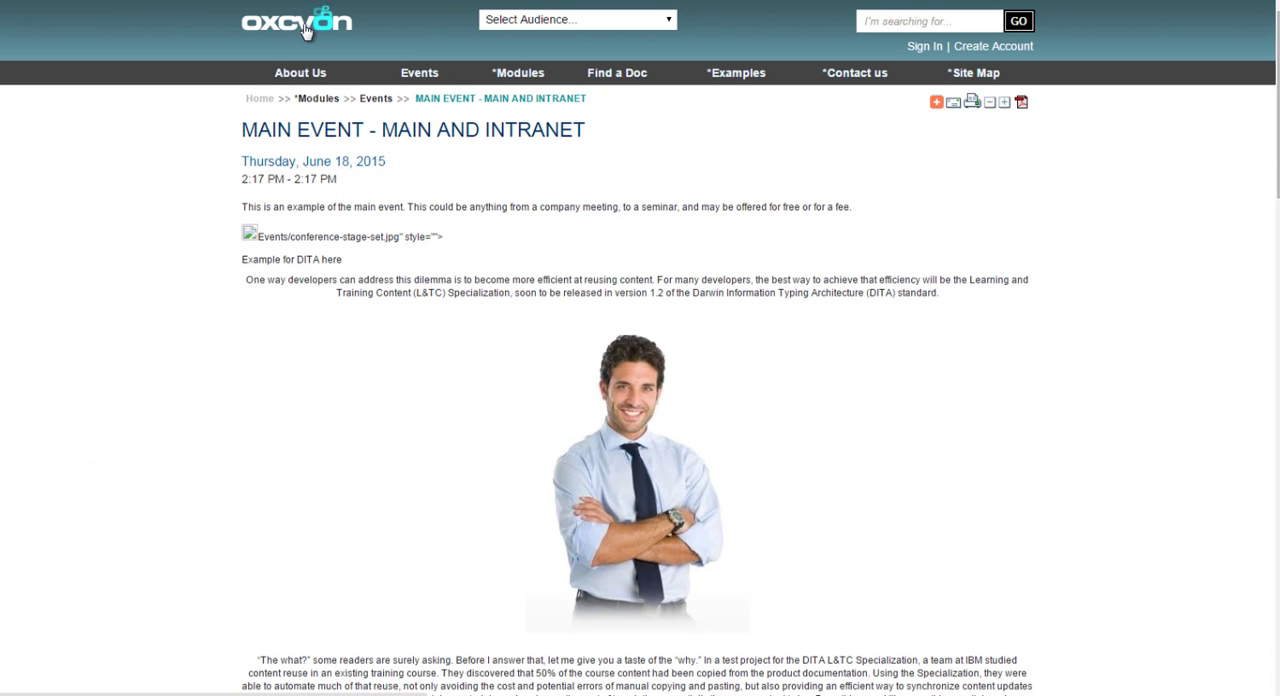
Step: Scroll the Generic Enhanced A listing to see highlighted museum links, then reopen Sponsored Keywords
left_click(518, 72)
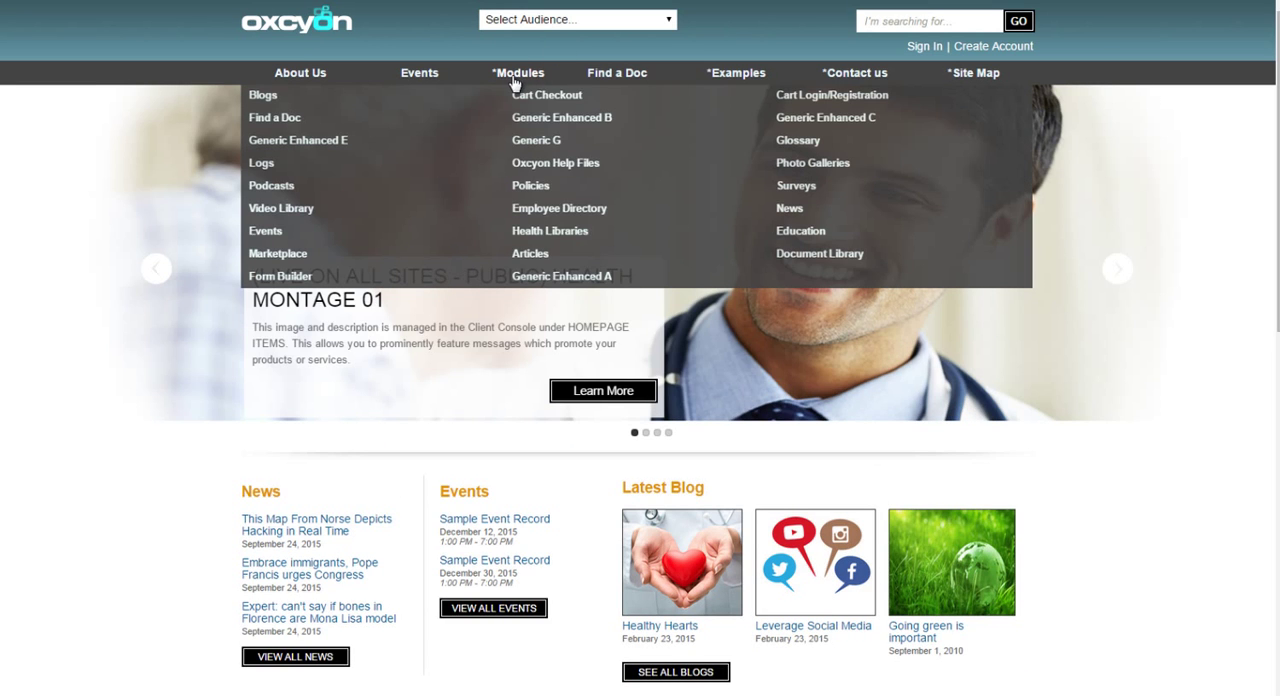
left_click(561, 275)
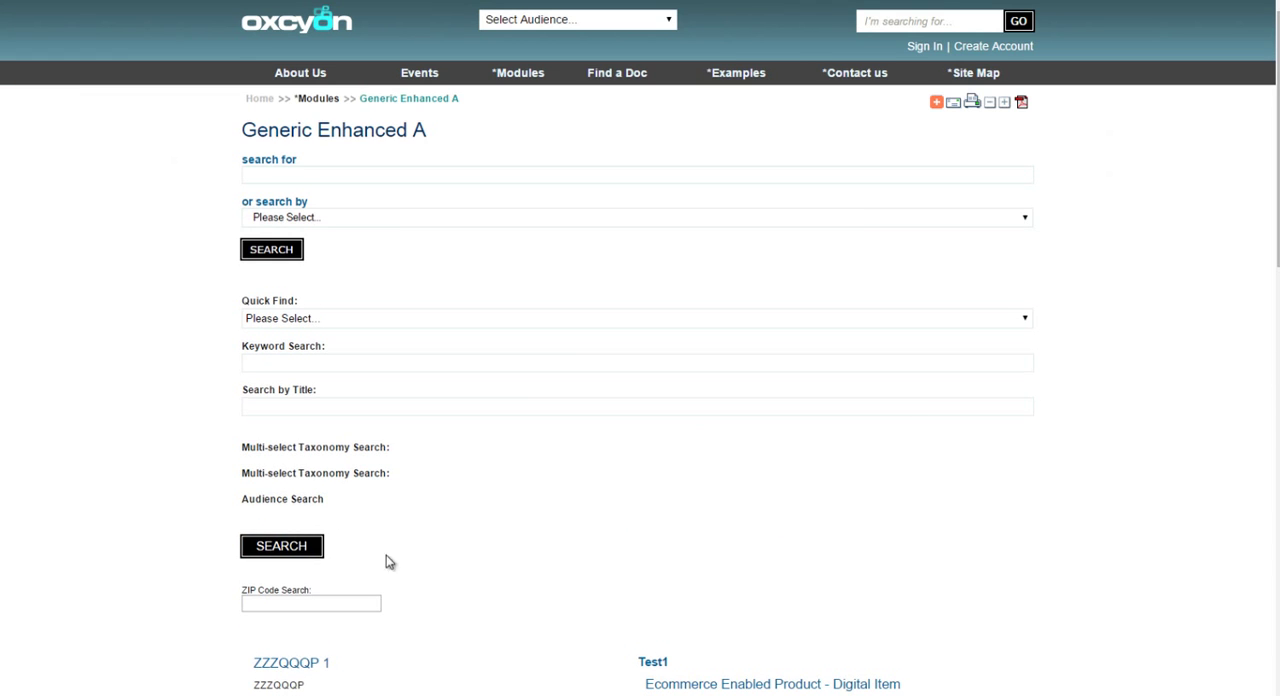
scroll("down", 3)
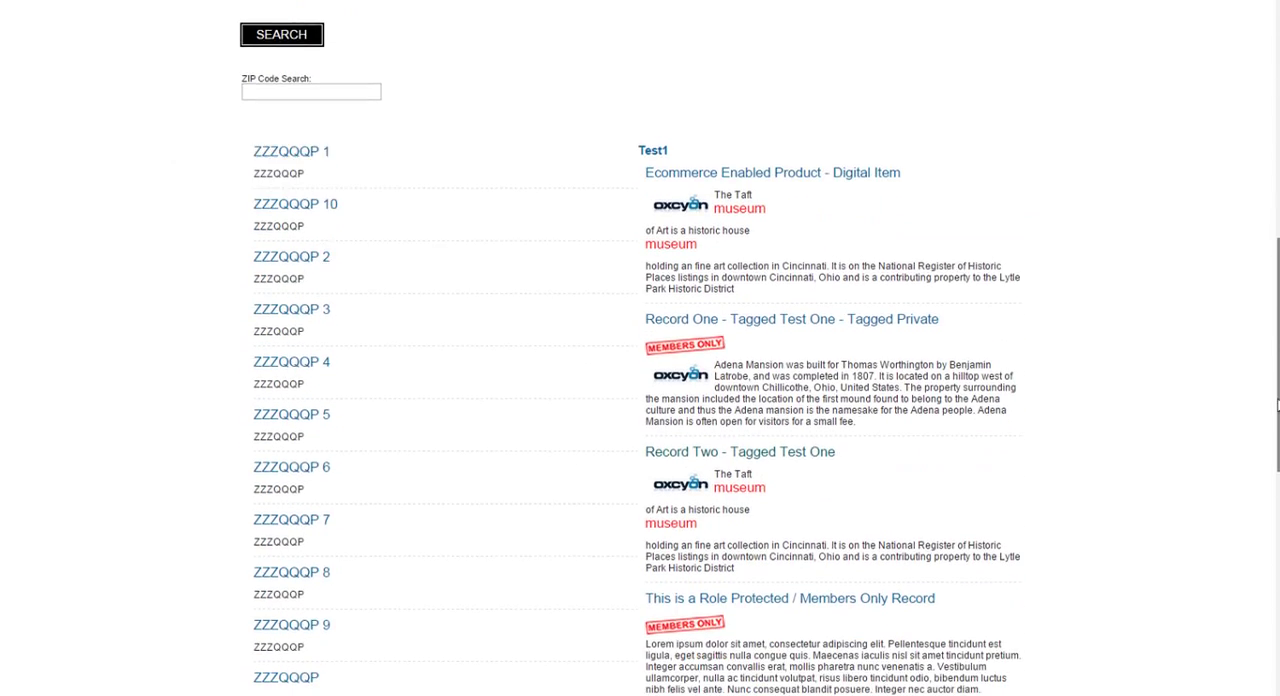
scroll("down", 3)
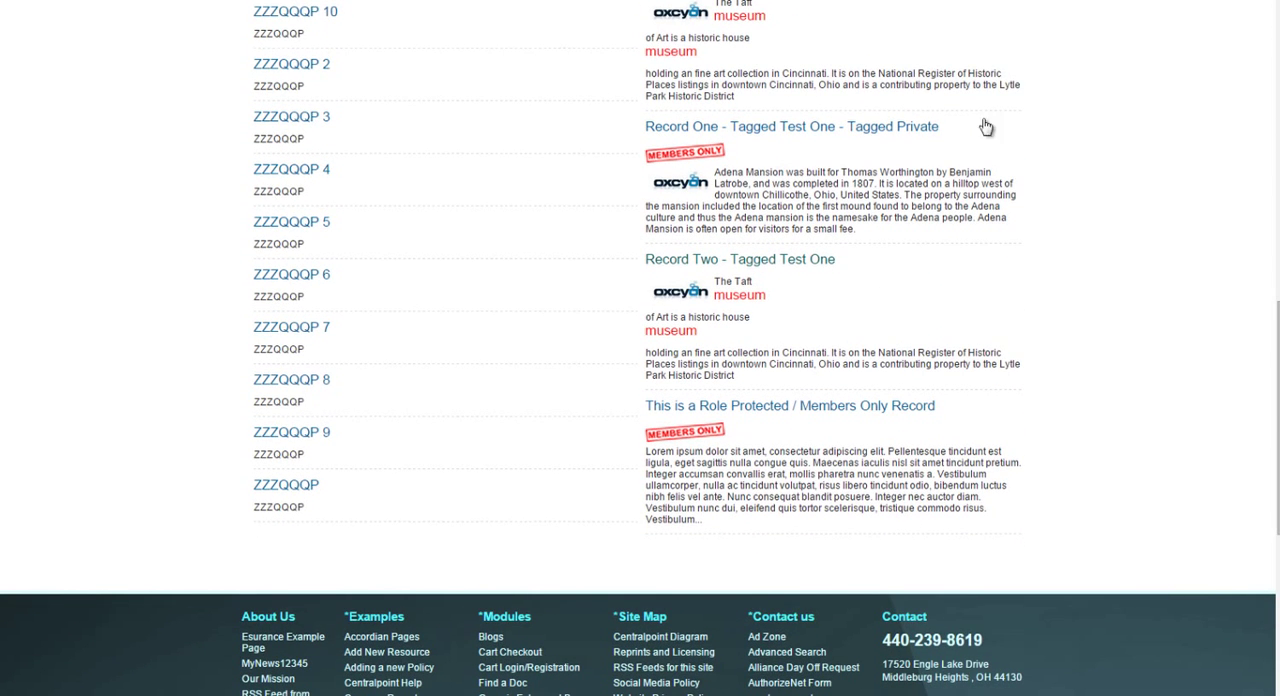
scroll("up", 3)
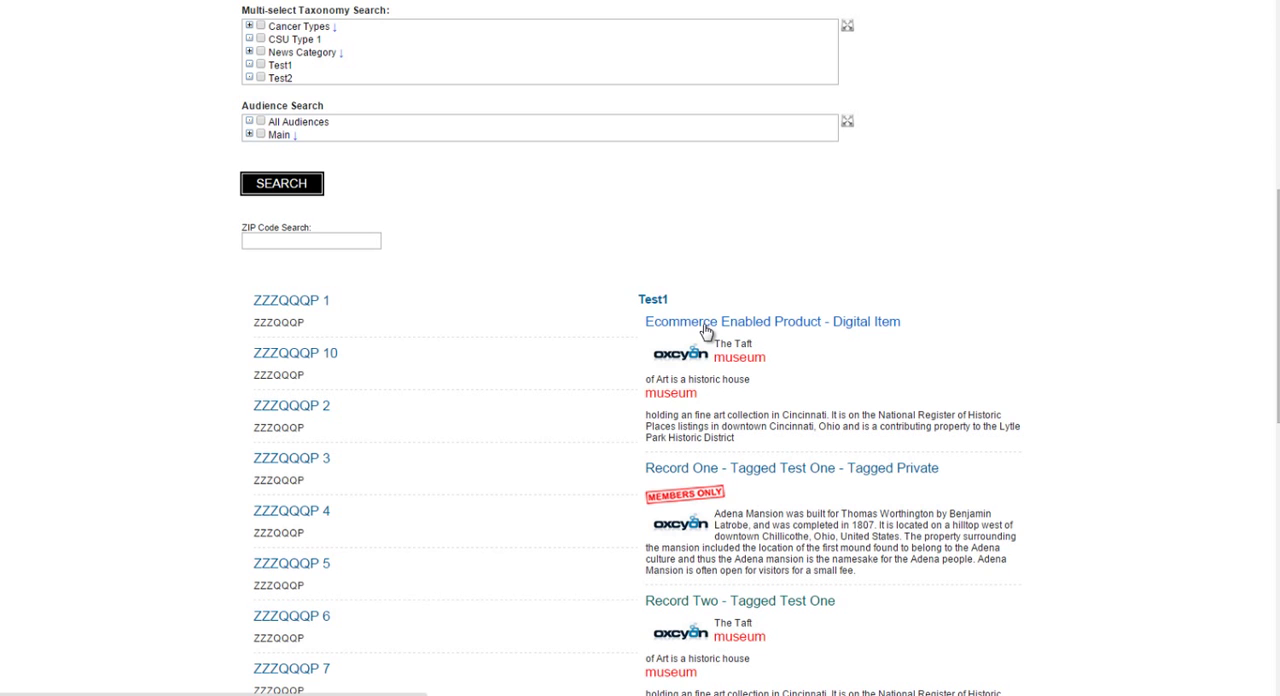
left_click(772, 321)
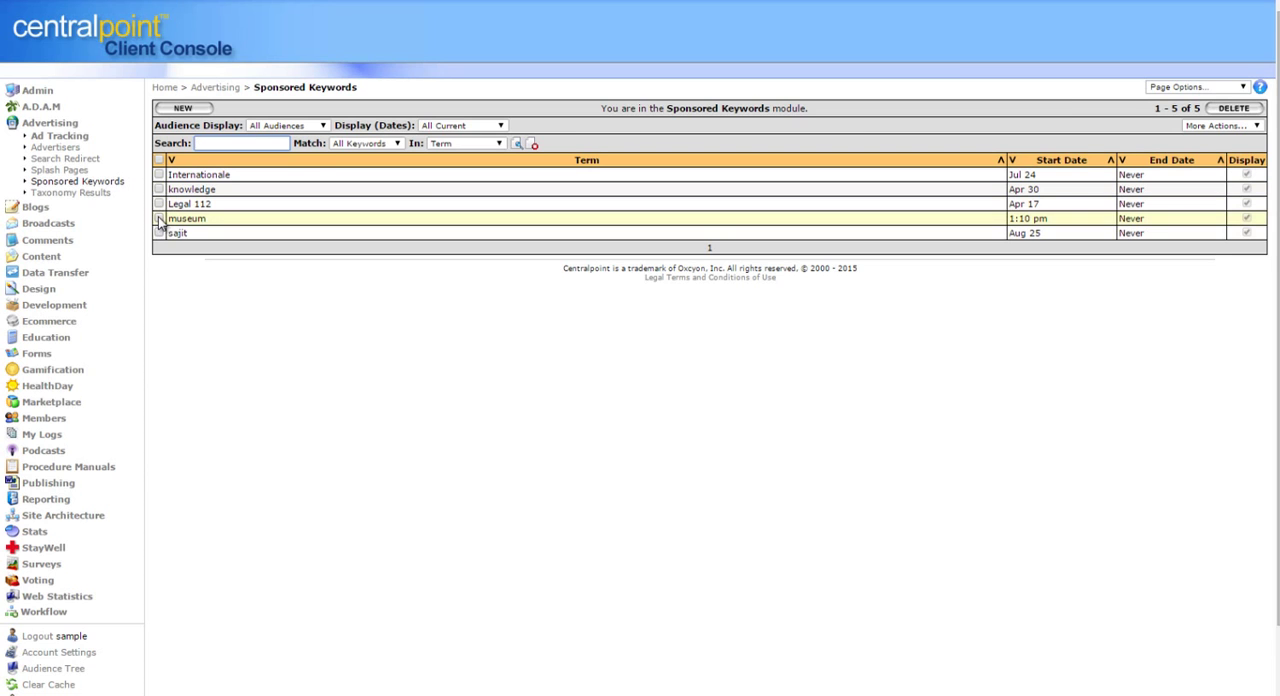
Step: Delete the museum keyword, then look at the knowledge record, Ad Tracking and Splash Pages
left_click(1234, 107)
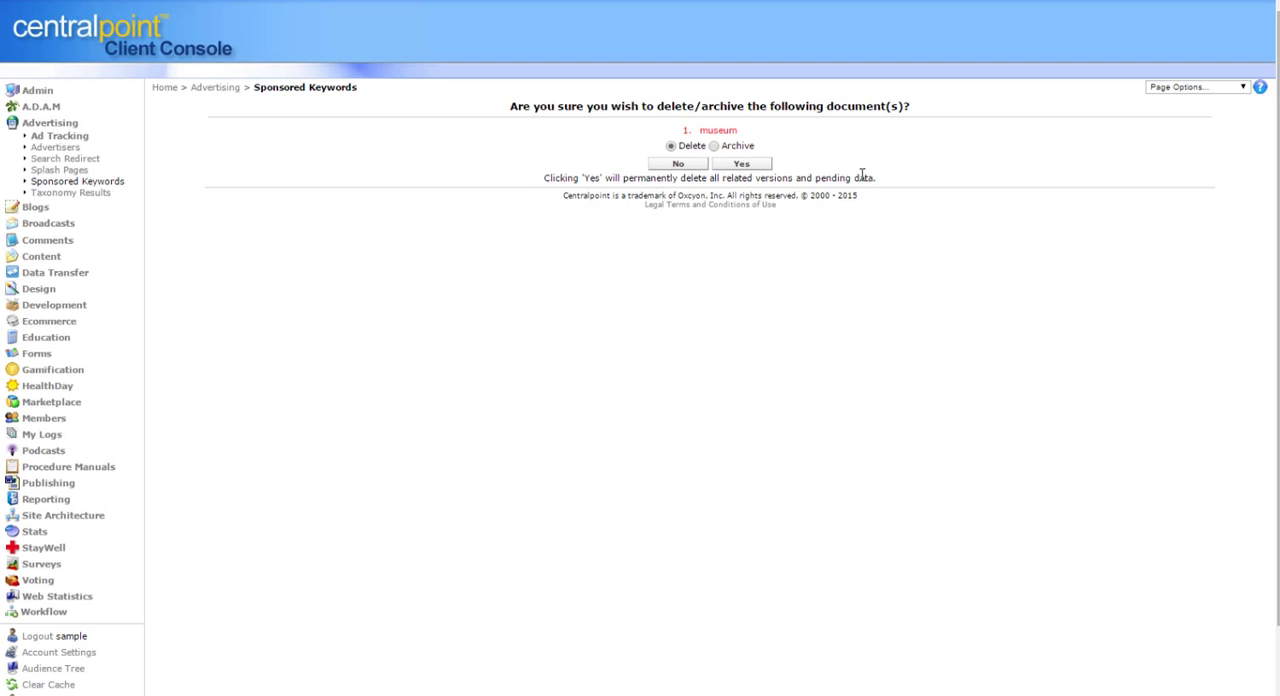
left_click(740, 163)
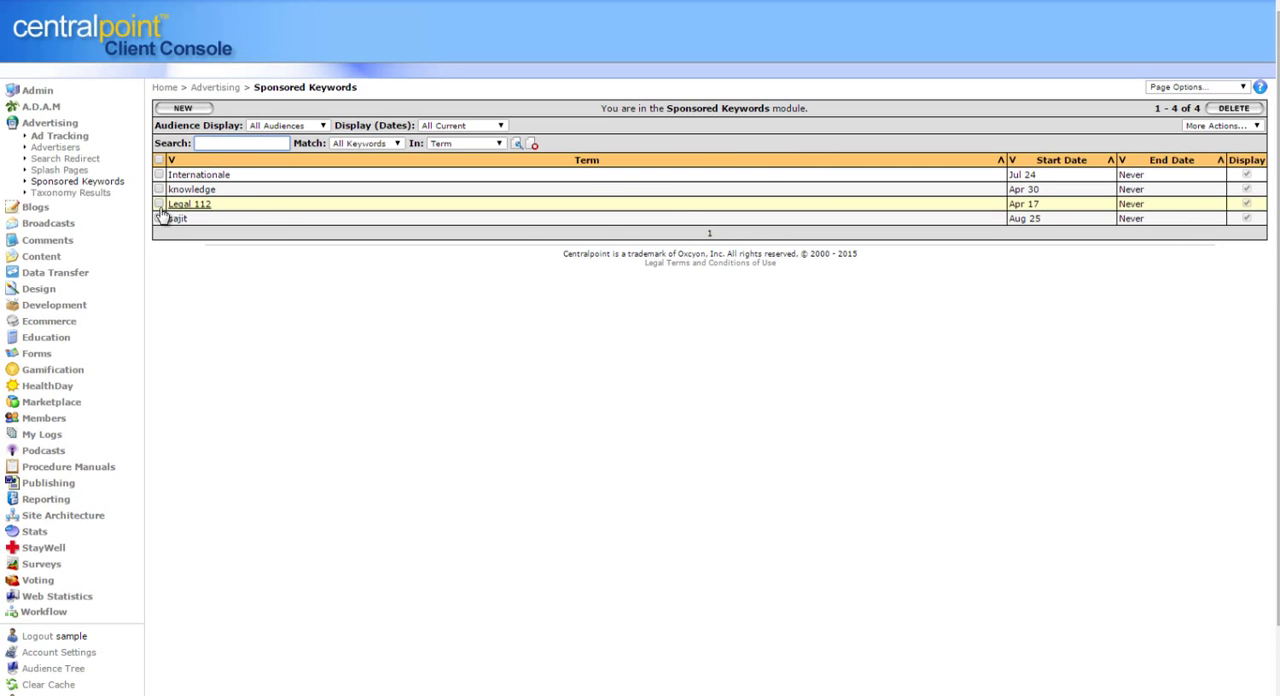
left_click(192, 189)
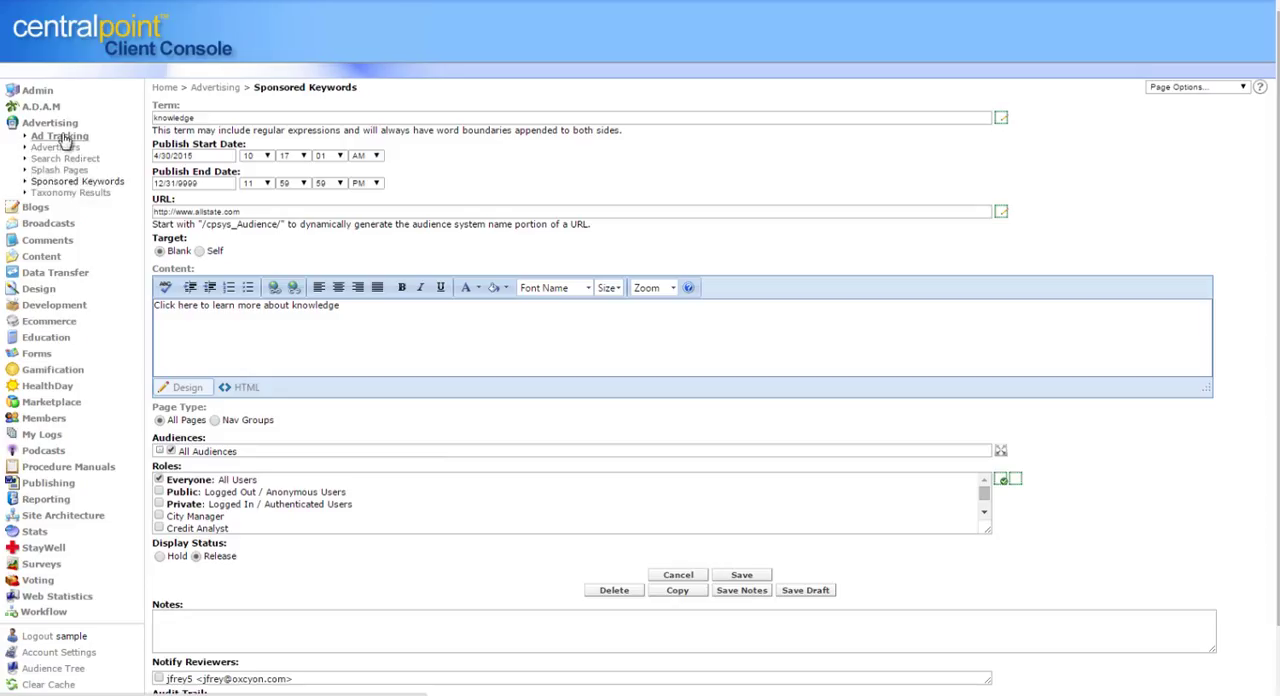
left_click(59, 135)
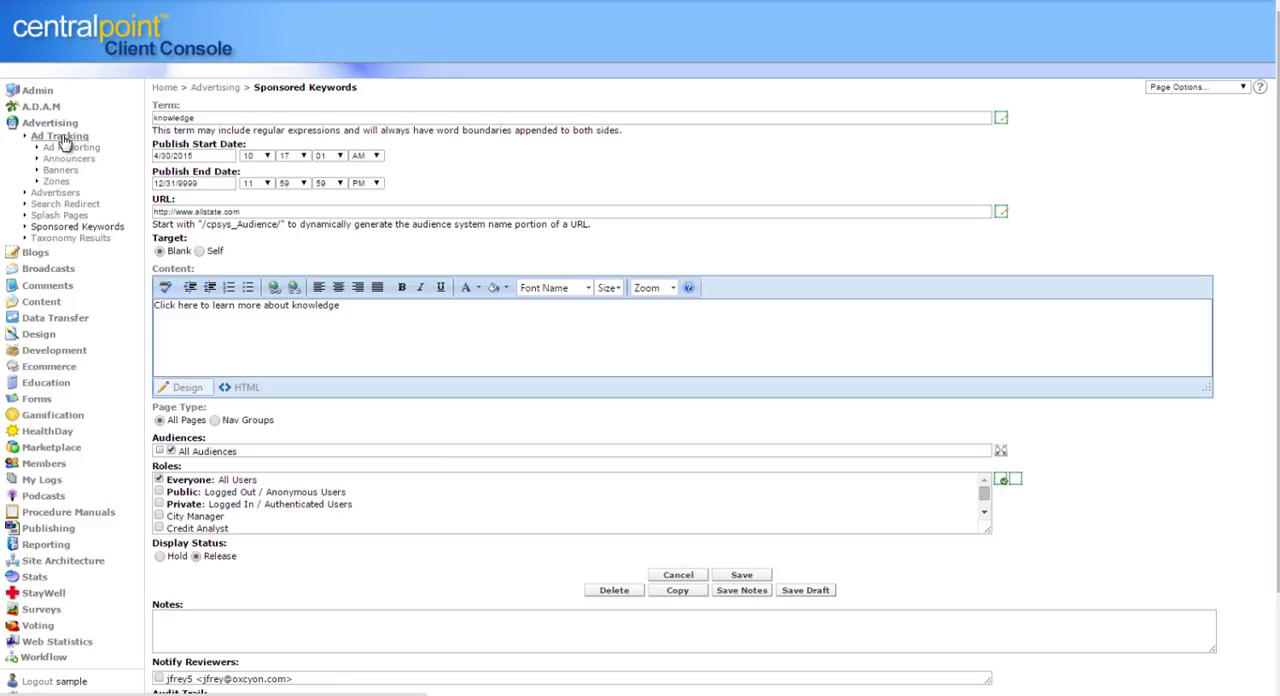
left_click(59, 135)
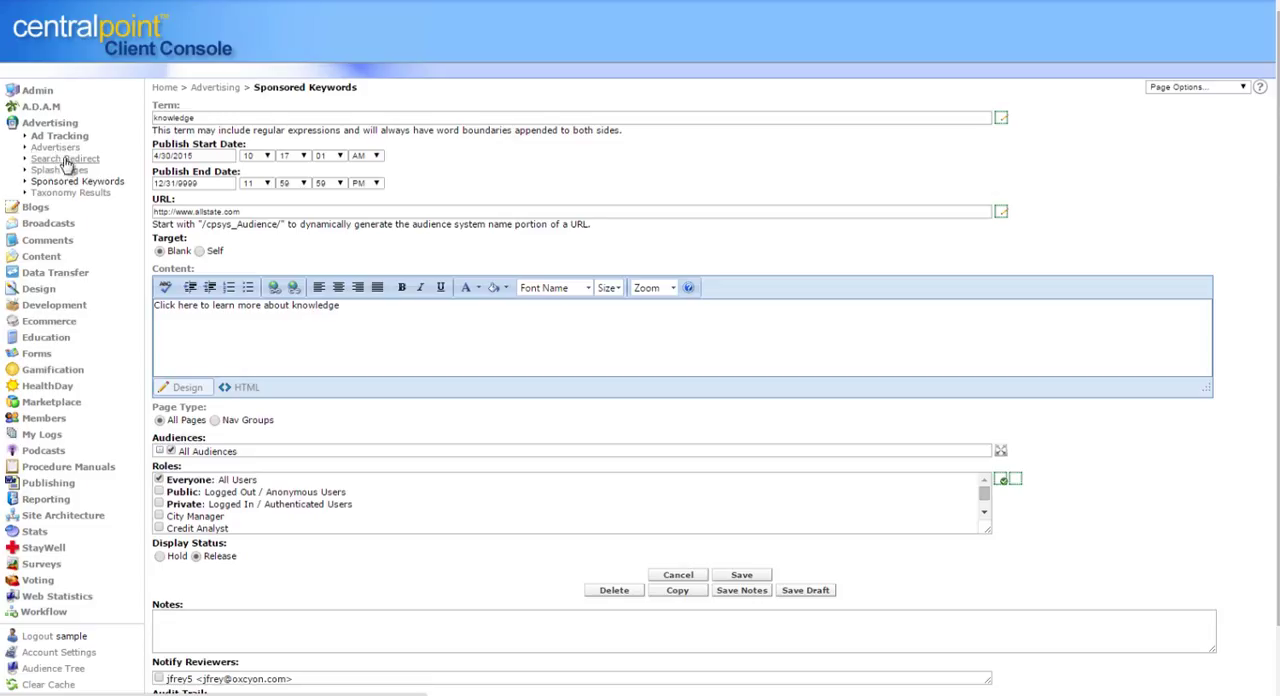
mouse_move(58, 170)
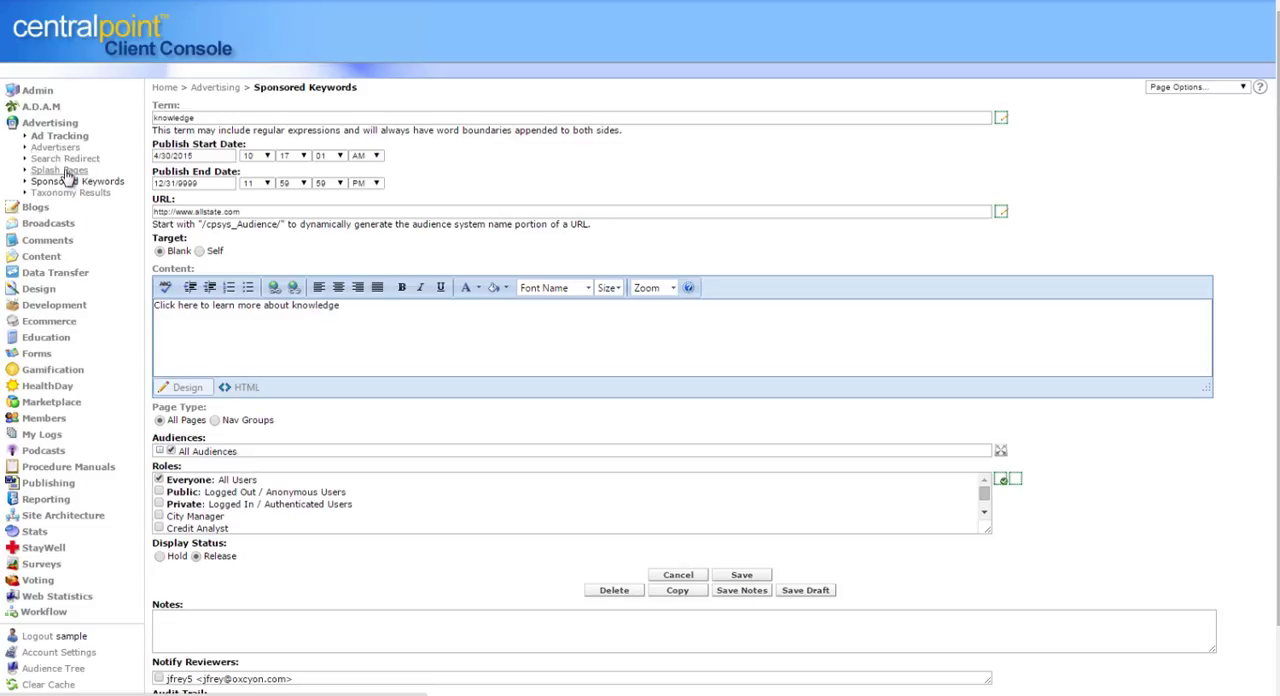
left_click(58, 170)
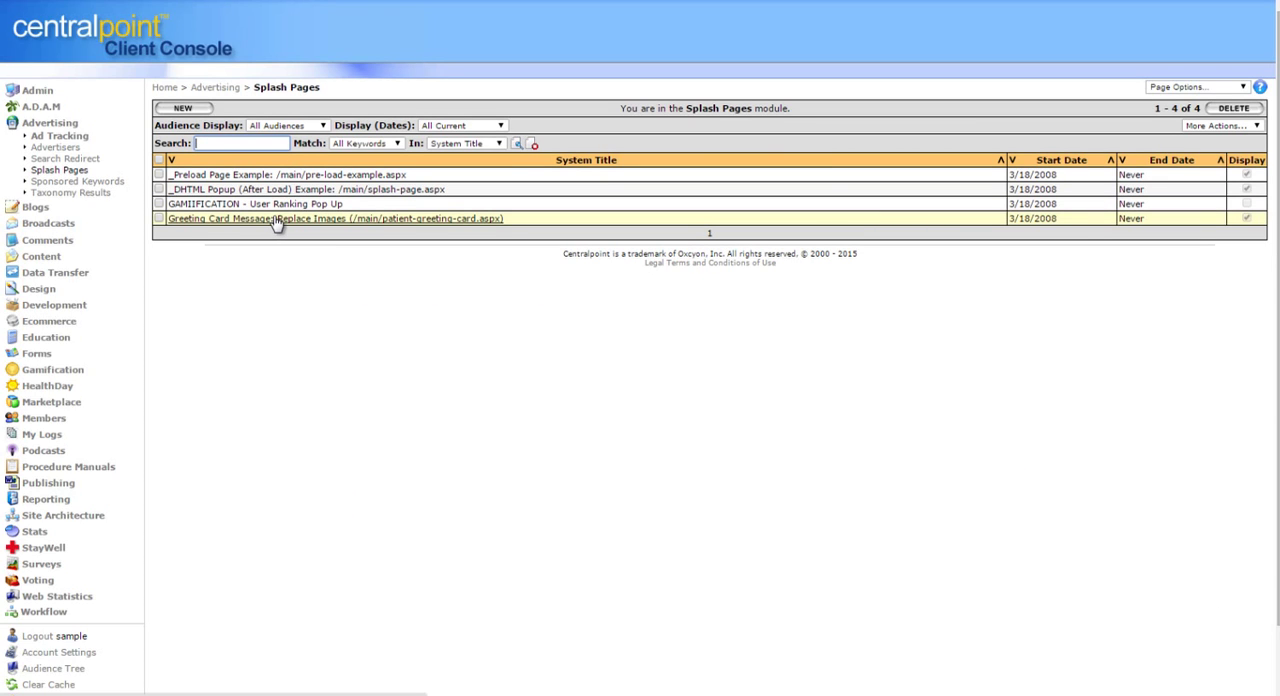
mouse_move(254, 204)
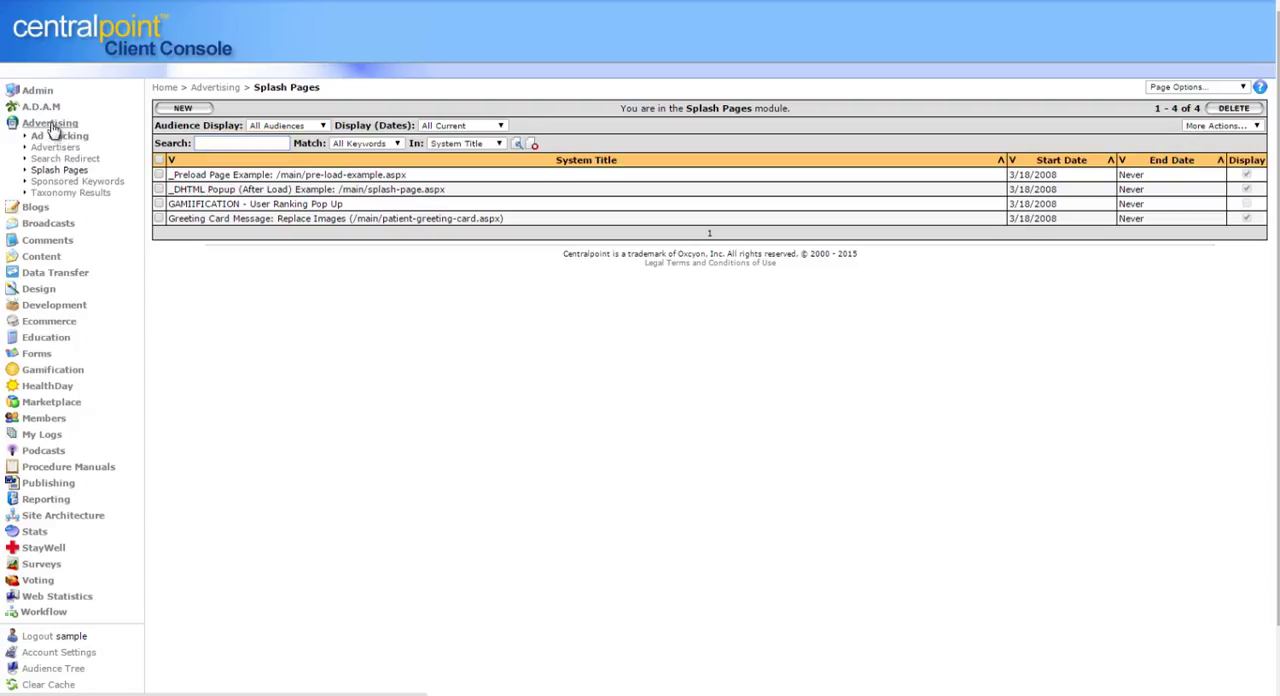
left_click(49, 122)
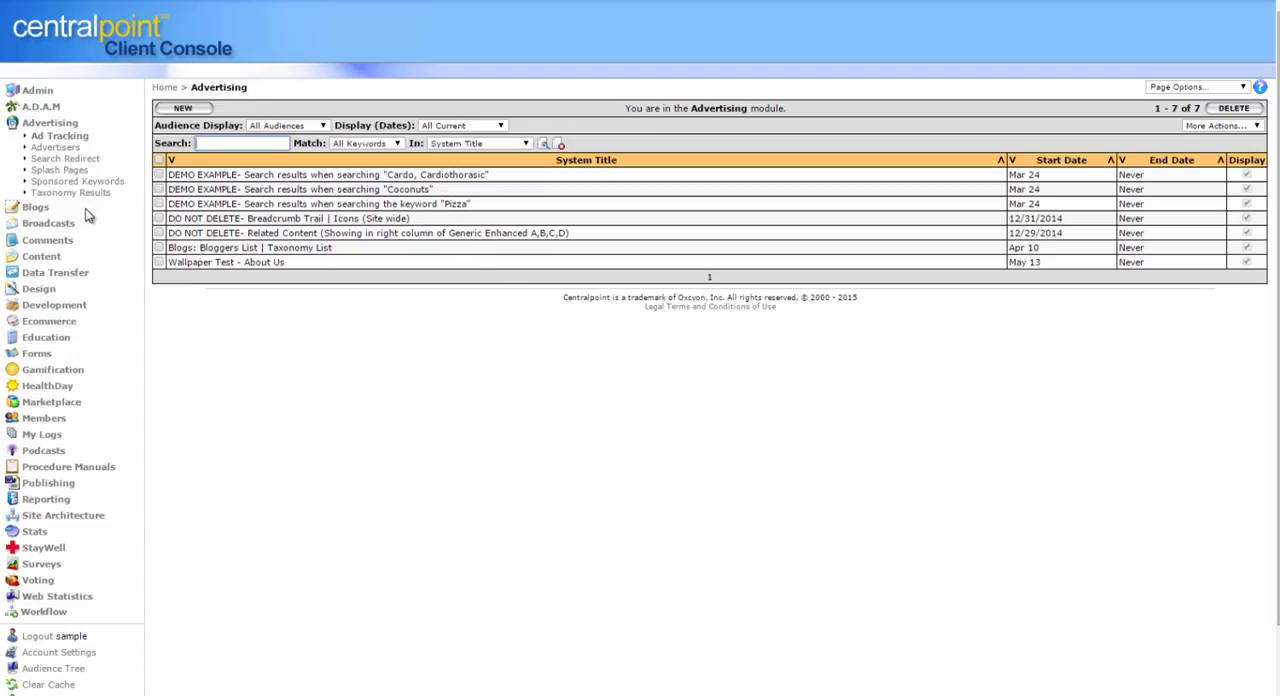
mouse_move(782, 552)
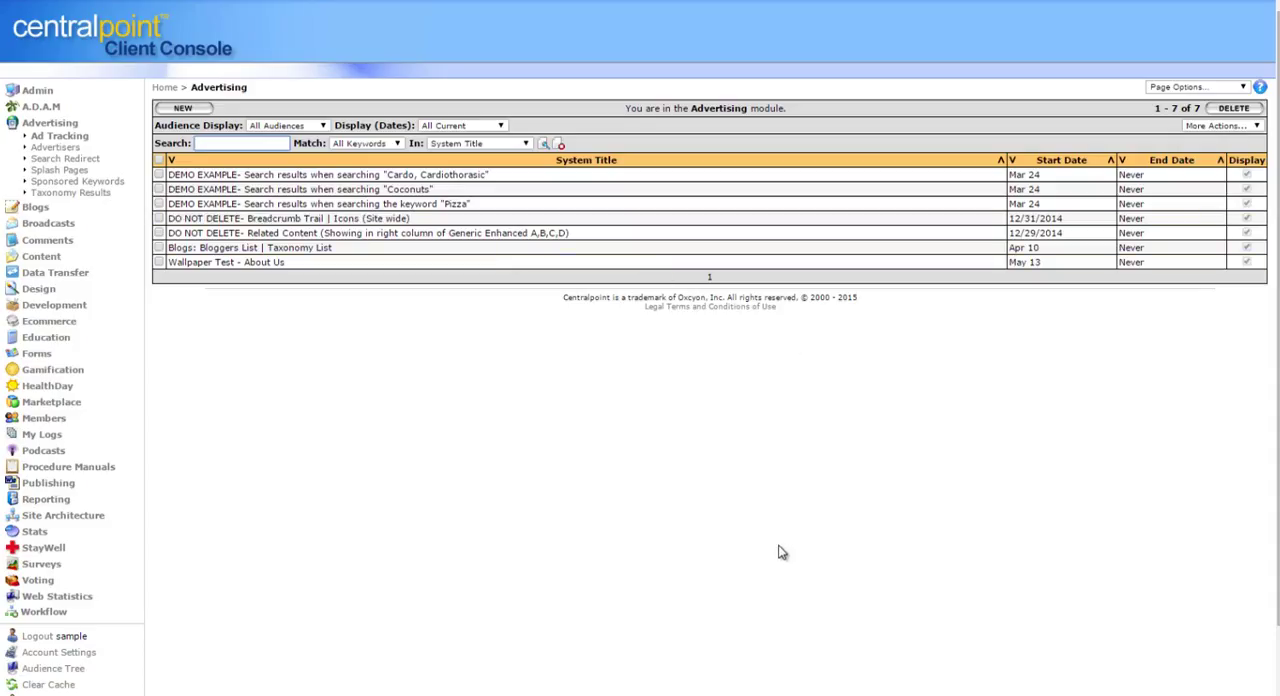
mouse_move(399, 537)
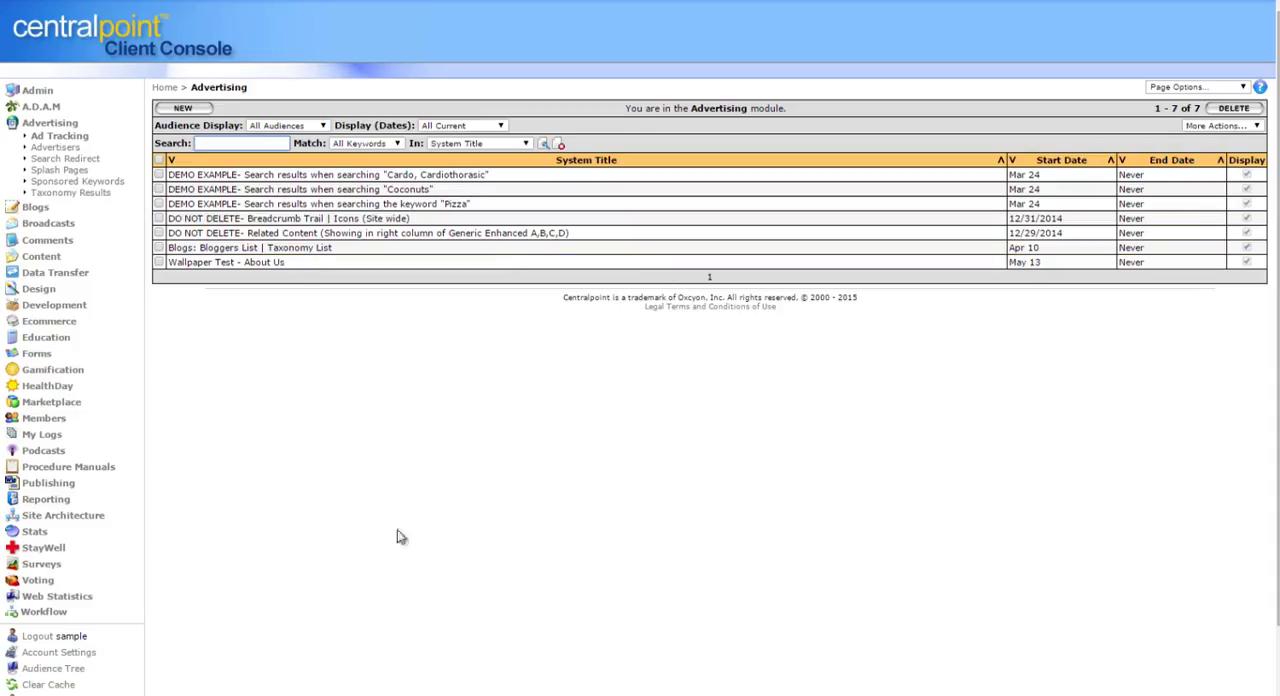
left_click(65, 158)
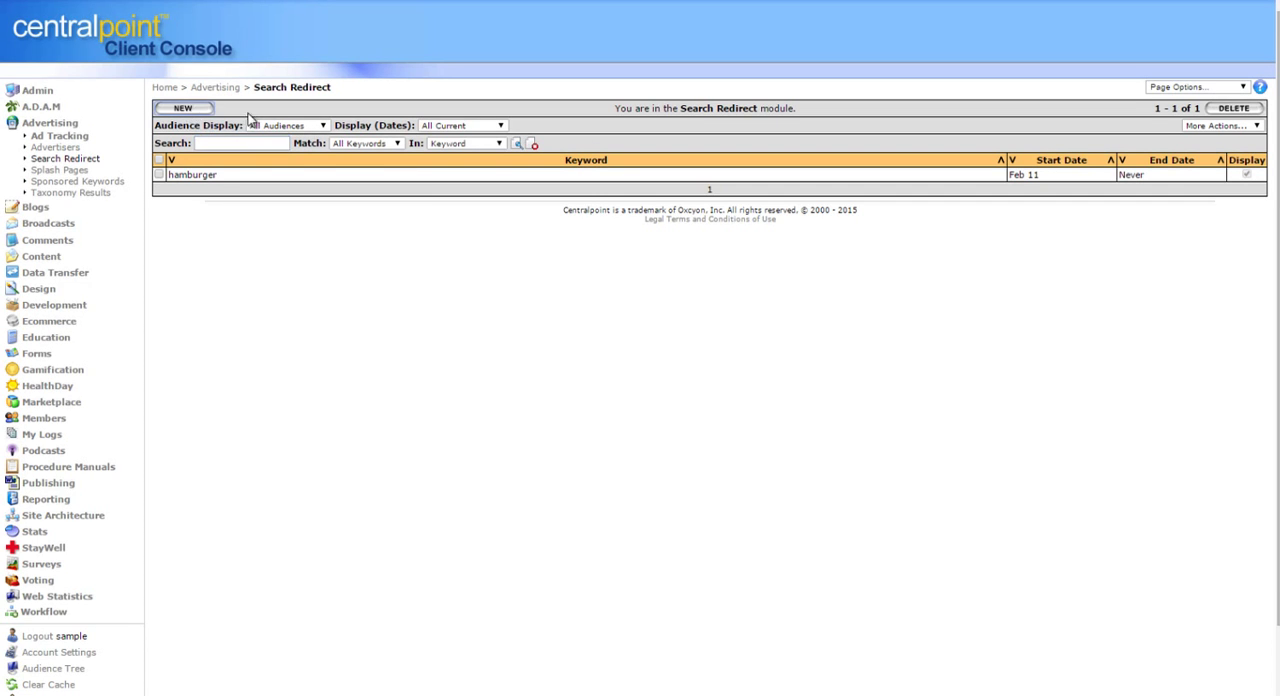
left_click(183, 108)
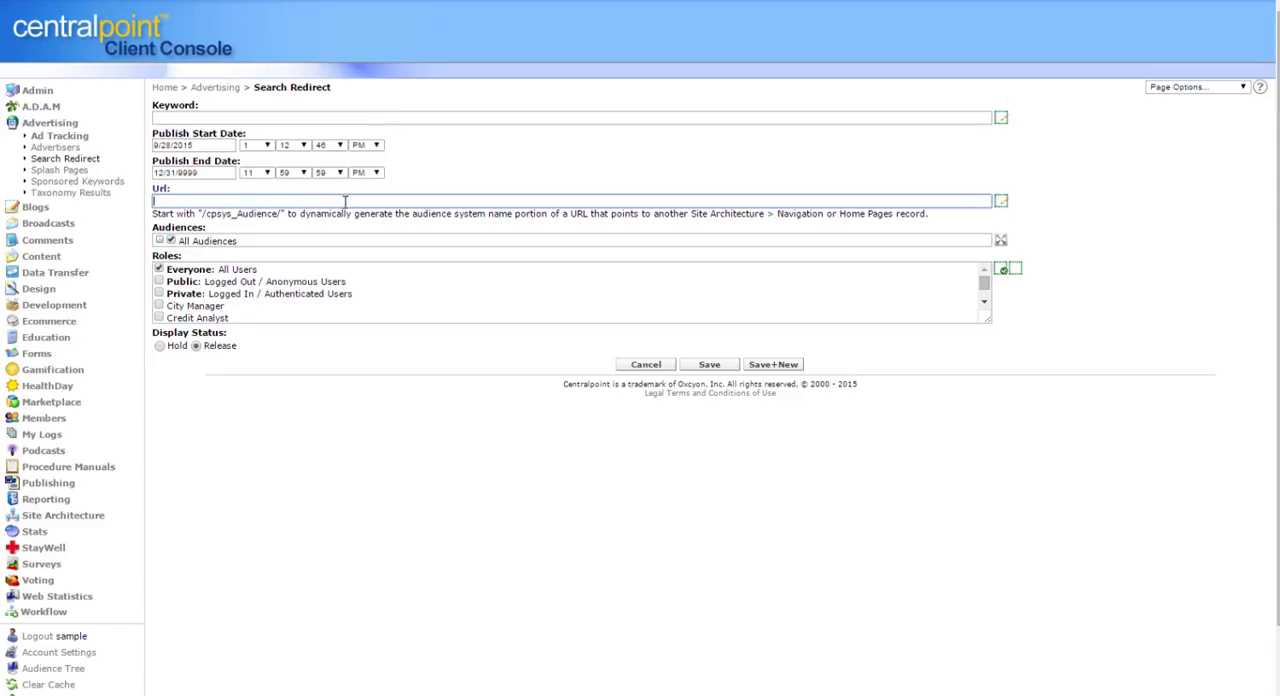
type("http://qc.xoprod15.com/main/events/145.aspx")
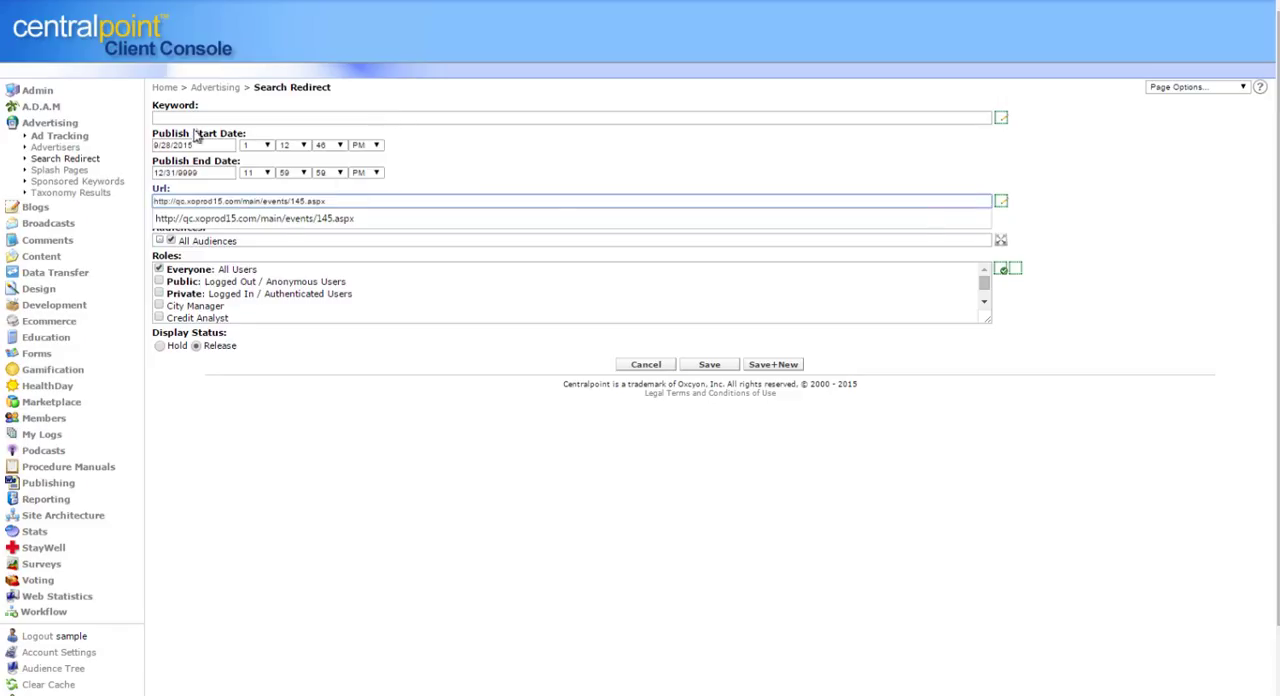
type("event")
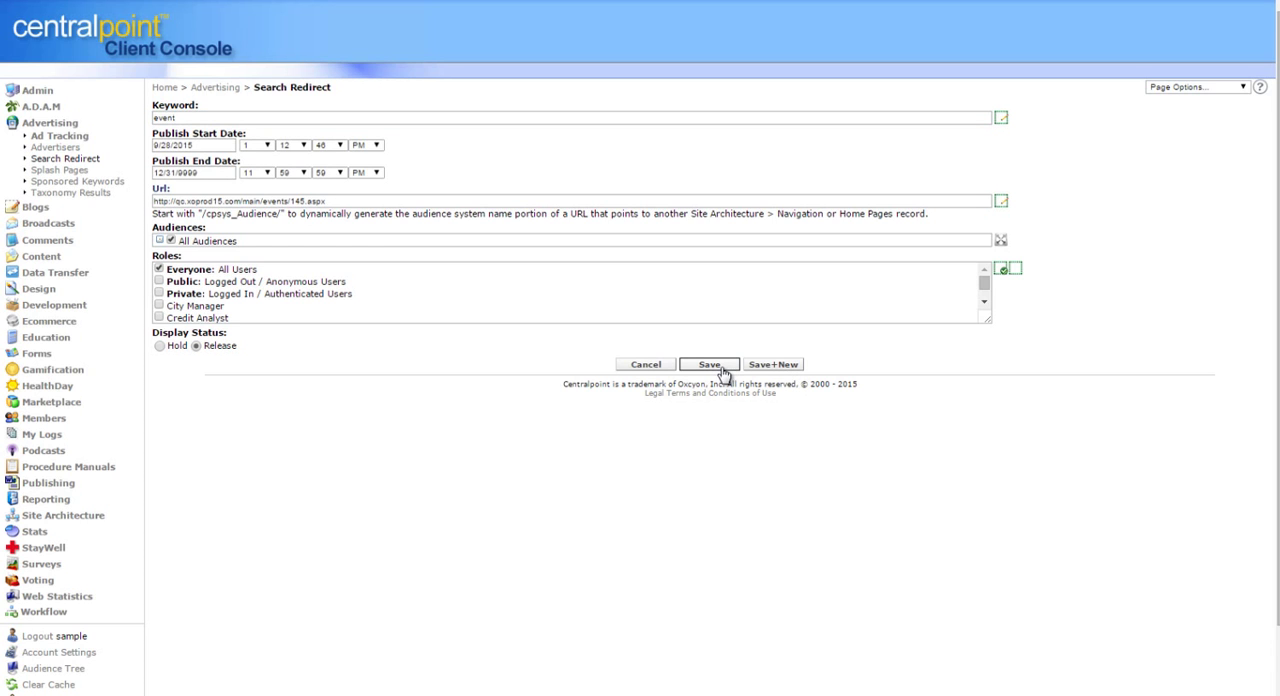
left_click(710, 363)
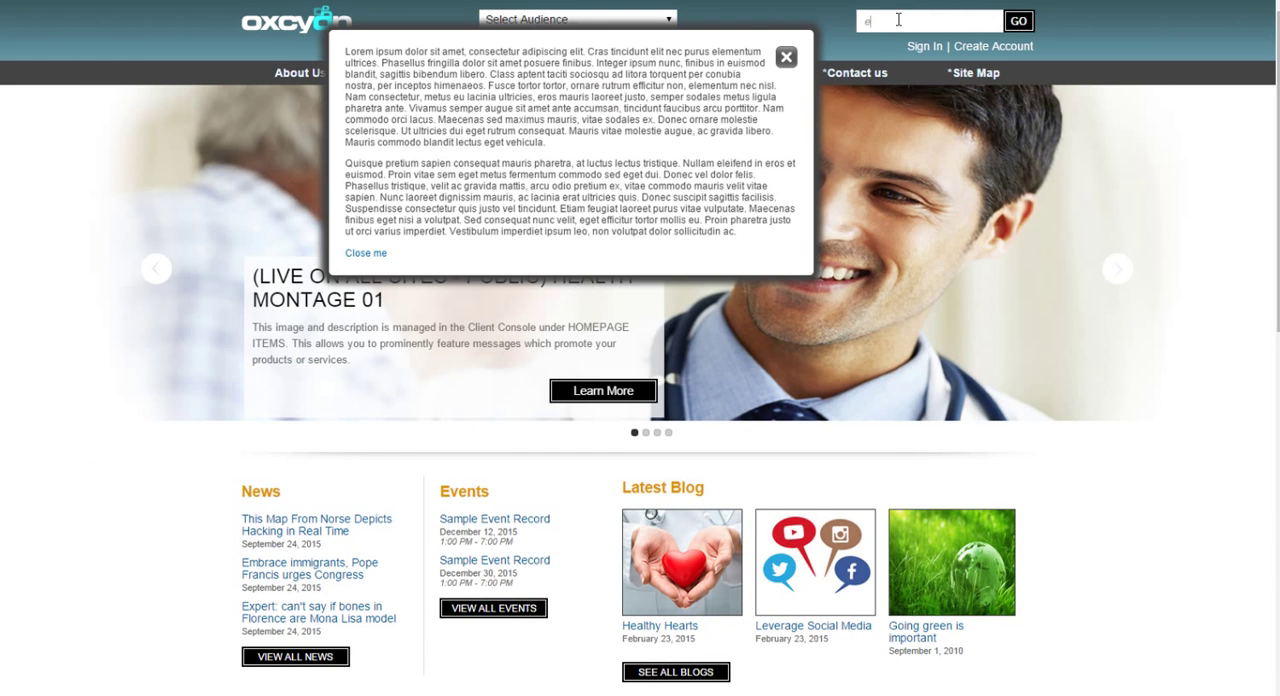
Step: Search the public site for 'event' to confirm it reaches Main Event, then compare with 'test'
type("vent")
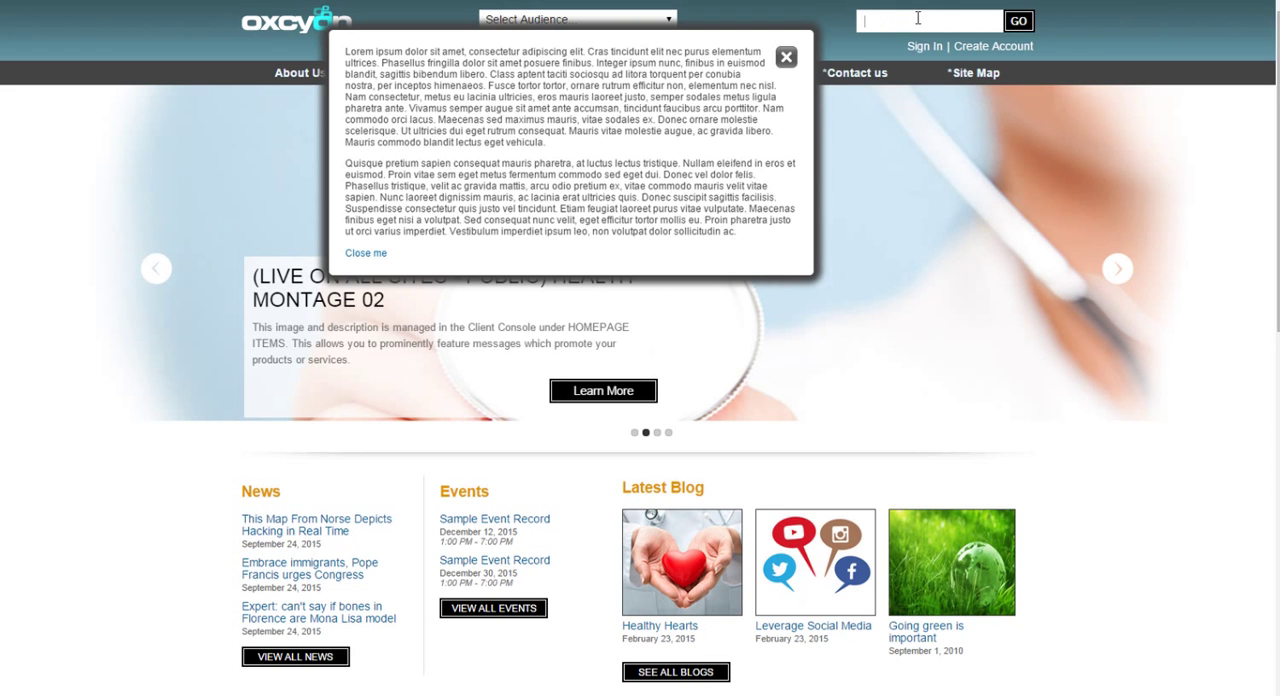
type("event")
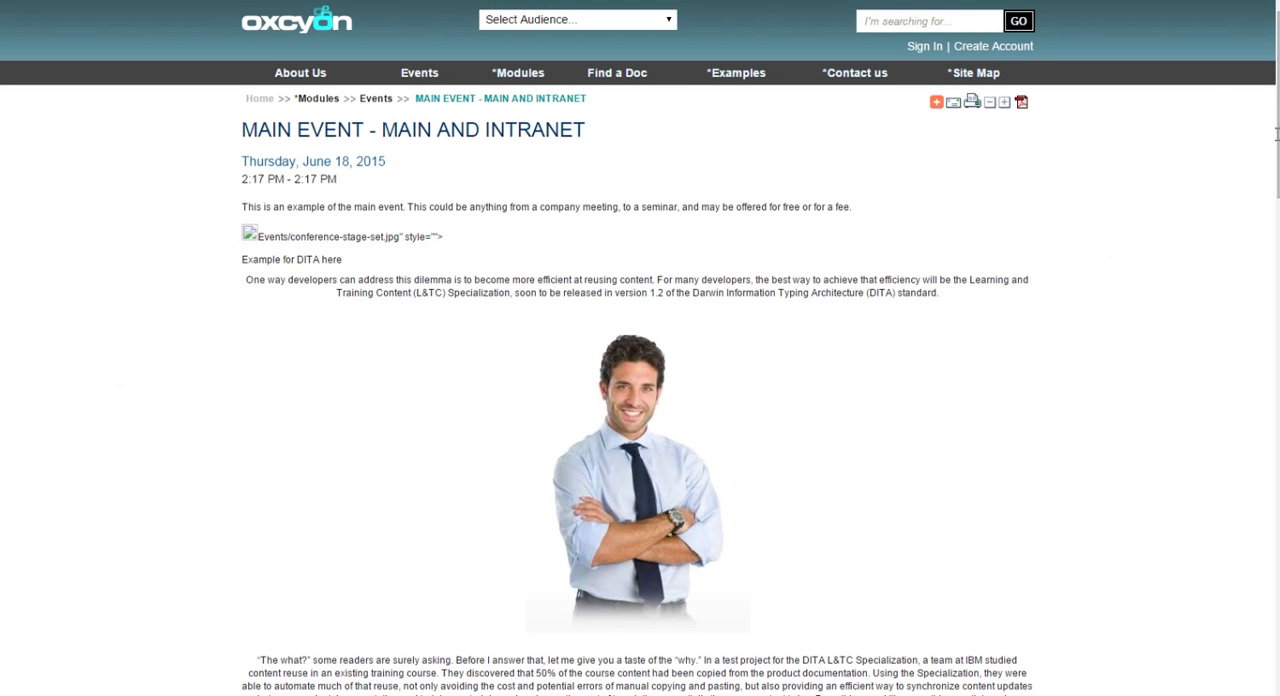
scroll("down", 3)
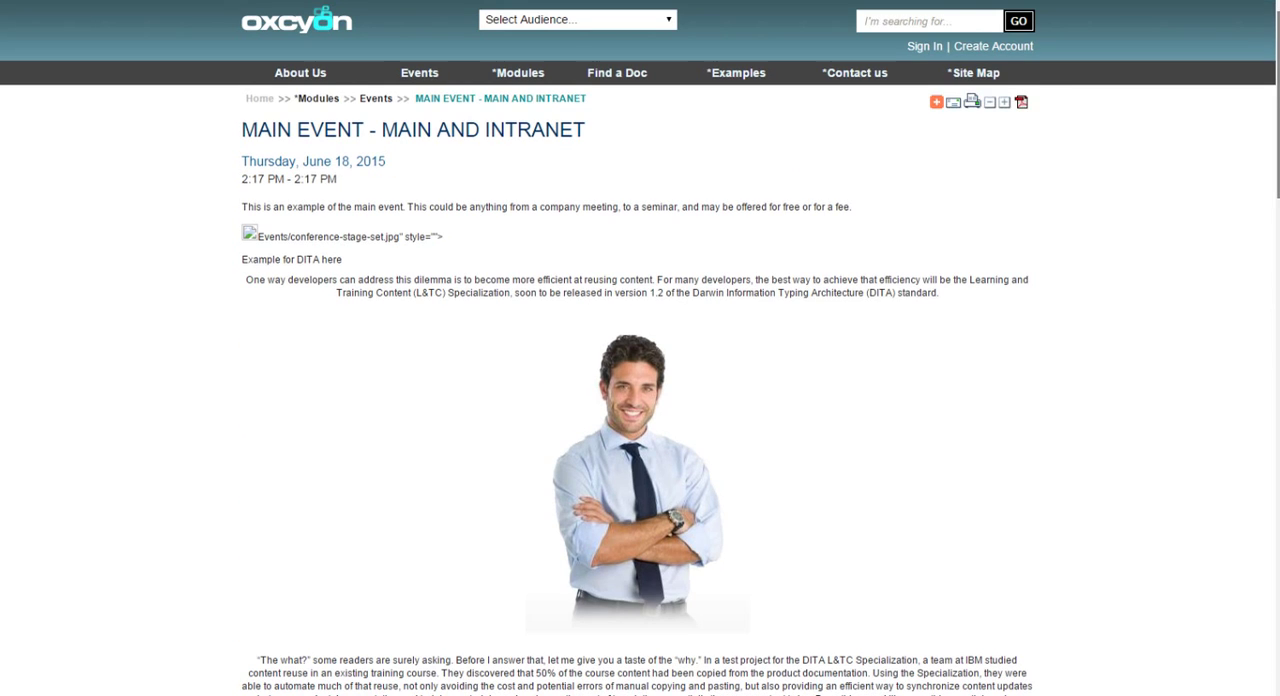
type("te")
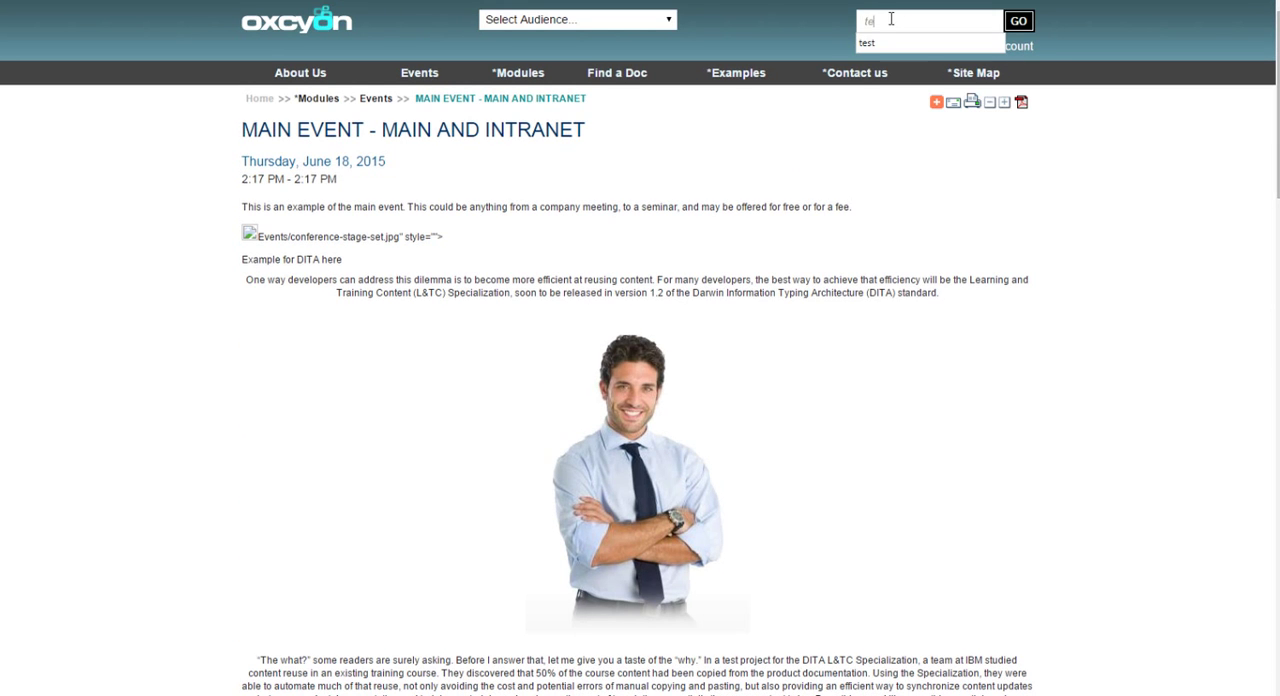
left_click(1018, 20)
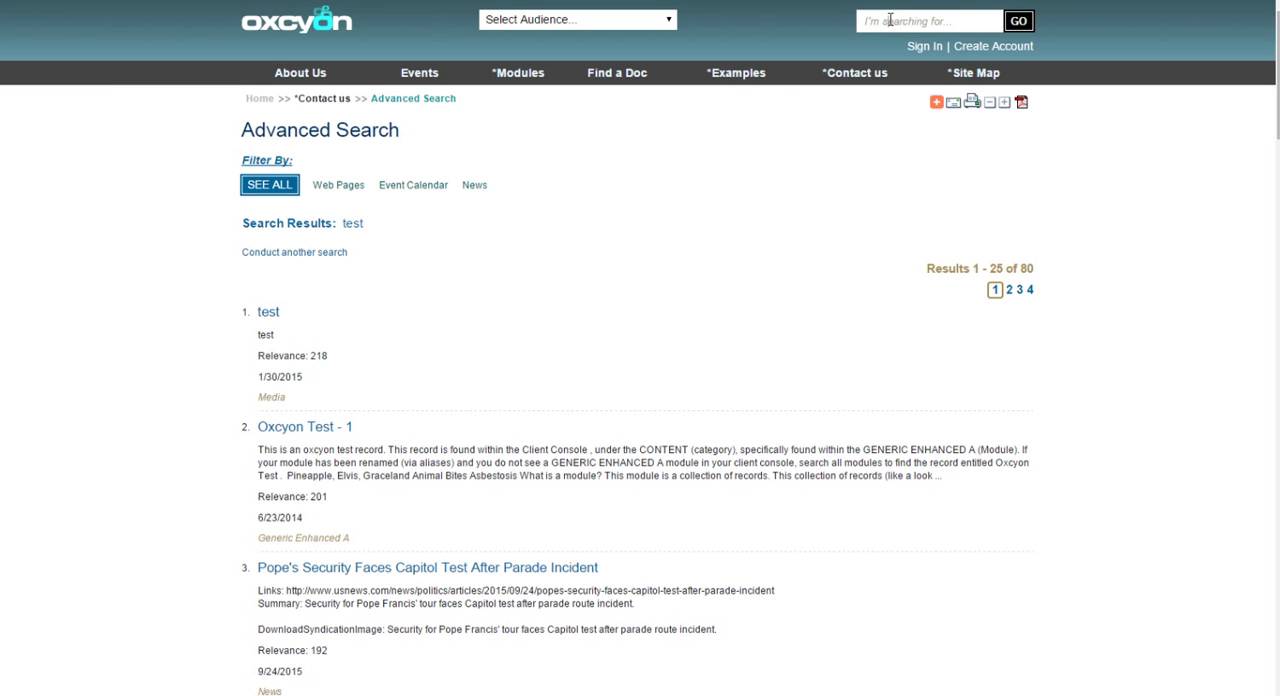
type("even")
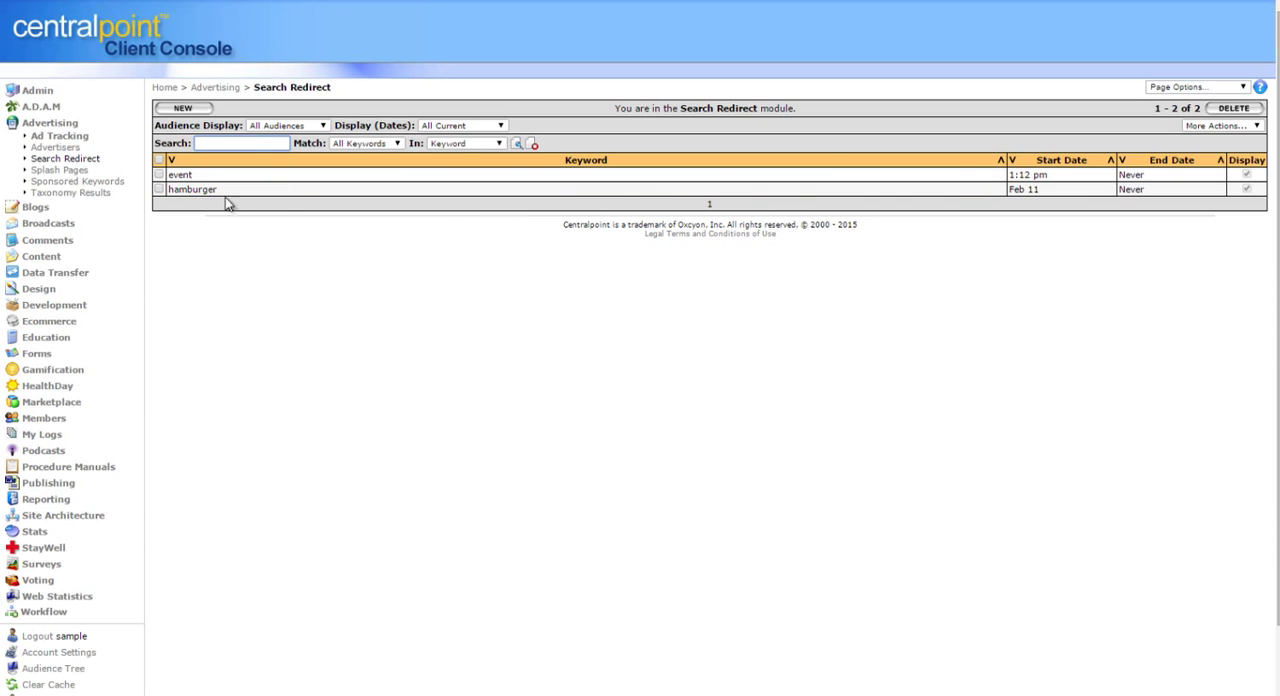
Step: Delete the event search redirect, leaving only hamburger
left_click(158, 174)
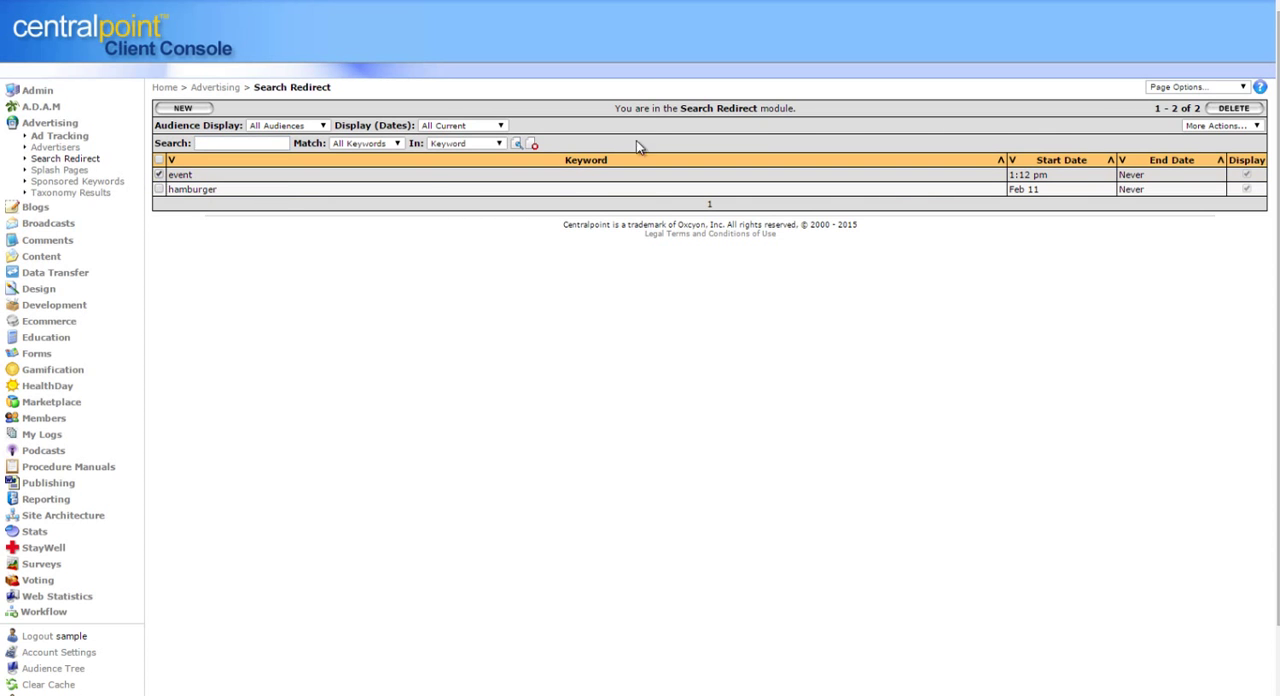
left_click(1234, 108)
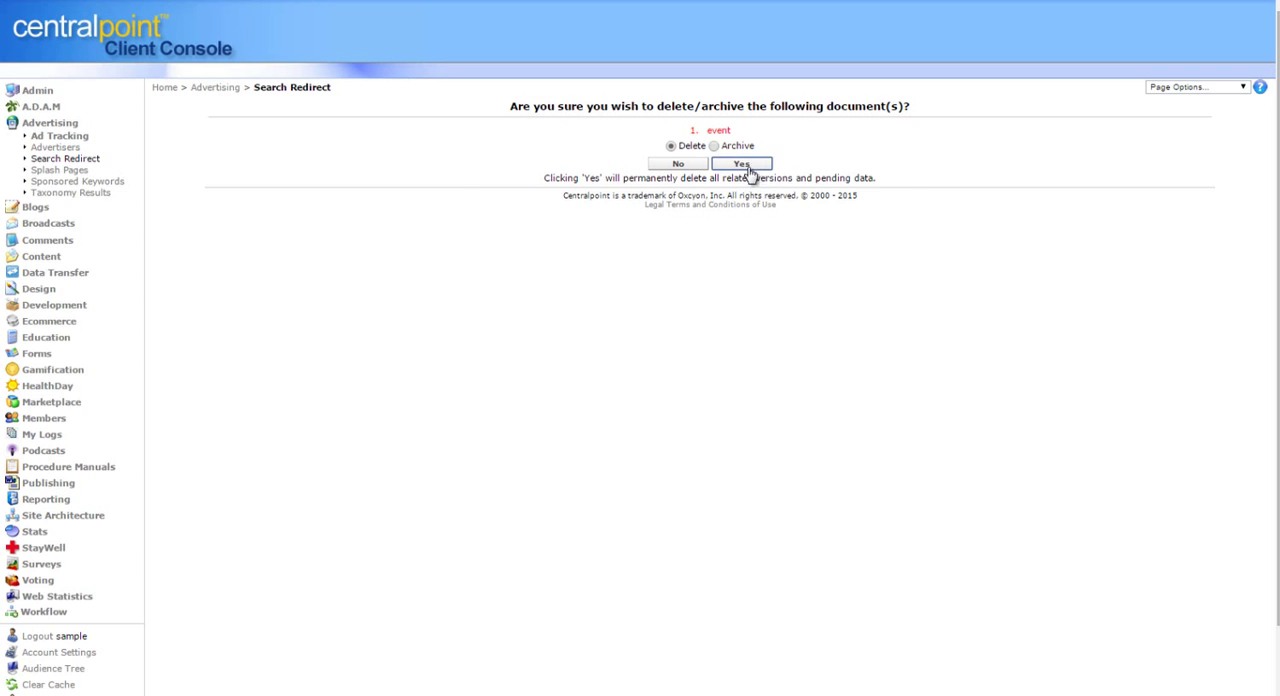
left_click(741, 164)
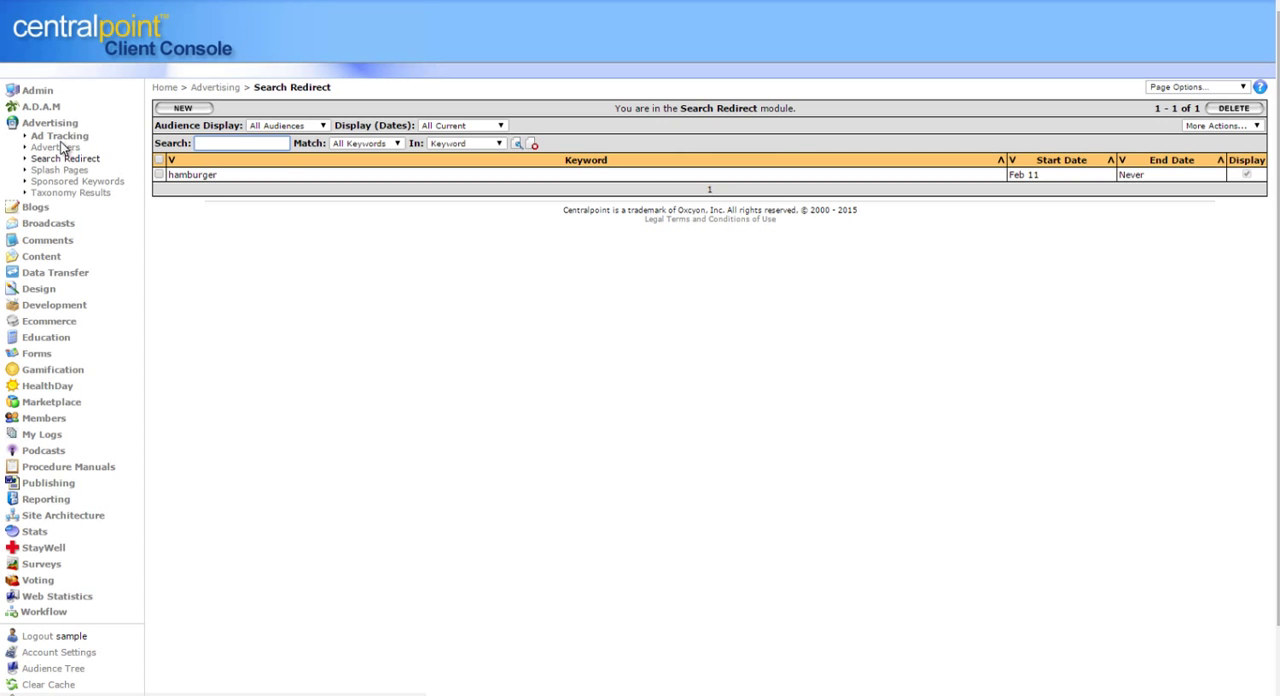
Step: Browse the Advertisers, Splash Pages and Sponsored Keywords lists, ending on Design Styles
left_click(55, 147)
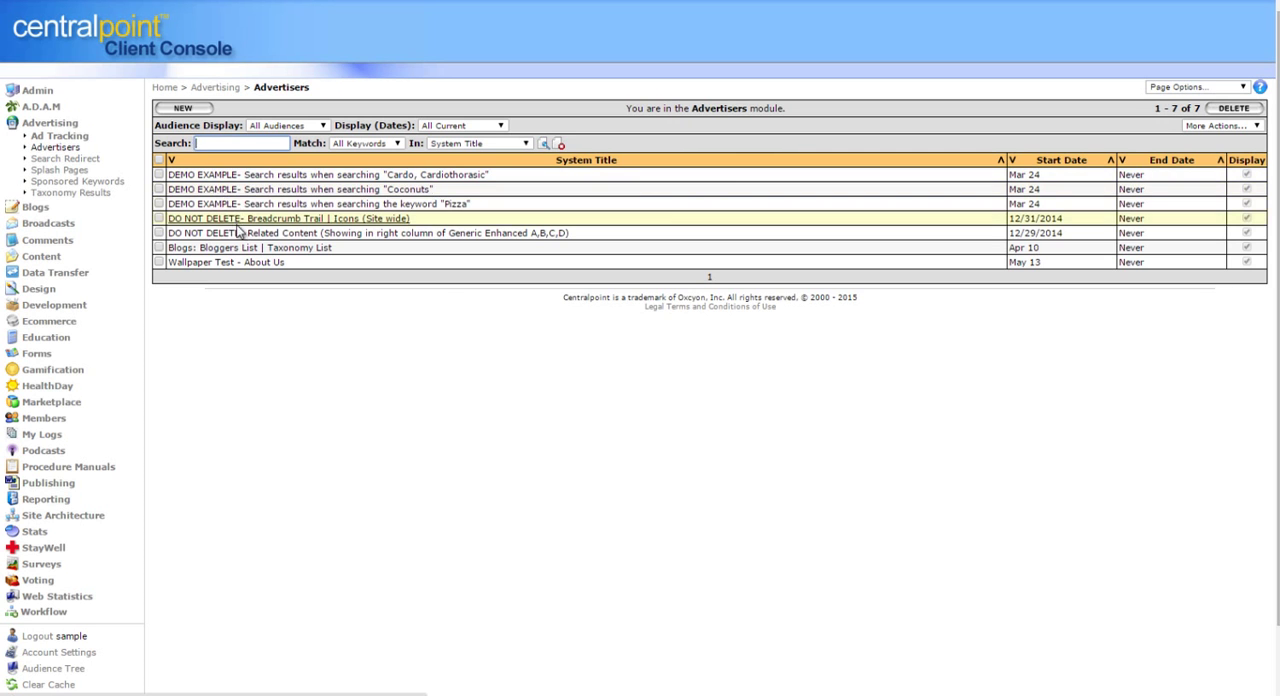
left_click(58, 170)
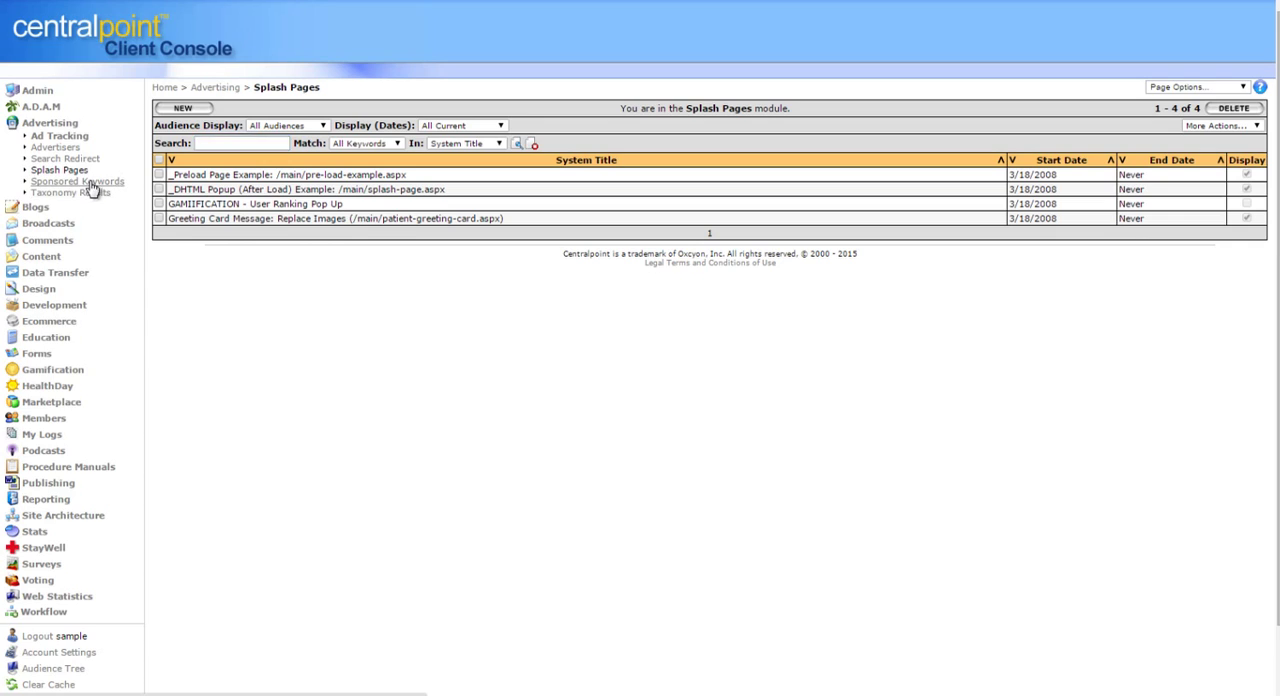
left_click(78, 181)
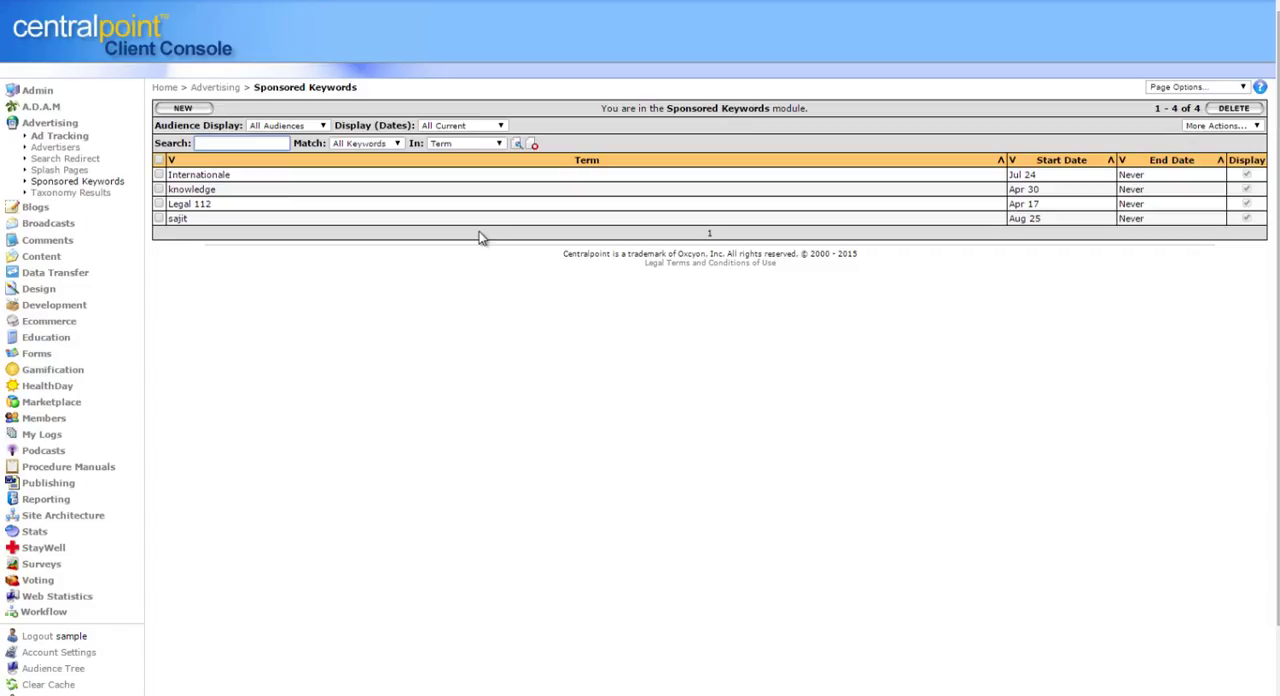
left_click(240, 143)
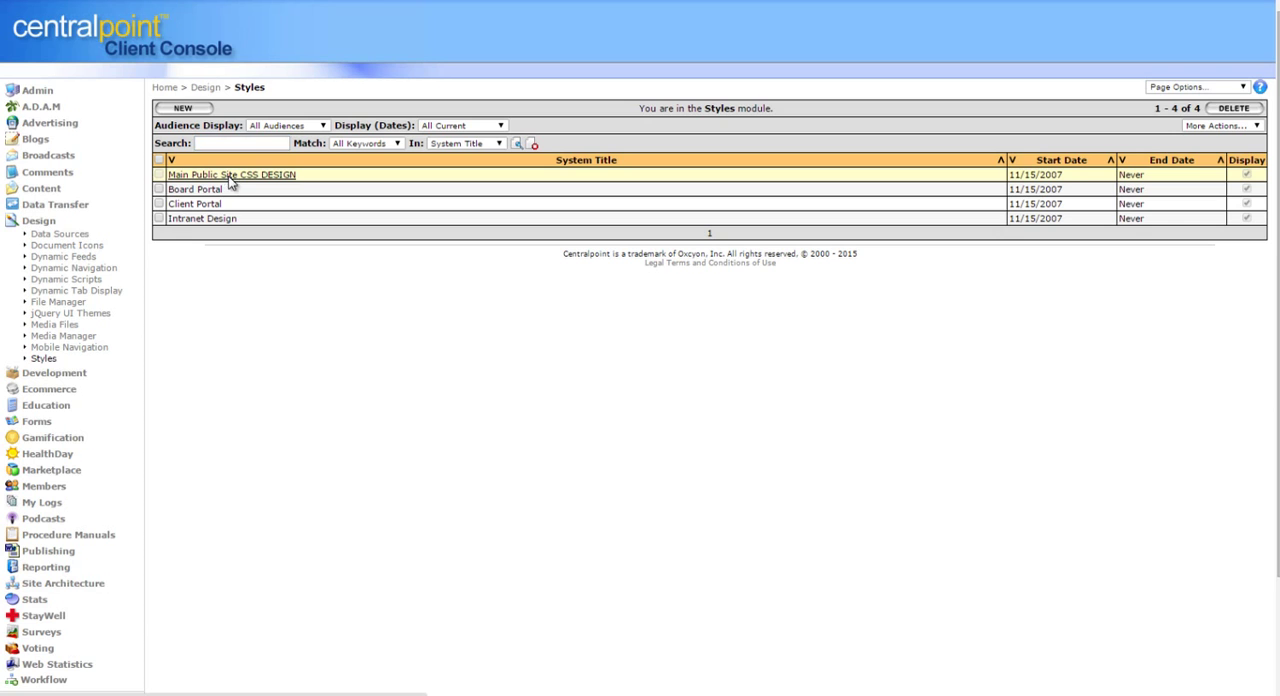
Step: Copy the Main Public Site CSS DESIGN style, retitle it 'Breast Cancer Awareness Month', and view Misc
left_click(231, 174)
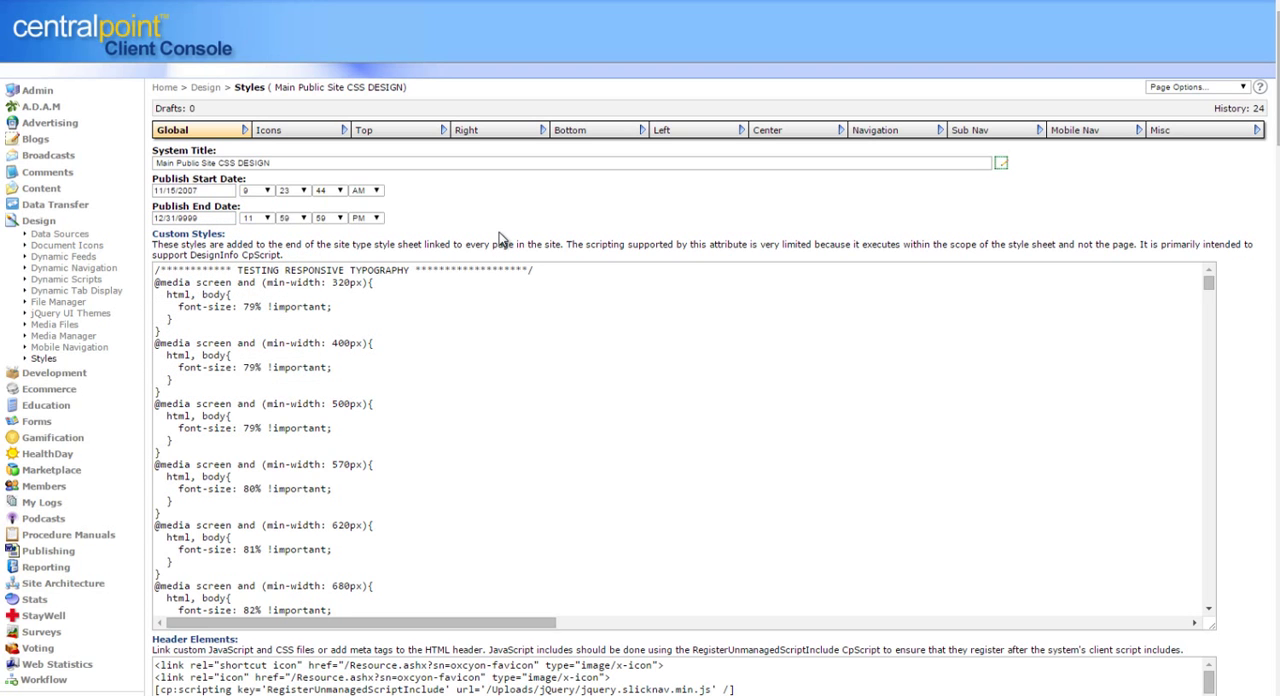
left_click(249, 87)
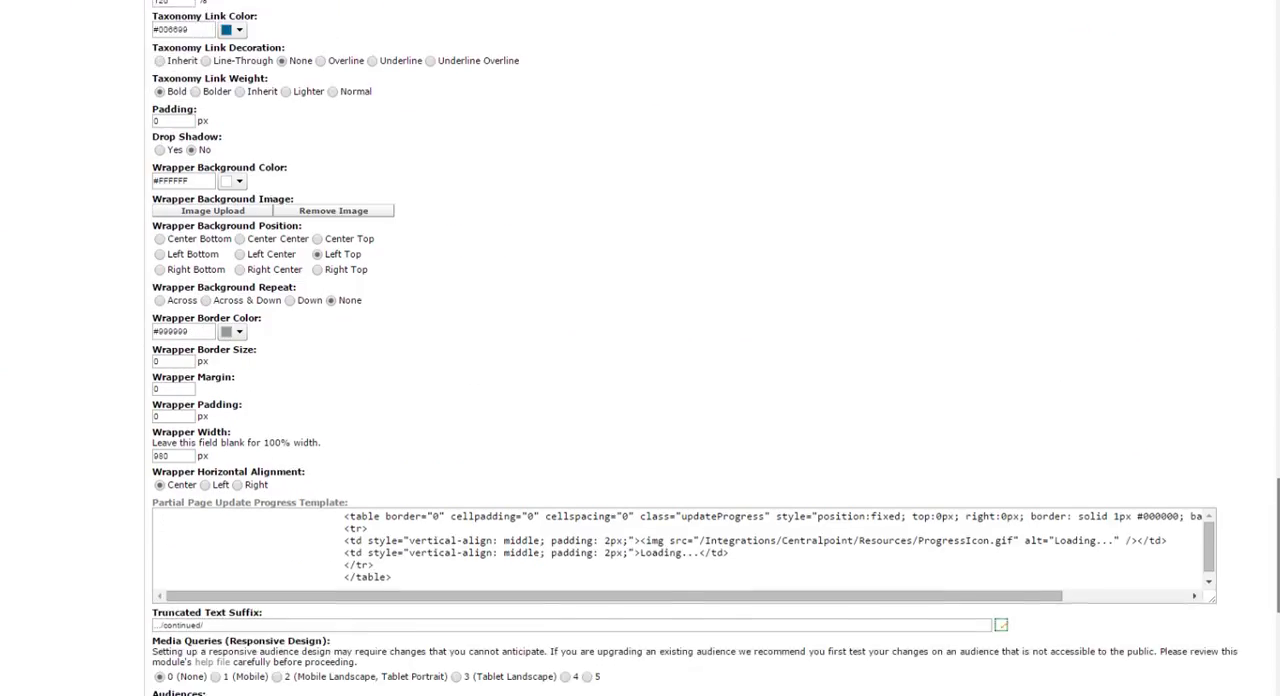
scroll("down", 3)
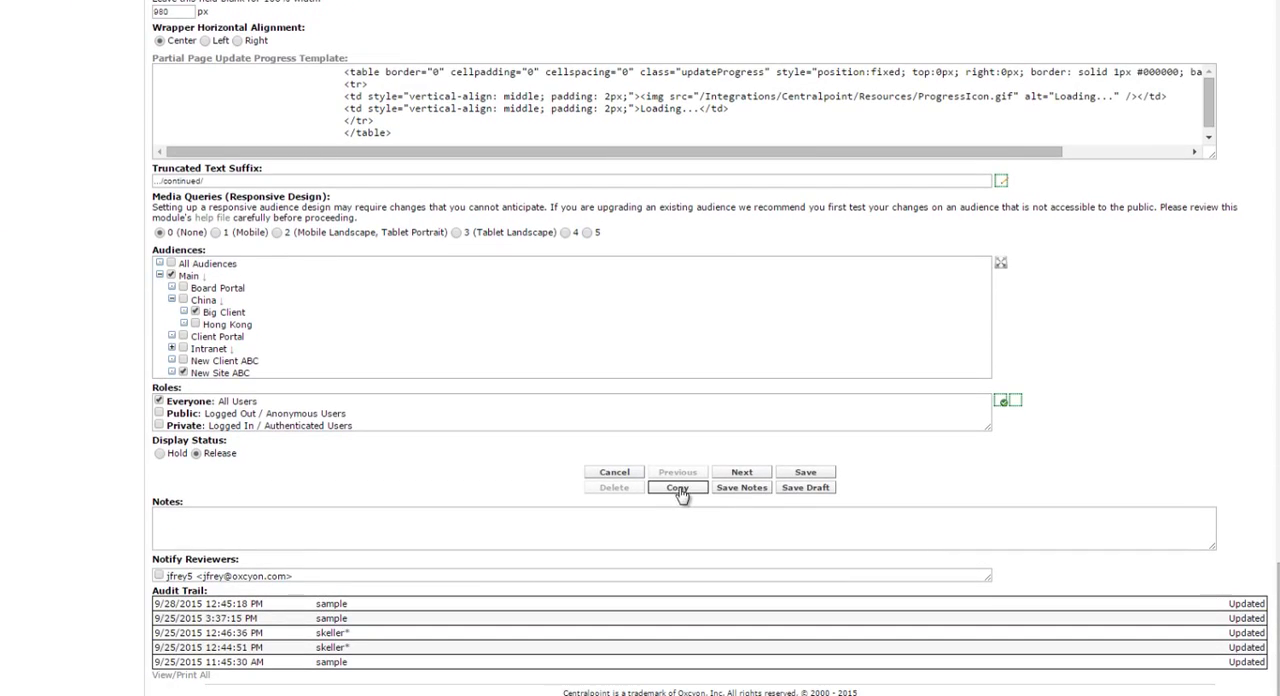
left_click(677, 487)
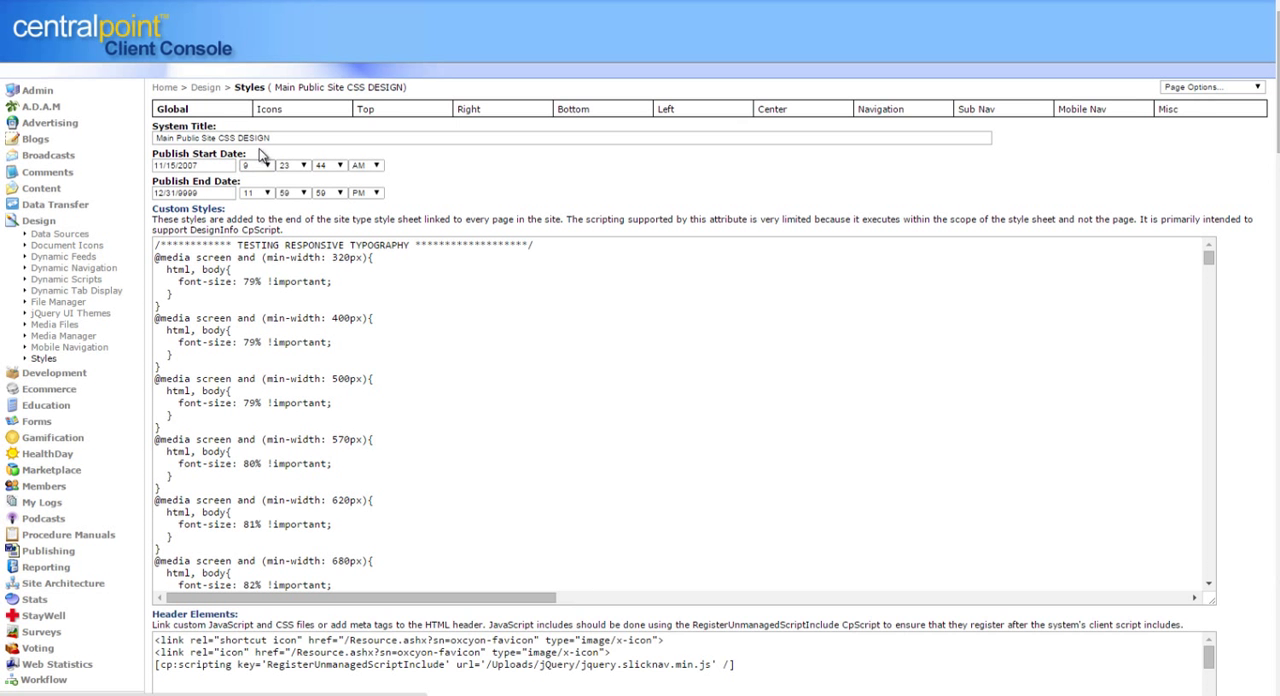
type("Breasi")
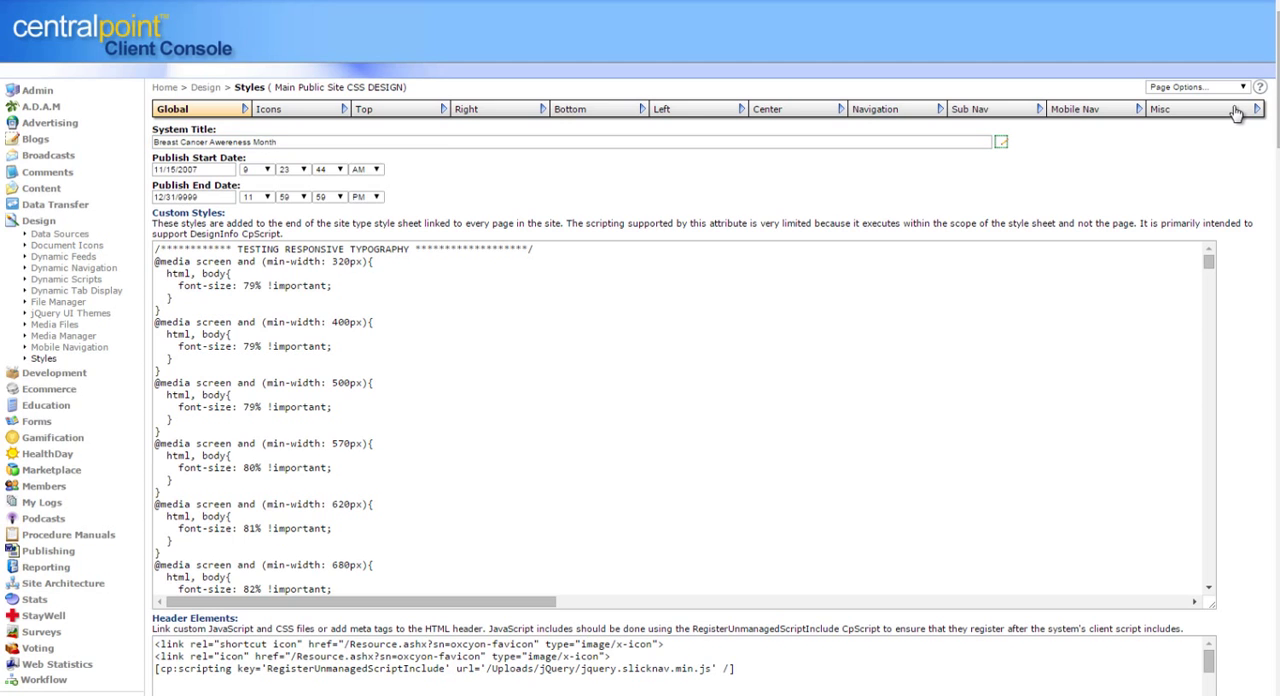
left_click(1160, 108)
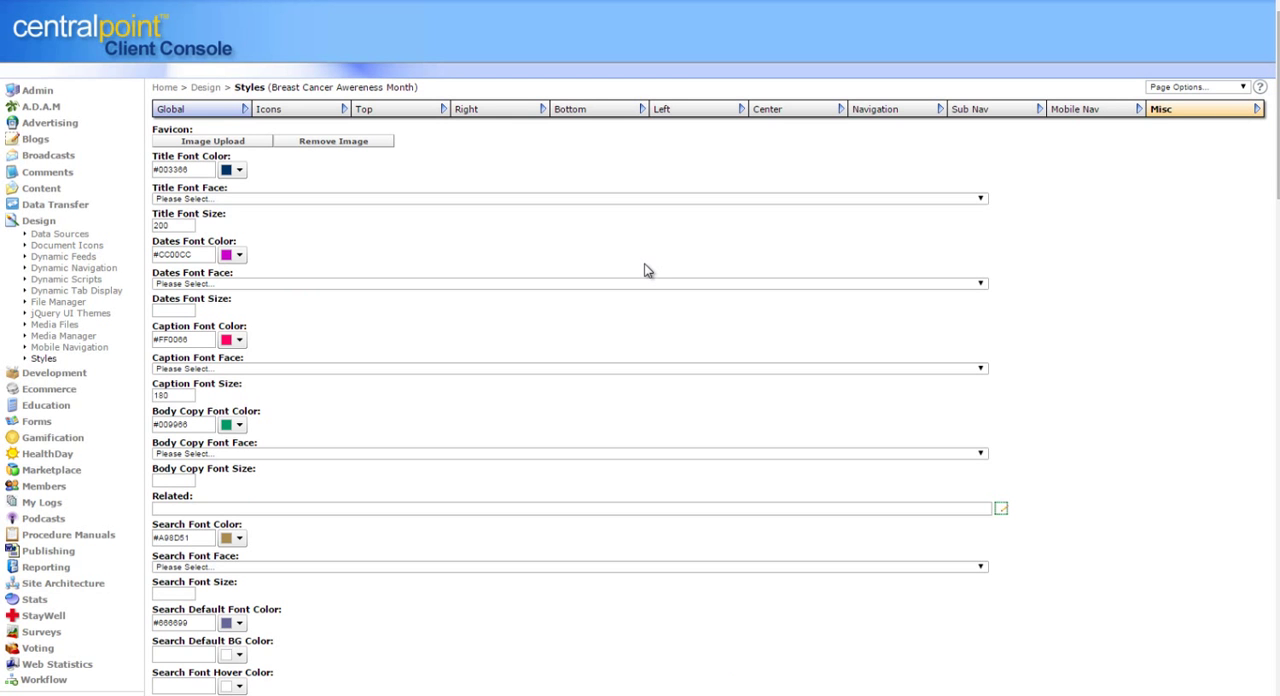
mouse_move(45, 360)
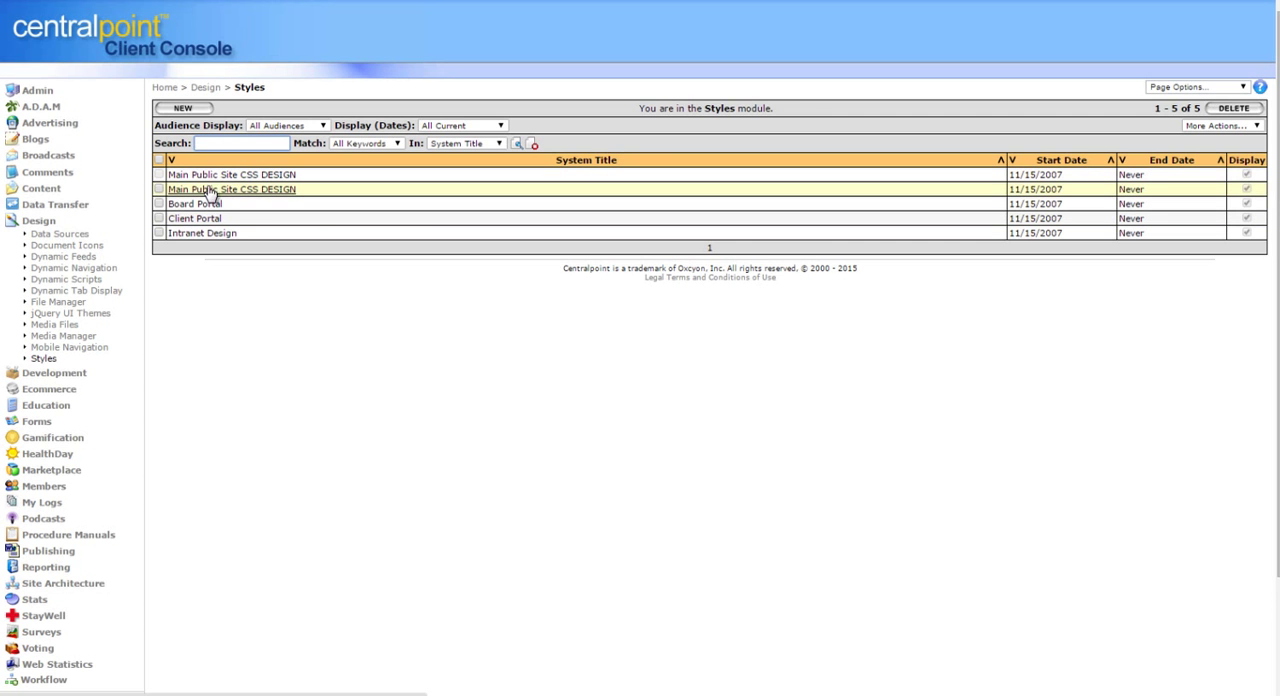
Step: Delete the second Main Public Site CSS DESIGN row, then collapse the Design section
left_click(158, 189)
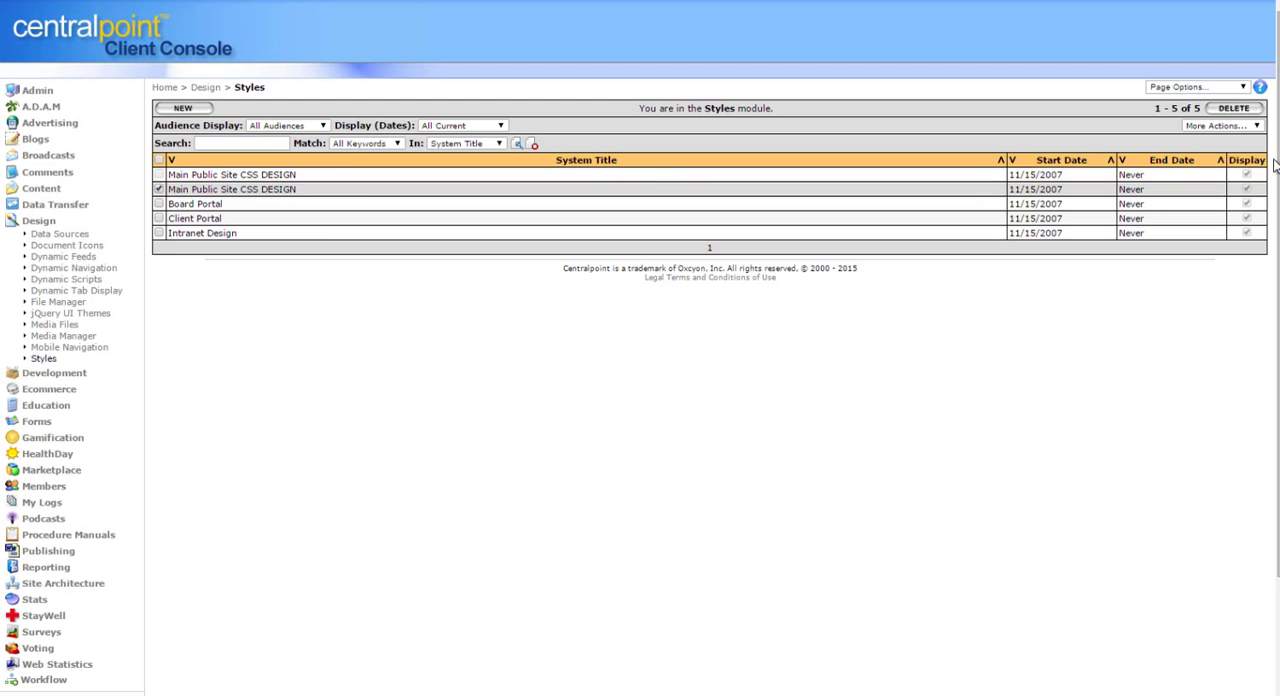
left_click(1234, 108)
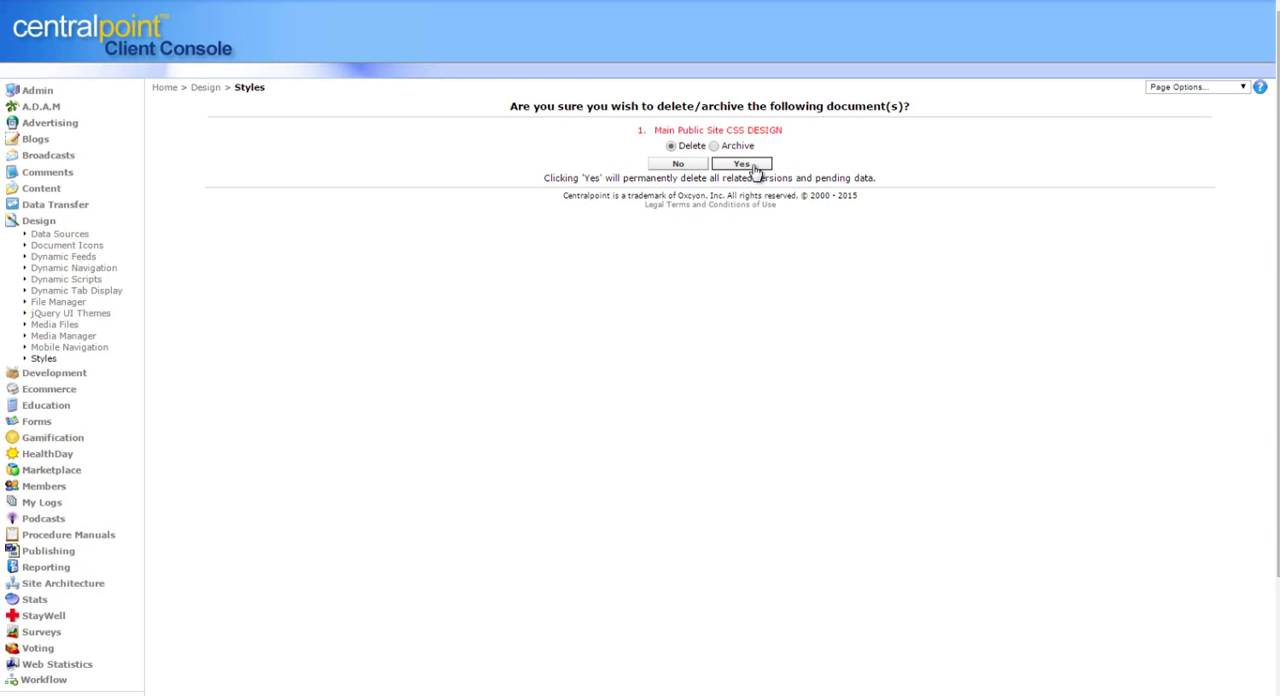
left_click(740, 163)
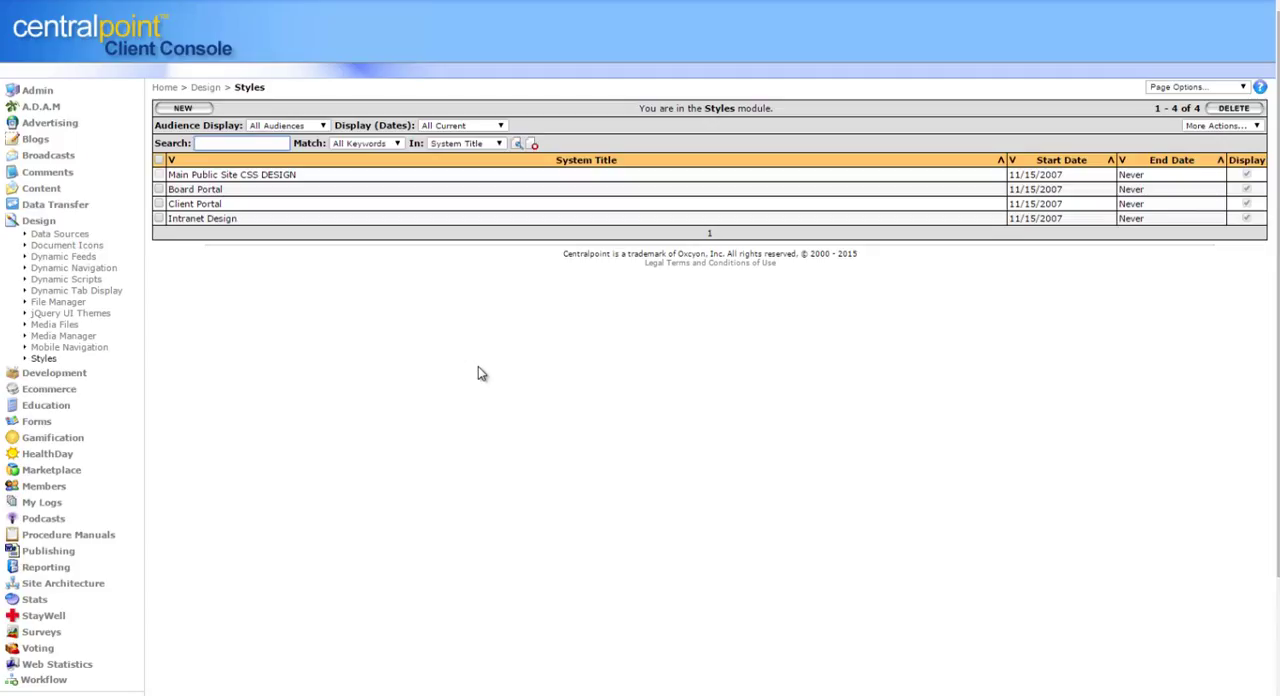
mouse_move(568, 381)
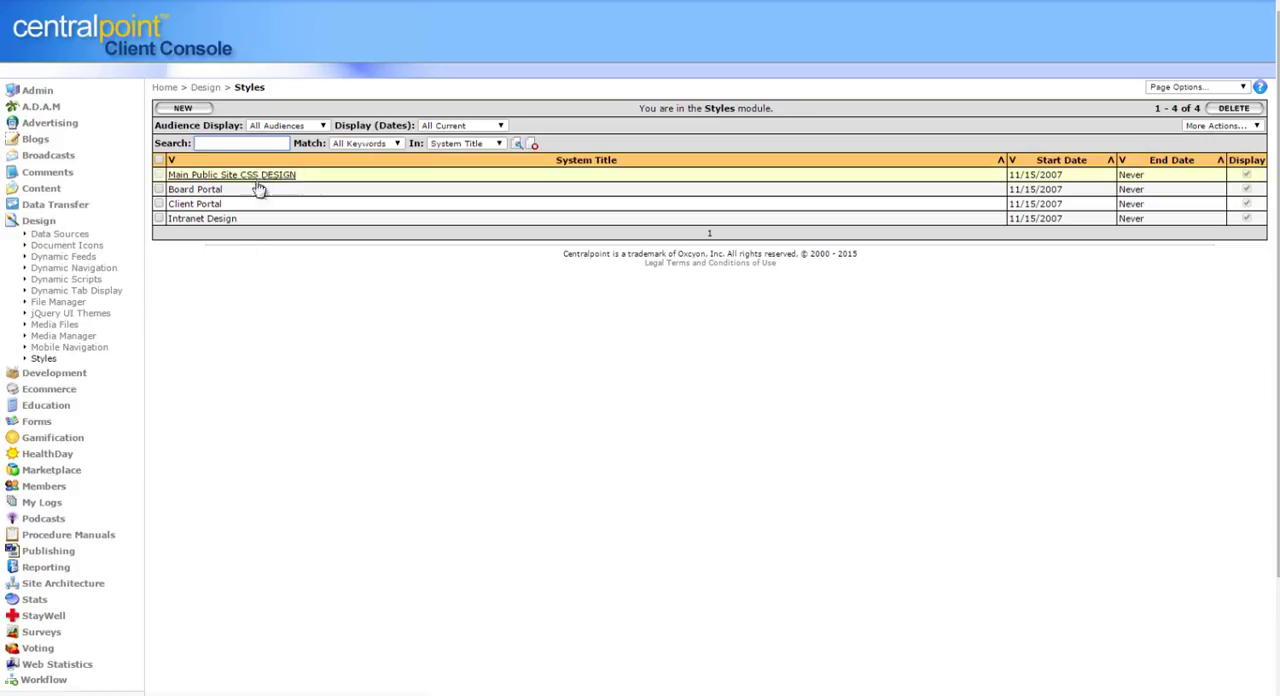
left_click(38, 220)
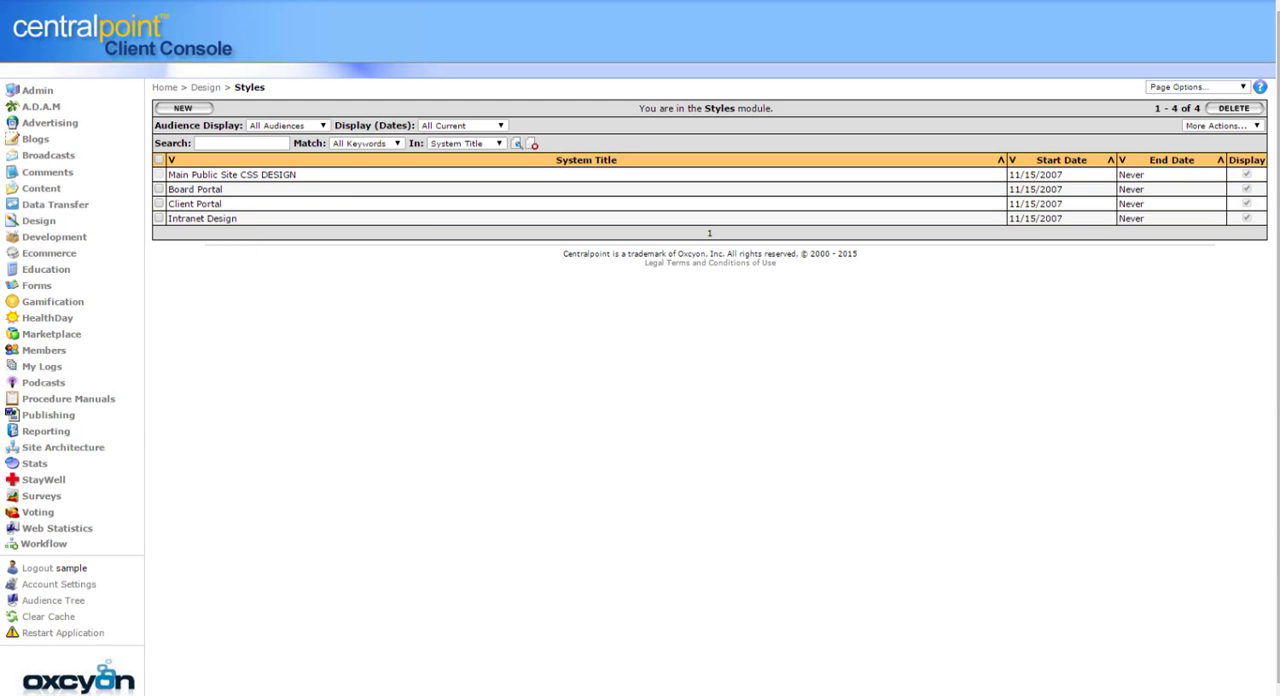
Step: Browse the Advertising module's Search Redirect, Taxonomy Results and Ad Tracking Zones lists, then return to Advertising
left_click(49, 122)
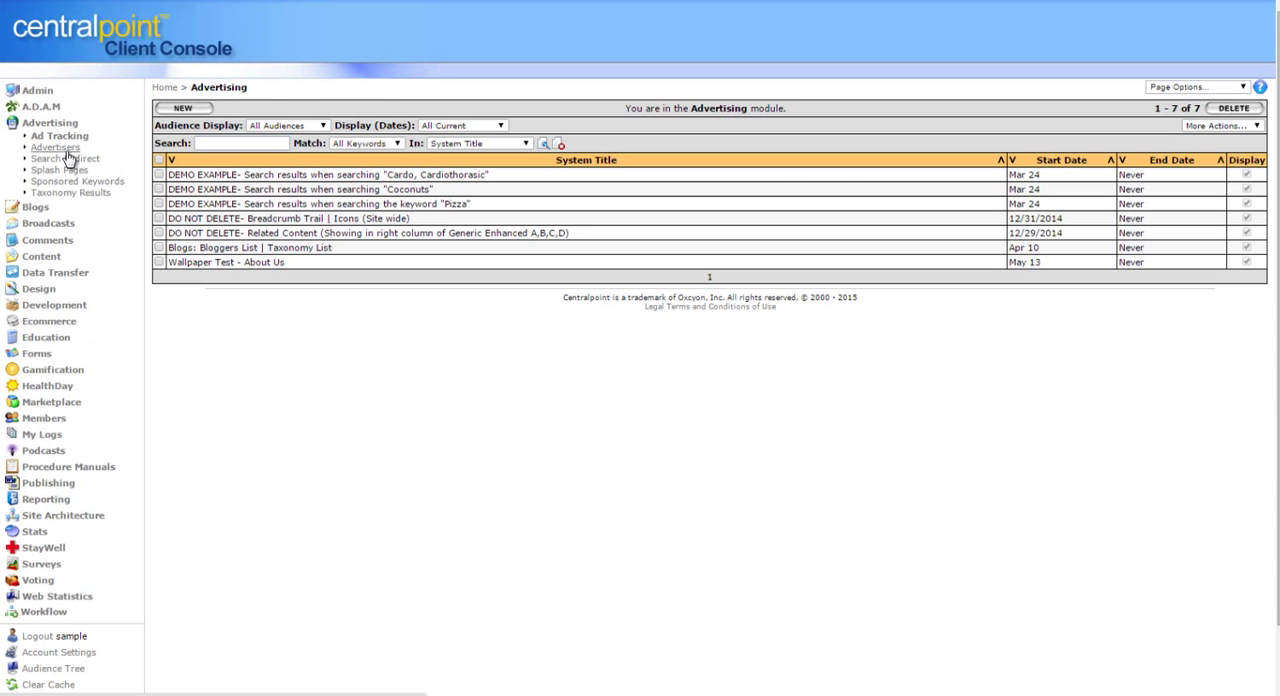
left_click(64, 158)
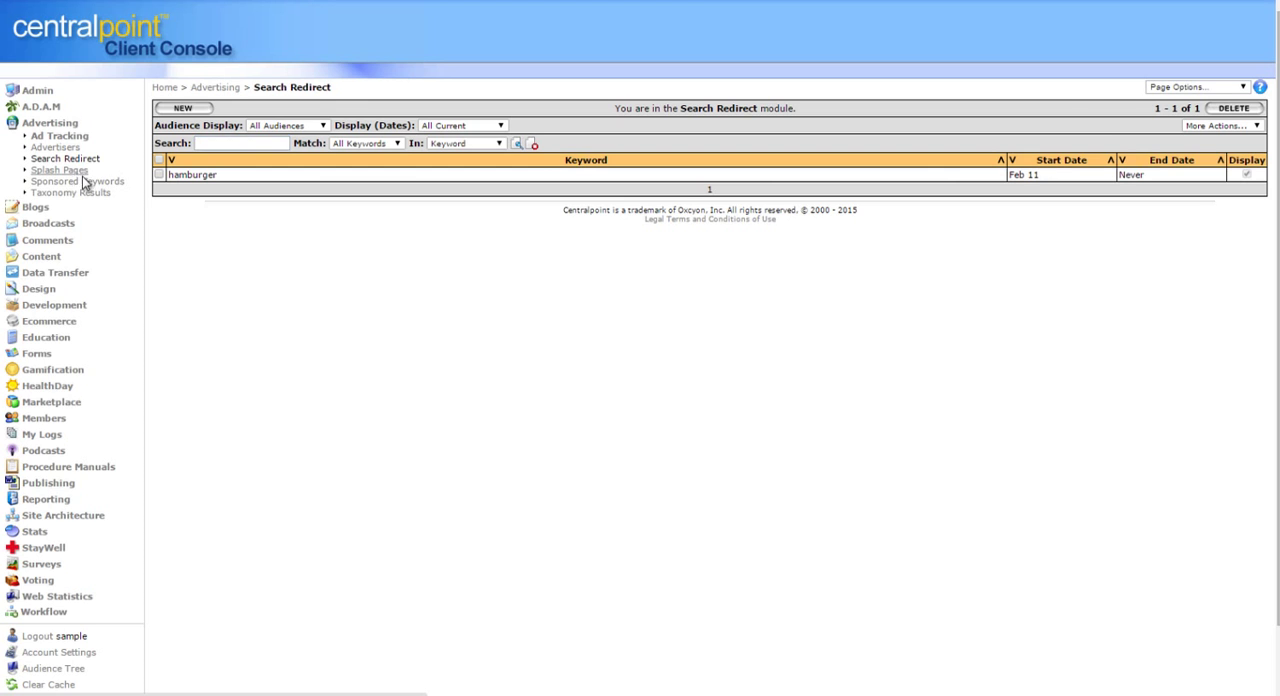
left_click(70, 192)
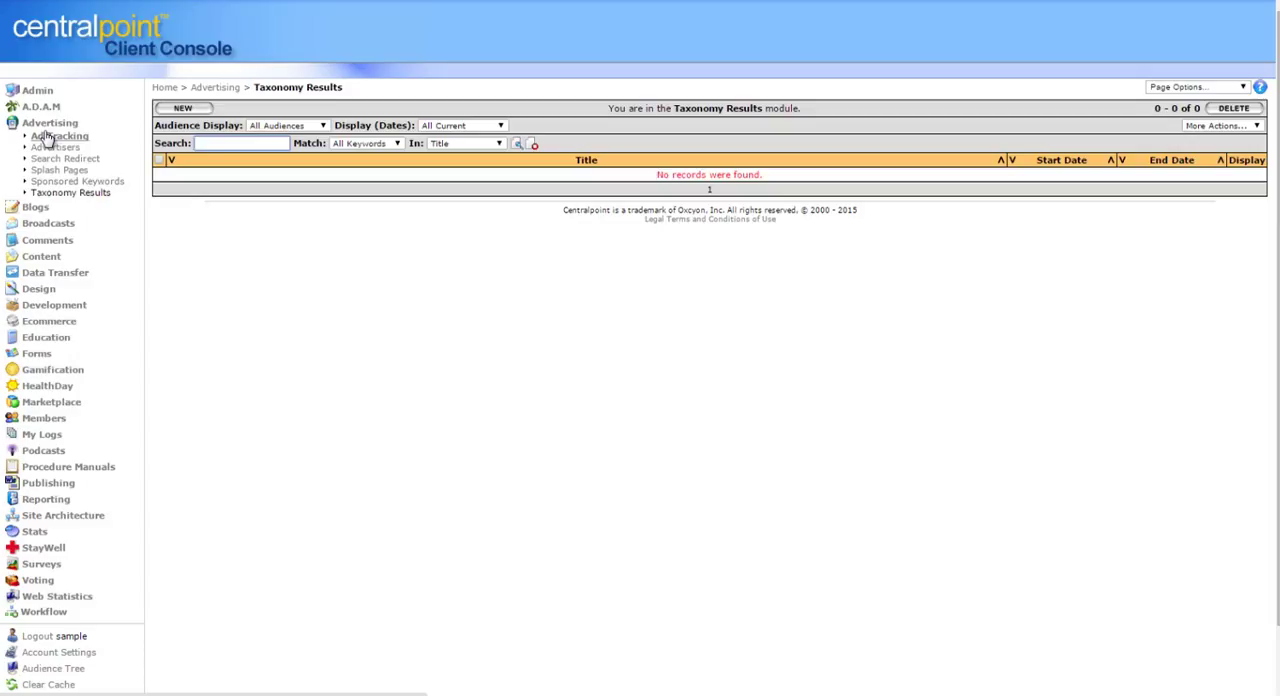
left_click(243, 143)
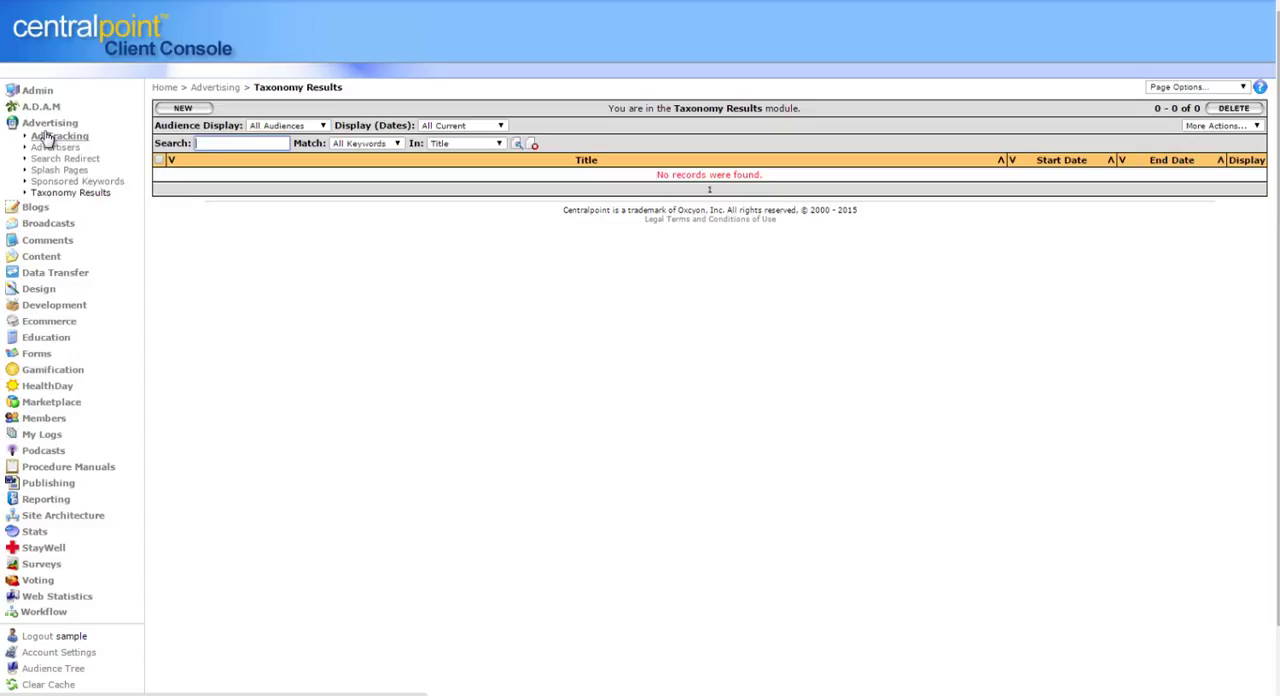
left_click(59, 135)
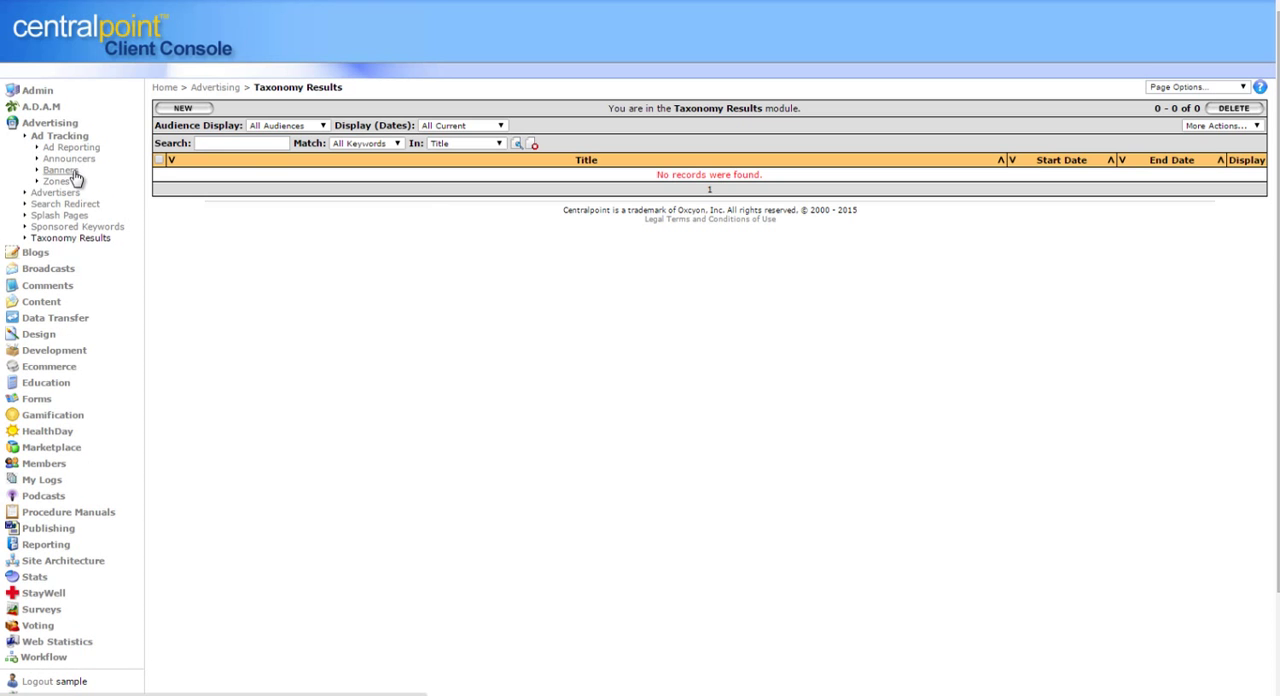
left_click(56, 181)
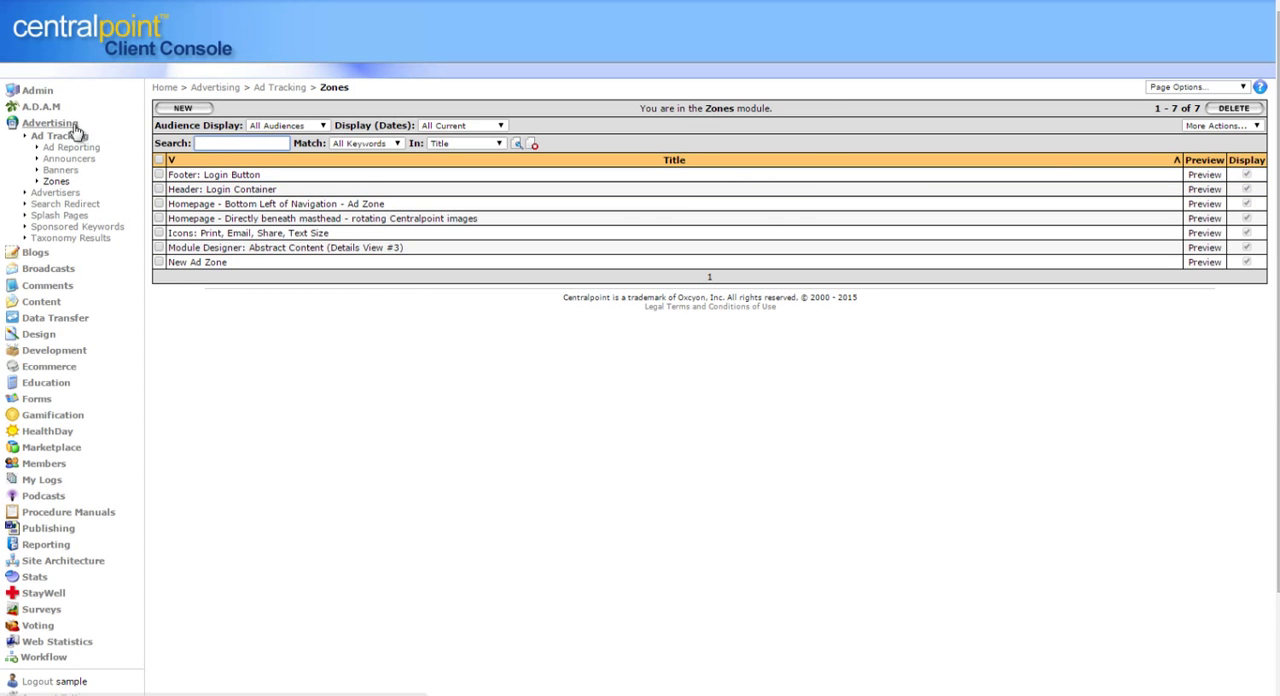
left_click(50, 122)
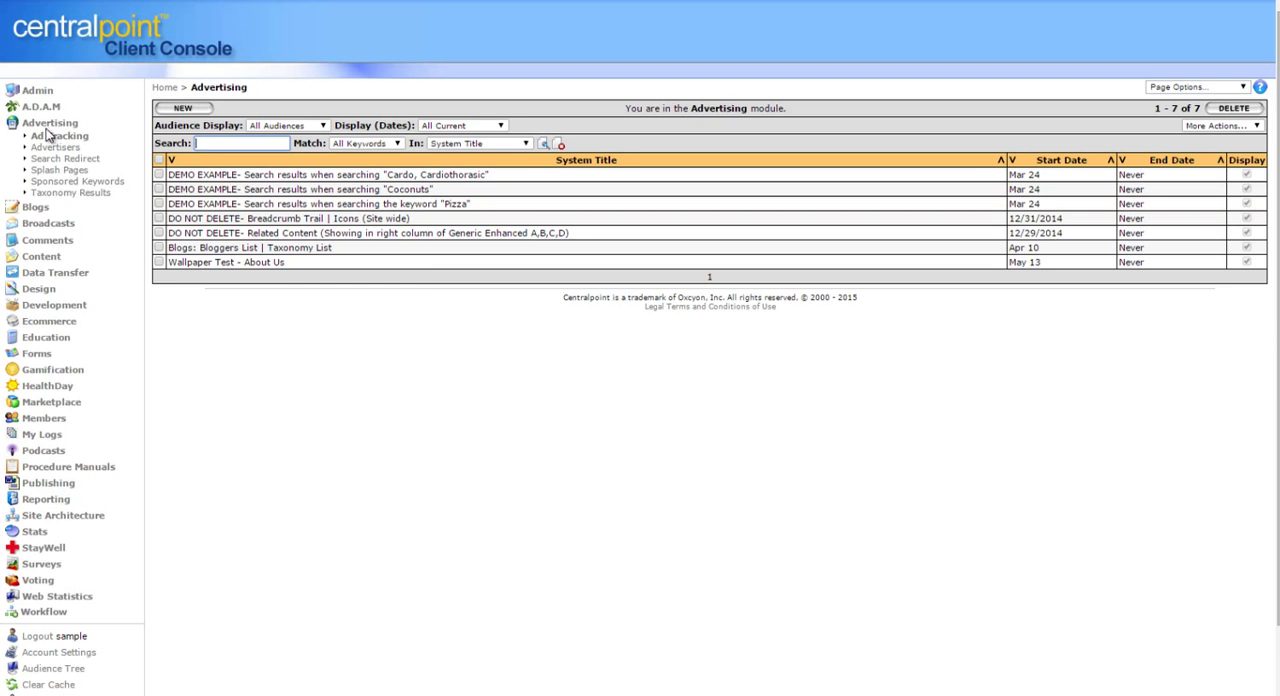